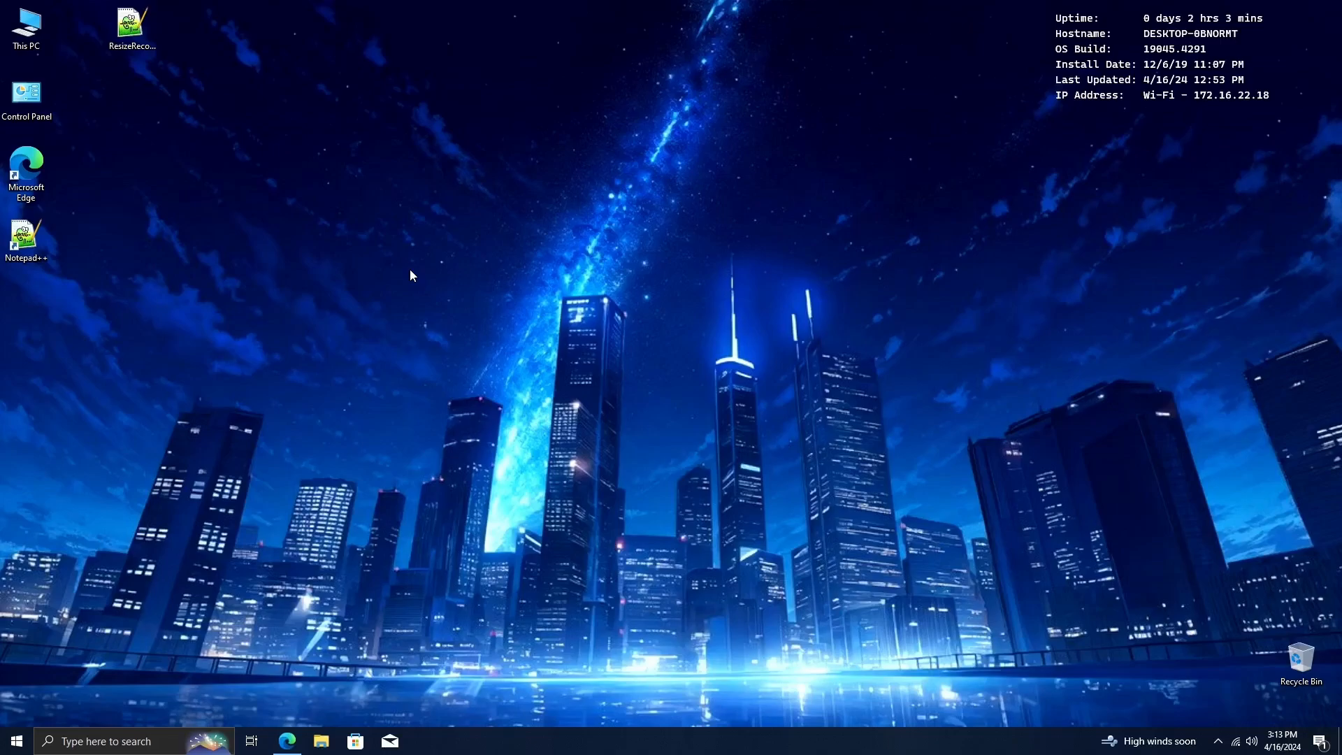
{"action": "mouse_move", "coordinate": [1225, 275]}
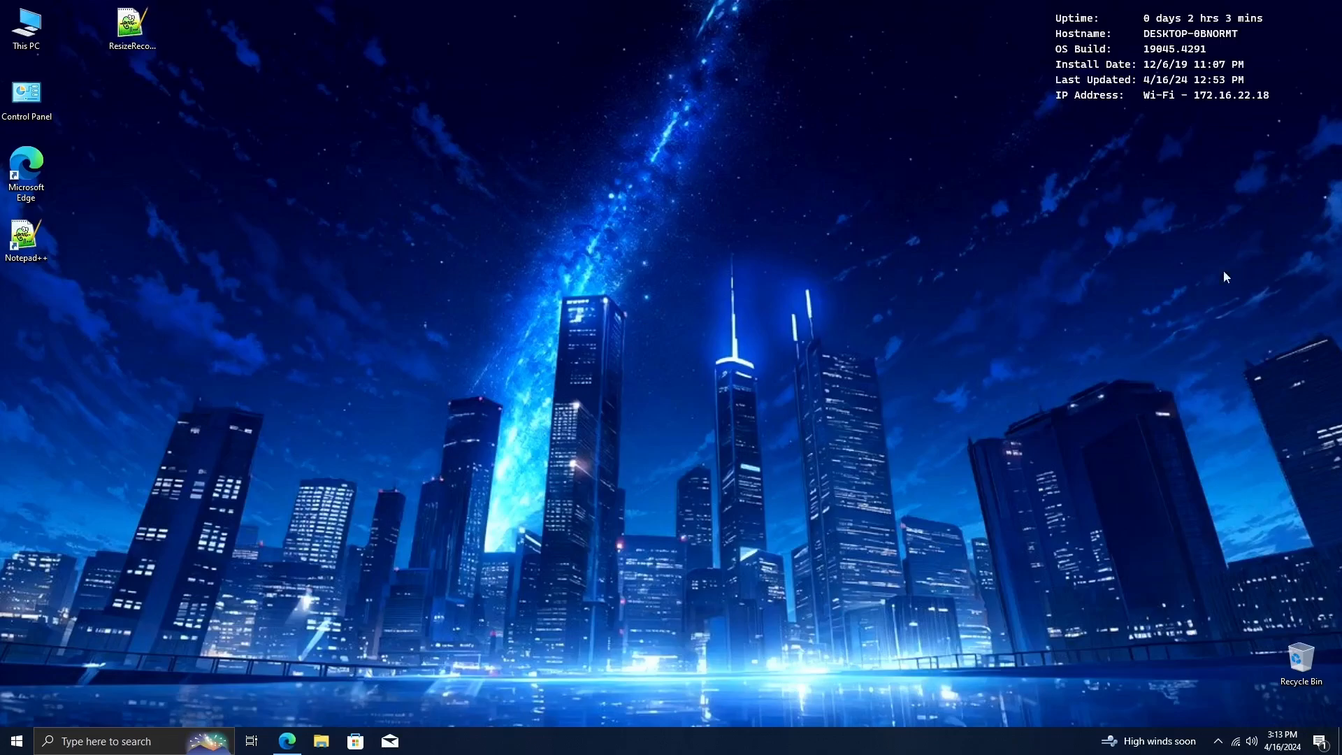
Check update history for KB5034441's failure with error 0x80070643, then return to Windows Update.
{"action": "left_click", "coordinate": [15, 740]}
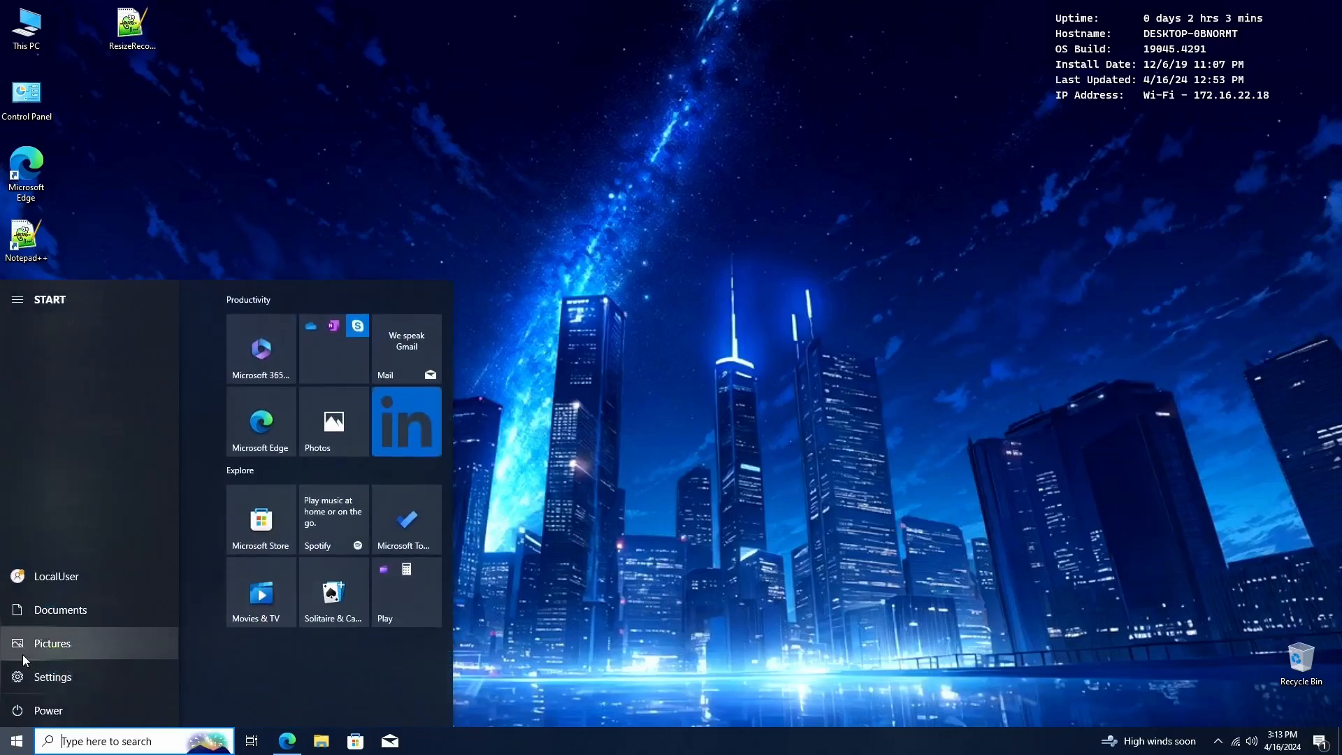
{"action": "left_click", "coordinate": [53, 676]}
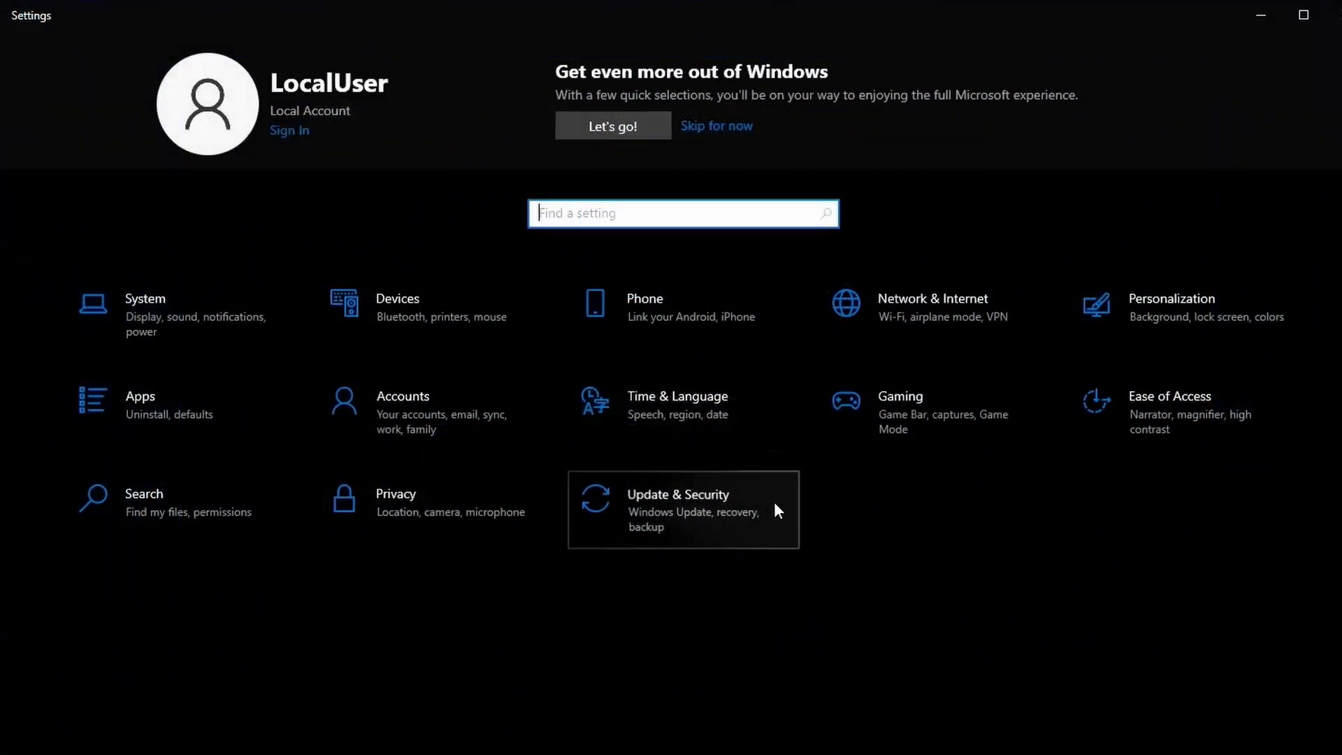
{"action": "left_click", "coordinate": [676, 494]}
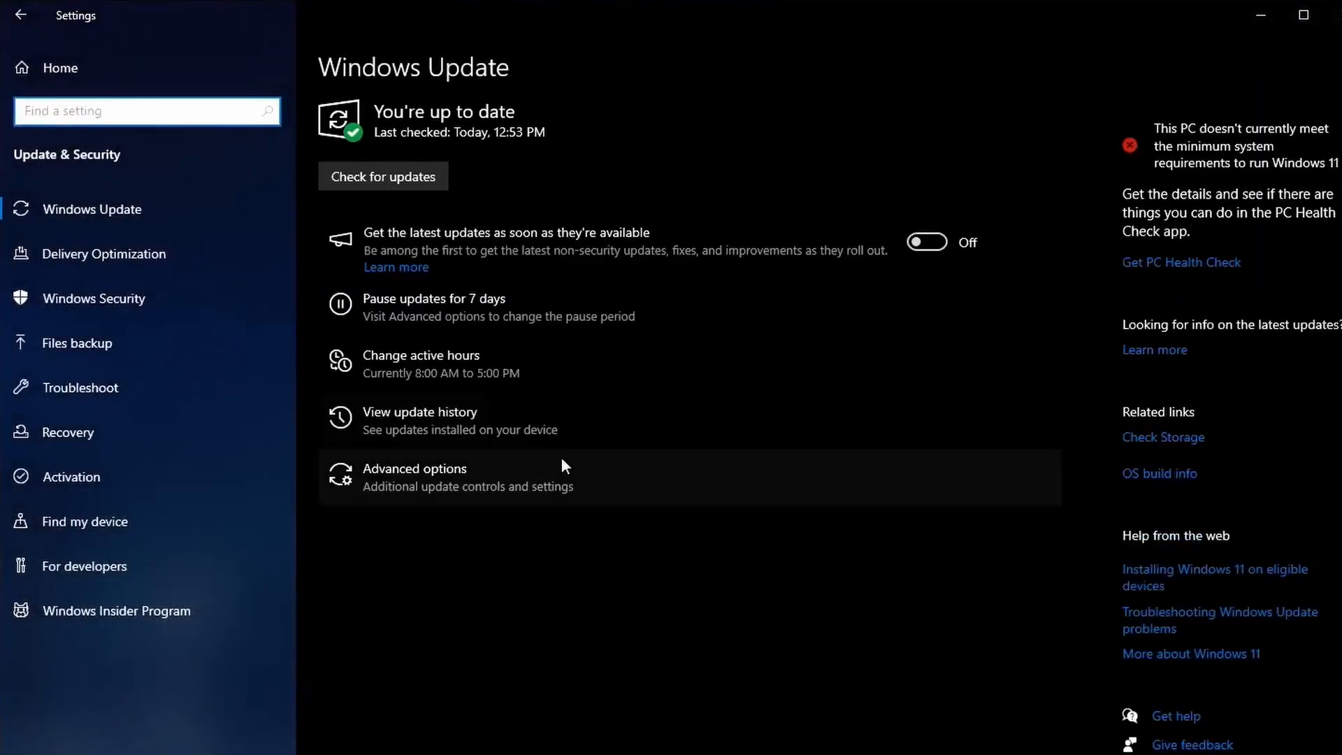
{"action": "left_click", "coordinate": [420, 411]}
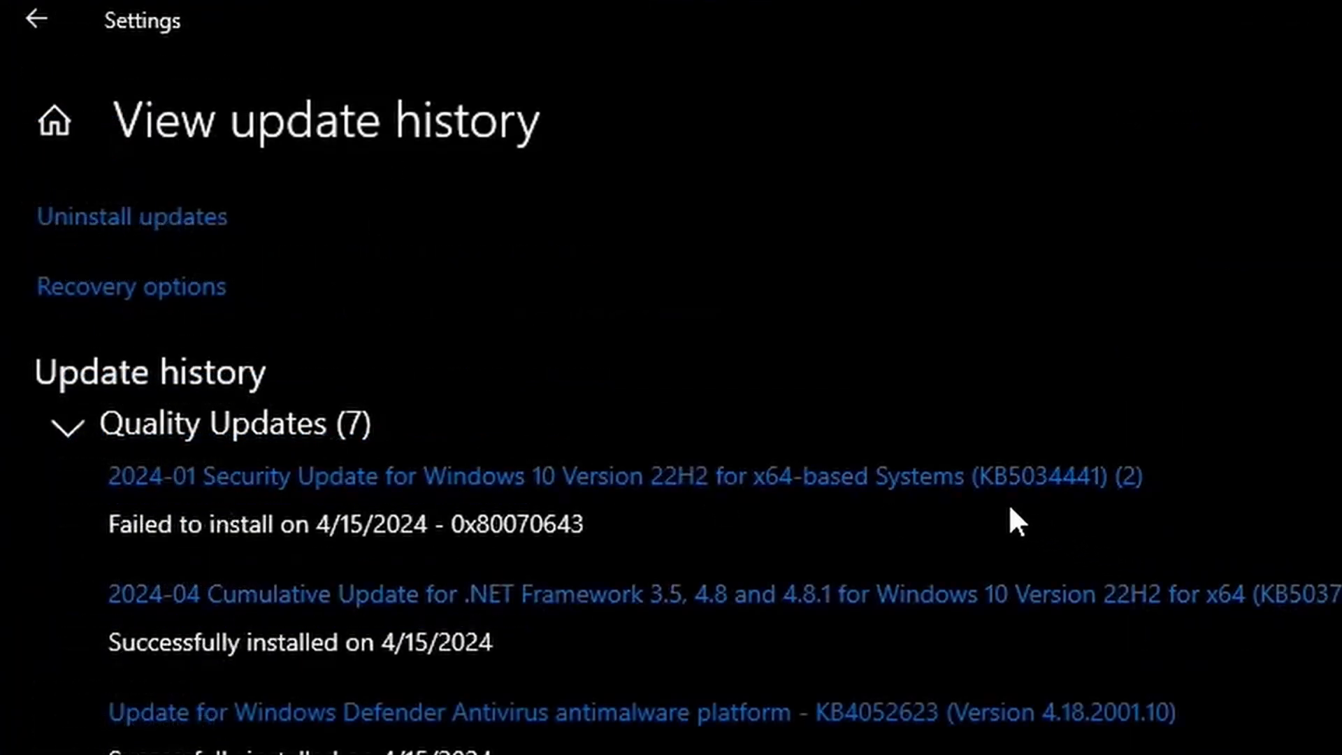
{"action": "mouse_move", "coordinate": [1130, 488]}
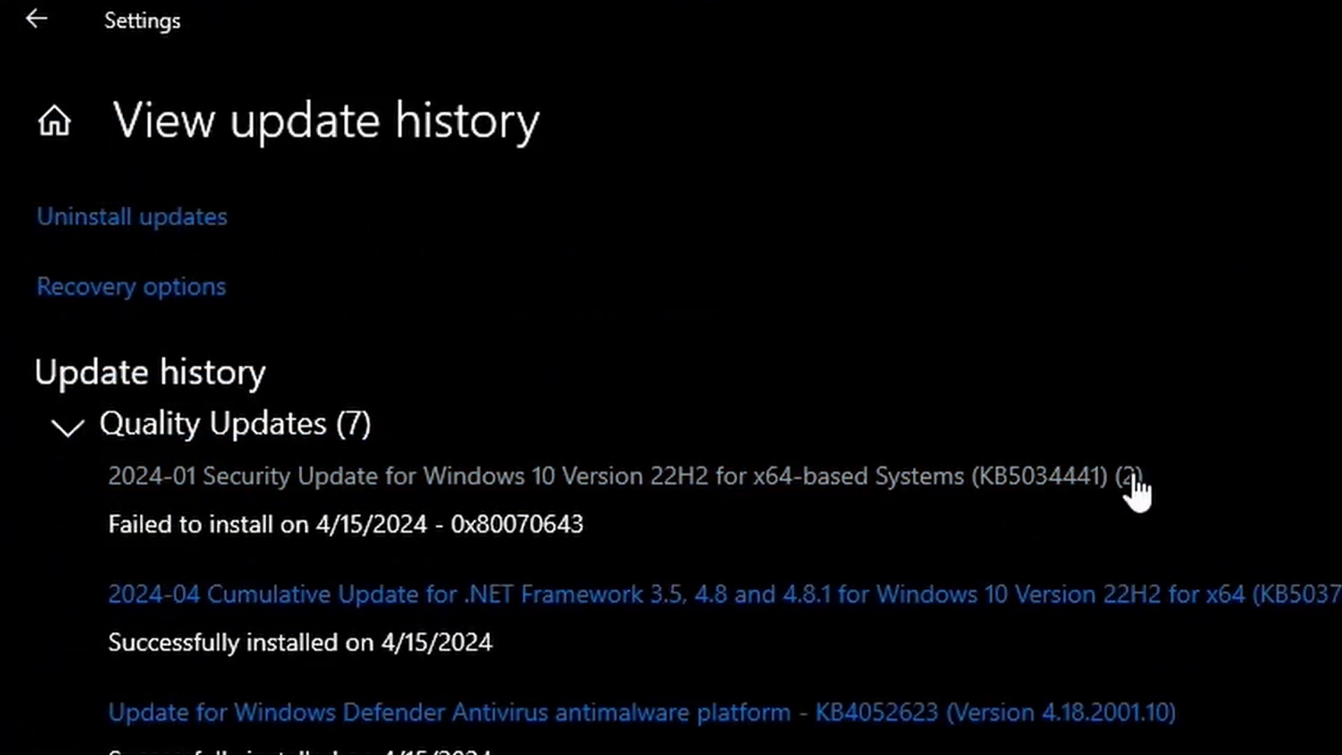
{"action": "mouse_move", "coordinate": [1147, 522]}
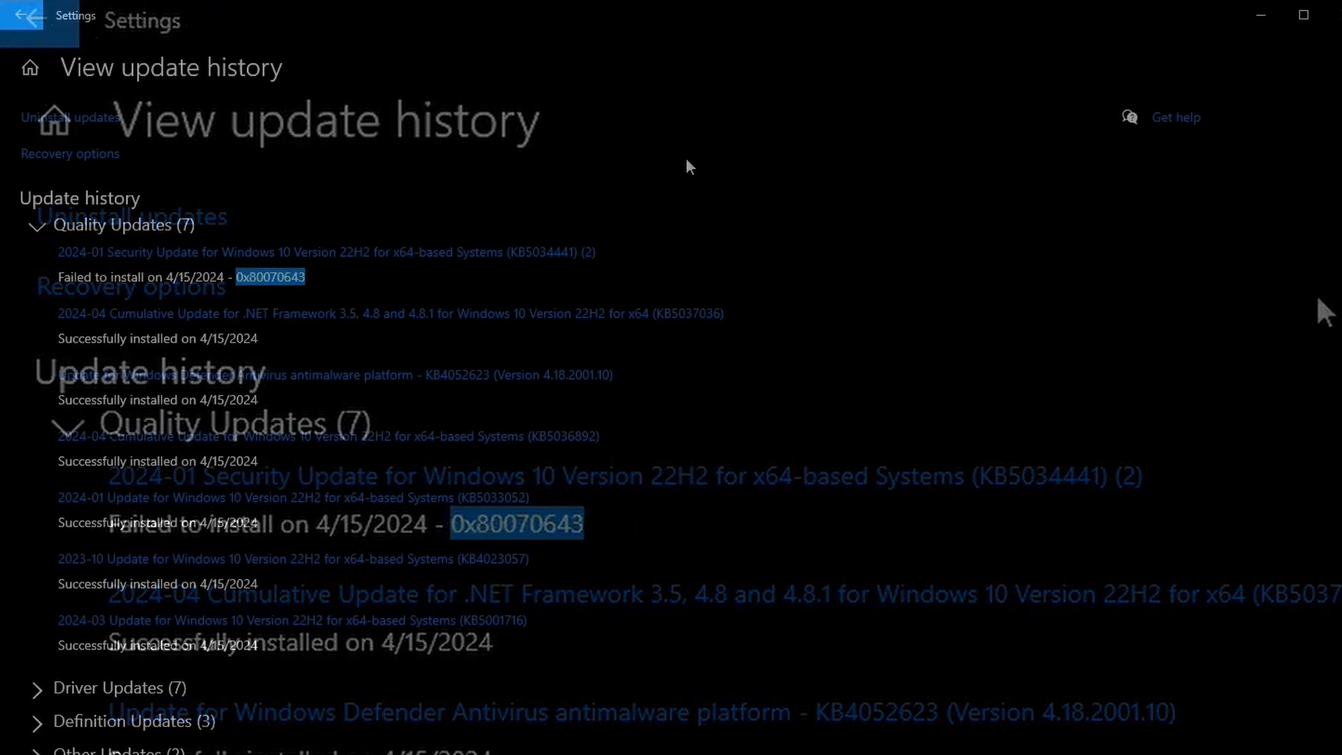
{"action": "left_click", "coordinate": [20, 19]}
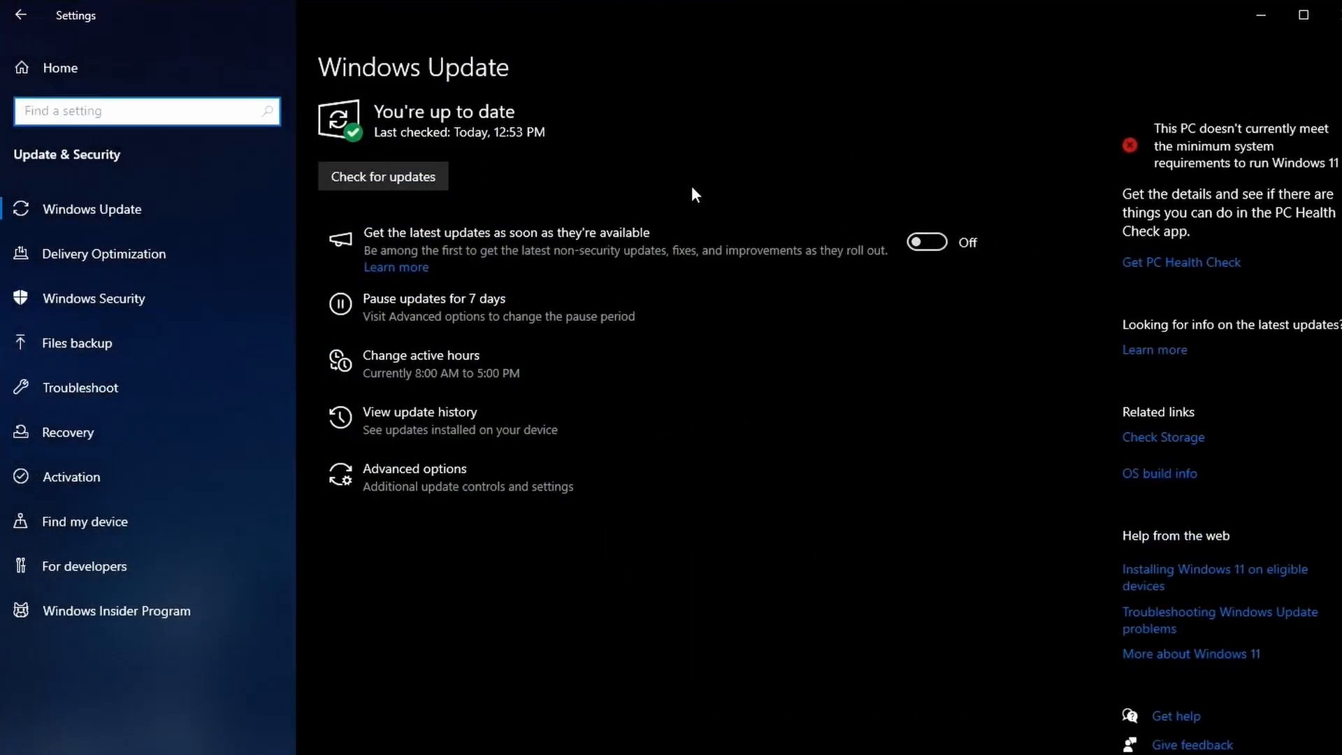
Run a fresh update check so KB5034441 starts installing again at 0%.
{"action": "left_click", "coordinate": [382, 176]}
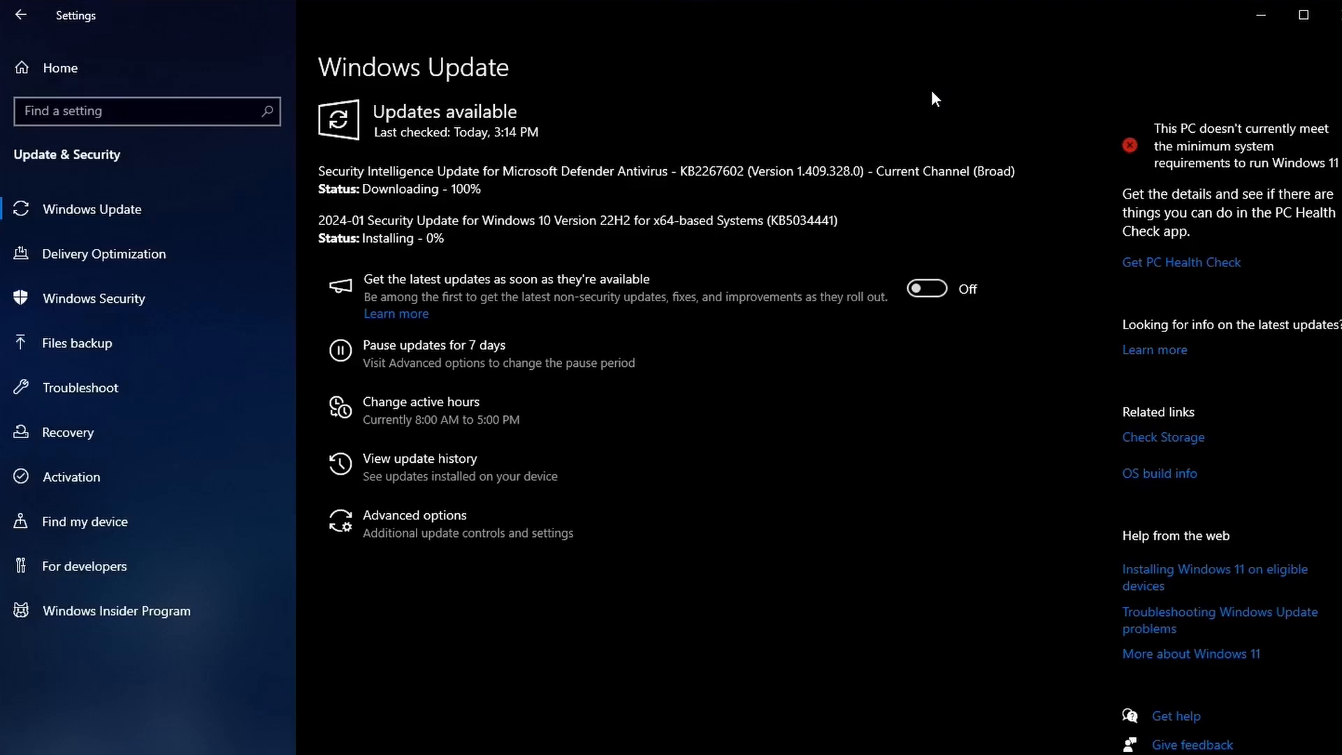
{"action": "mouse_move", "coordinate": [530, 102]}
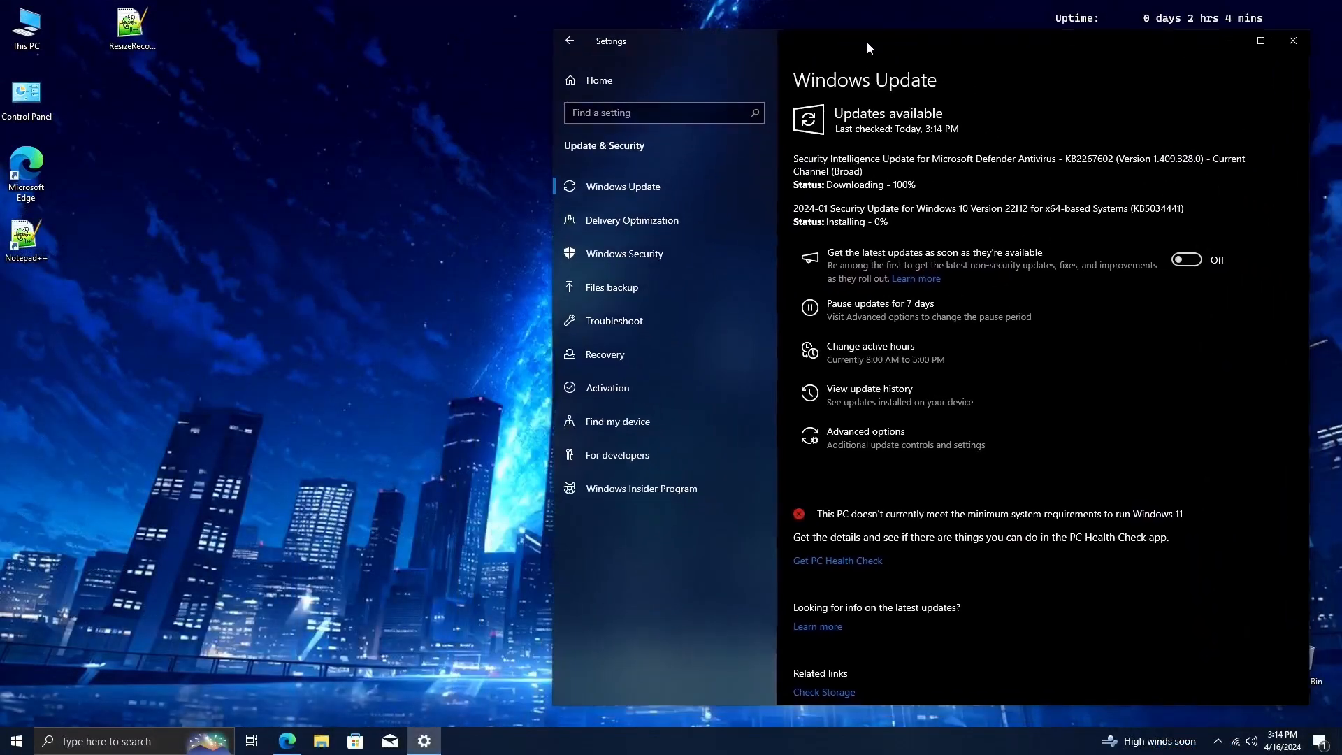
Open KB5028997 in Edge and scroll to 'Manually resize your partition by 250 MB'.
{"action": "left_click", "coordinate": [287, 740]}
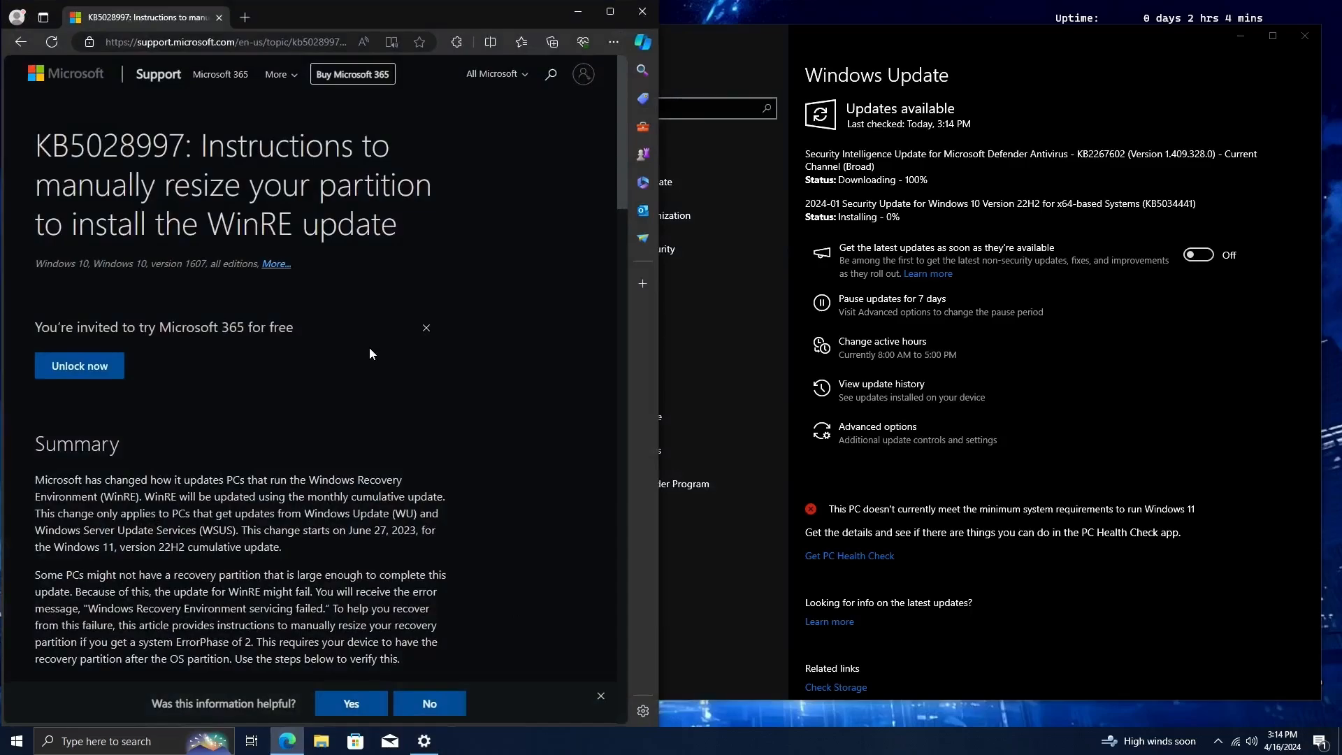
{"action": "scroll", "scroll_direction": "down", "scroll_amount": 3}
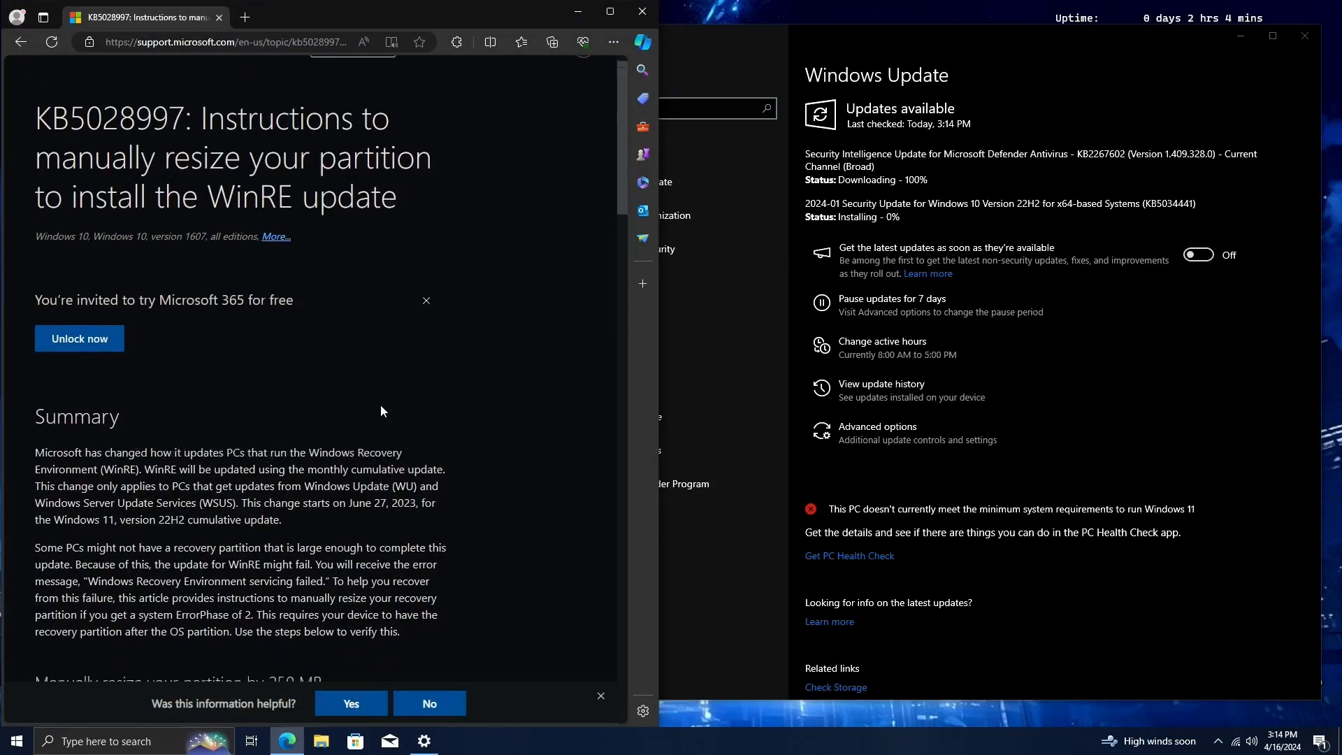
{"action": "scroll", "scroll_direction": "down", "scroll_amount": 3}
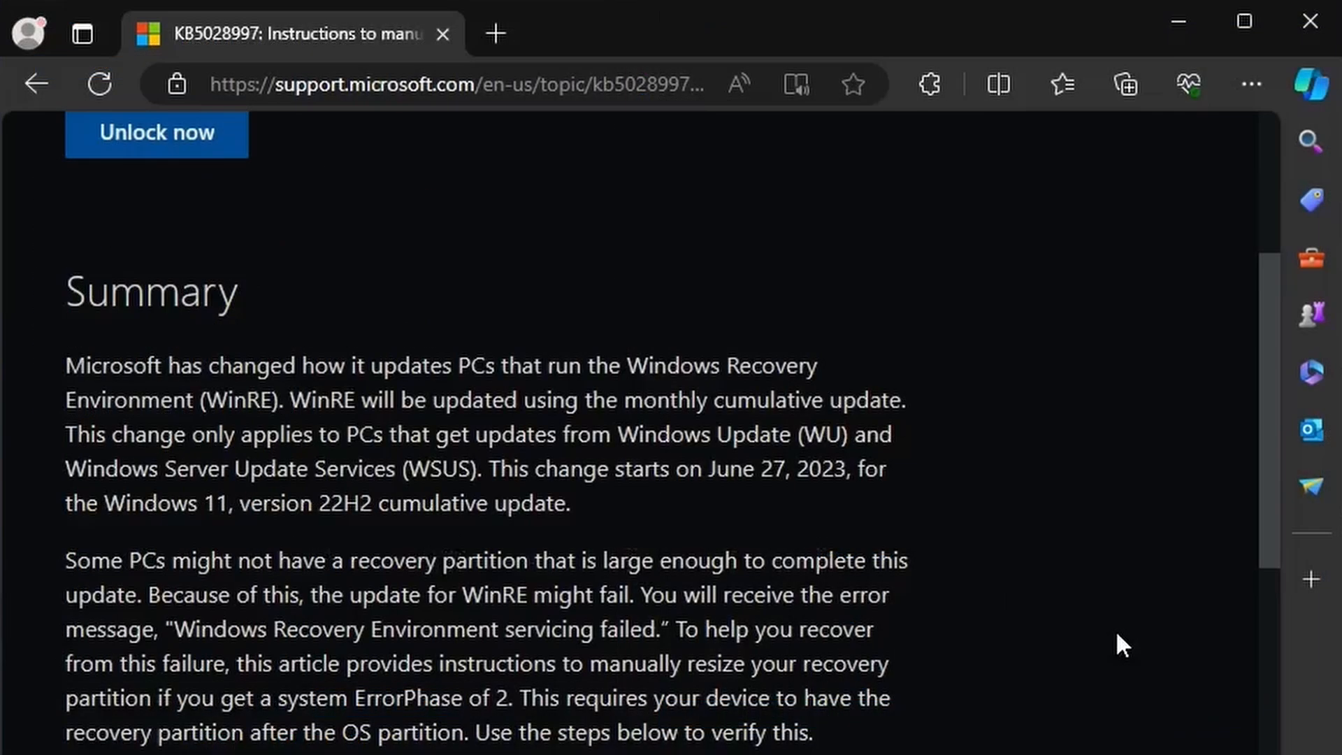
{"action": "mouse_move", "coordinate": [847, 511]}
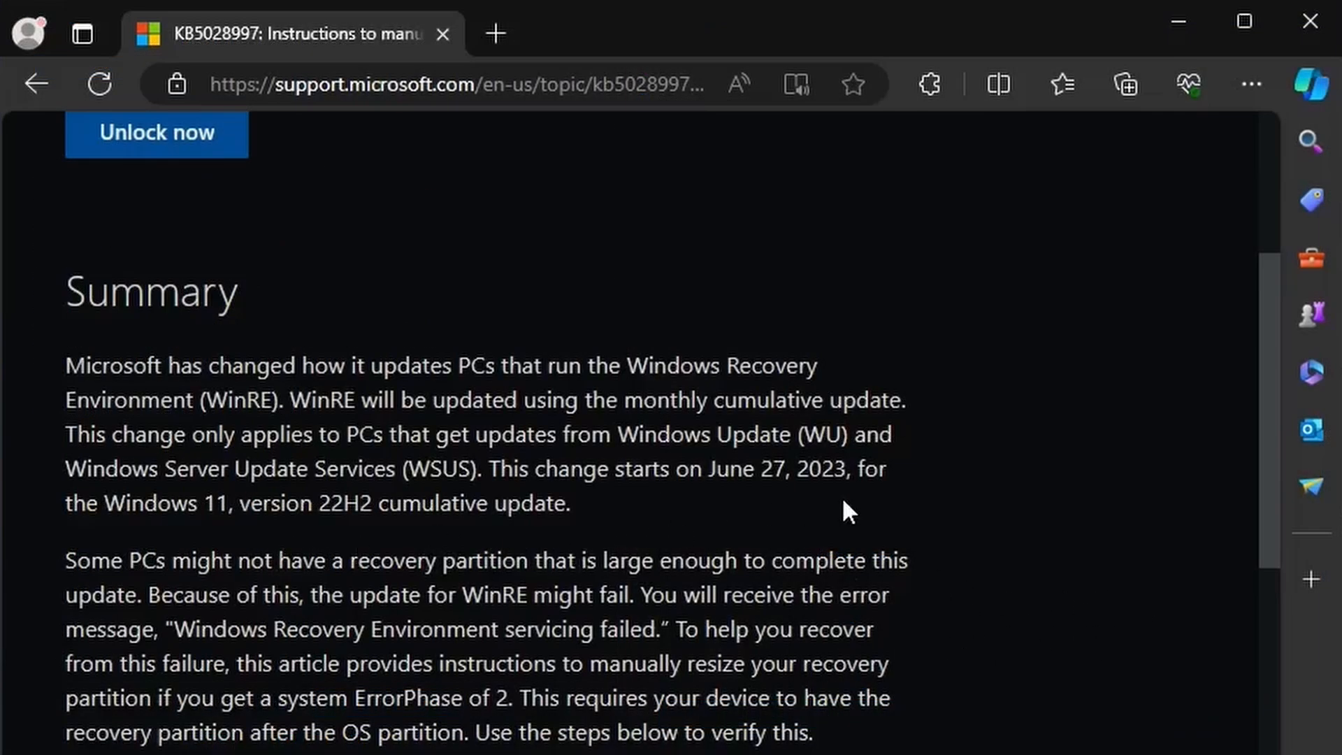
{"action": "mouse_move", "coordinate": [1065, 640]}
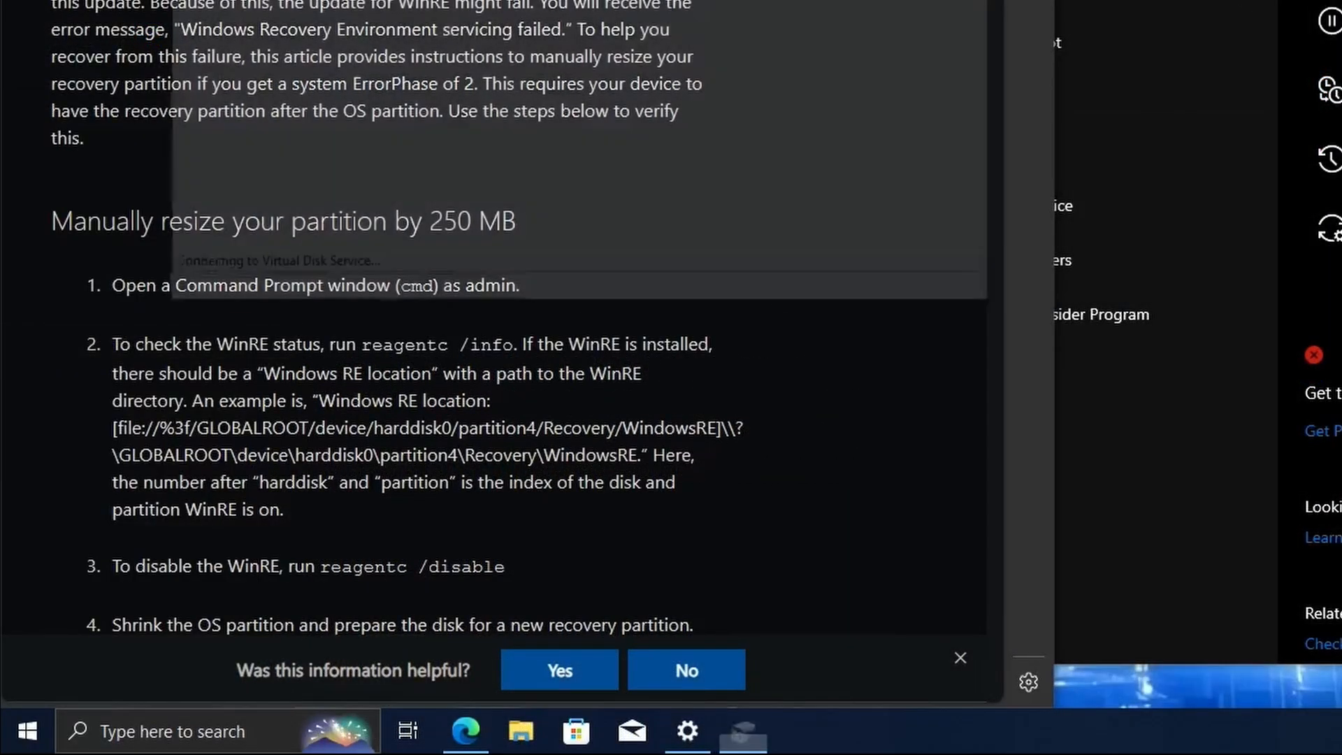
{"action": "left_click", "coordinate": [743, 731]}
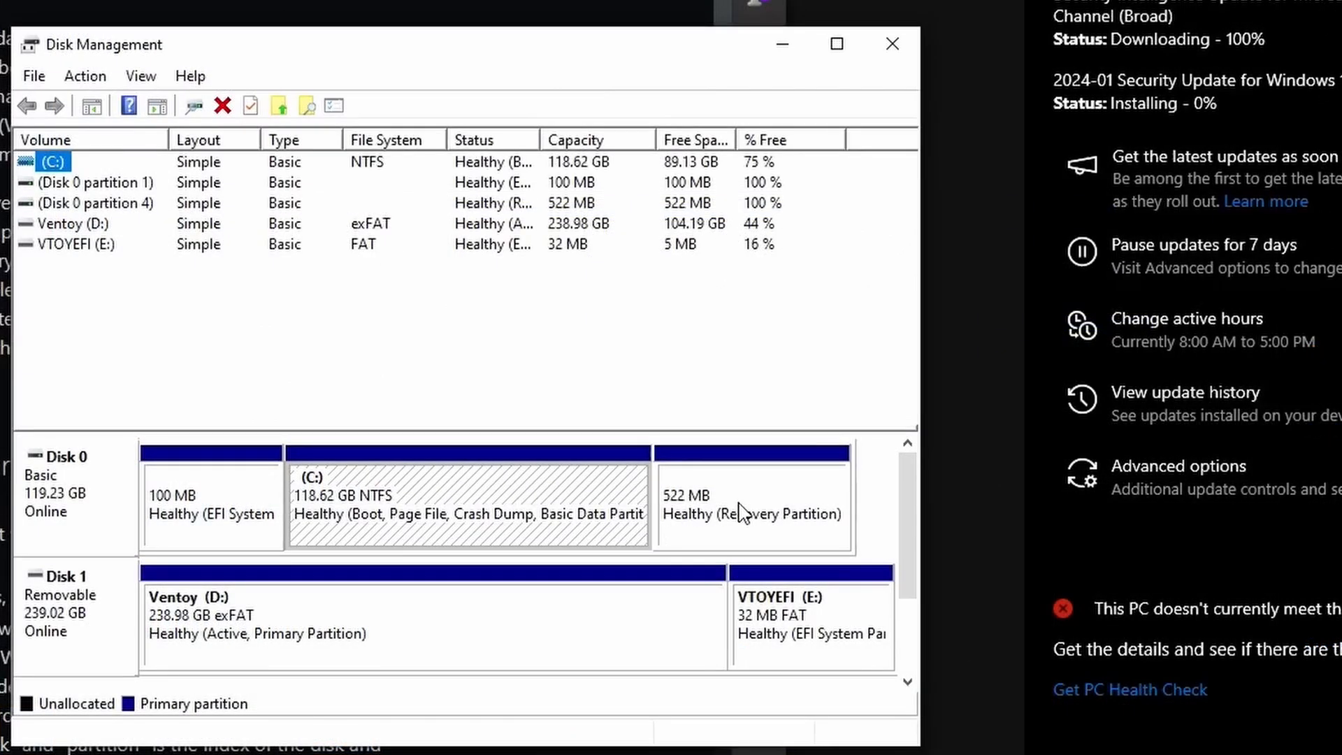
{"action": "mouse_move", "coordinate": [872, 23]}
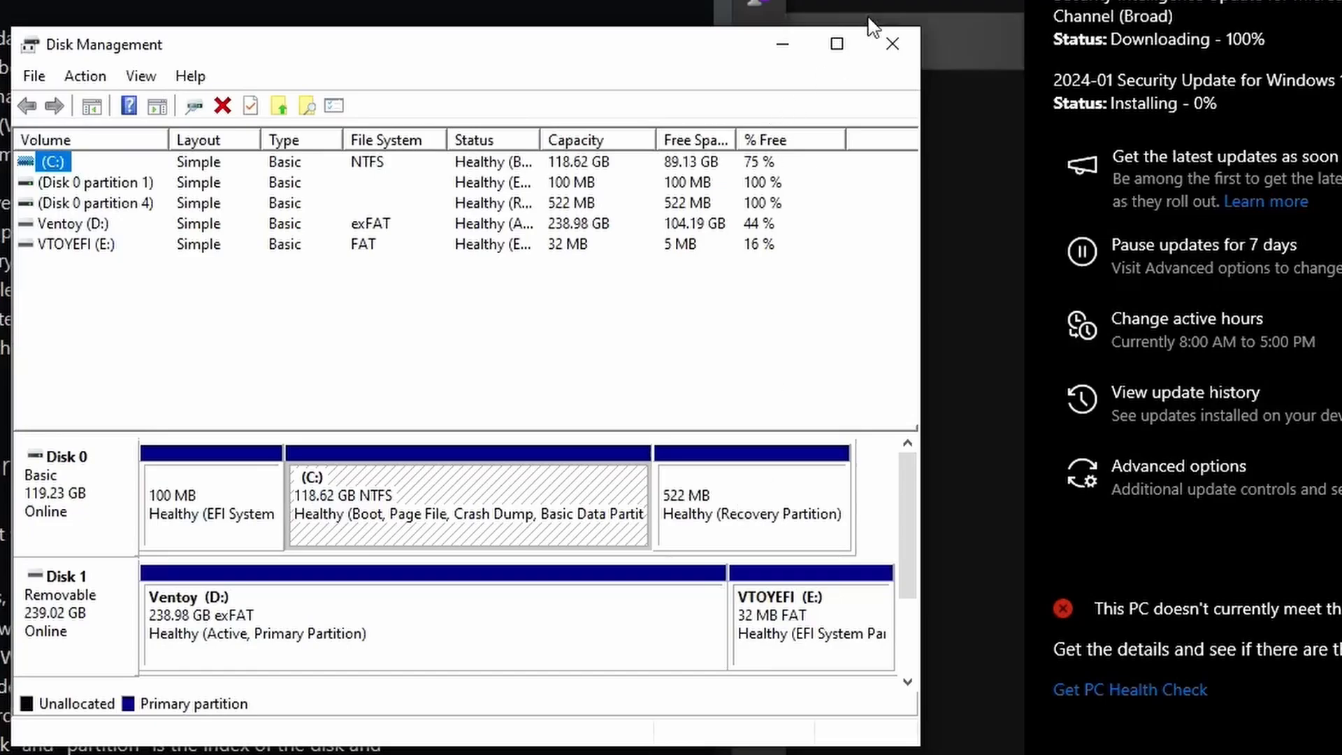
{"action": "left_click", "coordinate": [893, 43]}
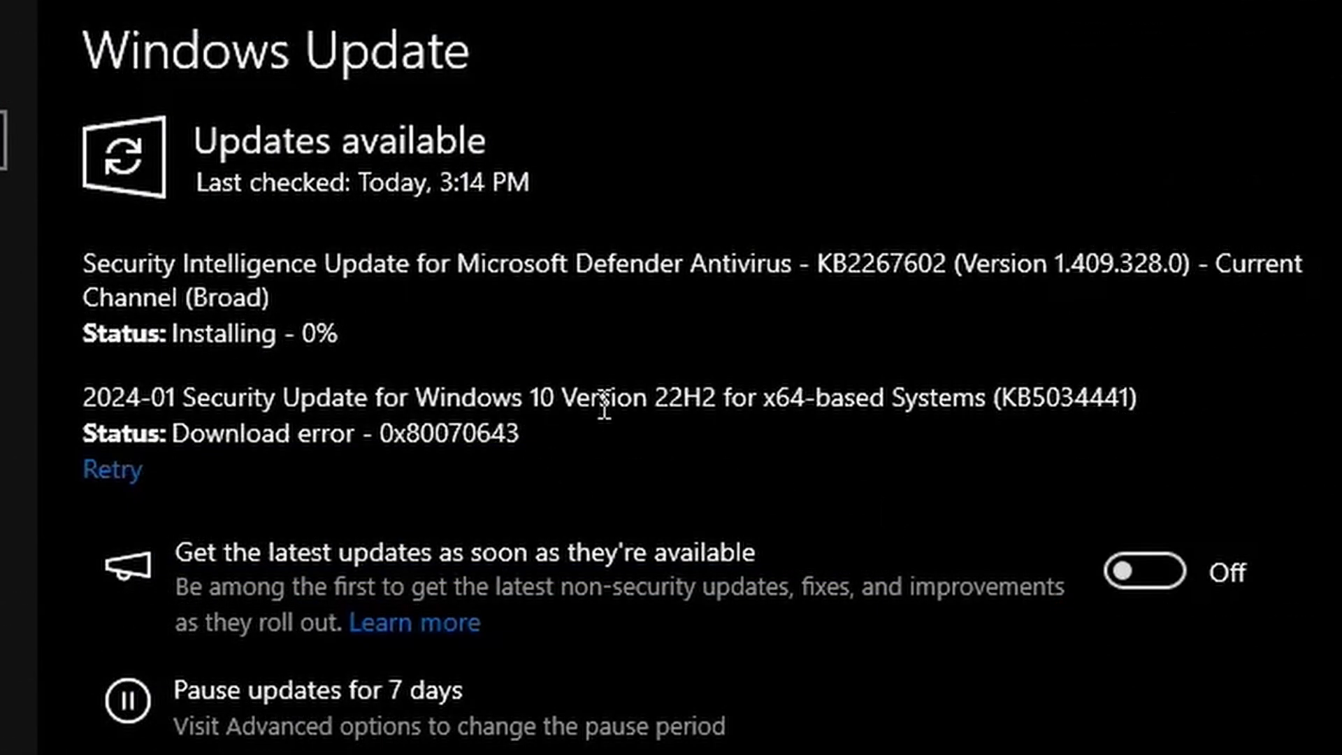
{"action": "mouse_move", "coordinate": [701, 469]}
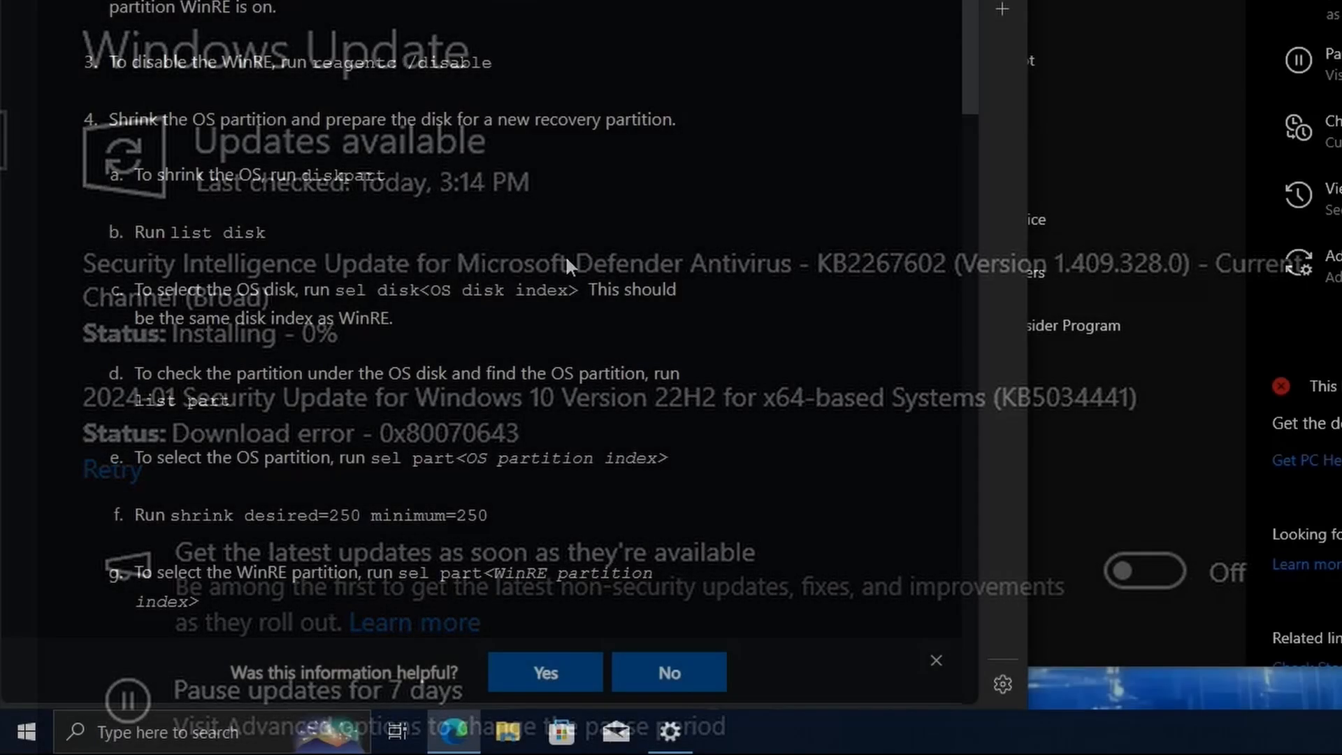
Launch Command Prompt as administrator from a cmd search, accepting the UAC prompt.
{"action": "right_click", "coordinate": [26, 731]}
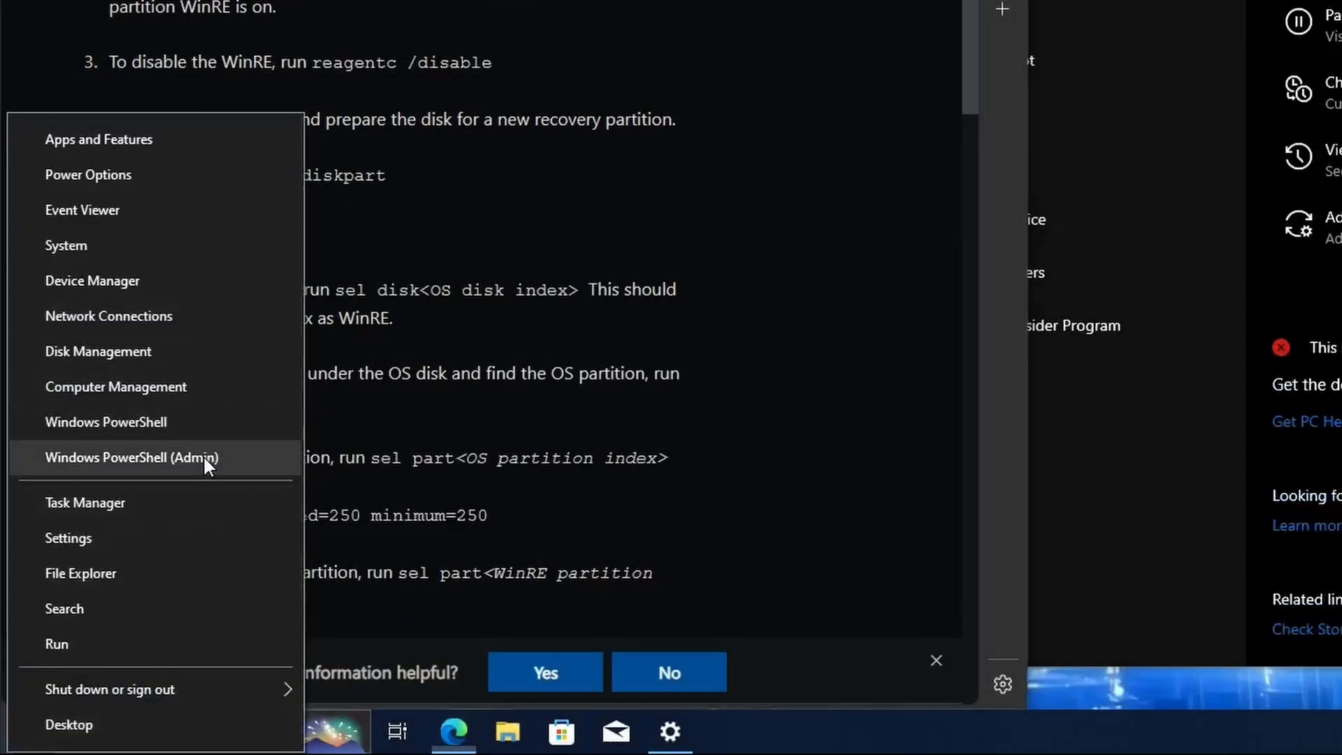
{"action": "mouse_move", "coordinate": [818, 382]}
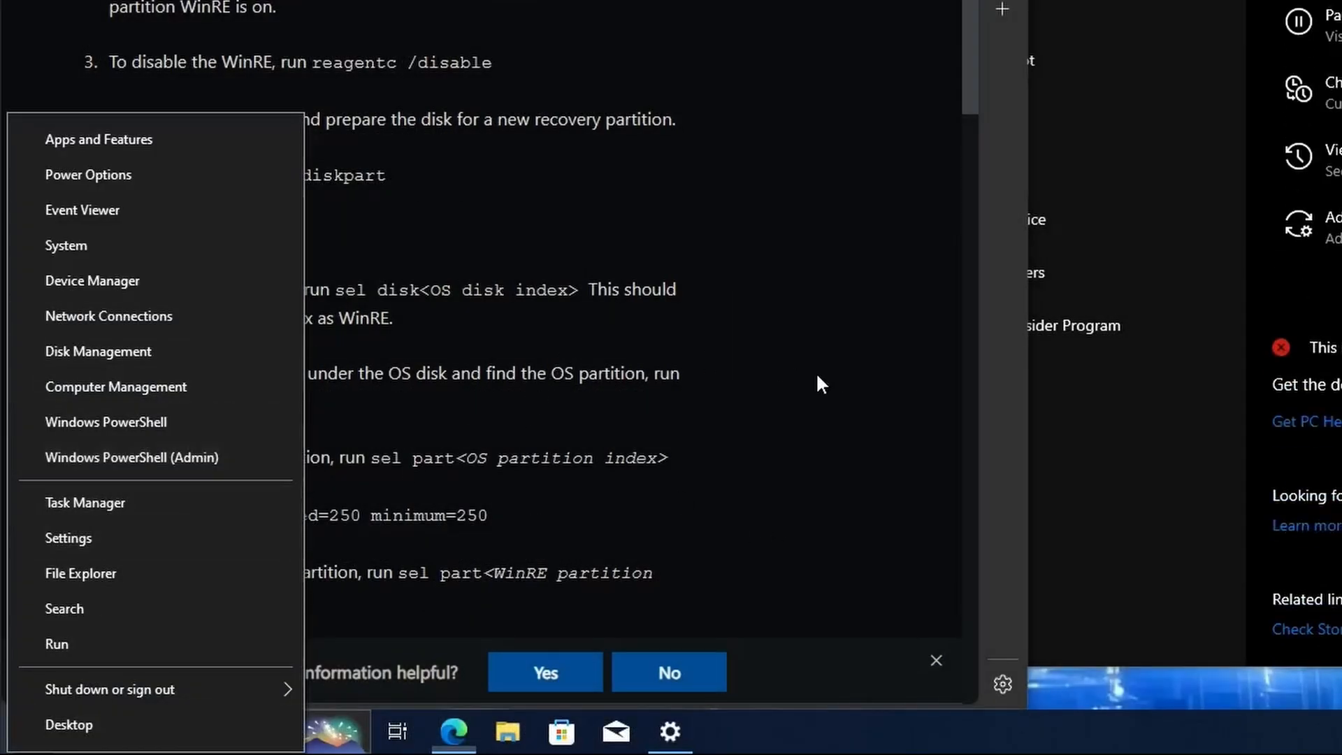
{"action": "left_click", "coordinate": [25, 732]}
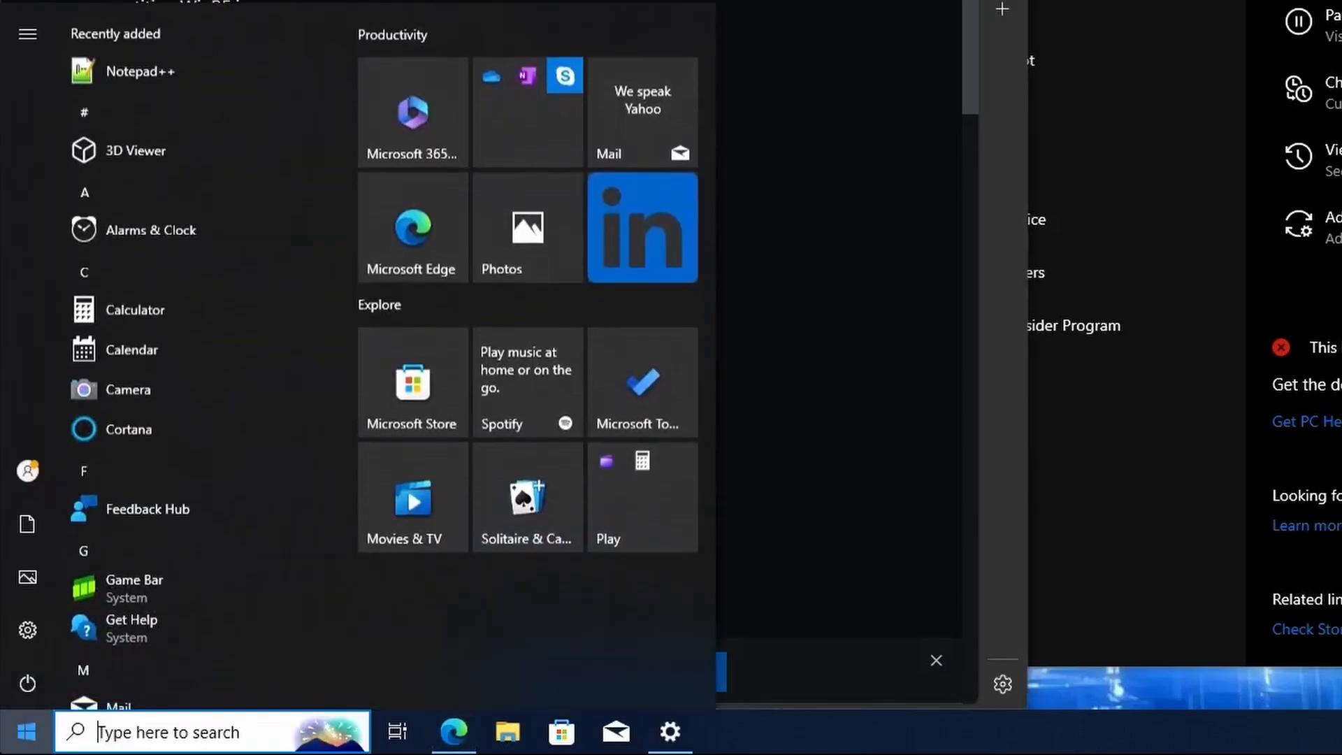
{"action": "type", "text": "cmd"}
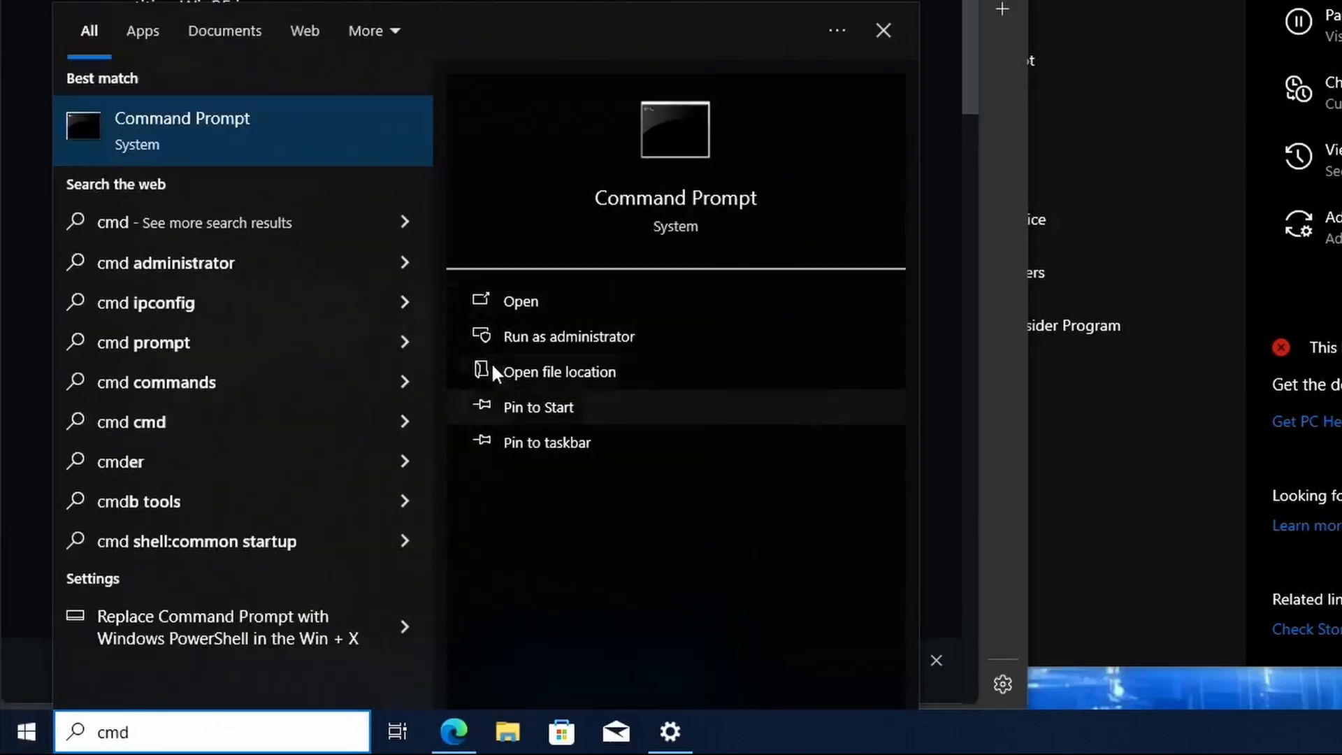
{"action": "left_click", "coordinate": [569, 336]}
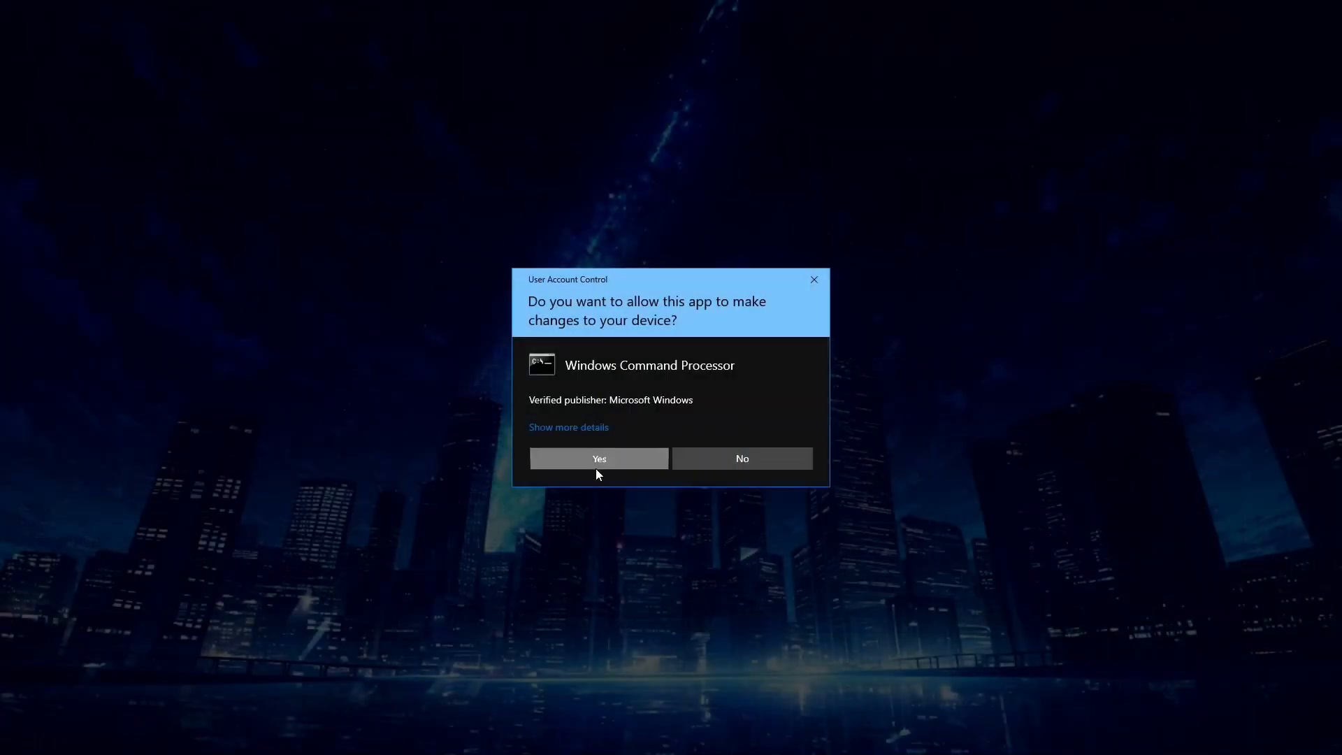
{"action": "left_click", "coordinate": [598, 458]}
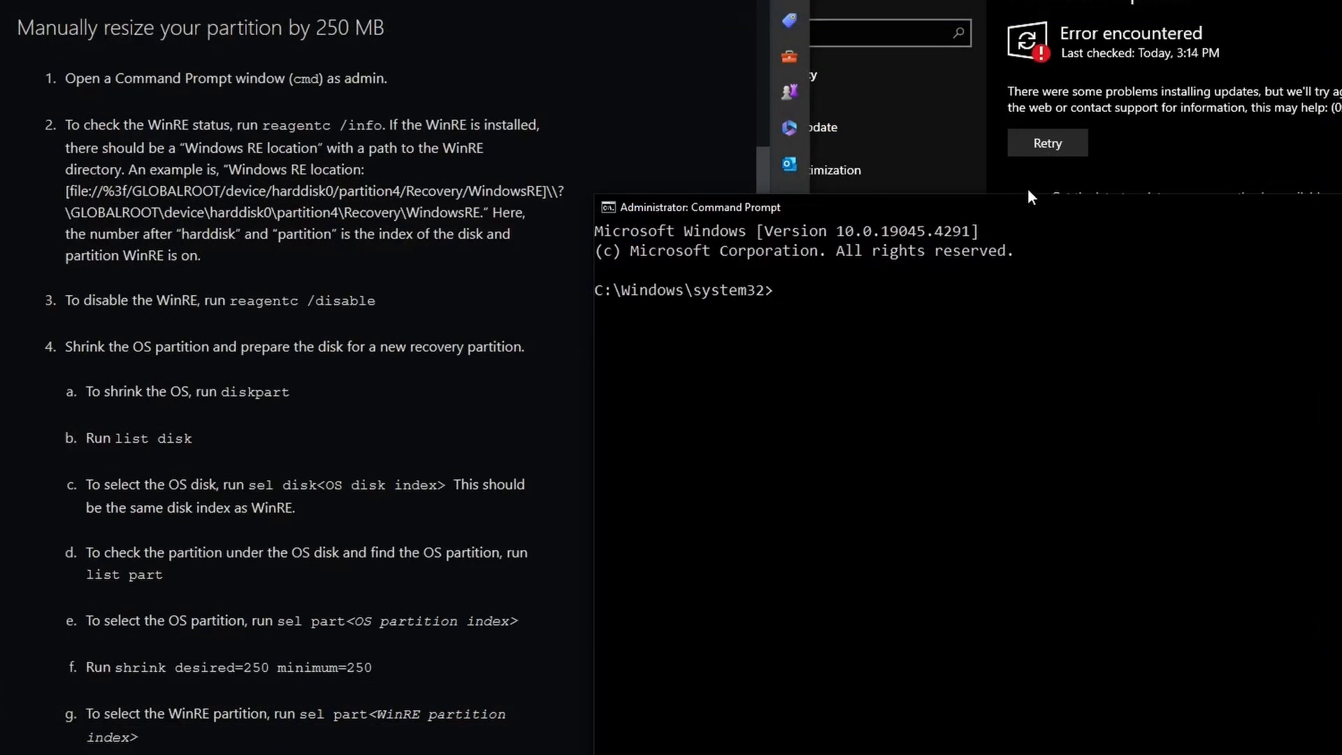
Run reagentc /disable to turn off the Windows Recovery Environment.
{"action": "type", "text": "reagentc"}
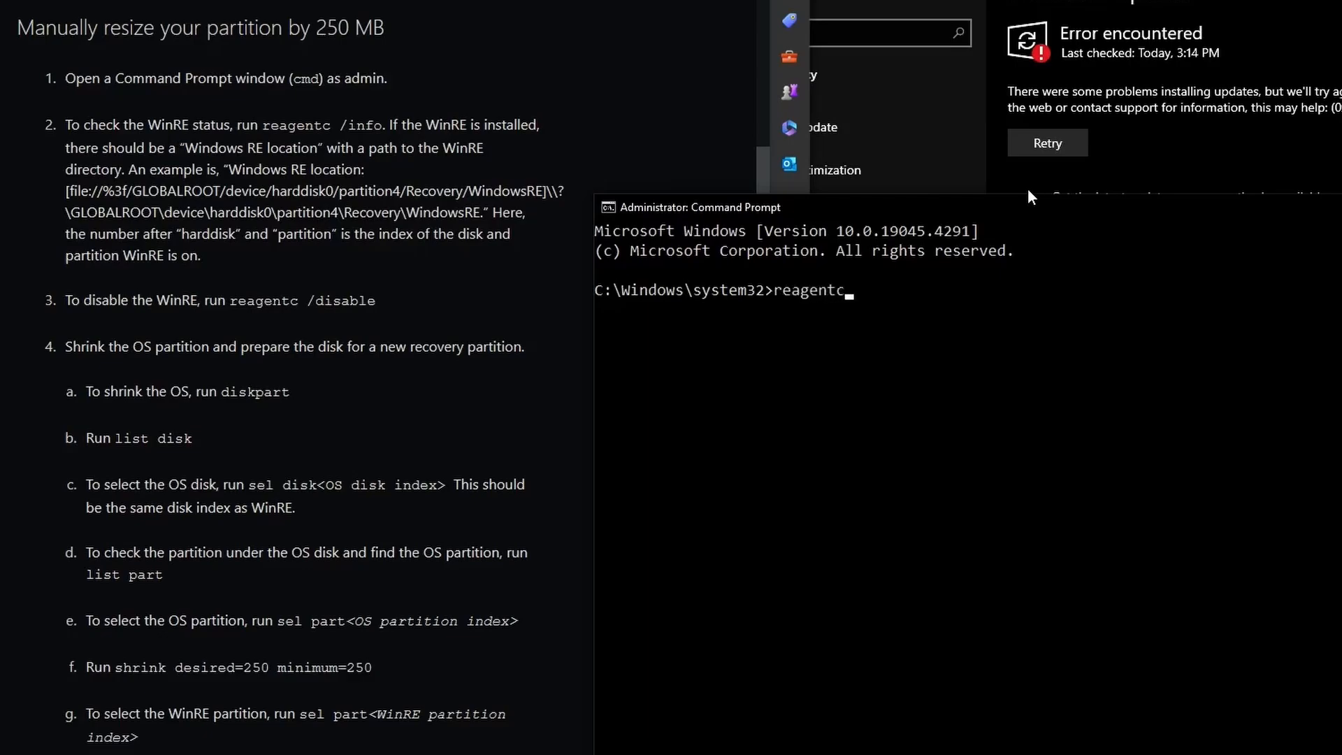
{"action": "type", "text": "/dis"}
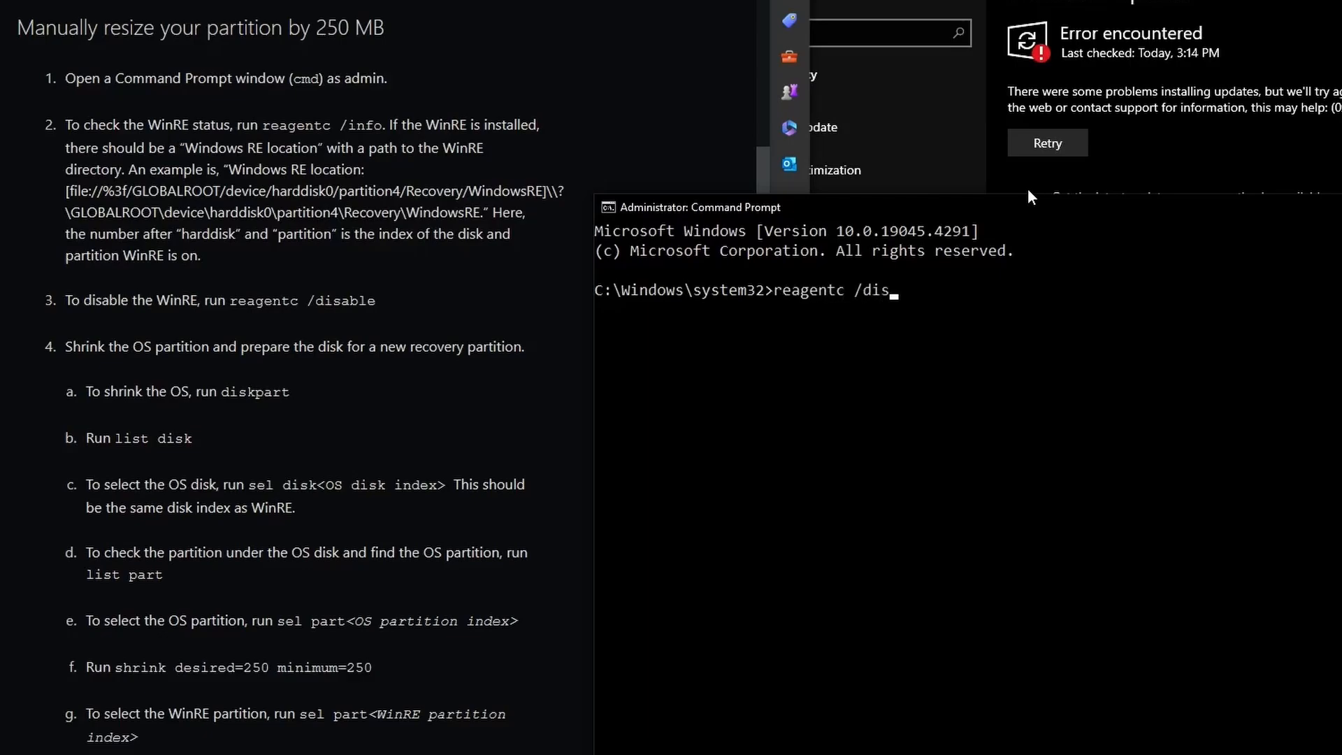
{"action": "key", "text": "Return"}
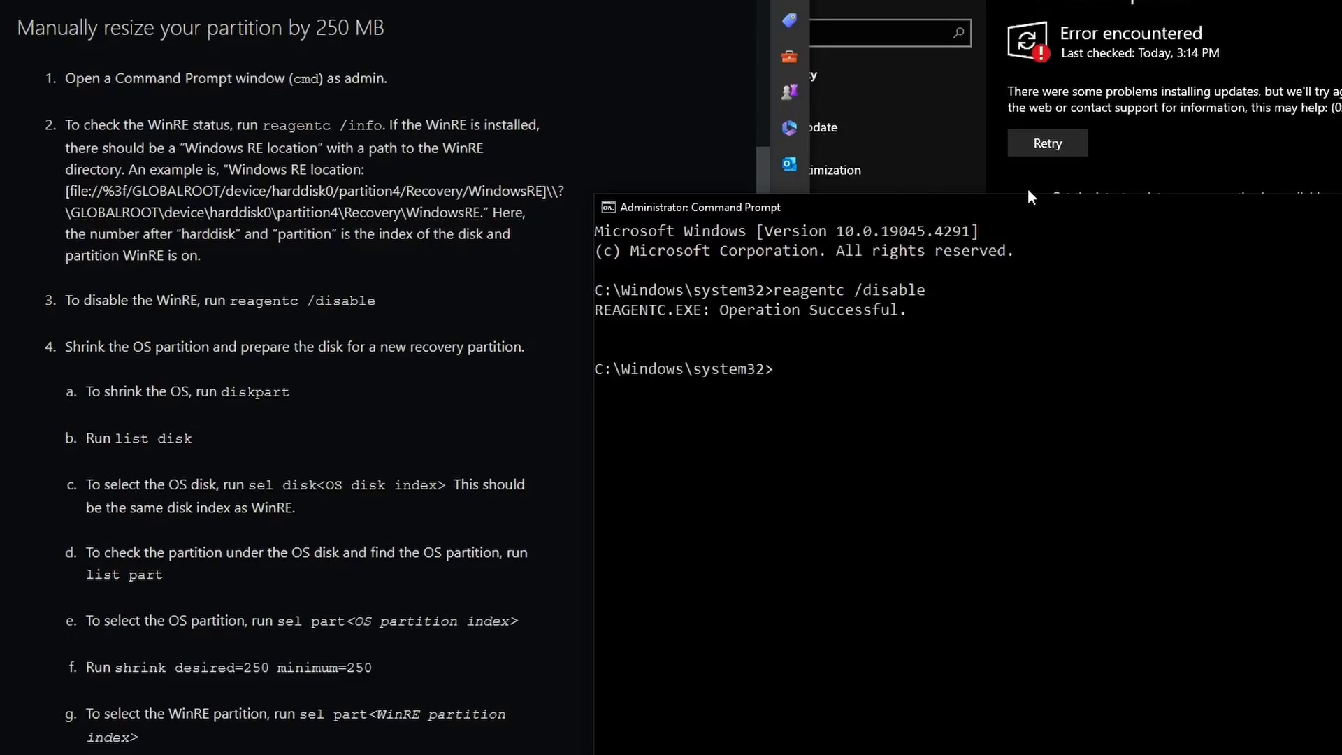
{"action": "type", "text": "diskpart"}
{"action": "type", "text": "list disk"}
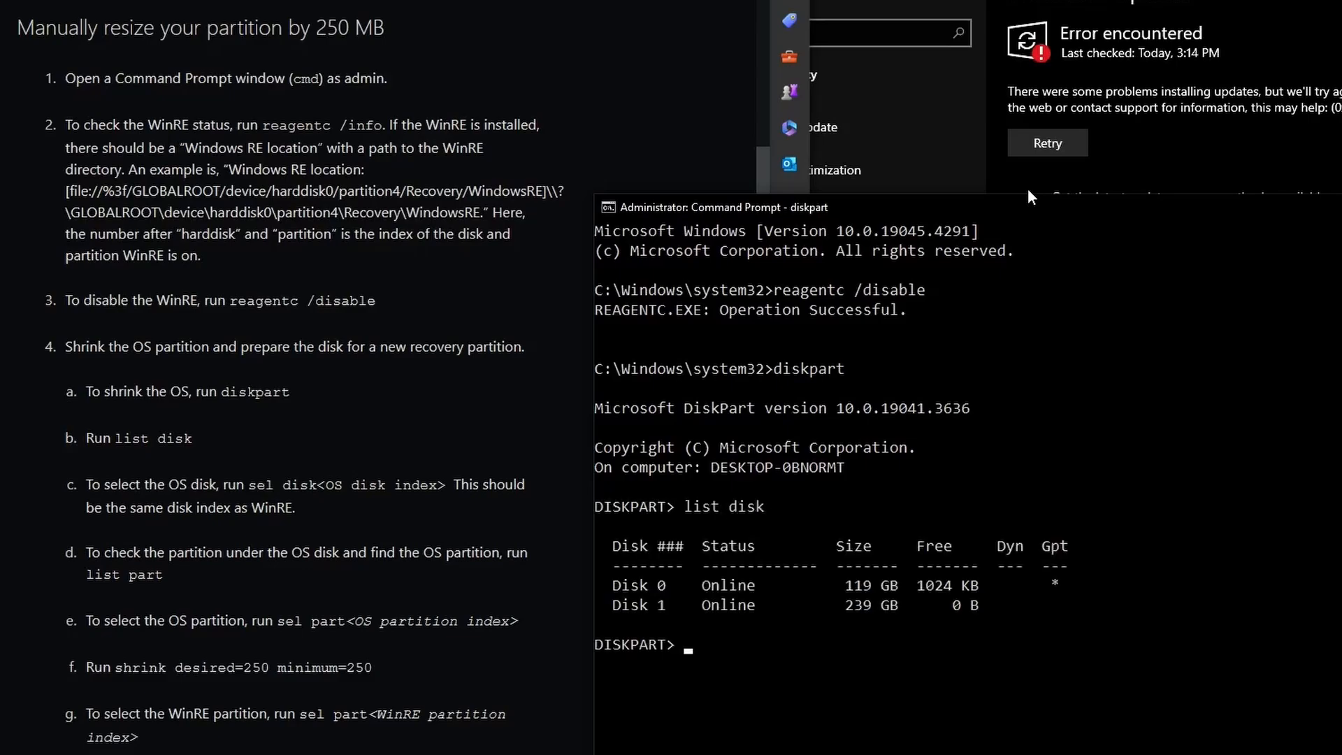
{"action": "mouse_move", "coordinate": [873, 573]}
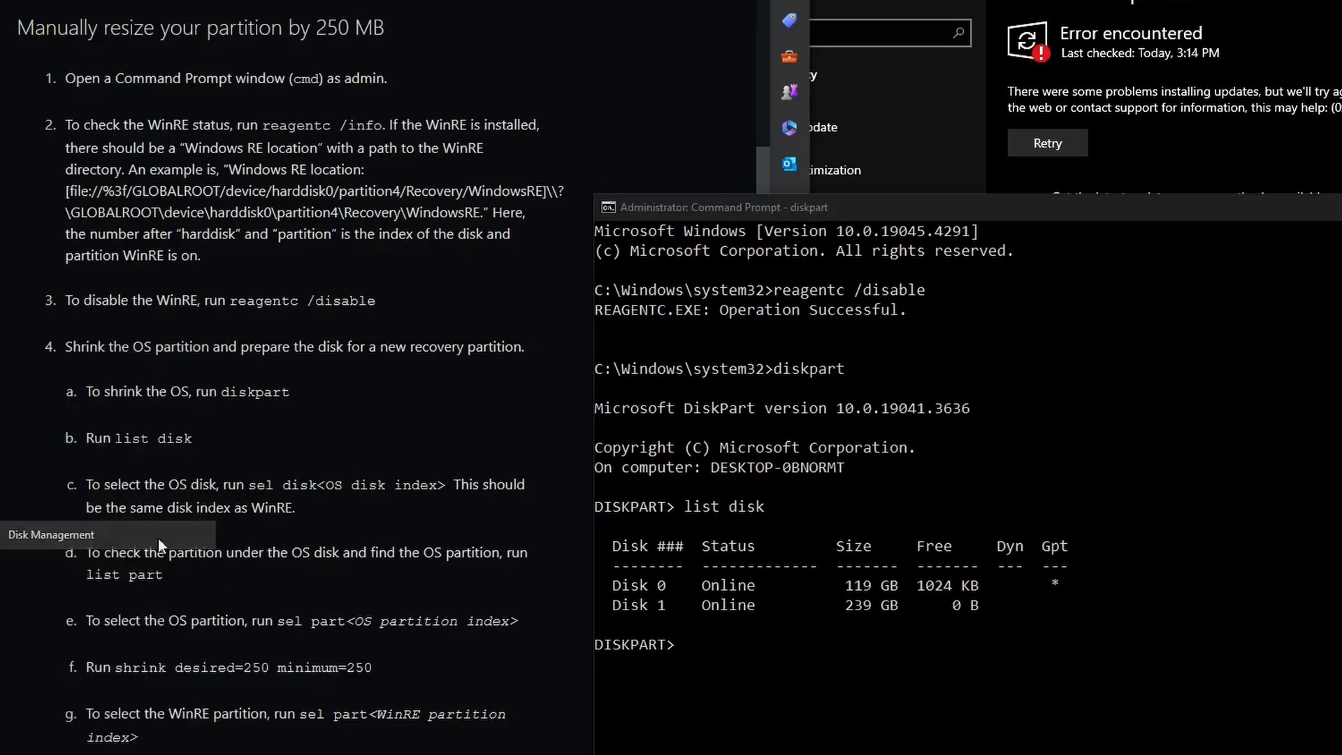
{"action": "left_click", "coordinate": [51, 534]}
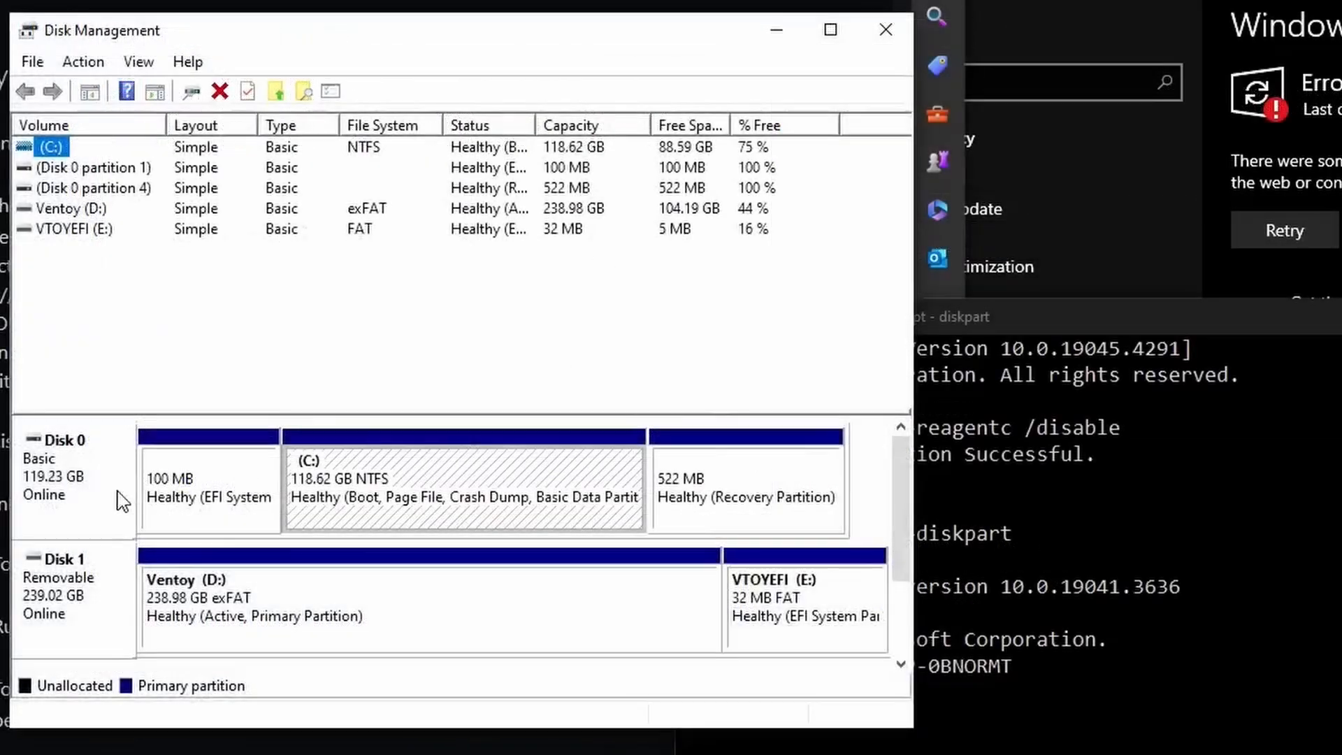
{"action": "mouse_move", "coordinate": [92, 469]}
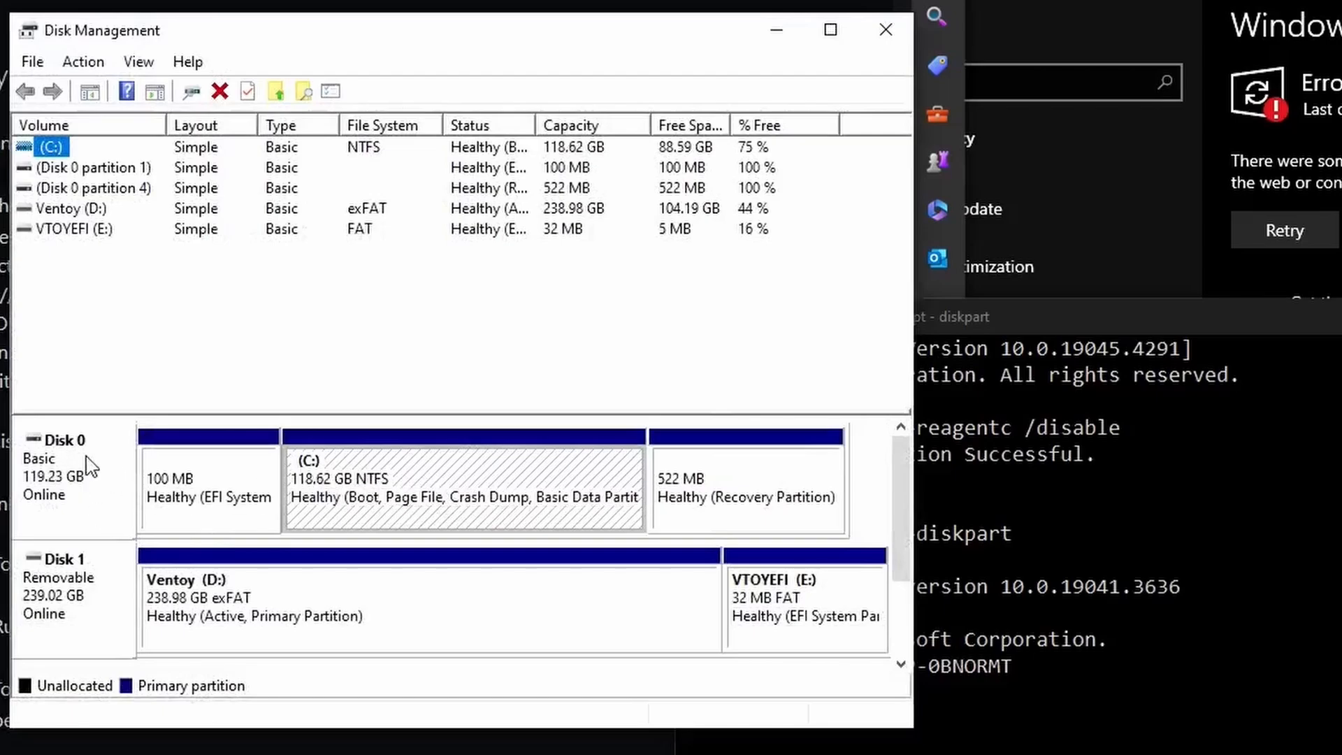
{"action": "mouse_move", "coordinate": [122, 451]}
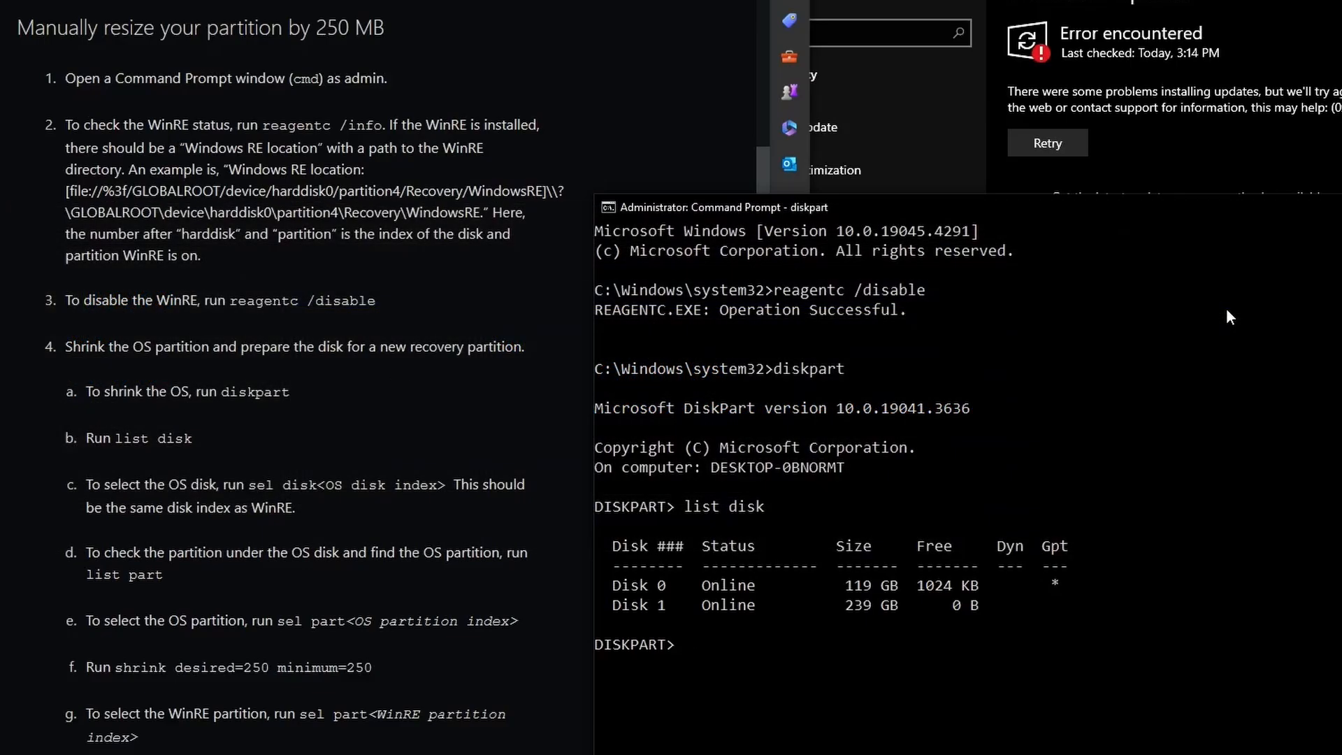
{"action": "mouse_move", "coordinate": [1065, 597]}
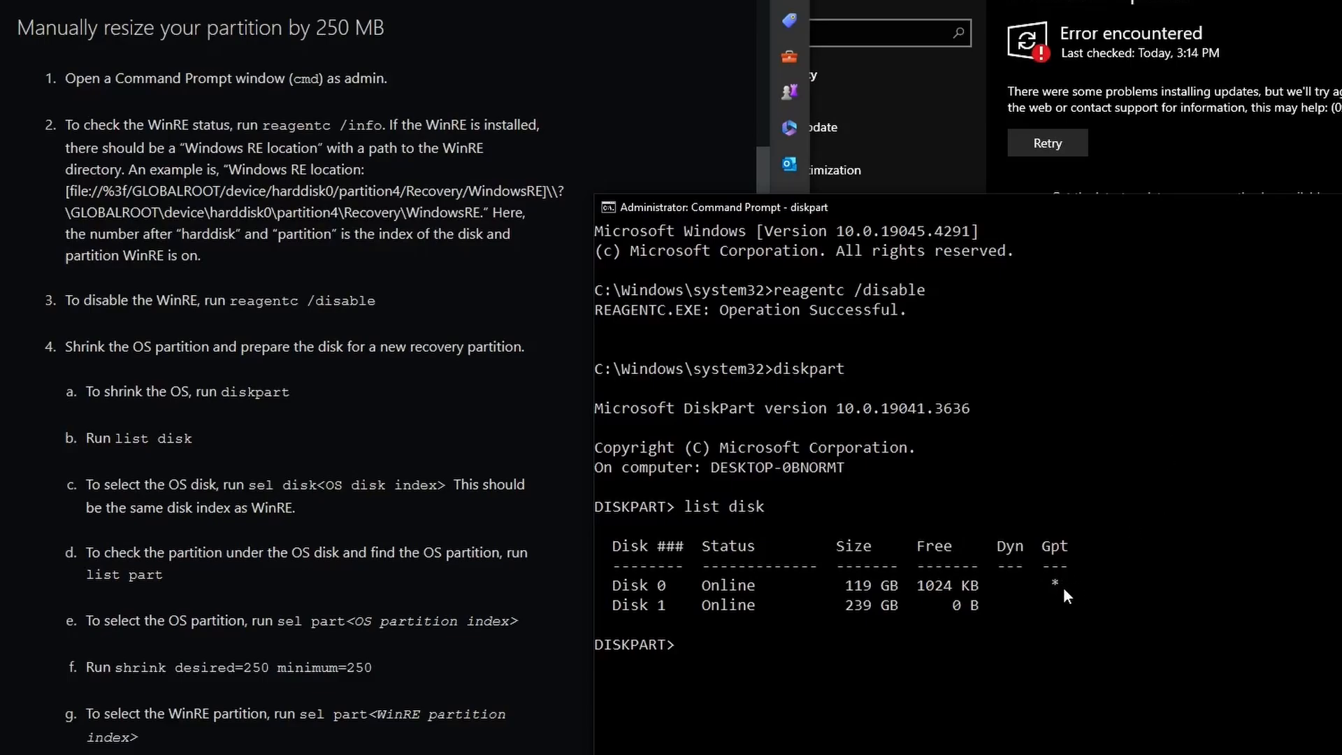
{"action": "mouse_move", "coordinate": [1061, 598]}
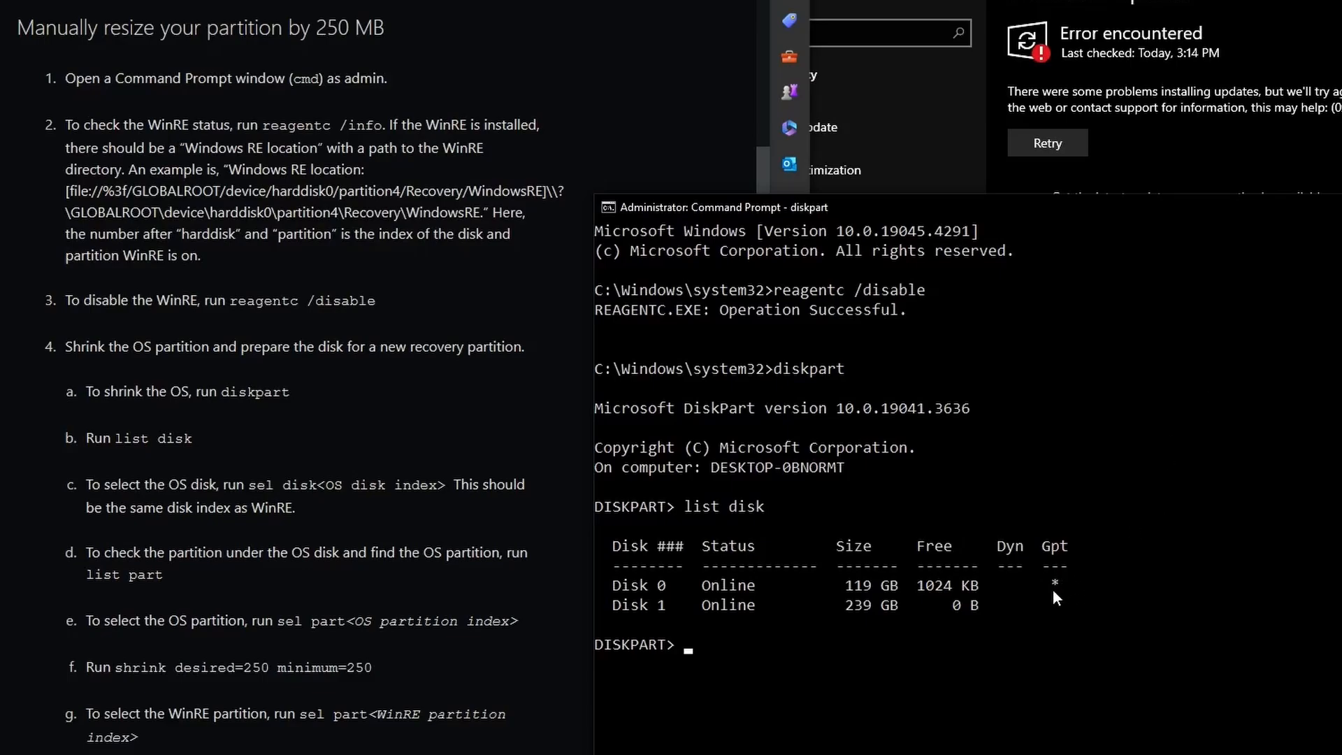
{"action": "mouse_move", "coordinate": [1105, 468]}
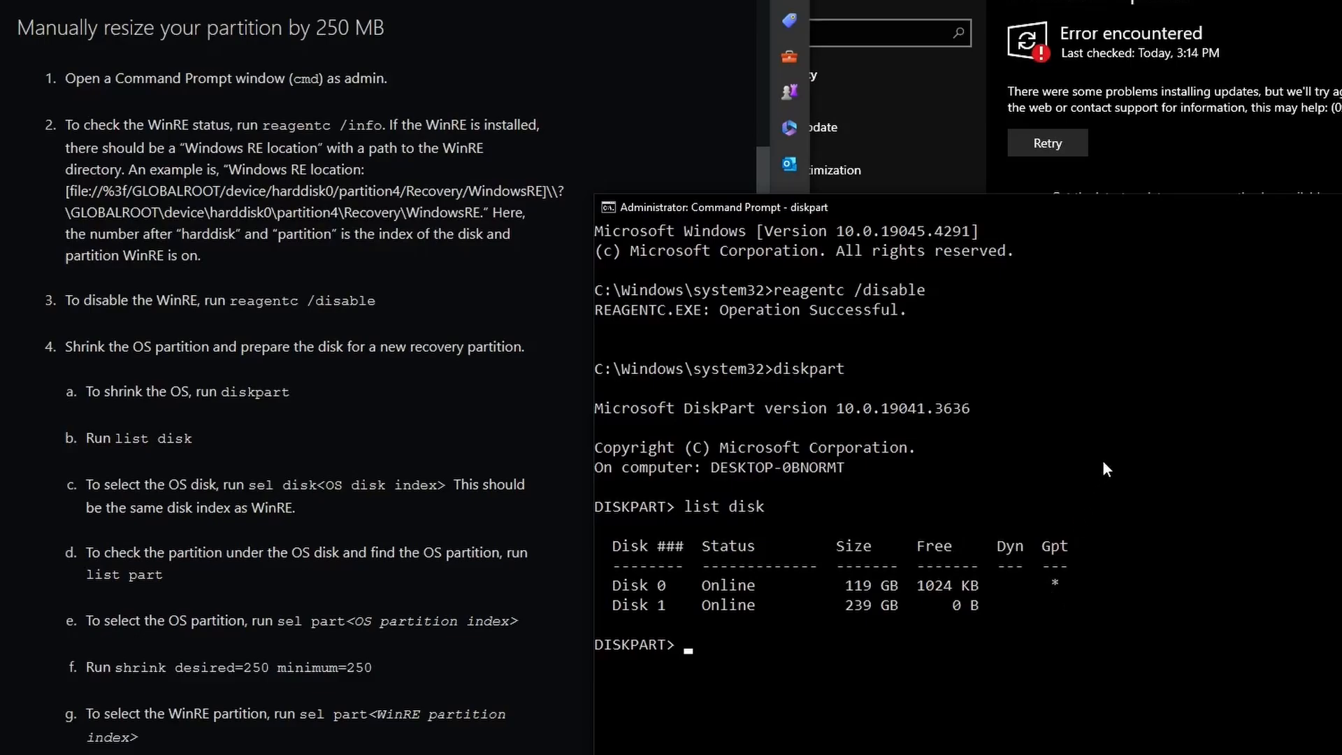
{"action": "type", "text": "select disk 0"}
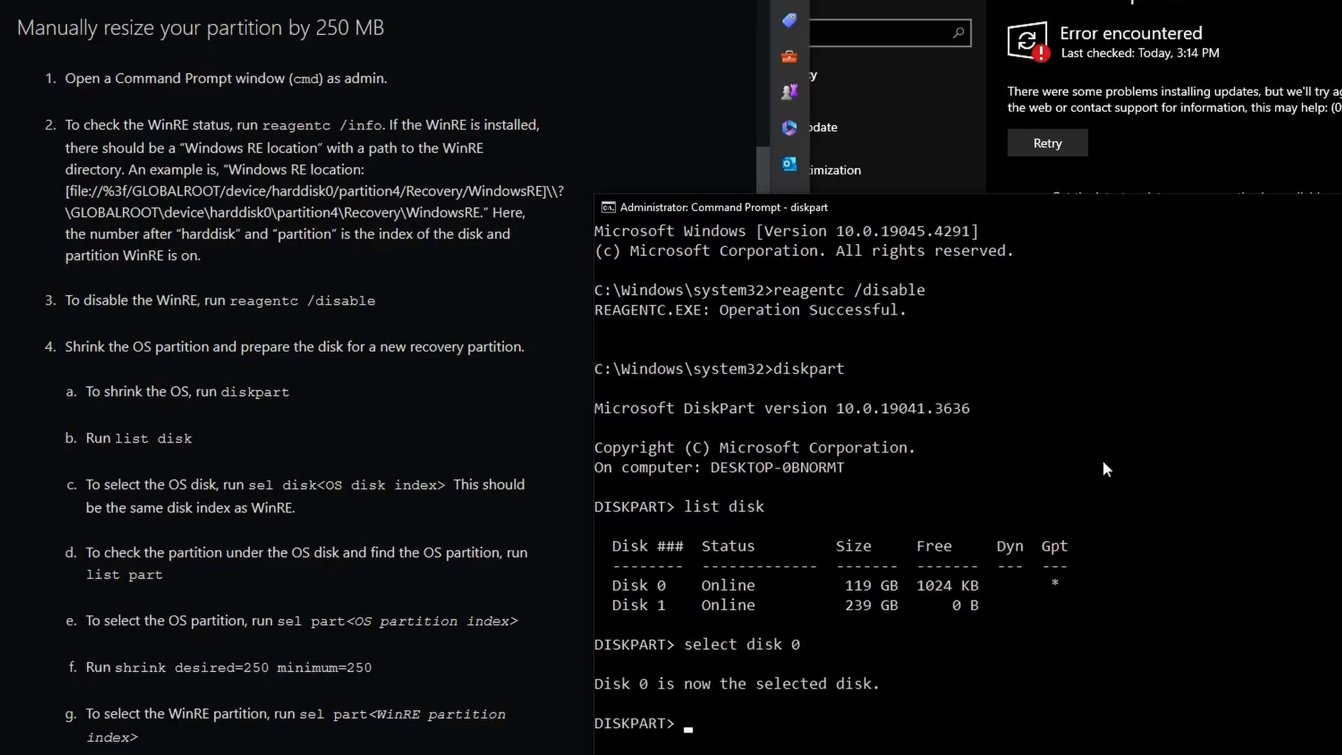
List Disk 0's partitions in diskpart and select the 118 GB partition 3.
{"action": "type", "text": "list part"}
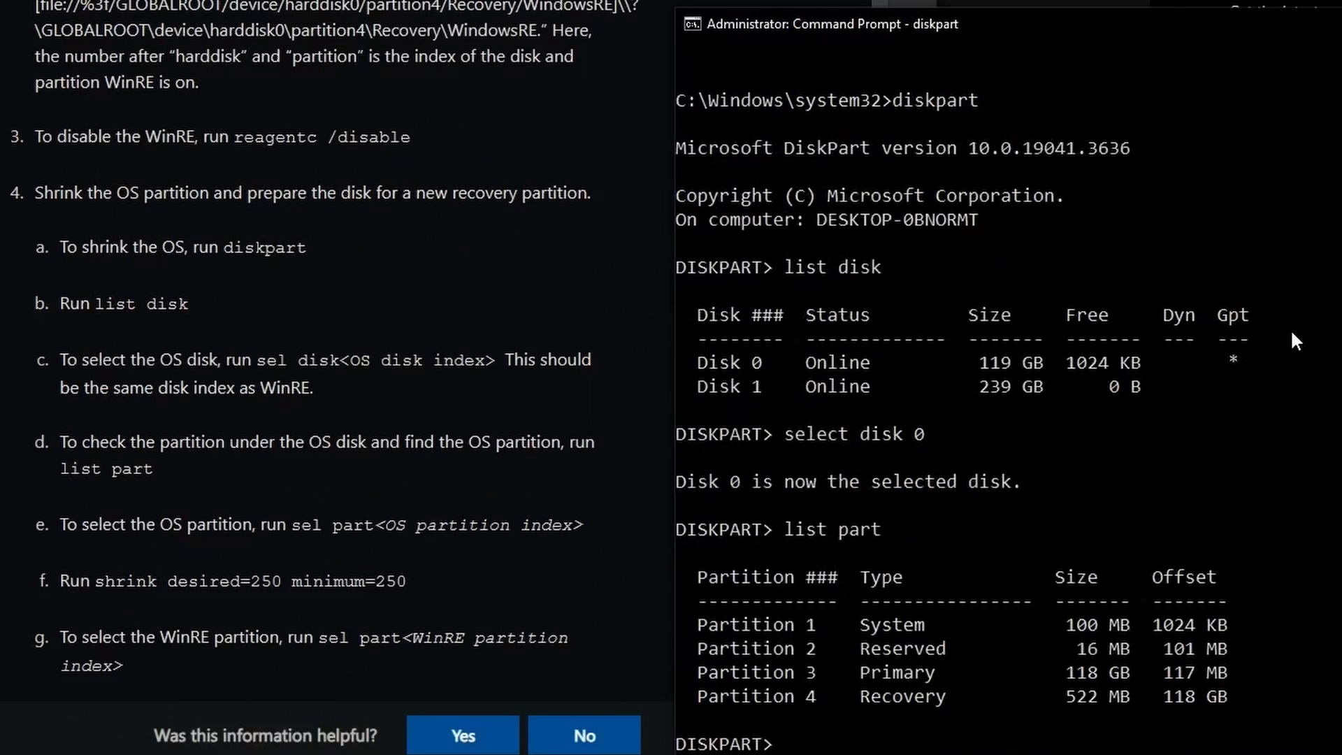
{"action": "mouse_move", "coordinate": [1205, 580]}
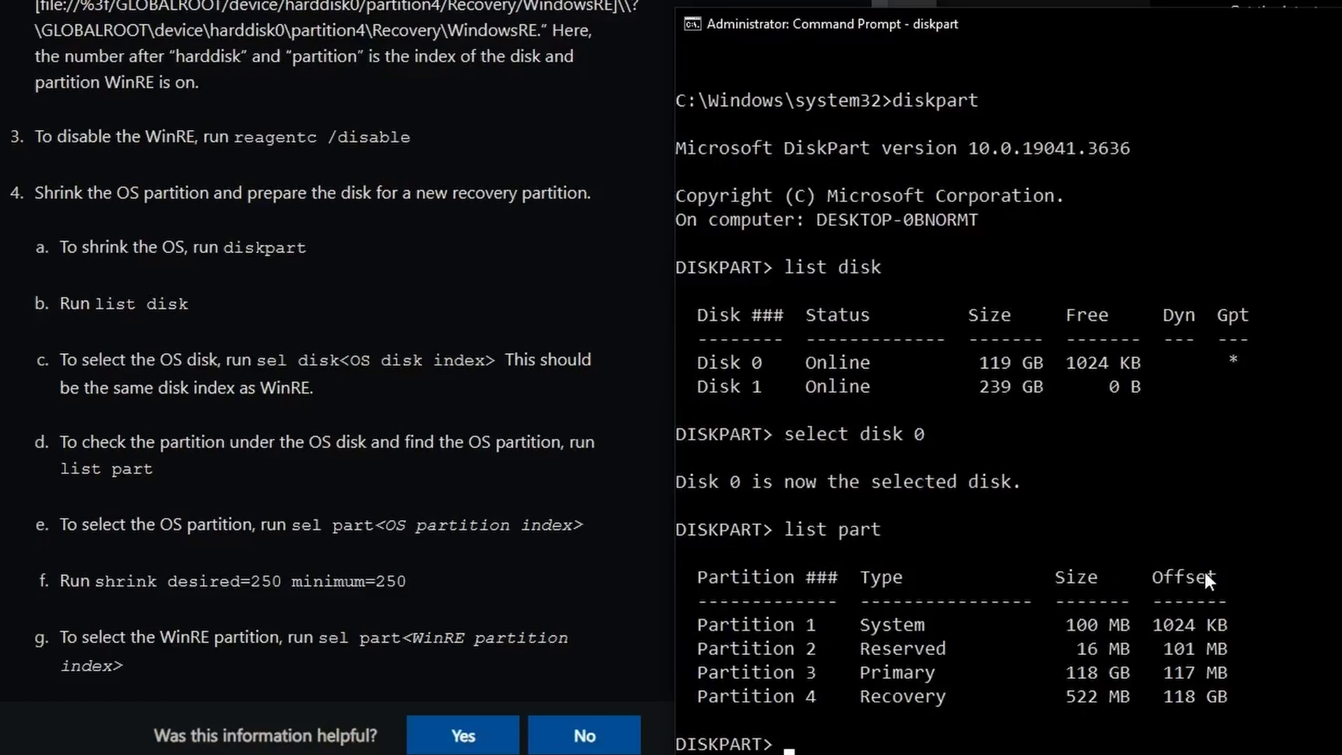
{"action": "mouse_move", "coordinate": [972, 721]}
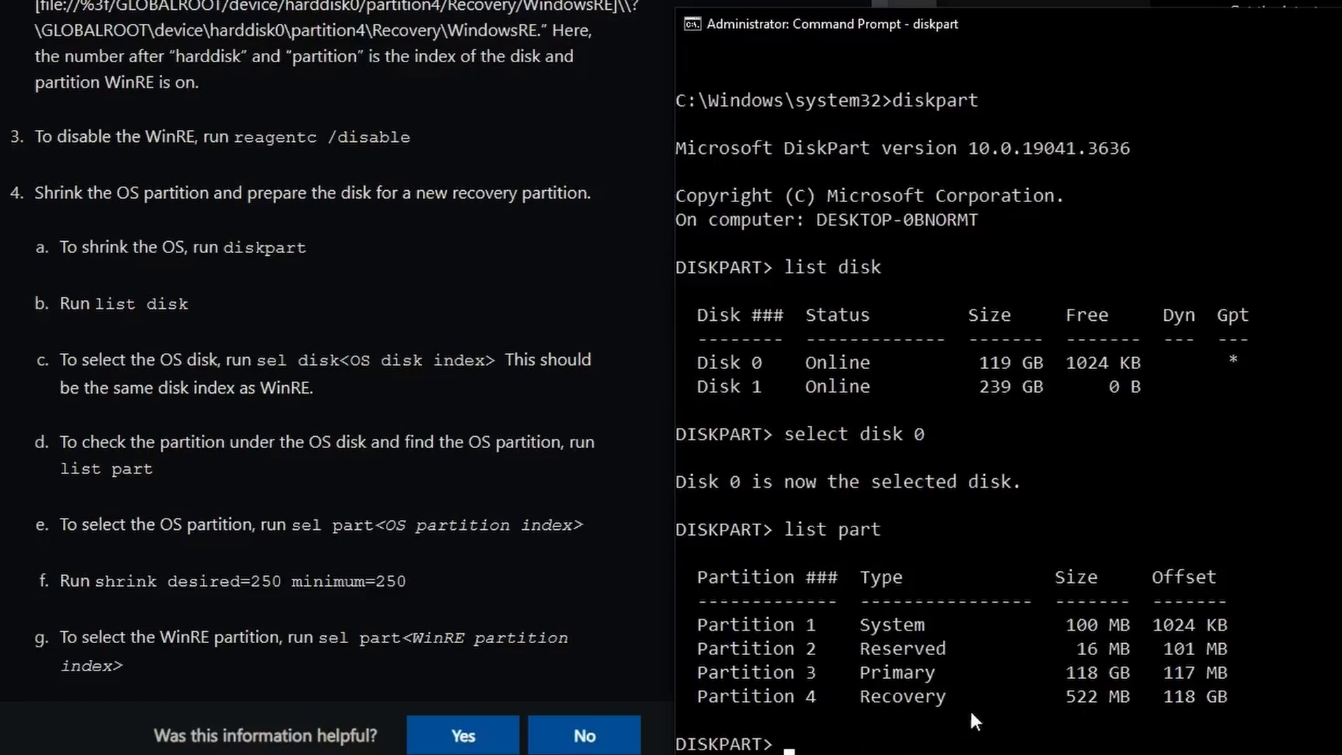
{"action": "mouse_move", "coordinate": [896, 696]}
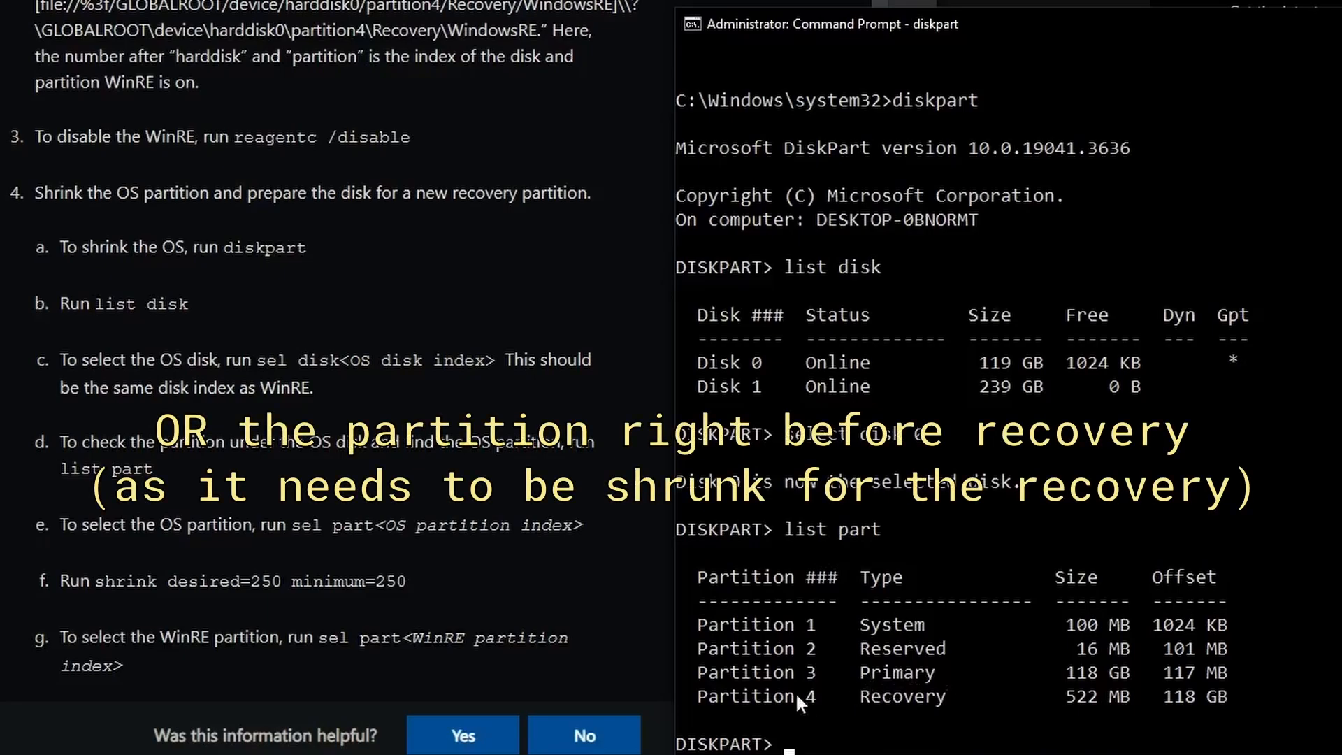
{"action": "mouse_move", "coordinate": [1019, 675]}
{"action": "type", "text": "select"}
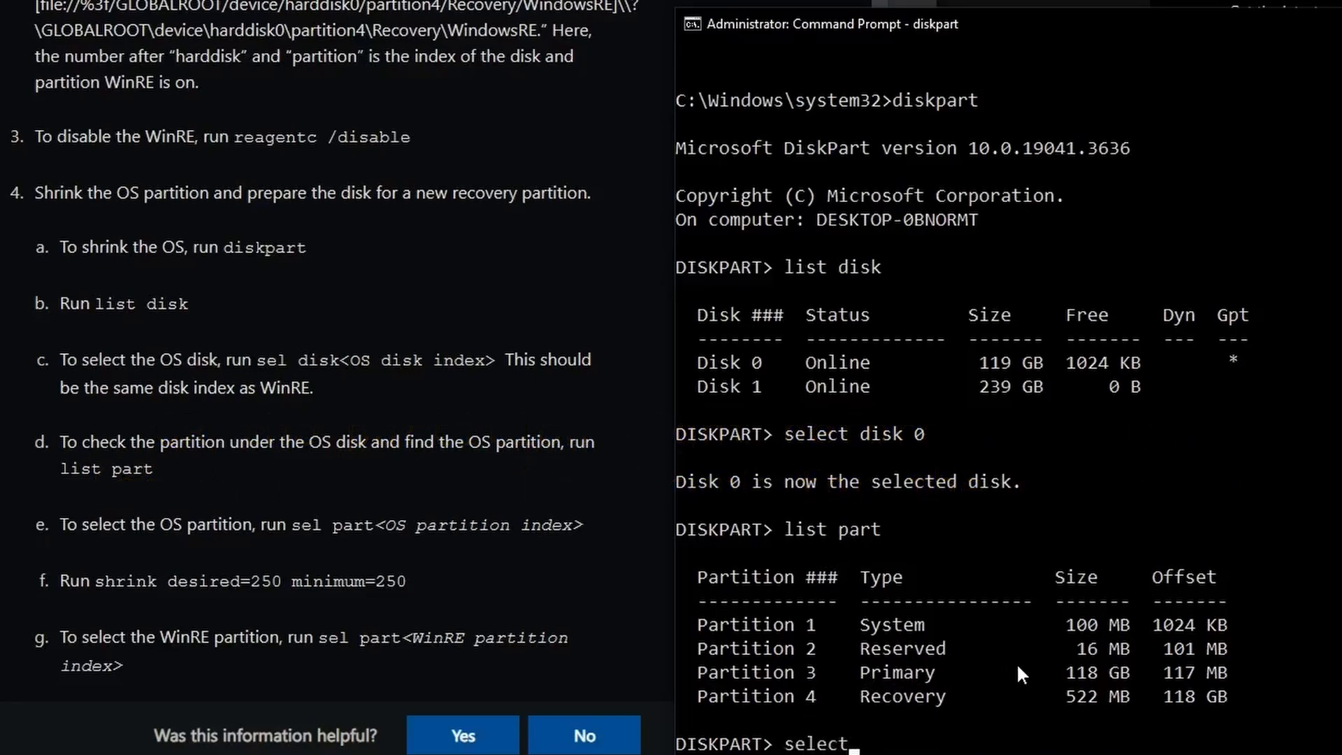
{"action": "type", "text": "partition 3"}
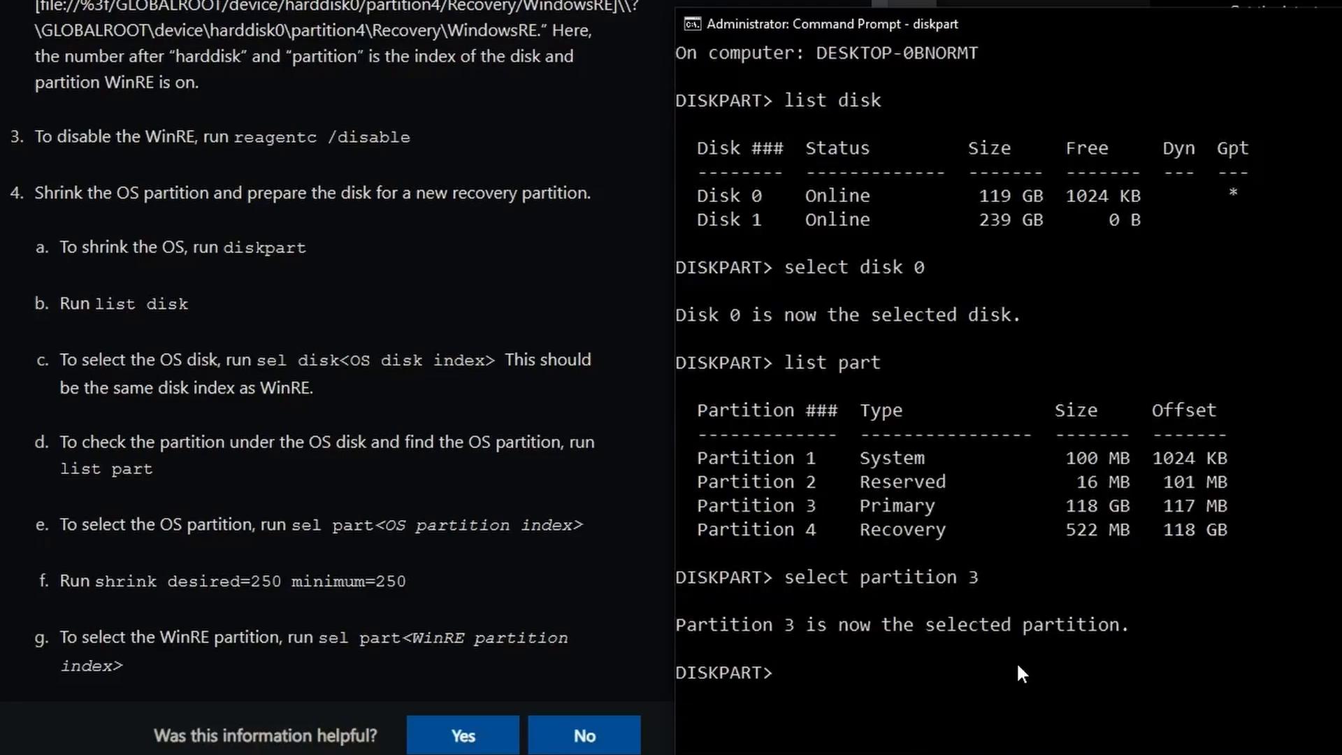
{"action": "mouse_move", "coordinate": [1128, 527]}
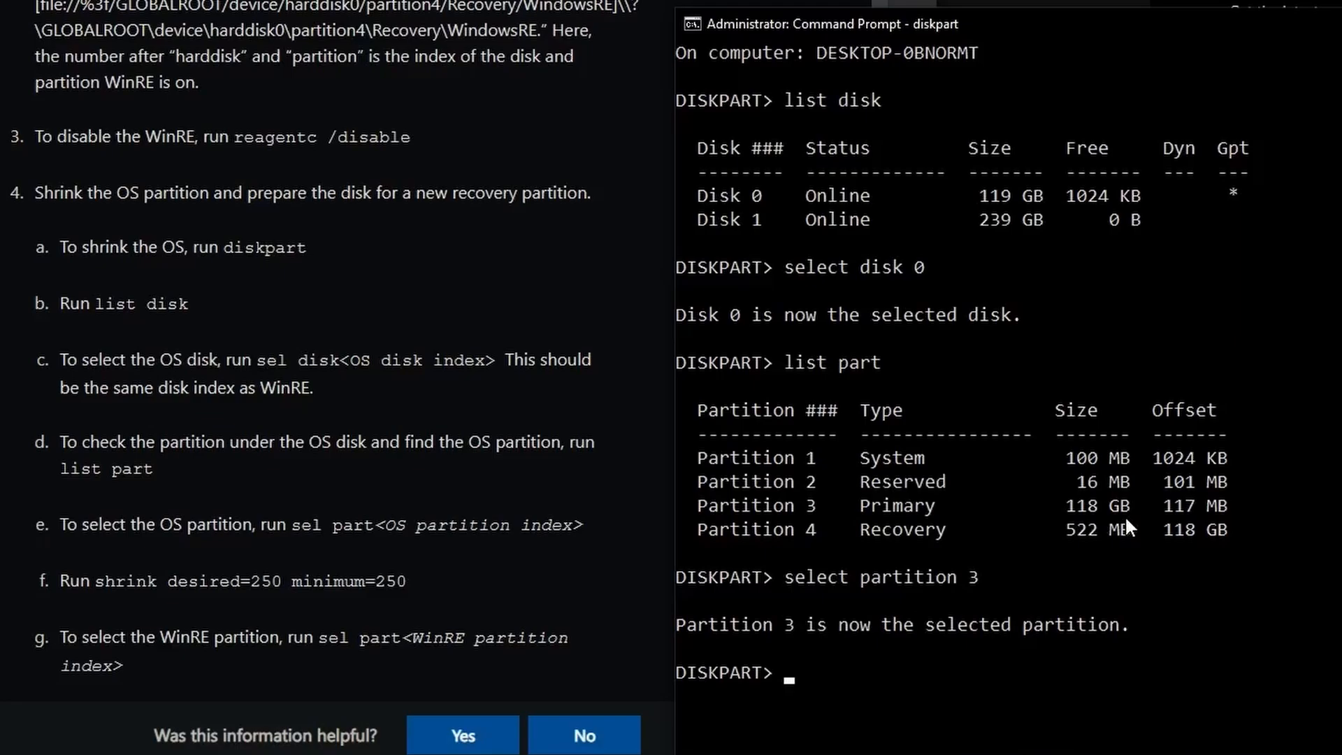
Run 'shrink desired=250 minimum=250' to shrink the OS partition by 250 MB.
{"action": "type", "text": "shrink"}
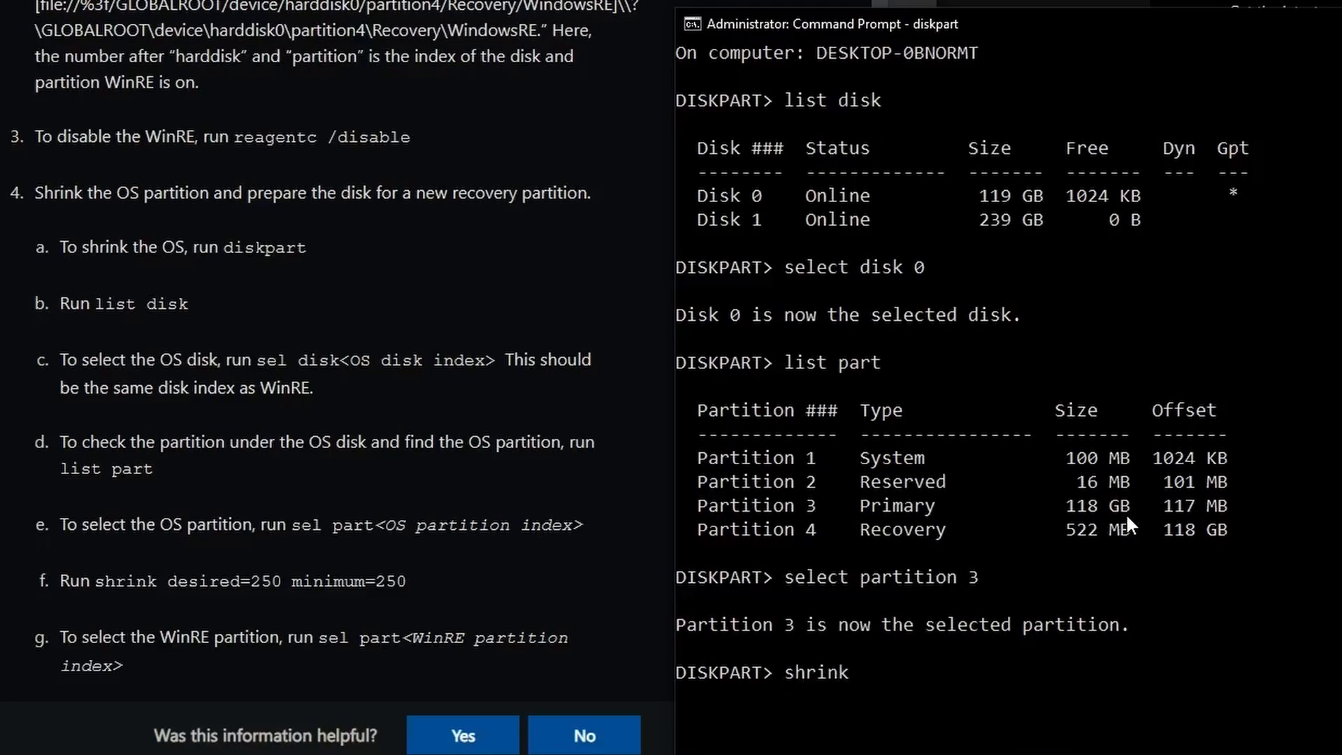
{"action": "type", "text": "desired"}
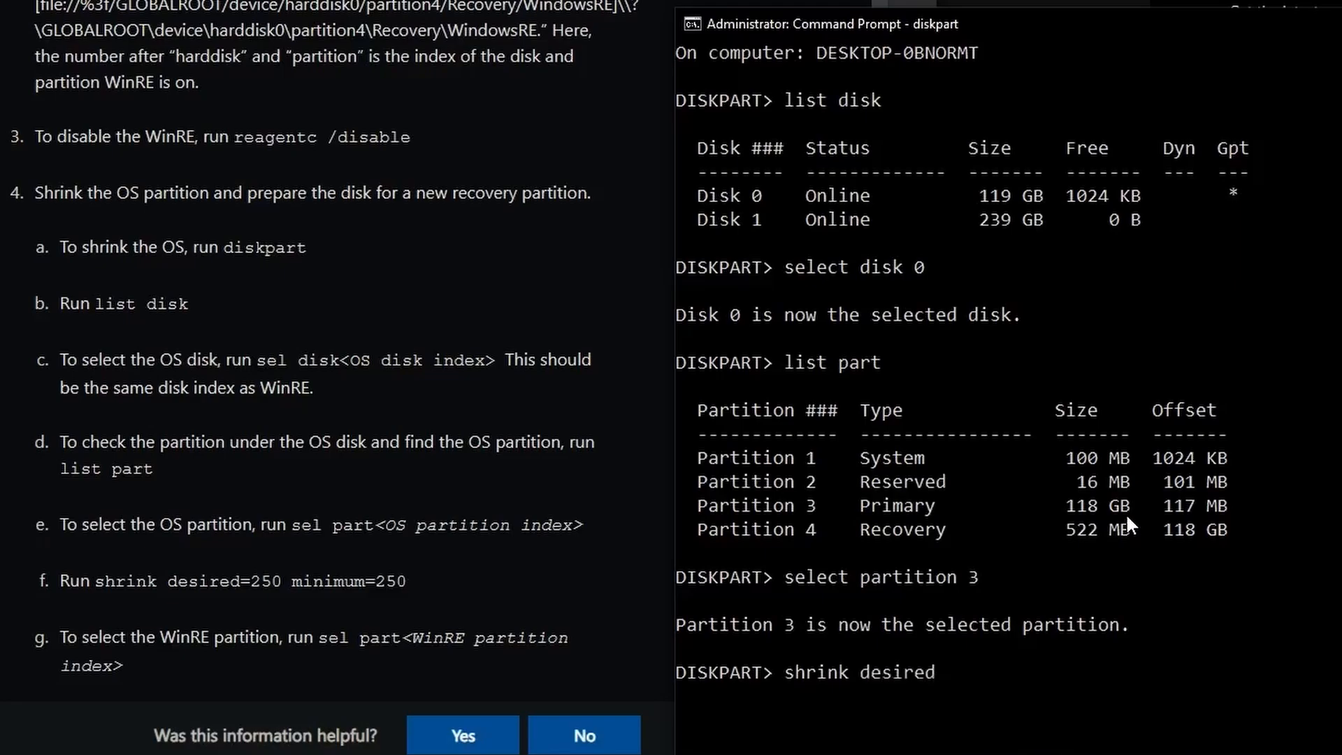
{"action": "type", "text": "=2"}
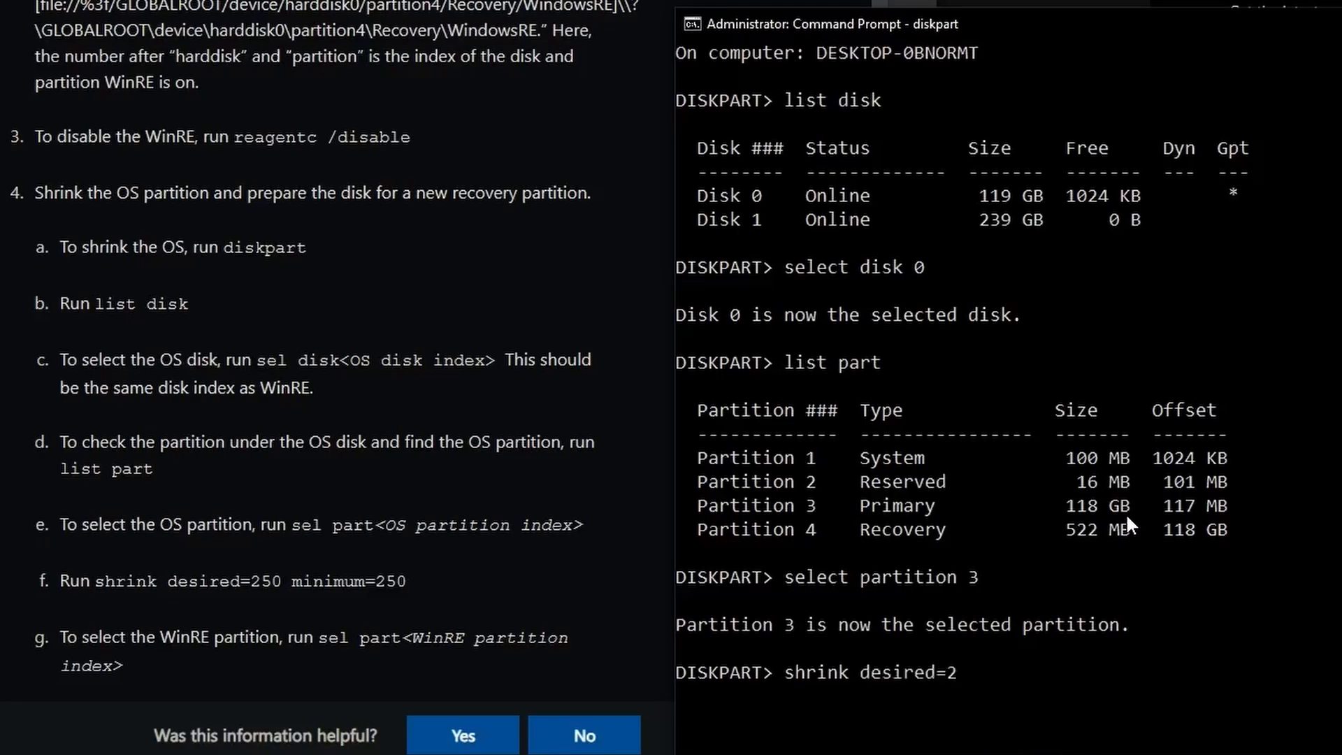
{"action": "type", "text": "50 minimum=2"}
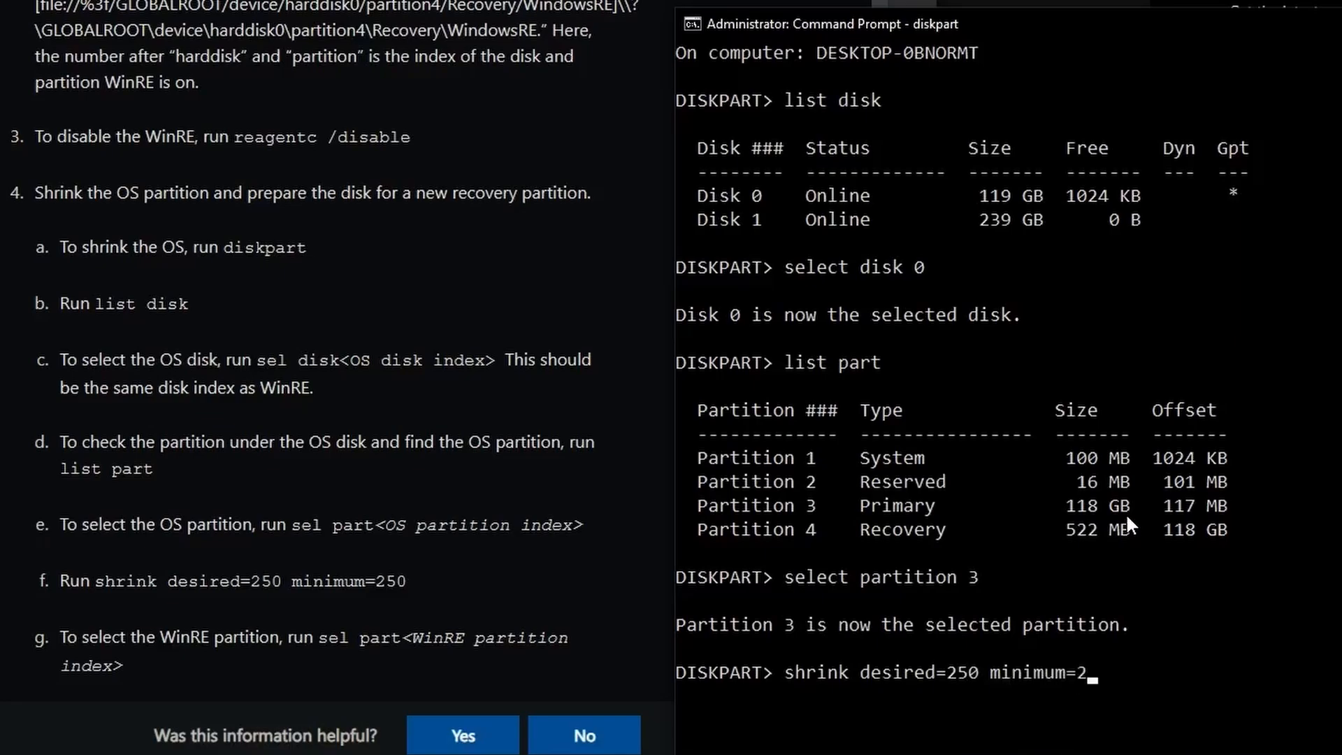
{"action": "key", "text": "Return"}
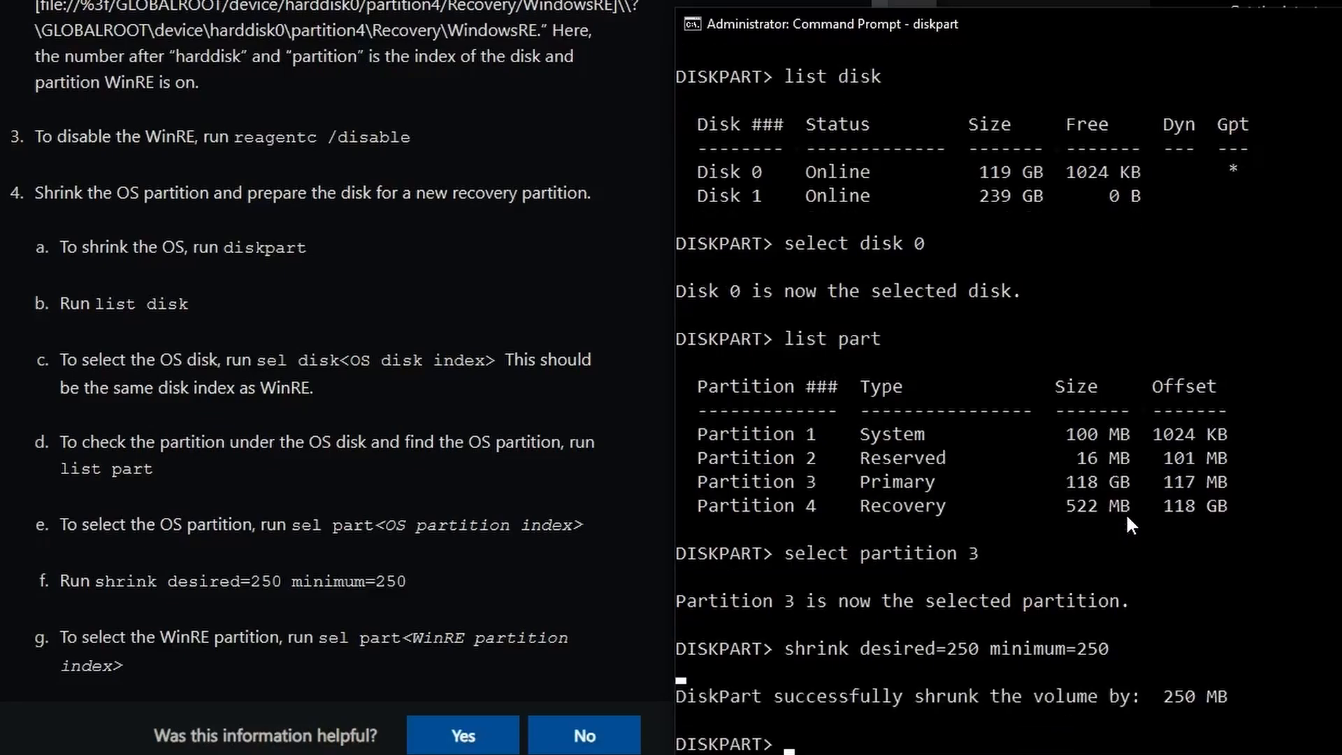
Select the 522 MB partition 4 and delete it with 'delete partition override'.
{"action": "scroll", "scroll_direction": "down", "scroll_amount": 3}
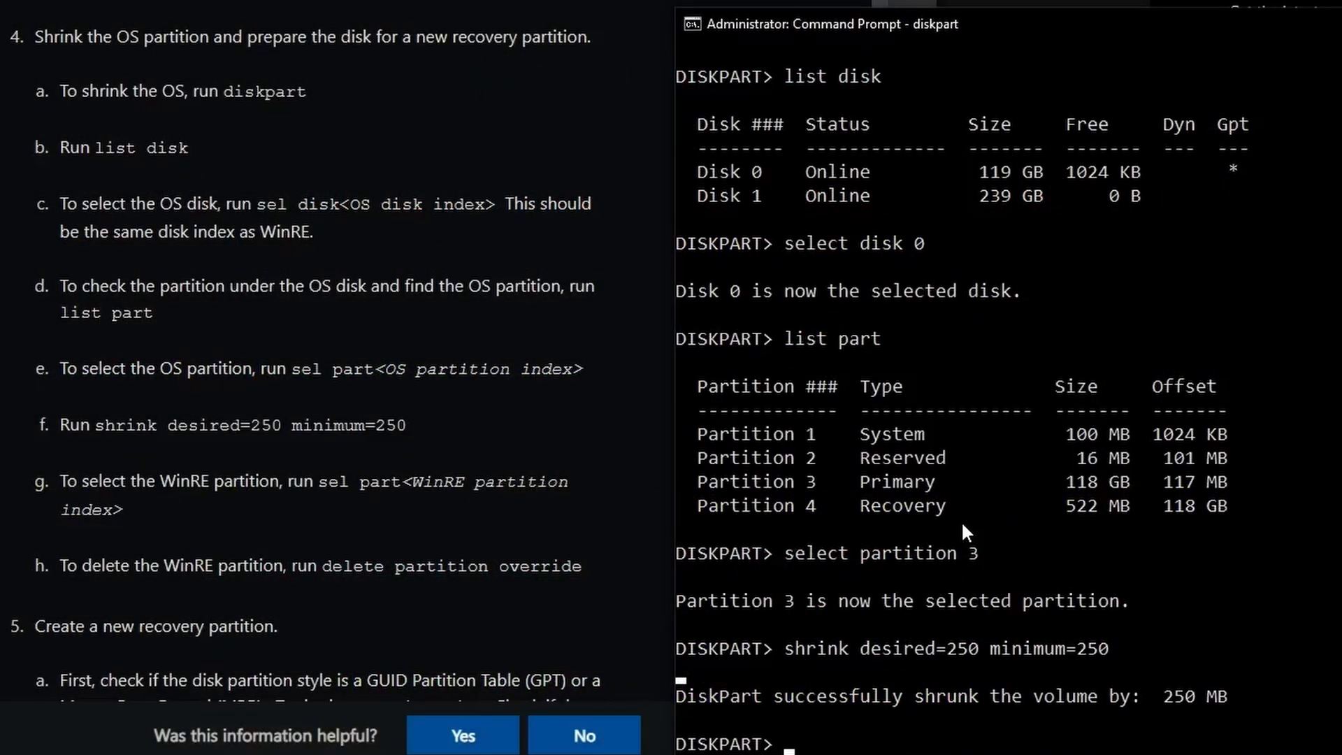
{"action": "type", "text": "select partition 4"}
{"action": "type", "text": "delete partition override"}
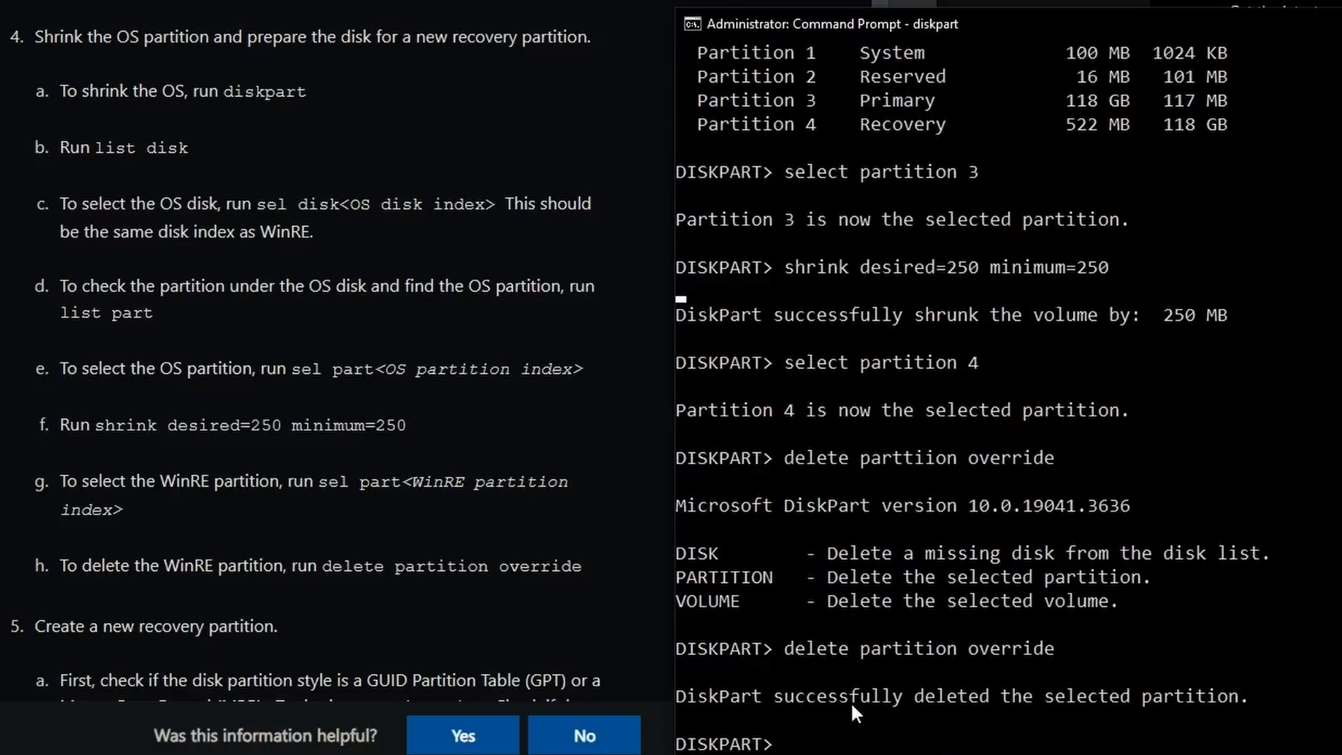
{"action": "mouse_move", "coordinate": [911, 675]}
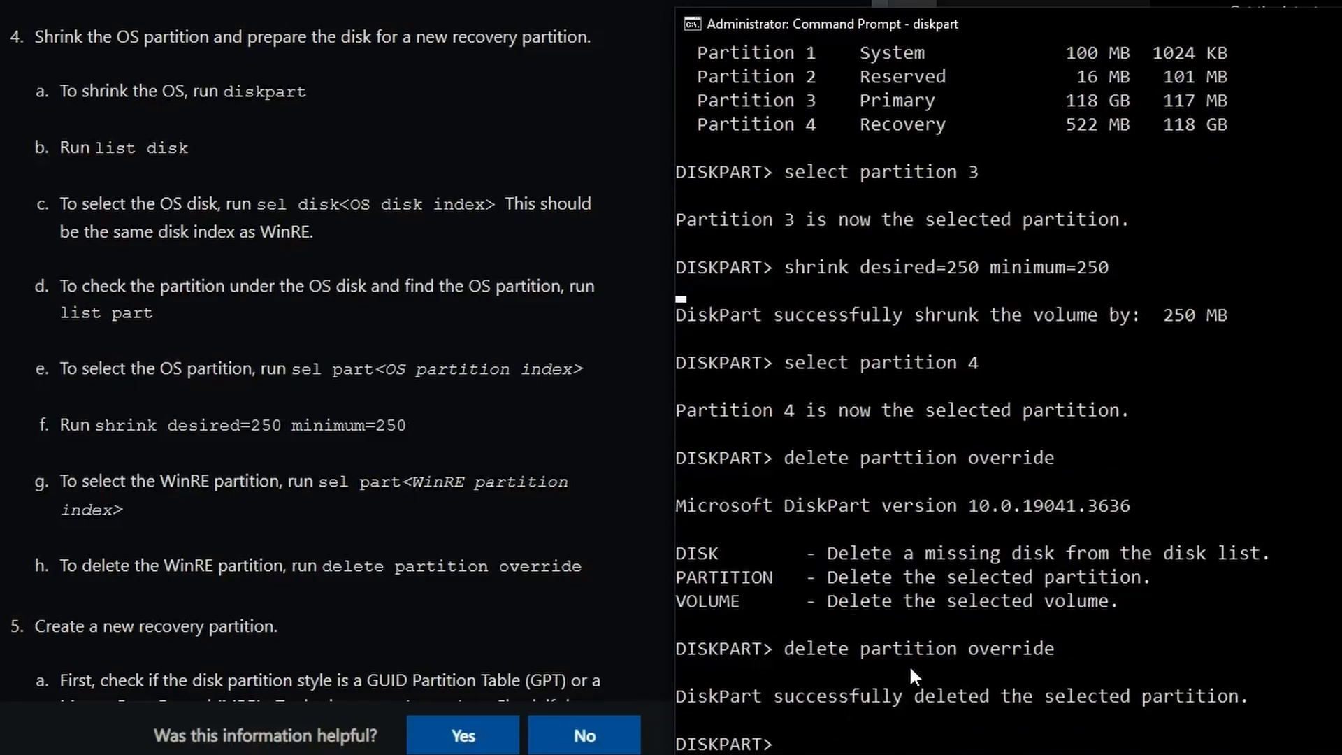
{"action": "scroll", "scroll_direction": "down", "scroll_amount": 3}
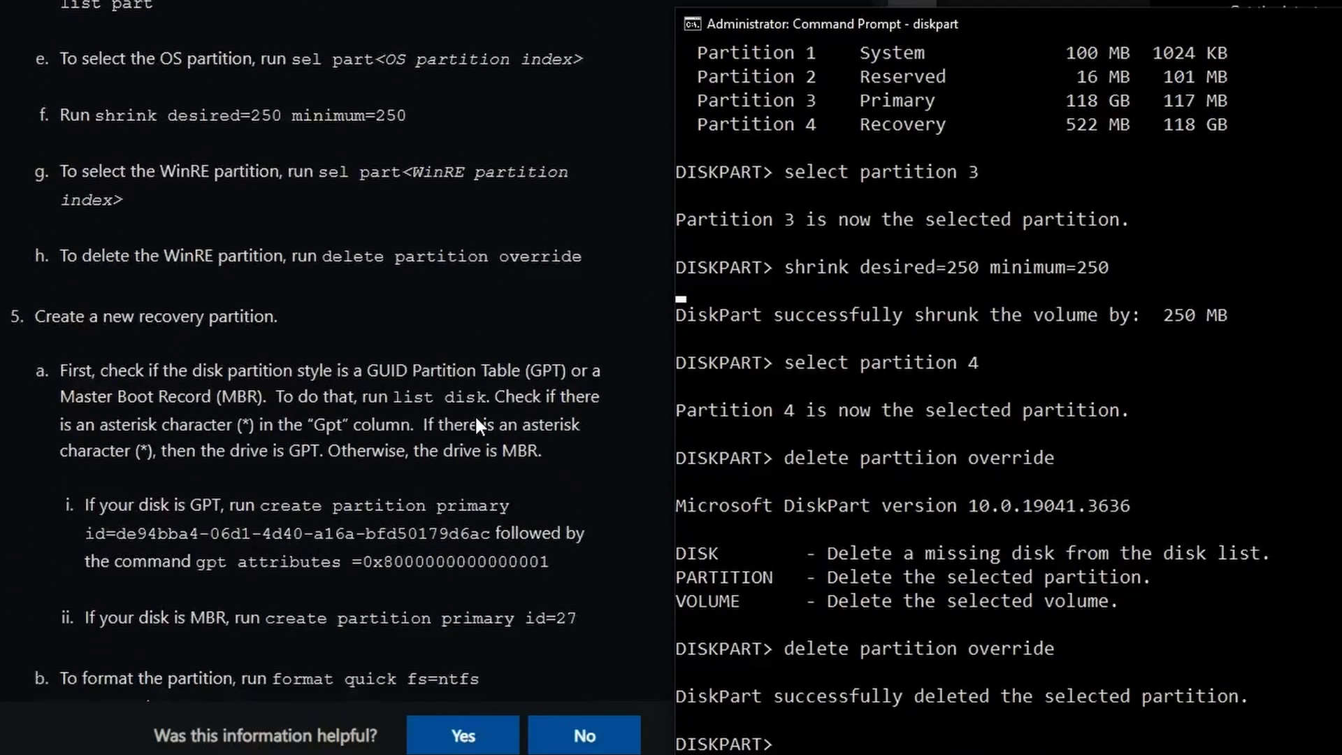
{"action": "scroll", "scroll_direction": "down", "scroll_amount": 3}
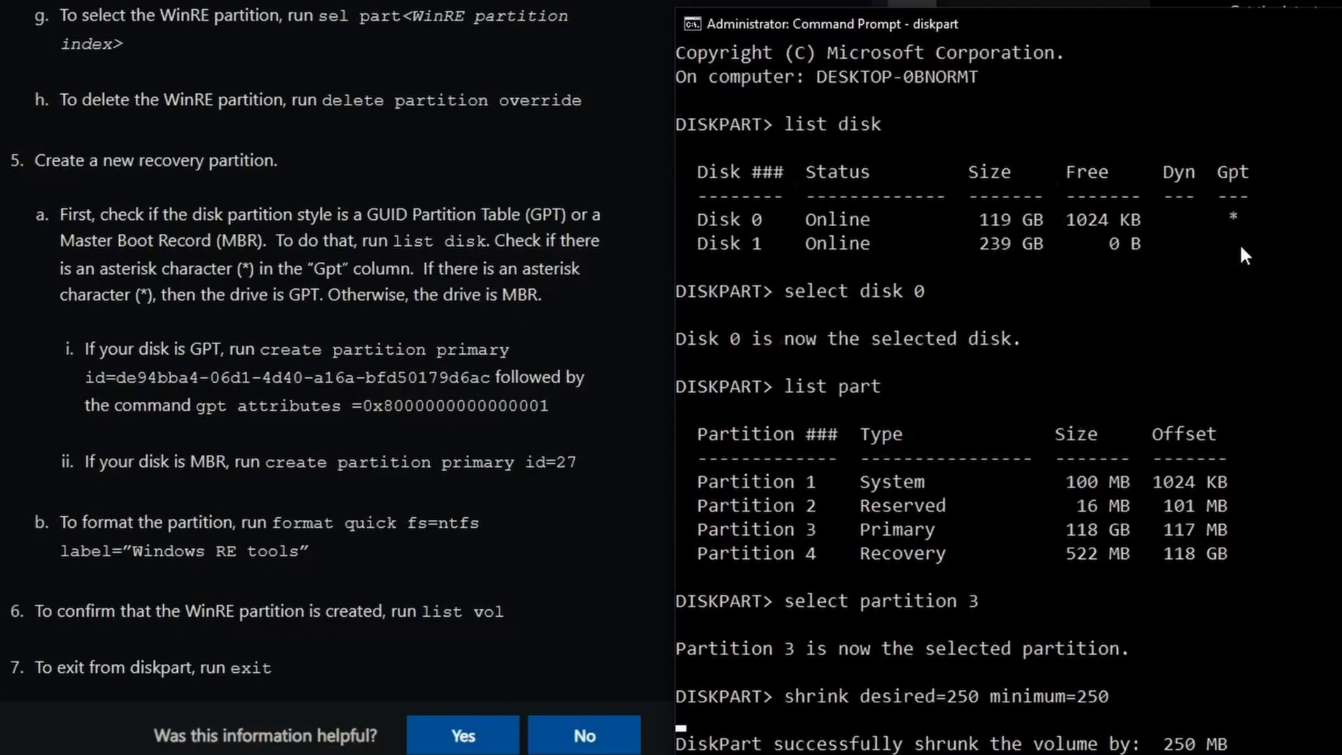
{"action": "mouse_move", "coordinate": [1221, 238]}
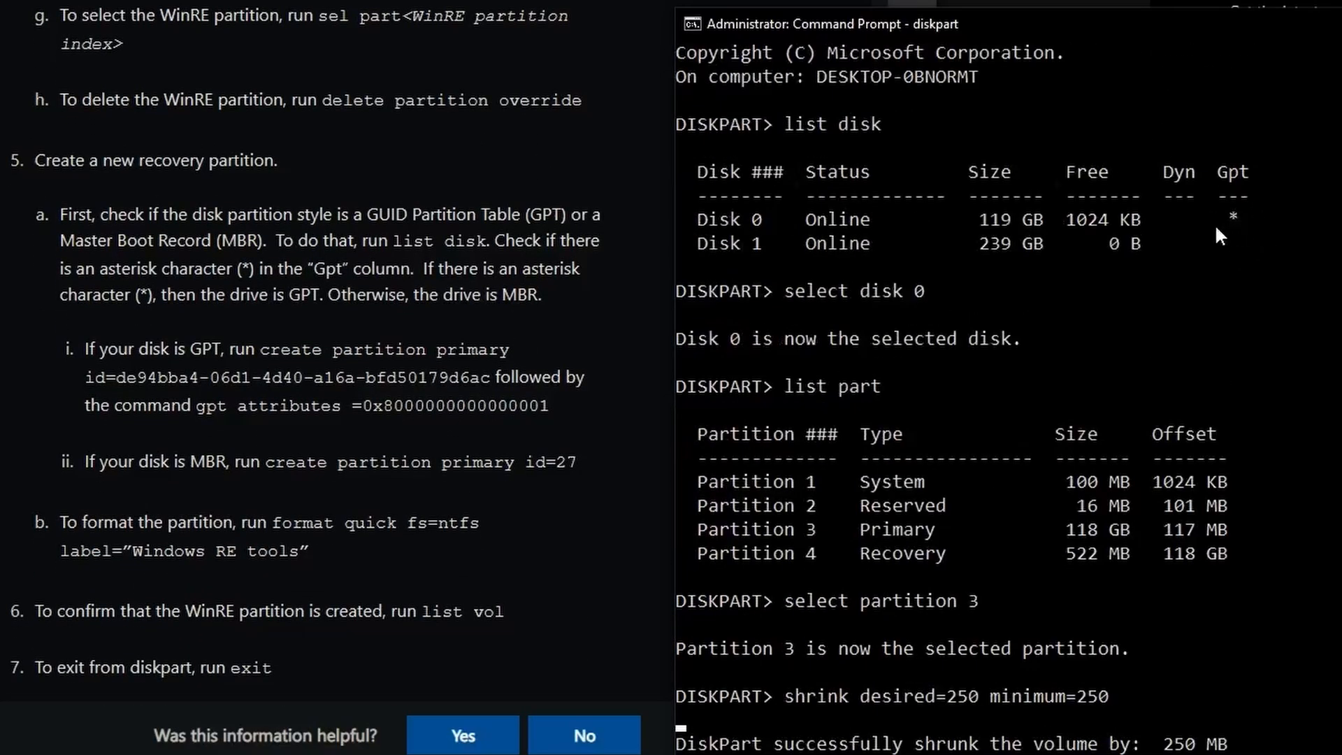
{"action": "mouse_move", "coordinate": [1258, 240]}
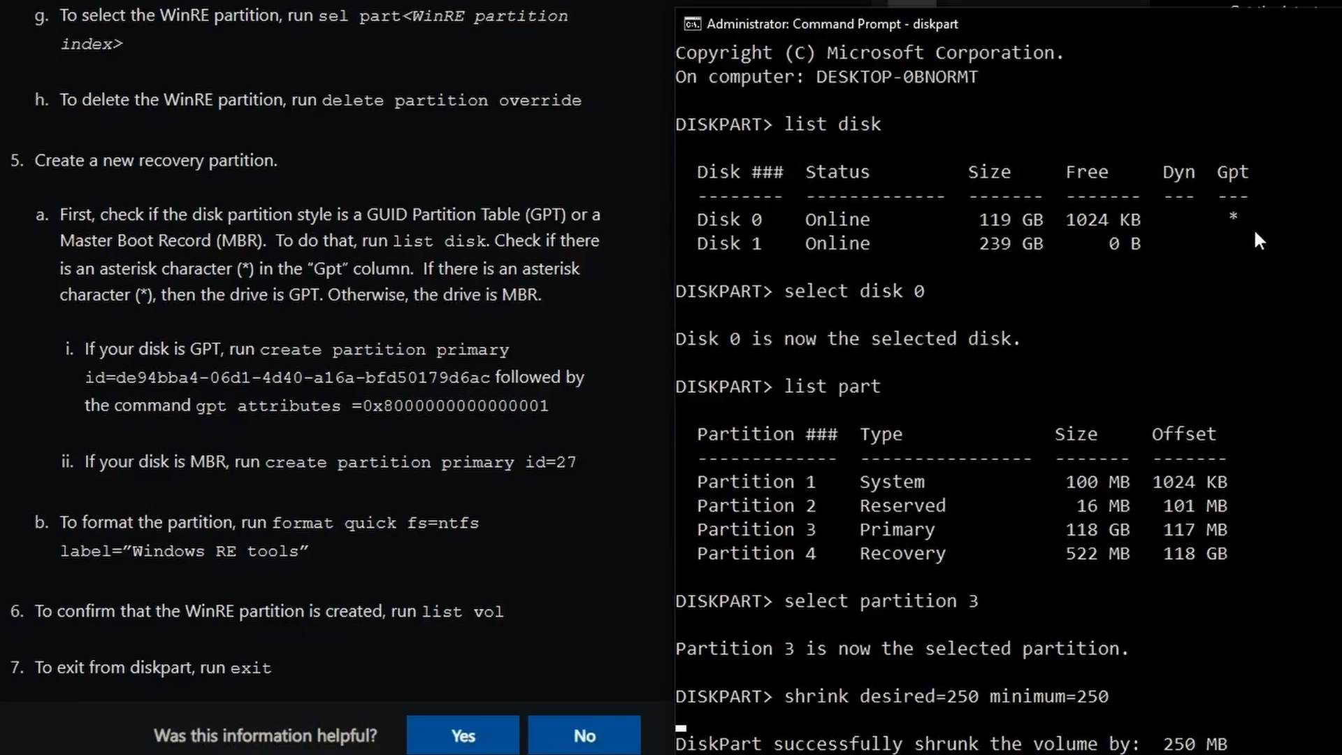
{"action": "mouse_move", "coordinate": [1333, 255]}
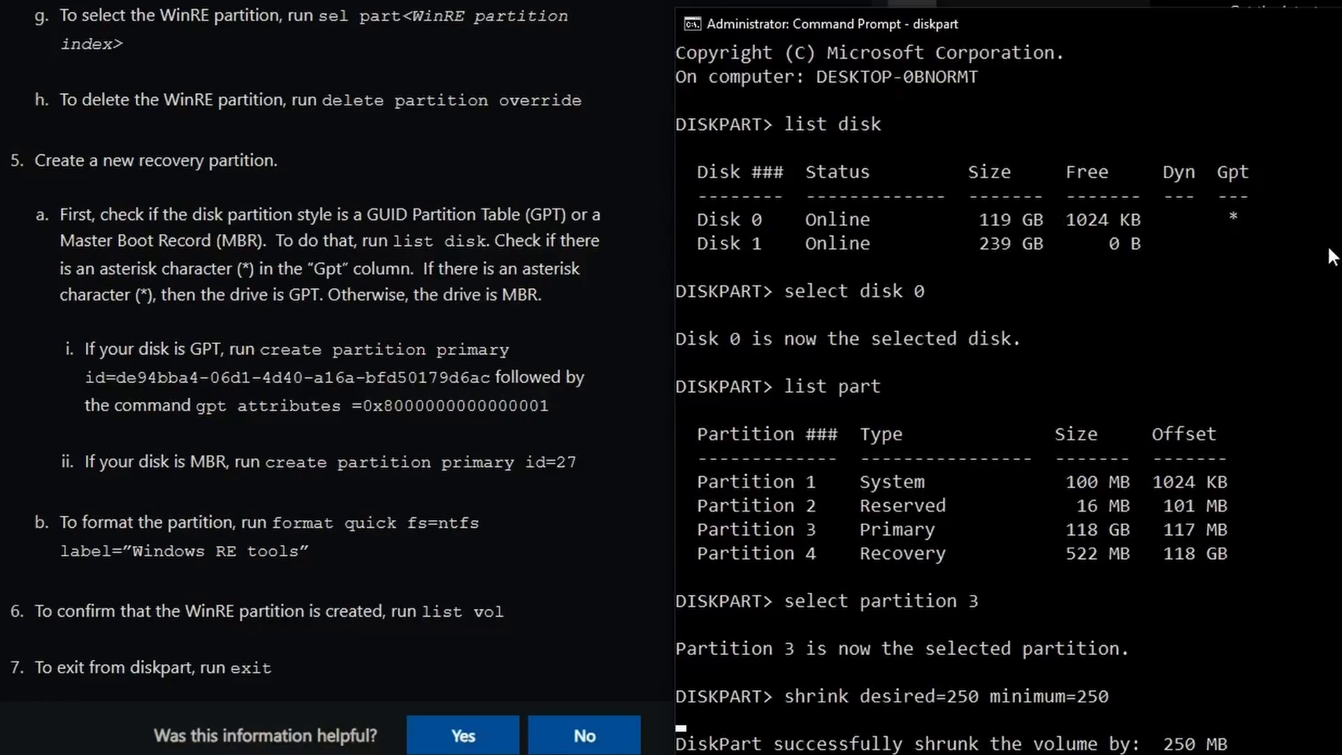
{"action": "mouse_move", "coordinate": [1275, 264]}
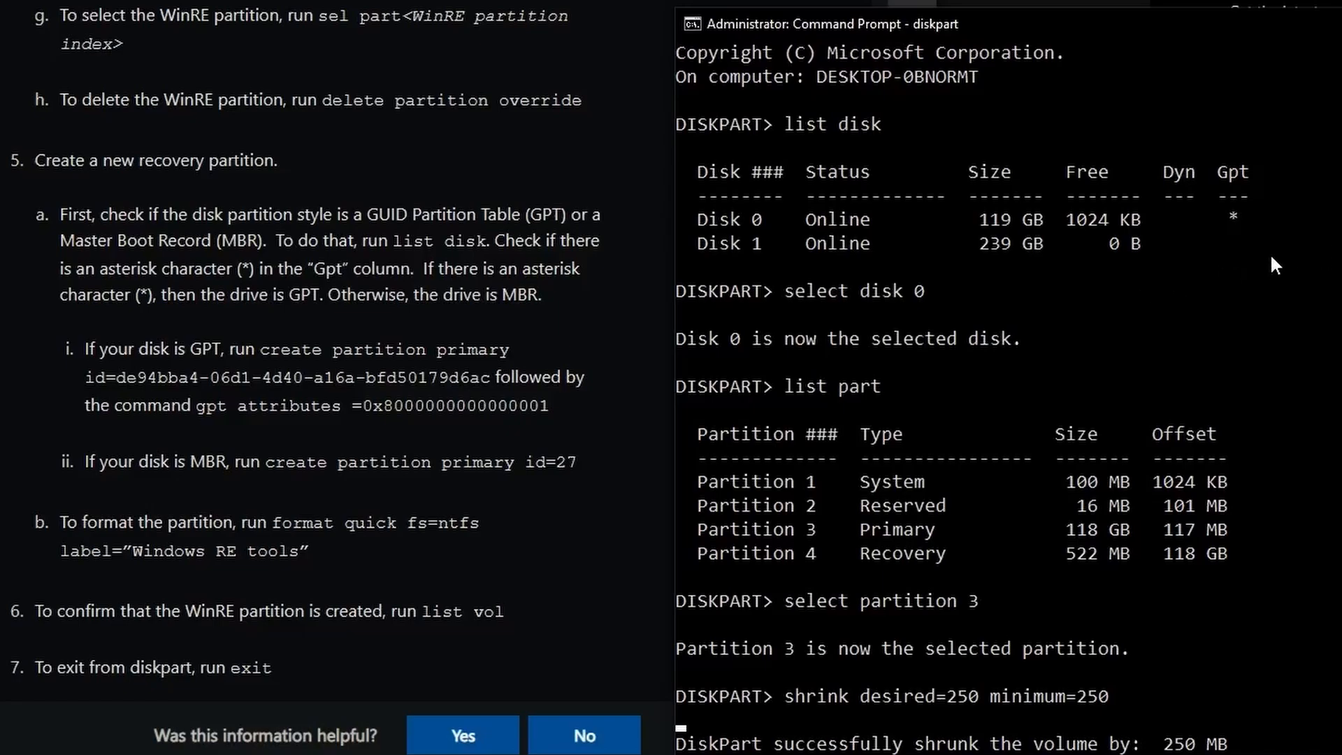
{"action": "mouse_move", "coordinate": [1124, 258]}
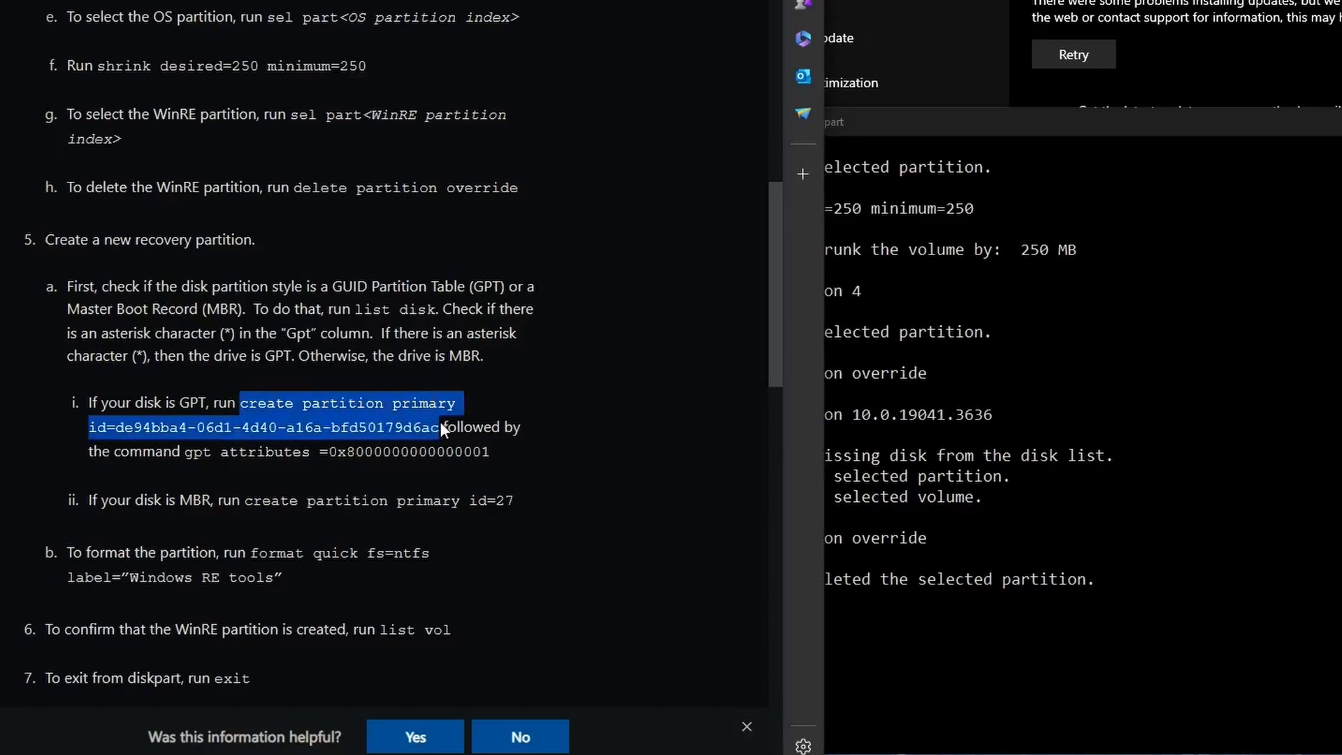
{"action": "mouse_move", "coordinate": [965, 599]}
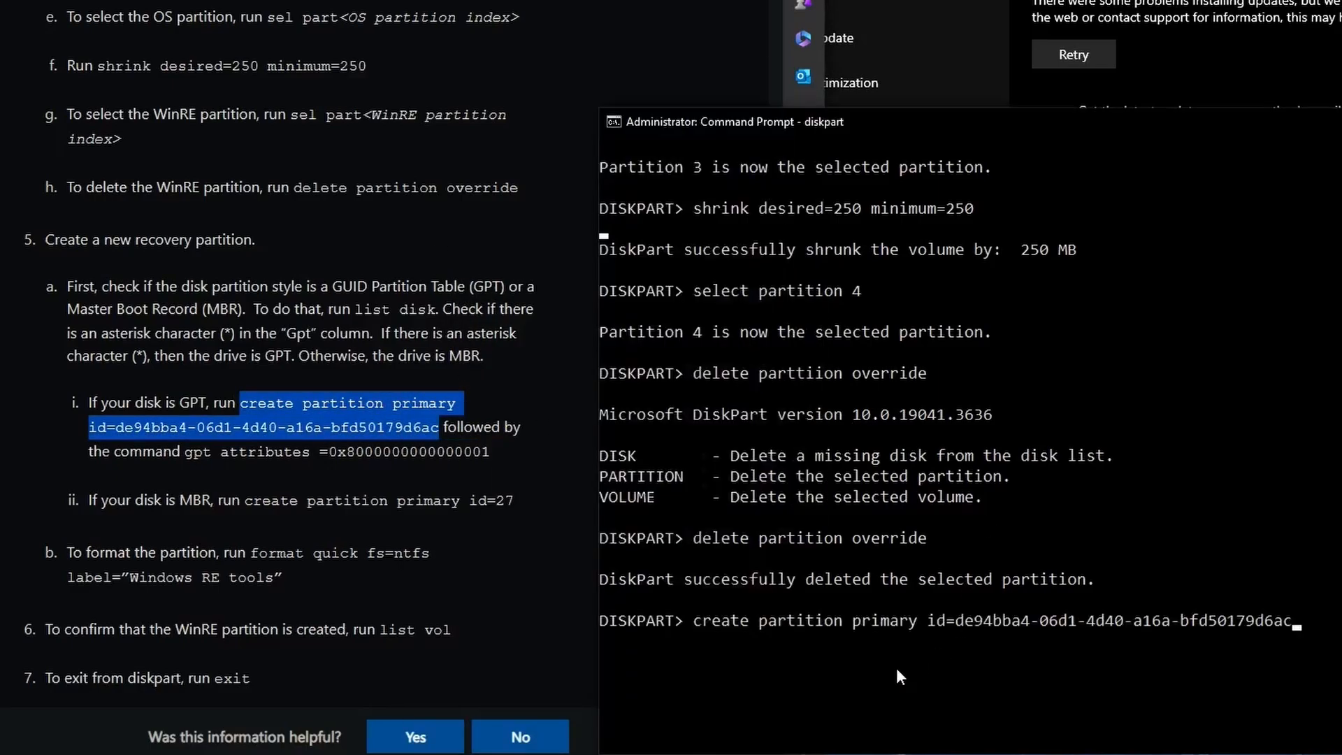
{"action": "key", "text": "Return"}
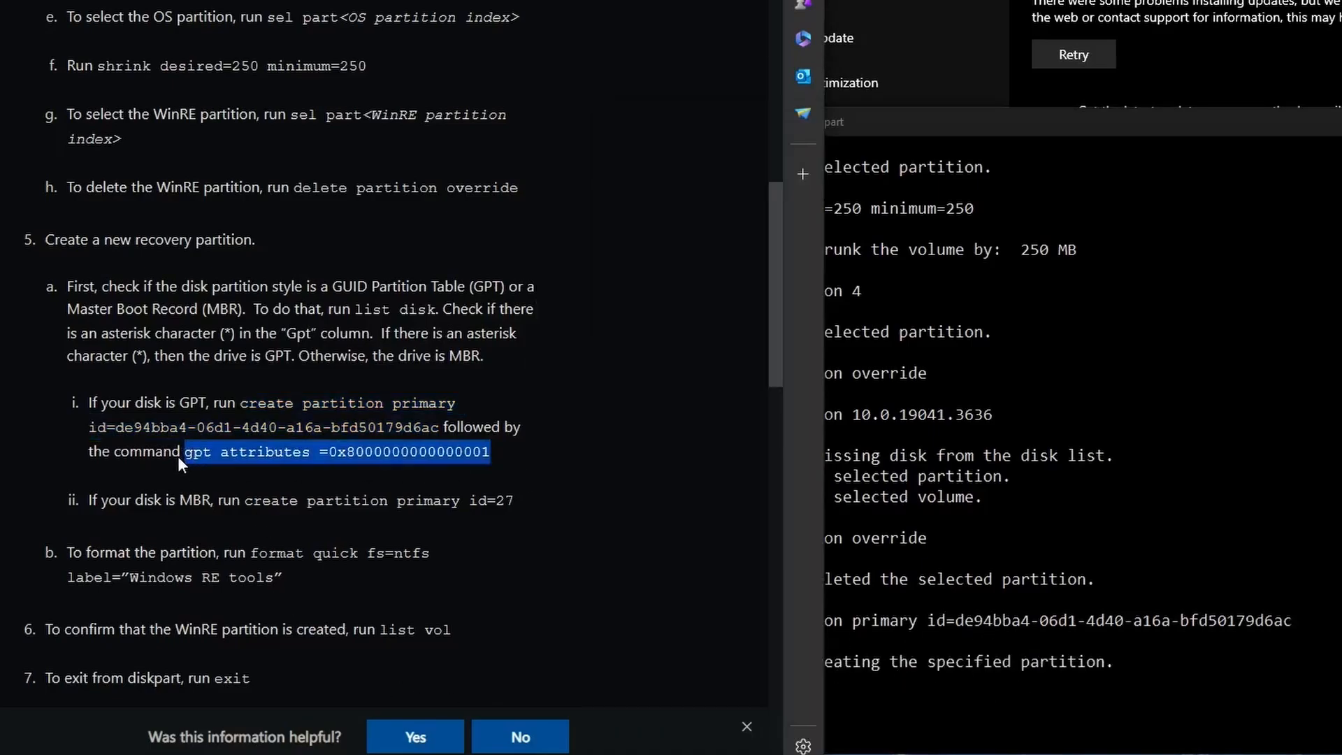
{"action": "right_click", "coordinate": [338, 452]}
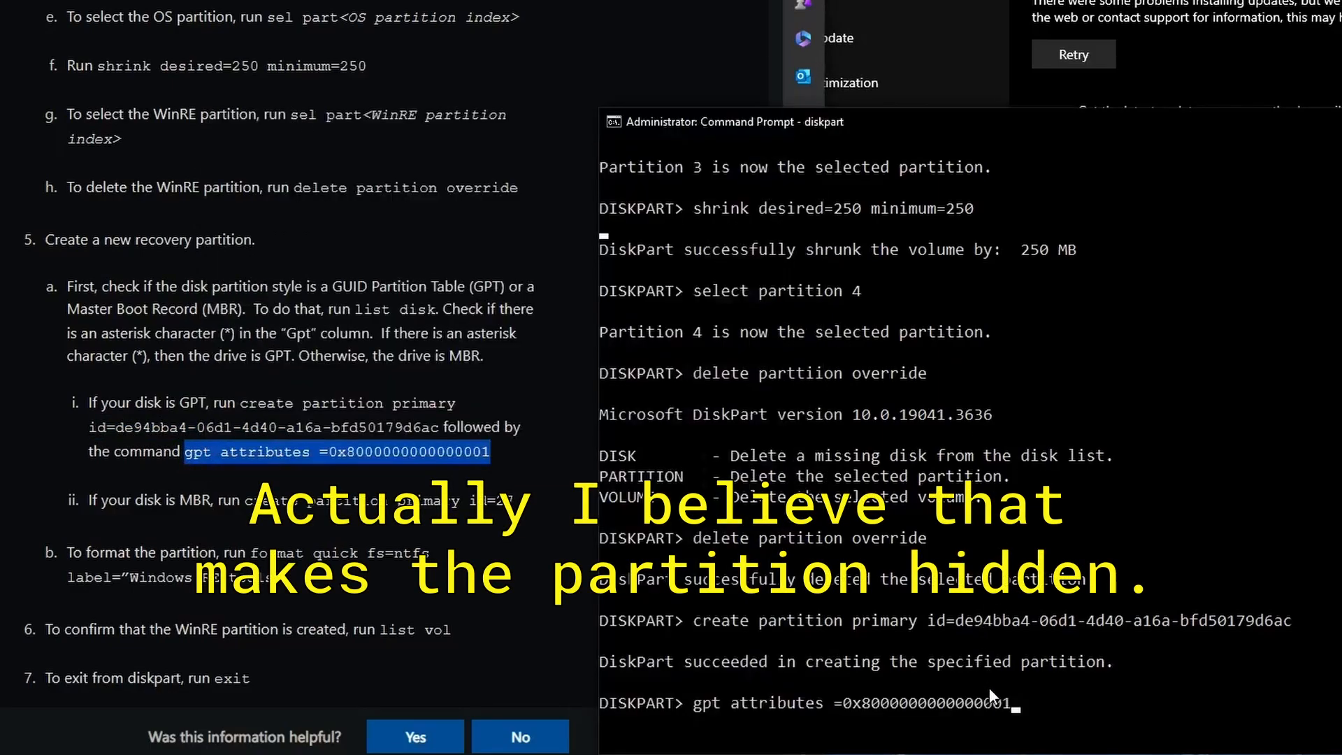
{"action": "scroll", "scroll_direction": "down", "scroll_amount": 3}
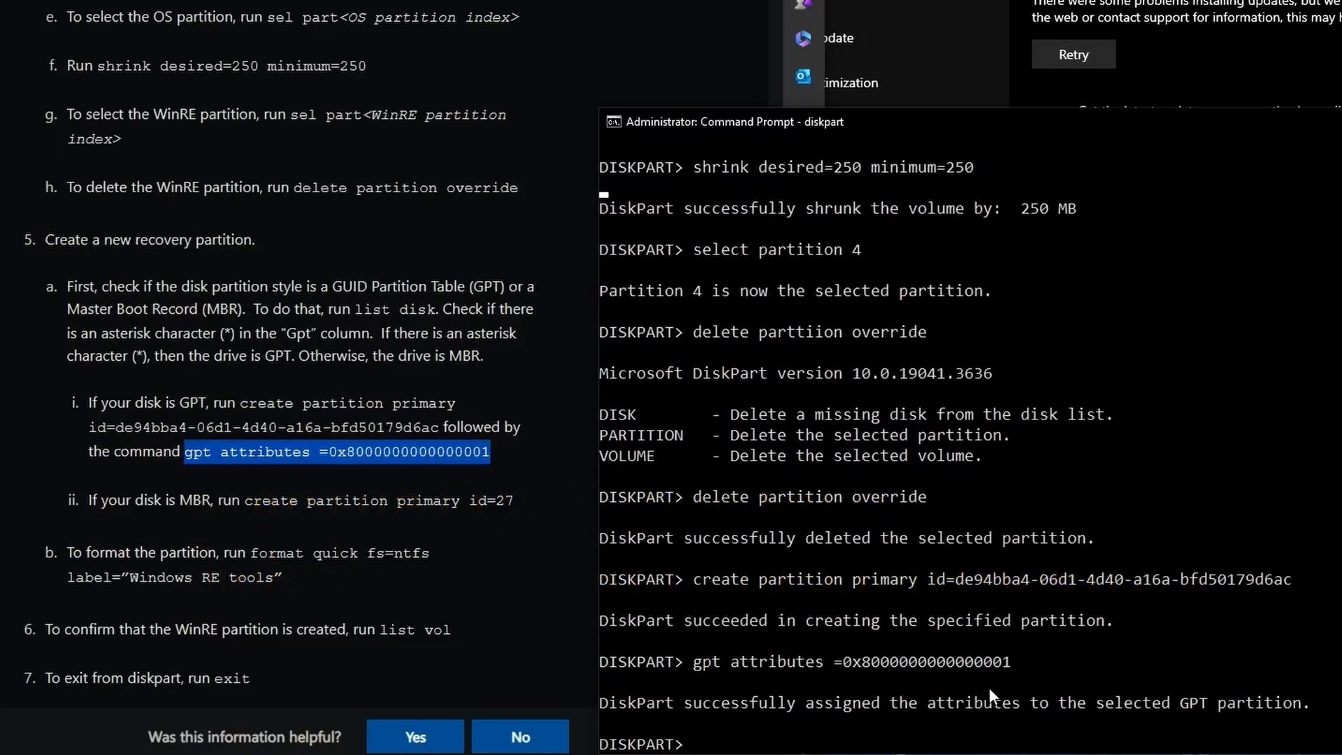
{"action": "mouse_move", "coordinate": [488, 500]}
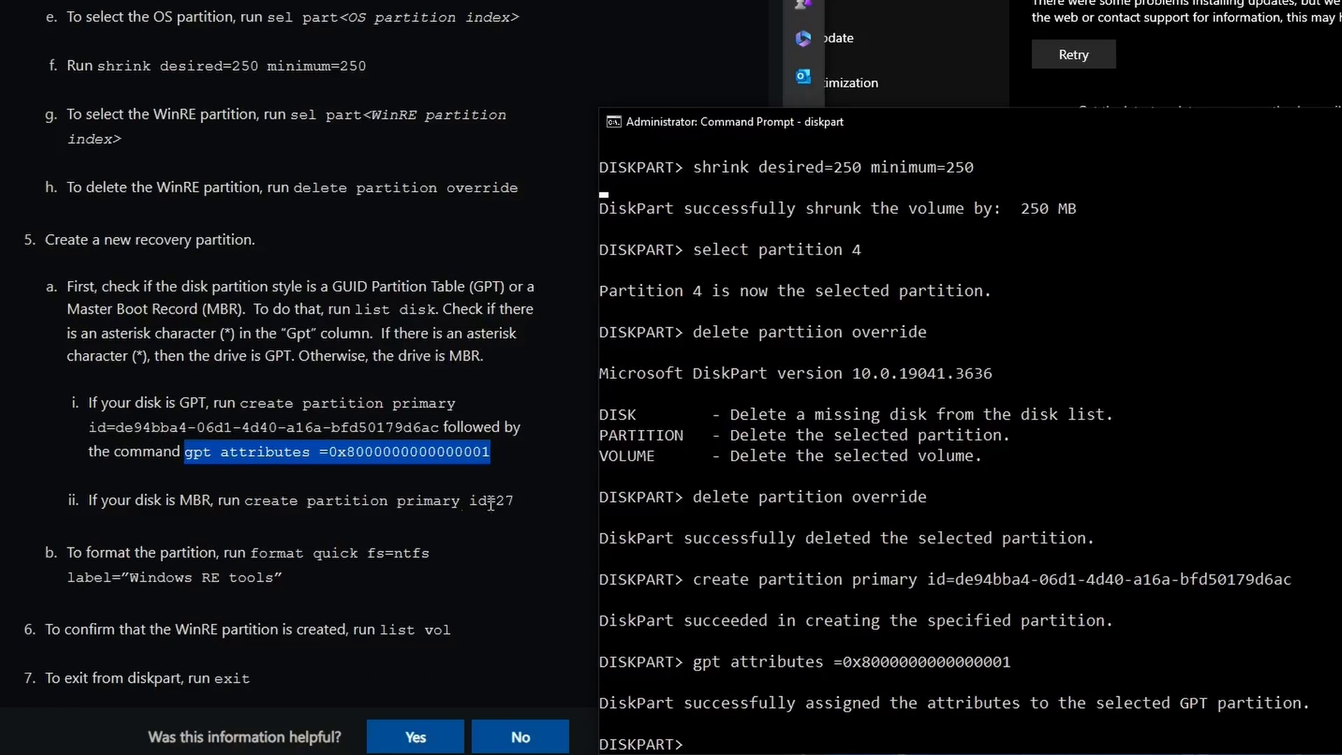
Quick-format the partition NTFS as 'Windows RE tools' and check it with list vol.
{"action": "scroll", "scroll_direction": "down", "scroll_amount": 3}
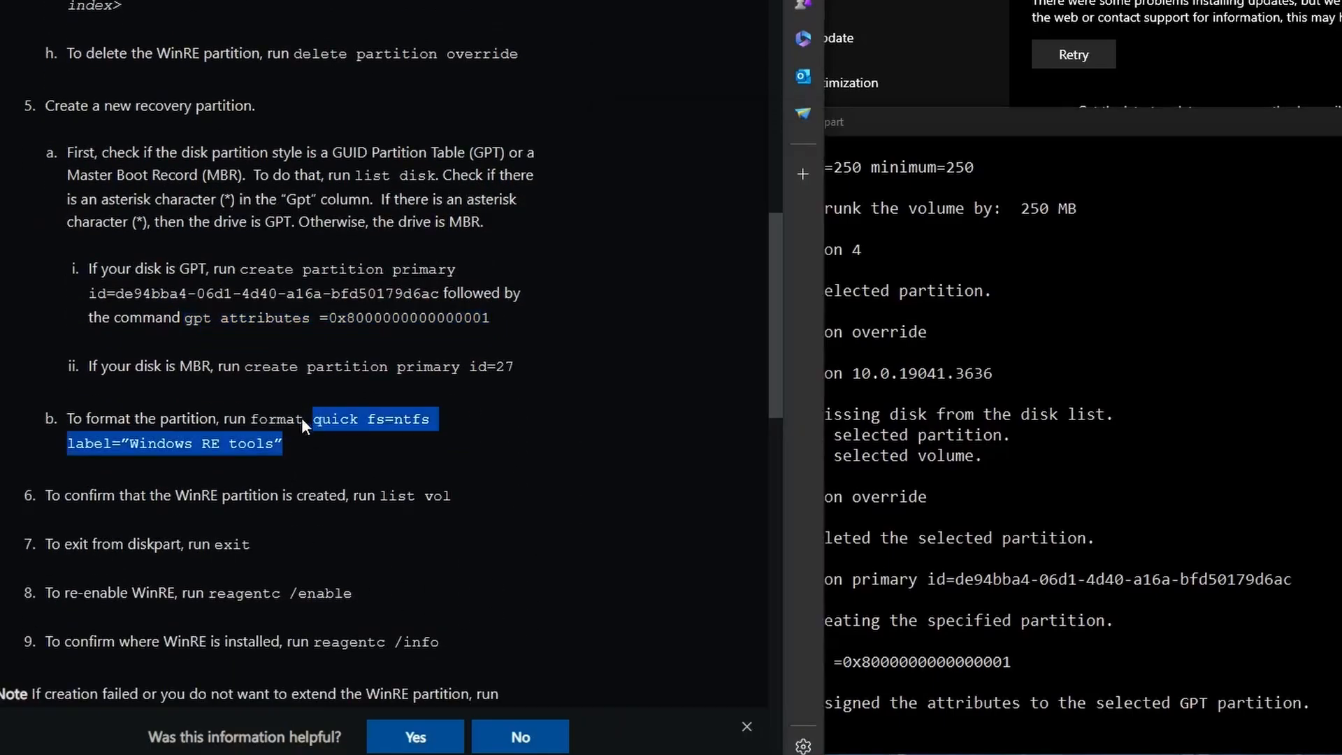
{"action": "right_click", "coordinate": [299, 426]}
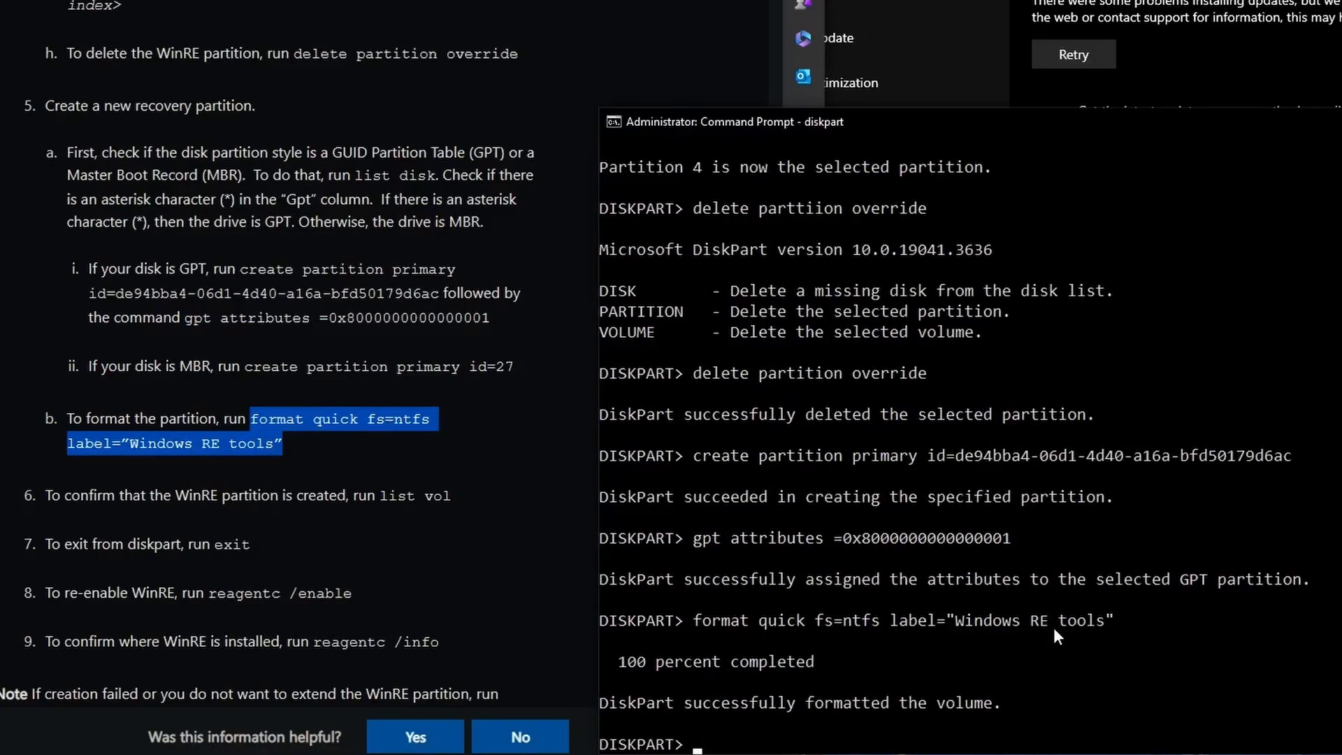
{"action": "type", "text": "list vol"}
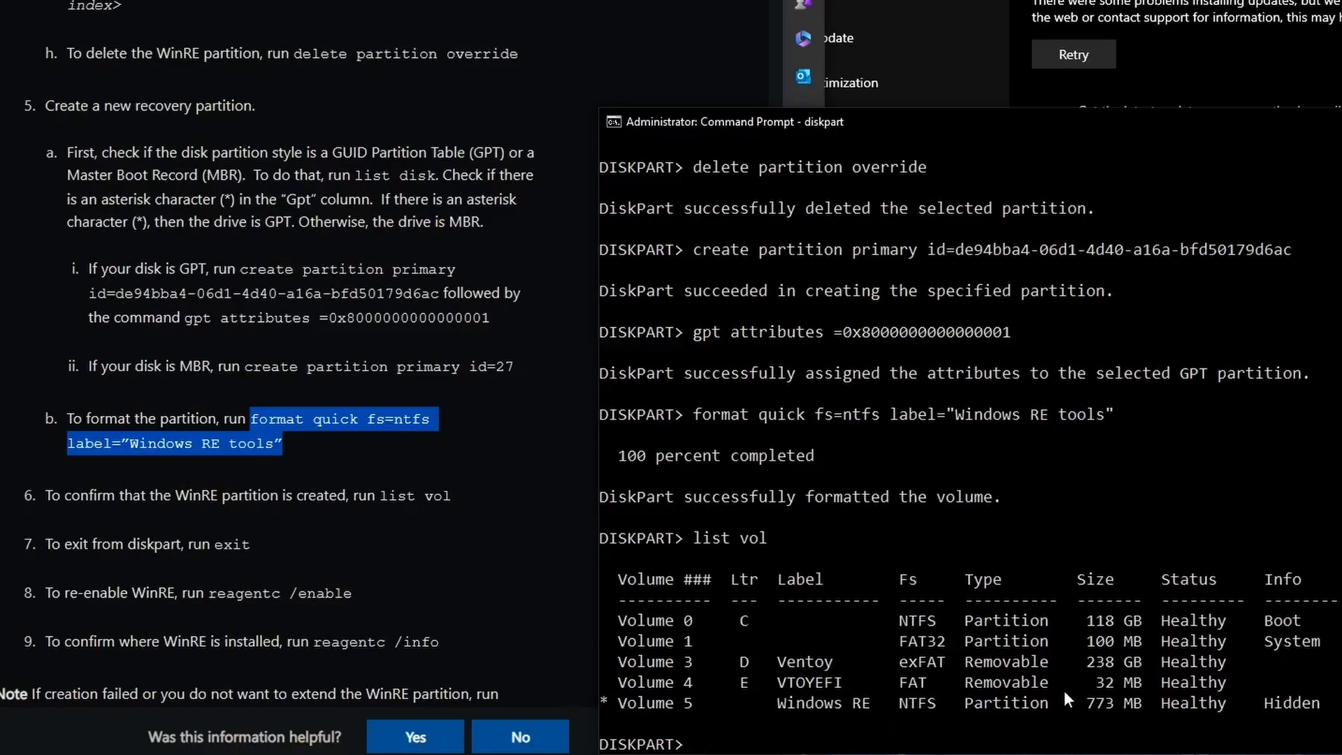
{"action": "mouse_move", "coordinate": [959, 706]}
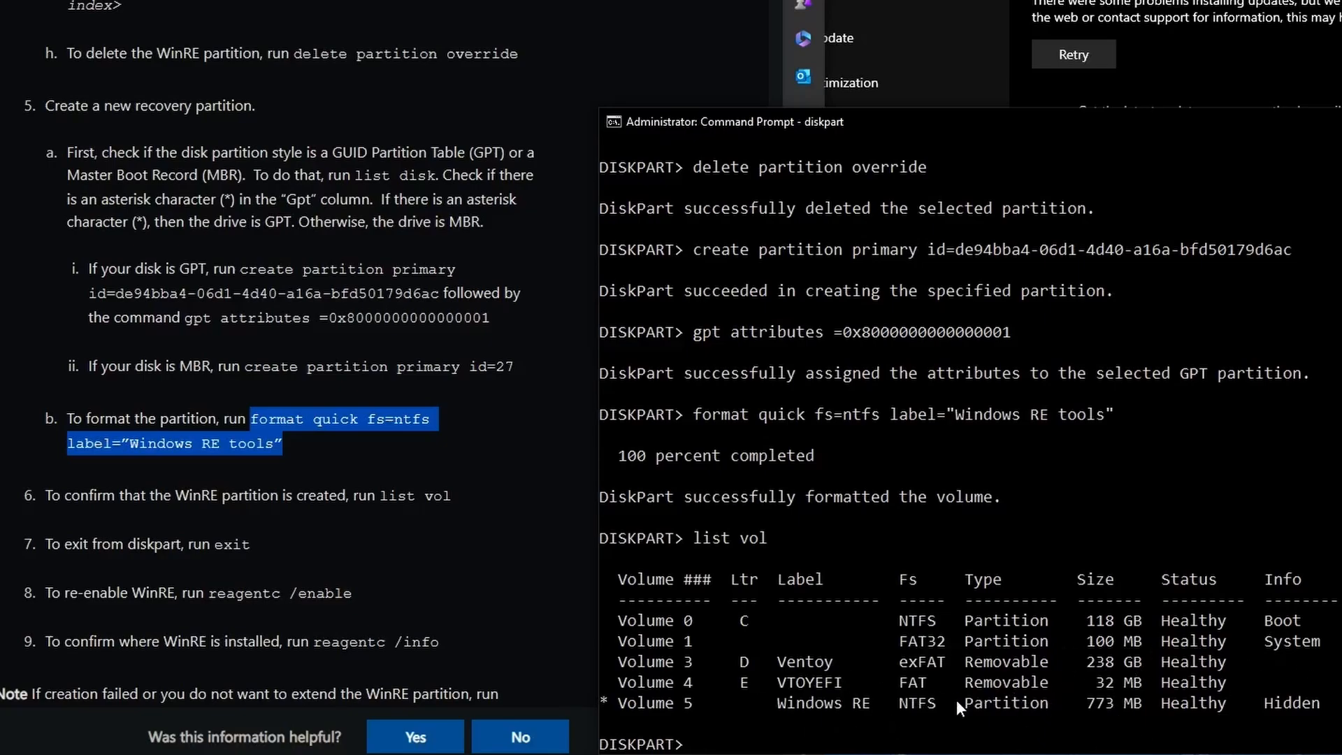
Exit DiskPart, run reagentc /enable, and check with reagentc /info that WinRE is Enabled.
{"action": "type", "text": "exit"}
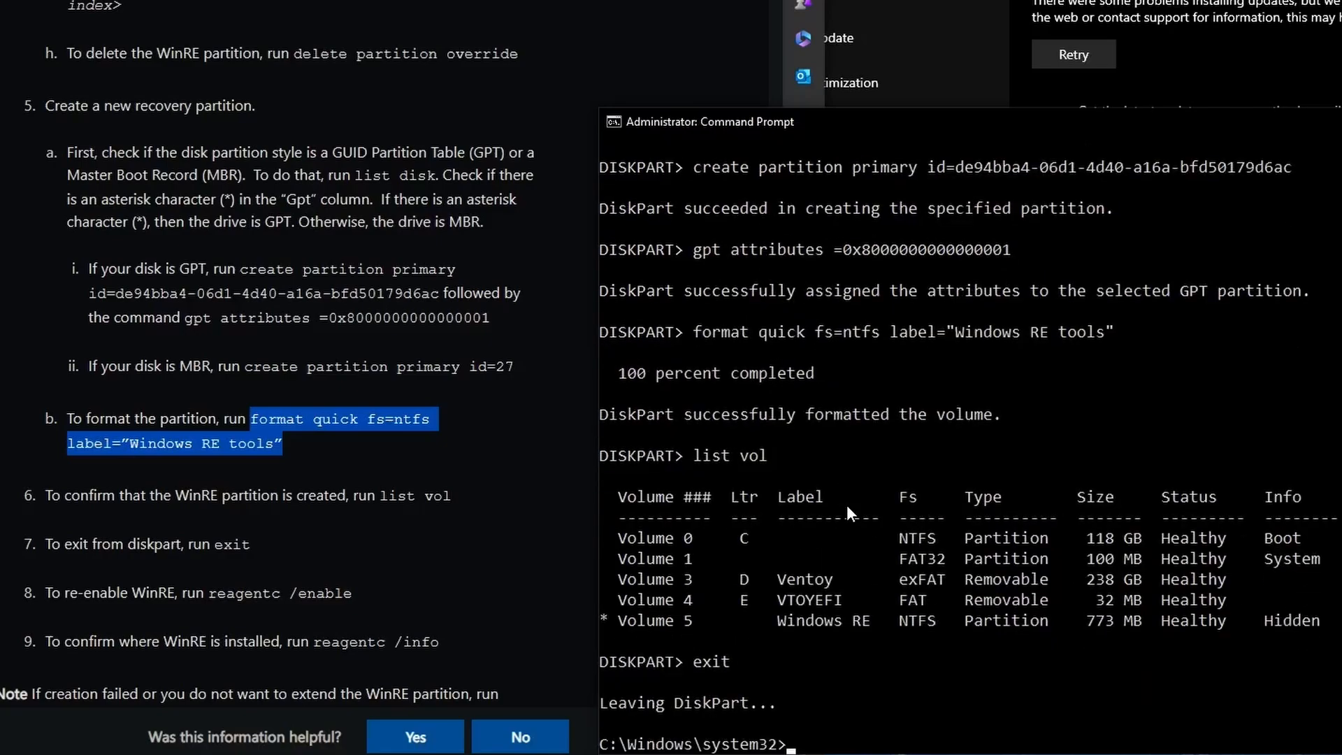
{"action": "type", "text": "reagentc /enable"}
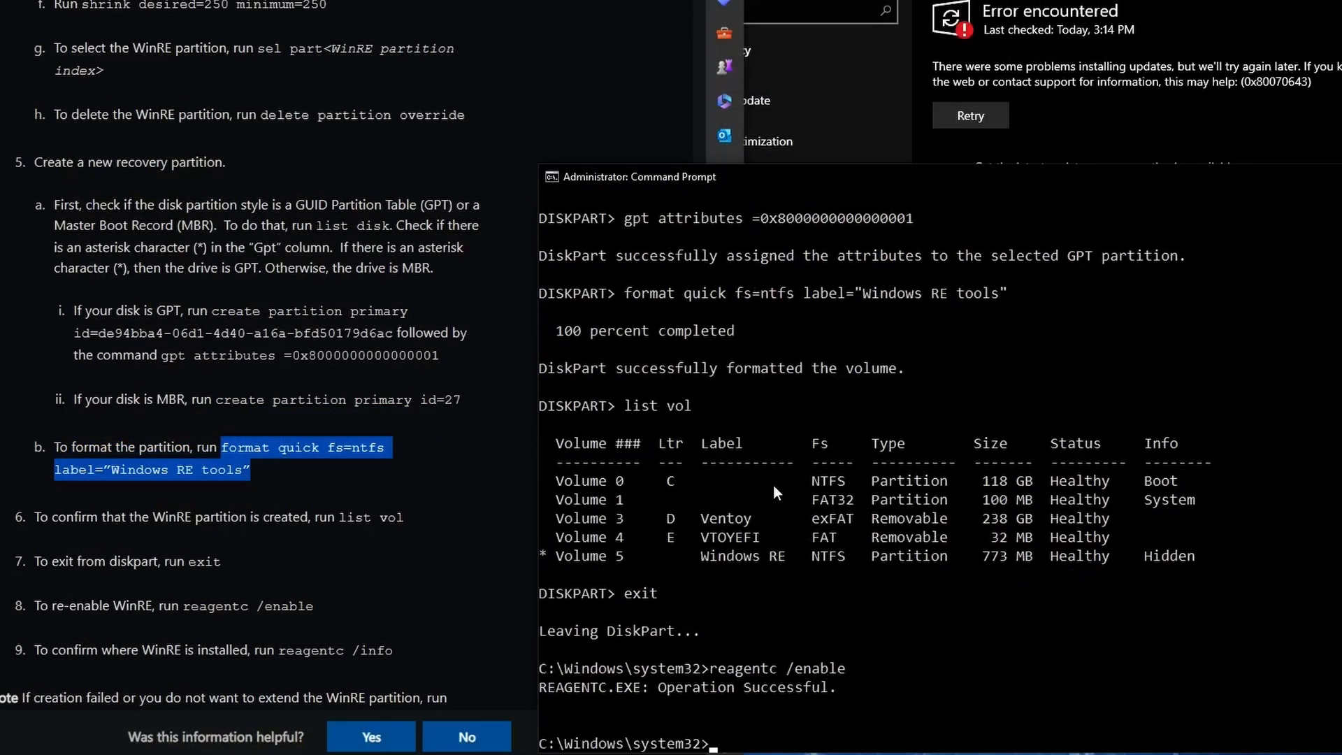
{"action": "mouse_move", "coordinate": [882, 702]}
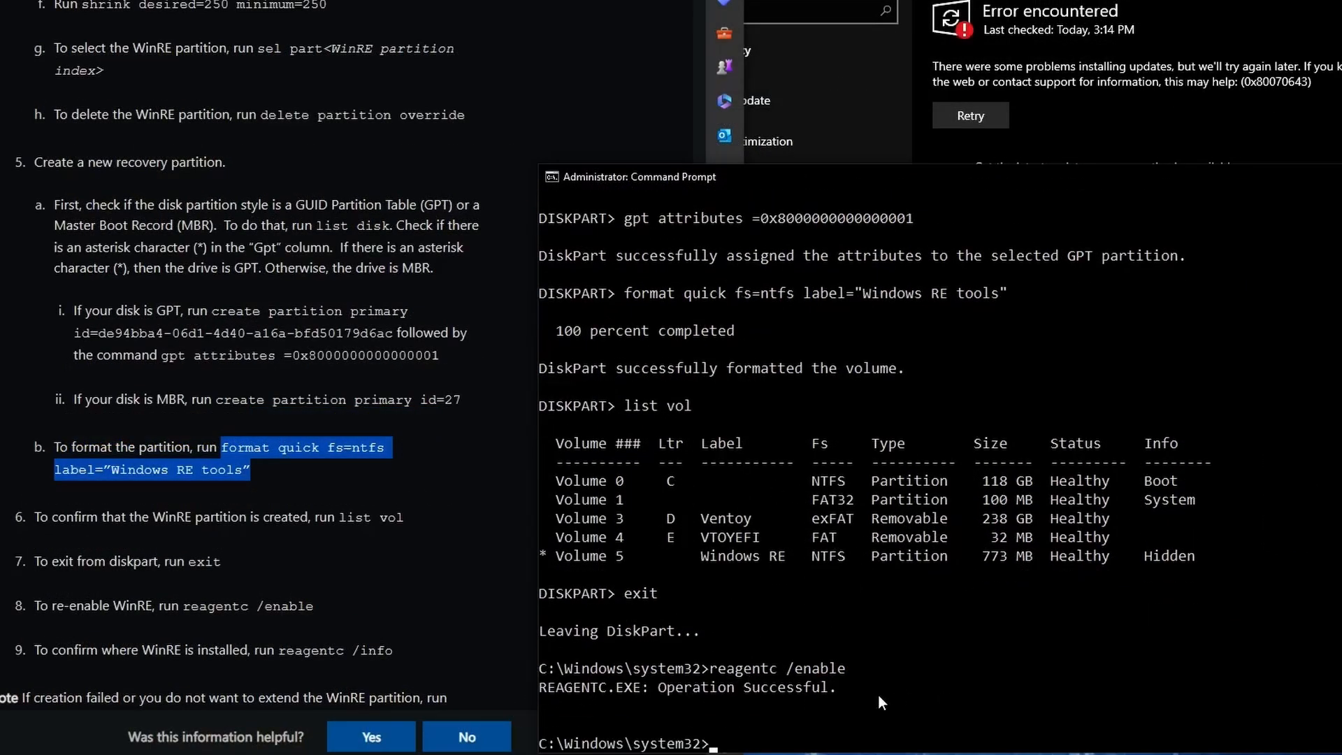
{"action": "mouse_move", "coordinate": [1093, 685]}
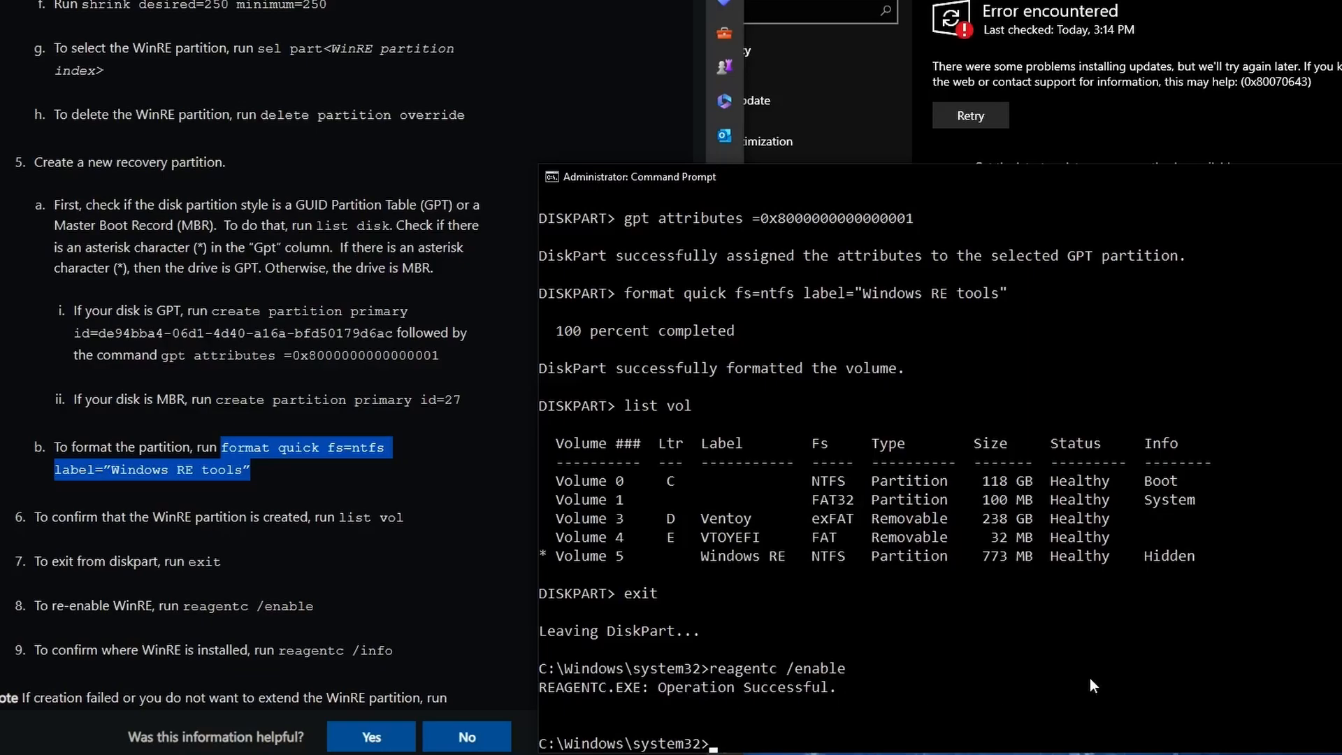
{"action": "type", "text": "reagentc /enable"}
{"action": "type", "text": "reagentc /info"}
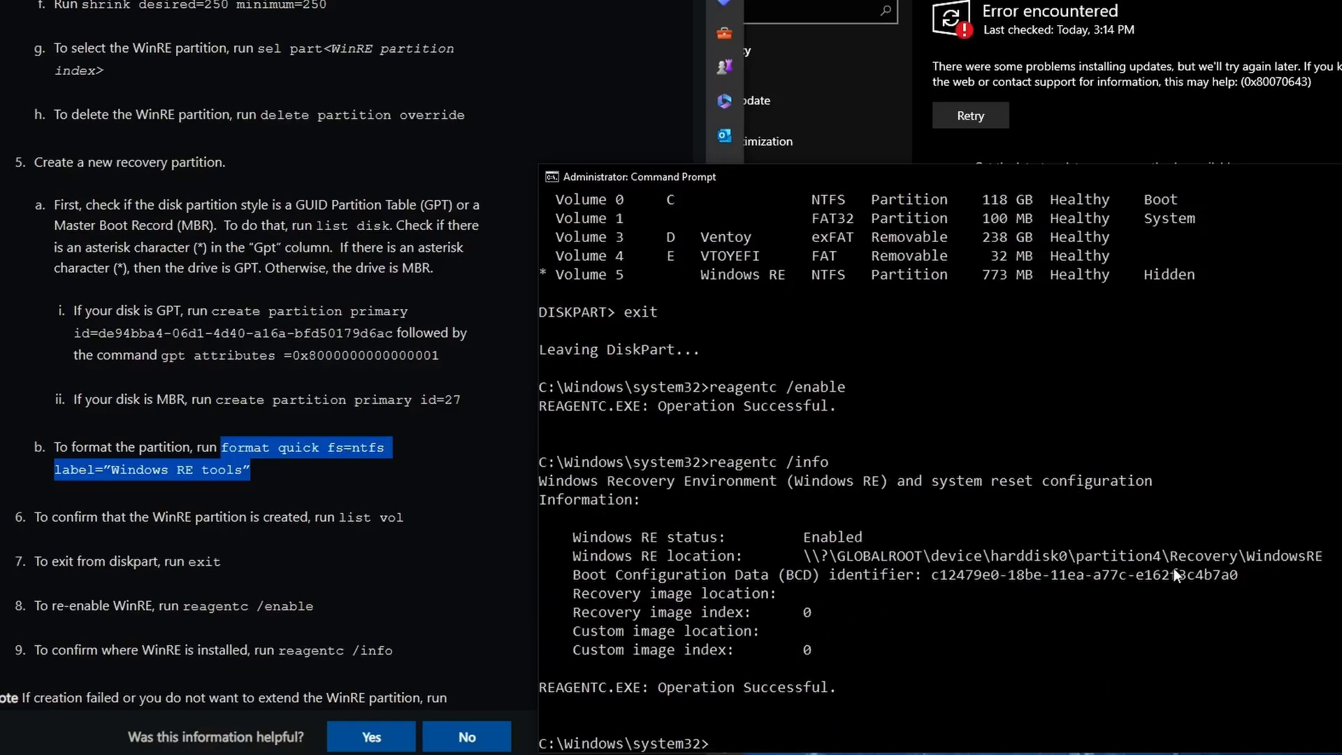
{"action": "mouse_move", "coordinate": [1140, 600]}
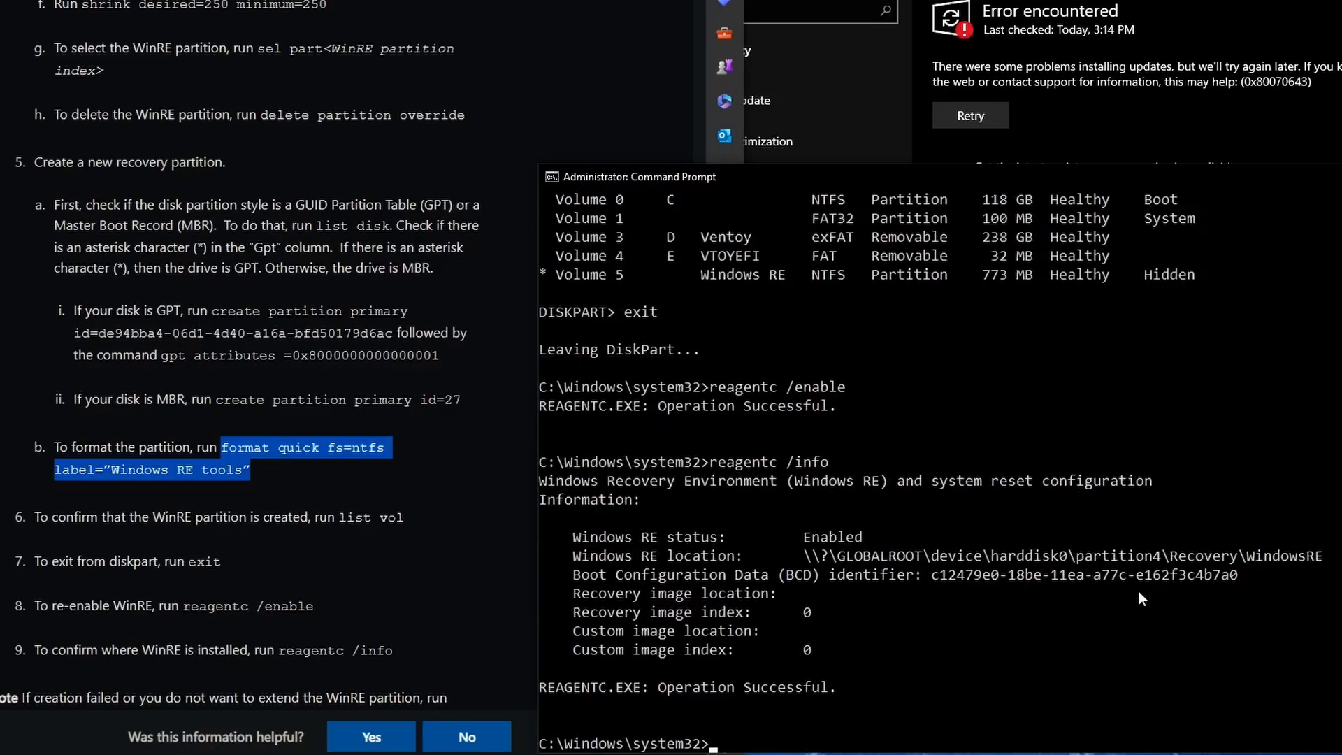
Retry the failed Windows updates after the 0x80070643 error so checking restarts.
{"action": "scroll", "scroll_direction": "down", "scroll_amount": 3}
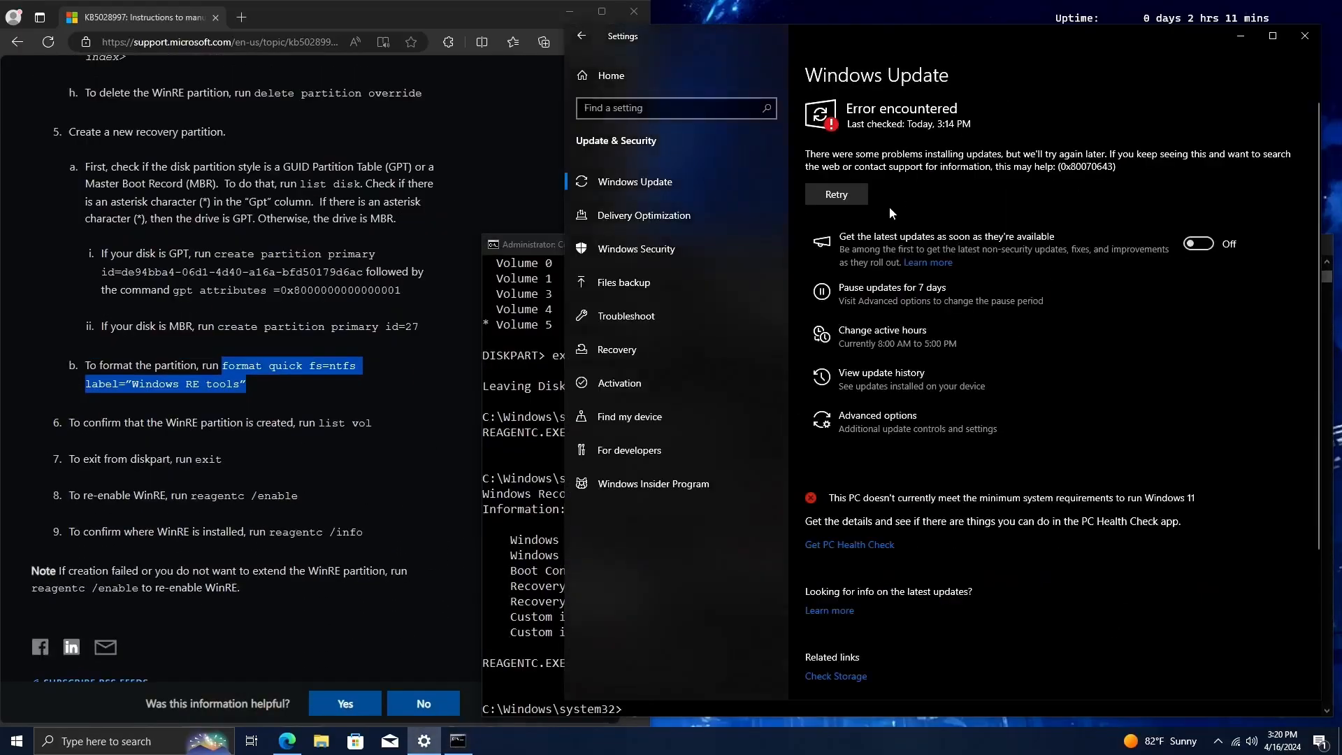
{"action": "left_click", "coordinate": [834, 194]}
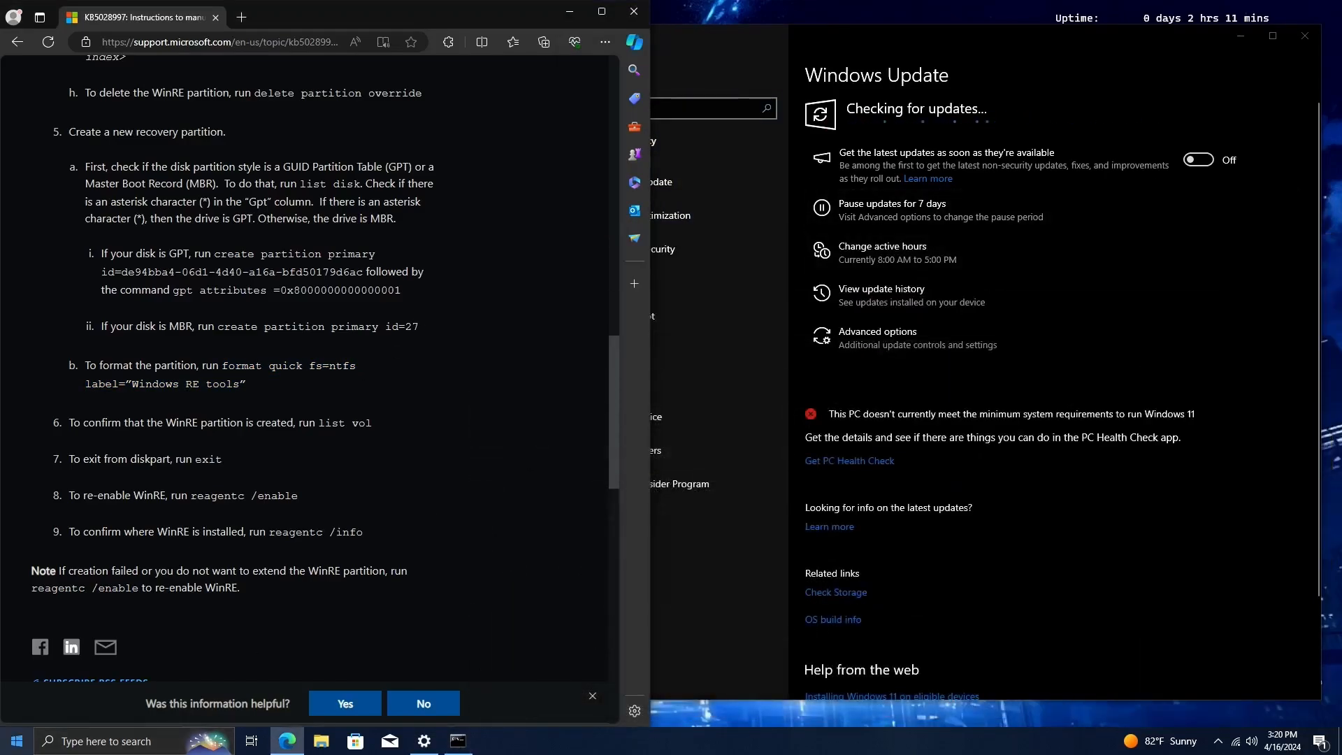
Open Disk Management from the Win+X menu to view the 773 MB recovery partition.
{"action": "right_click", "coordinate": [15, 740]}
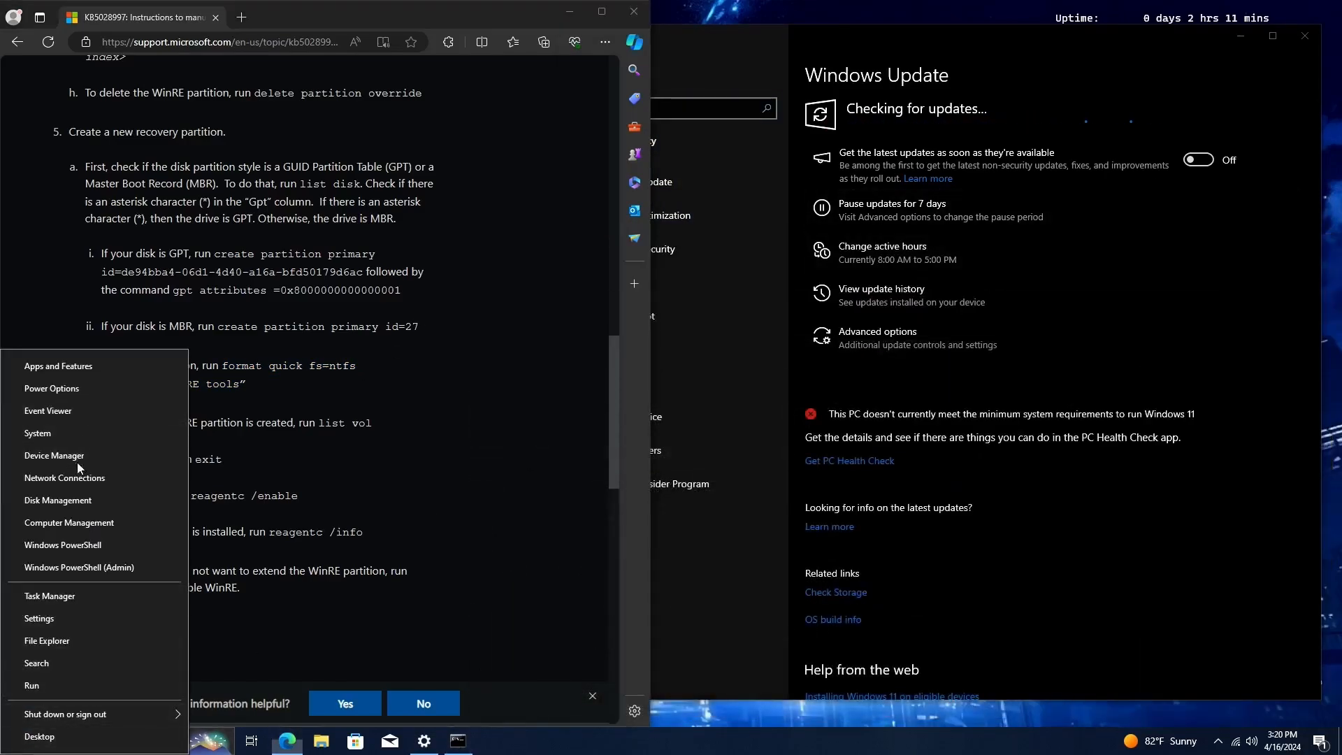
{"action": "left_click", "coordinate": [57, 500]}
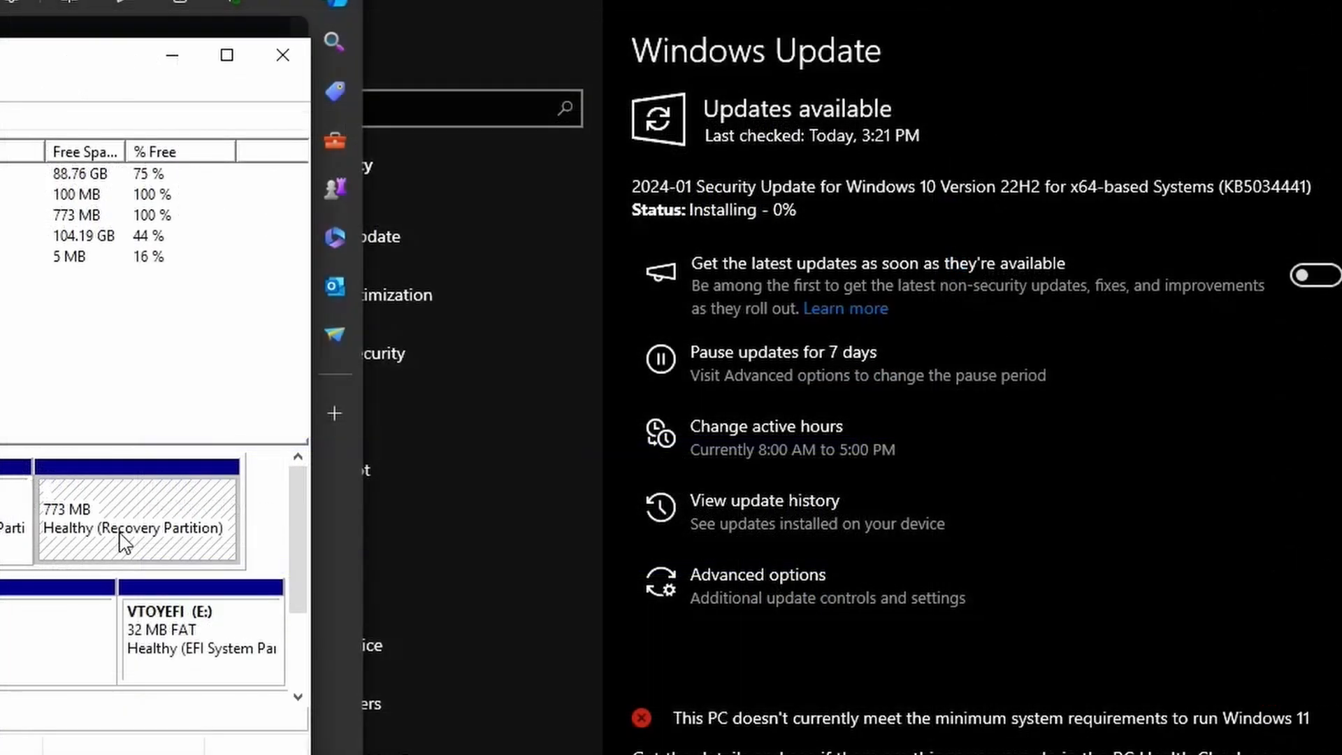
{"action": "mouse_move", "coordinate": [1033, 450]}
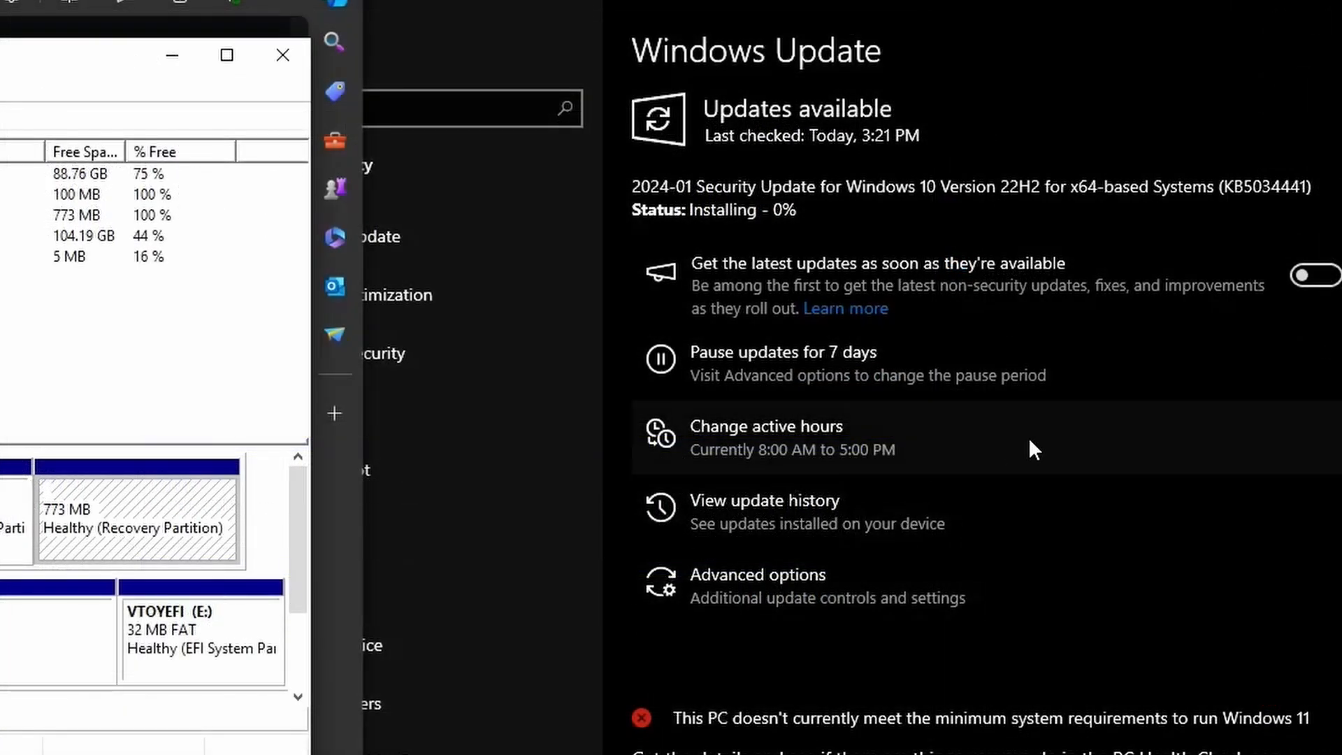
{"action": "mouse_move", "coordinate": [478, 271]}
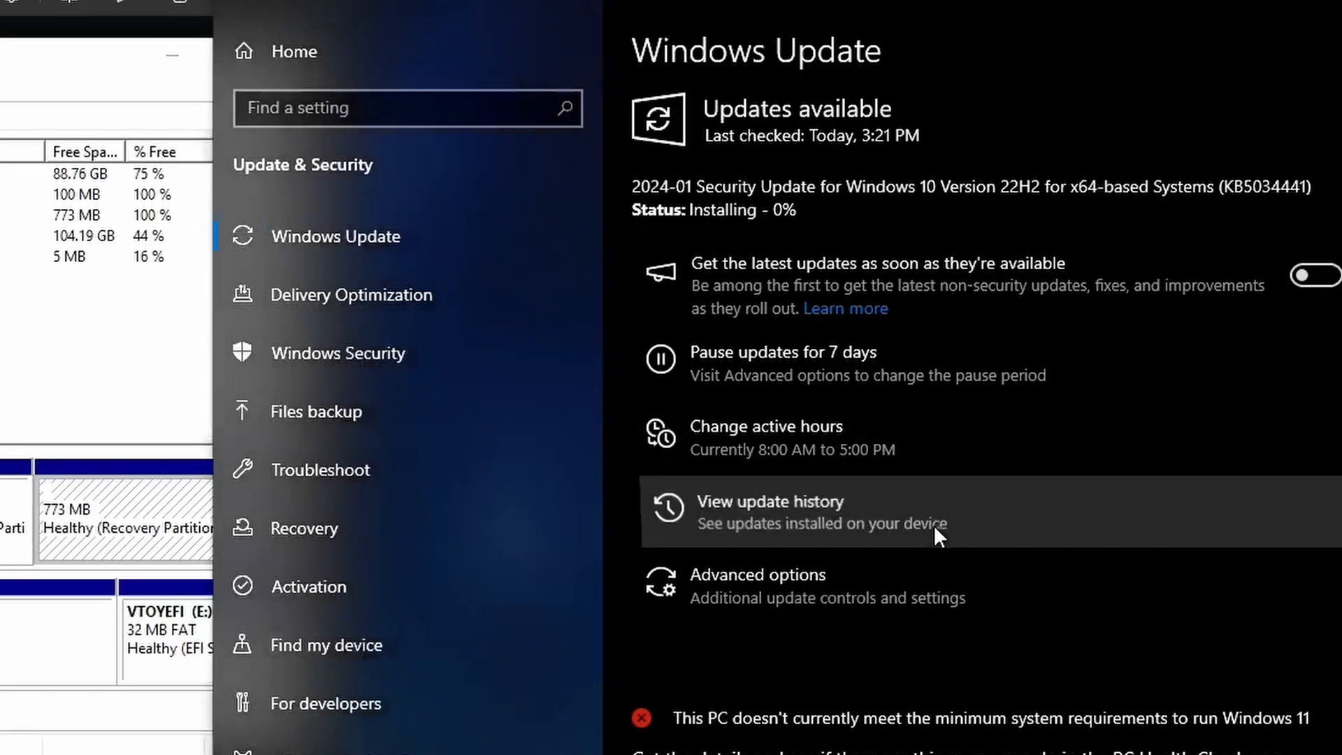
Review the update history showing two failed KB5034441 attempts, then return to the support article.
{"action": "left_click", "coordinate": [769, 501]}
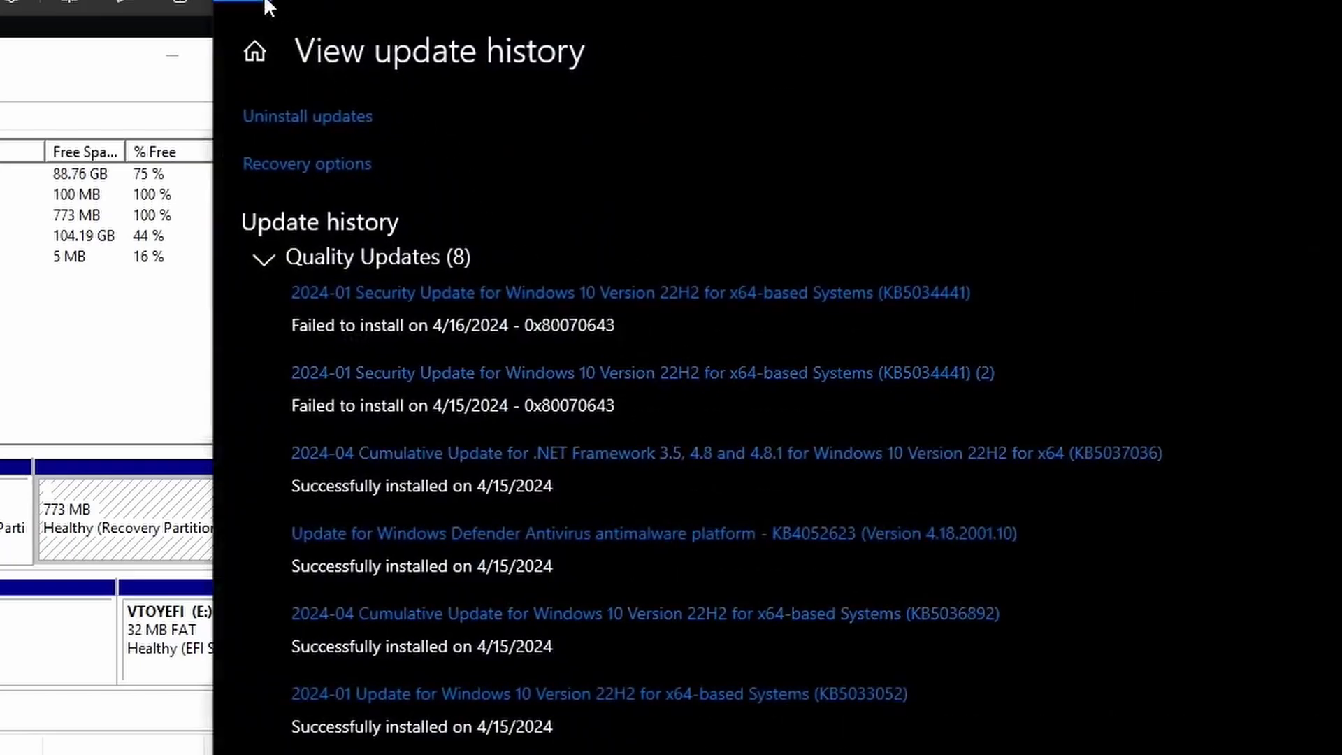
{"action": "left_click", "coordinate": [254, 50]}
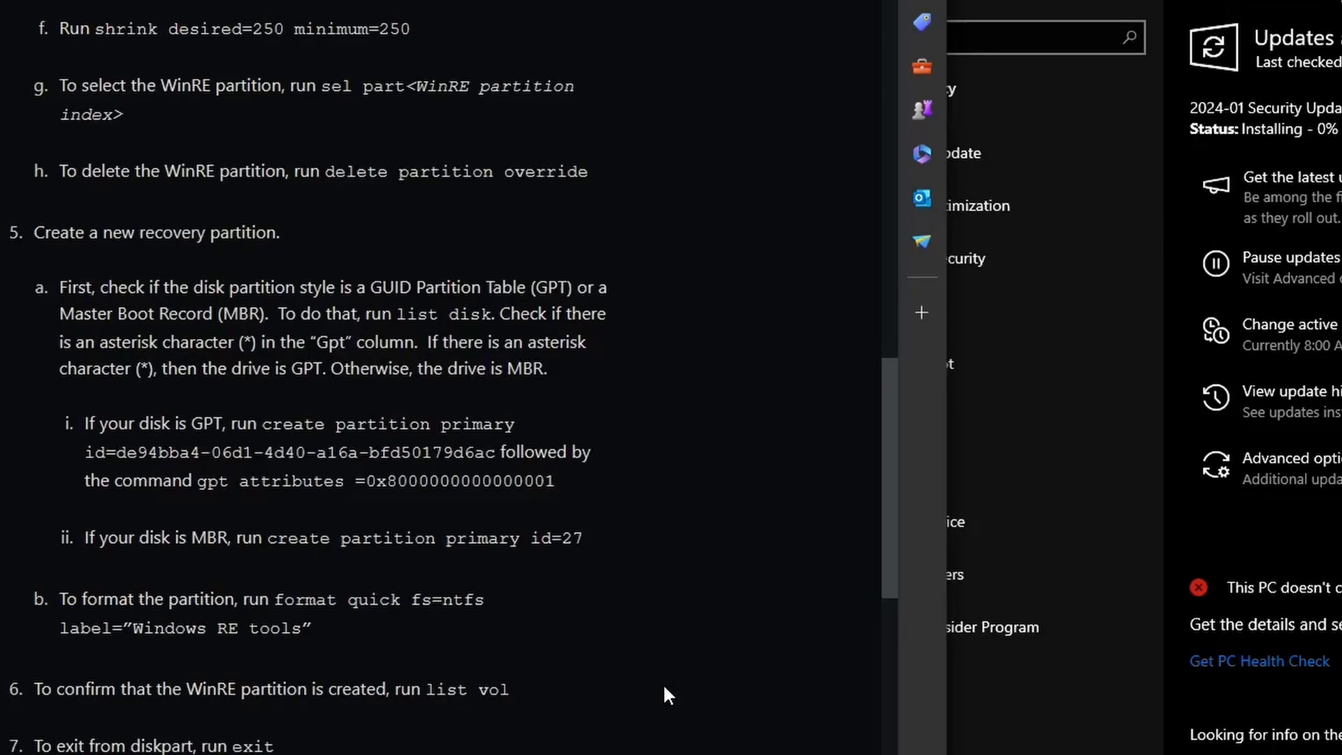
{"action": "mouse_move", "coordinate": [263, 546]}
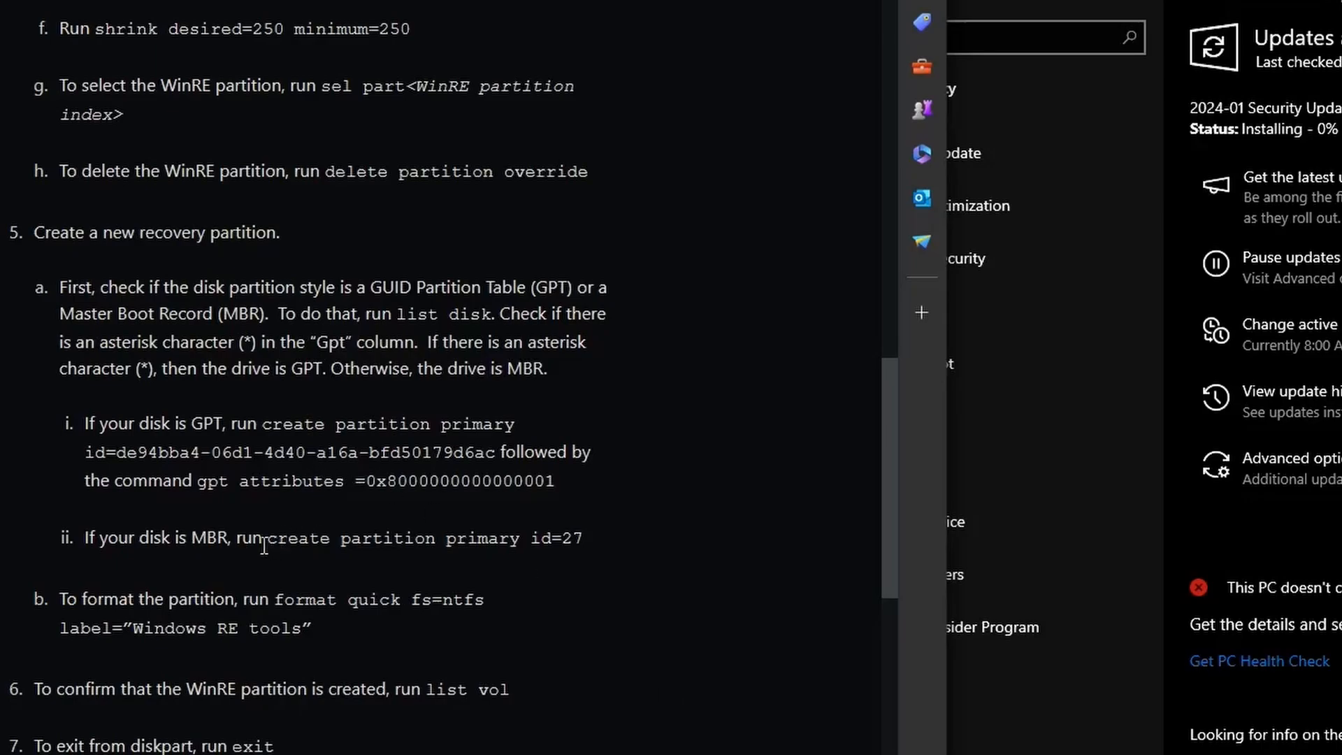
{"action": "mouse_move", "coordinate": [659, 392]}
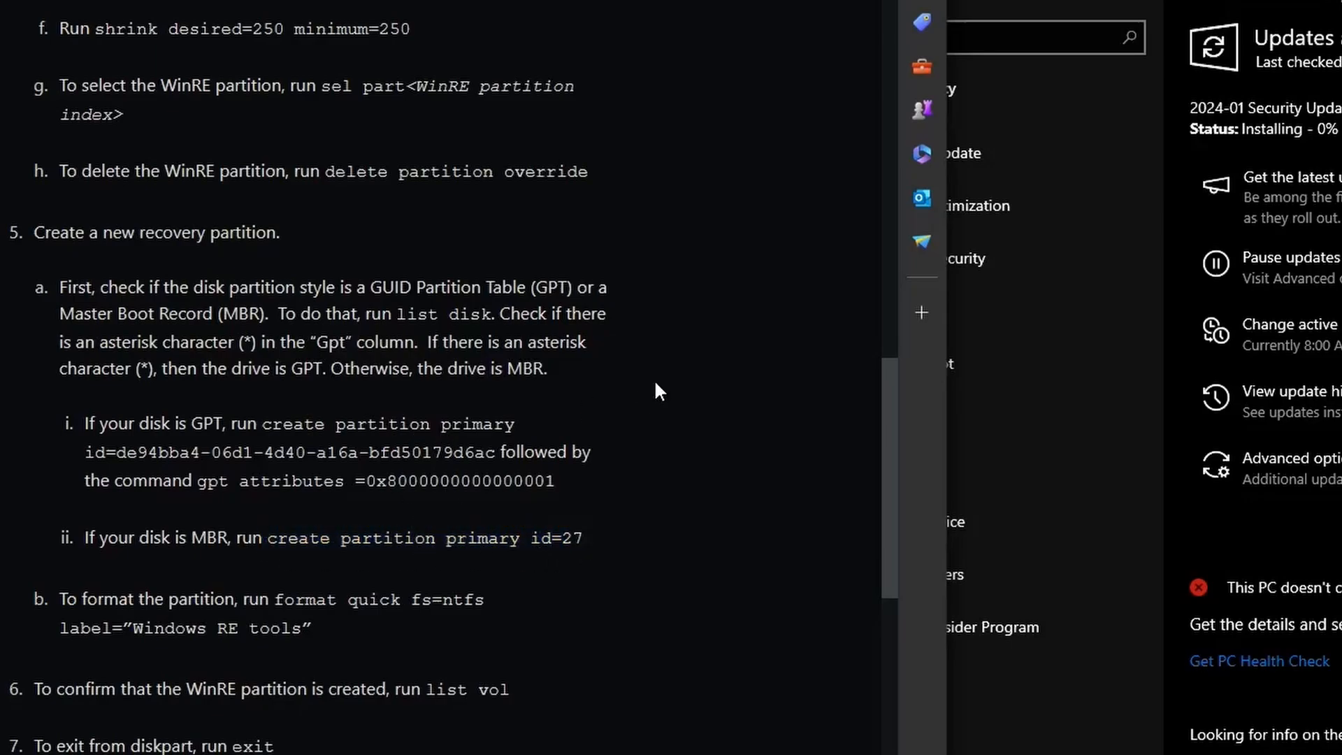
{"action": "mouse_move", "coordinate": [685, 400]}
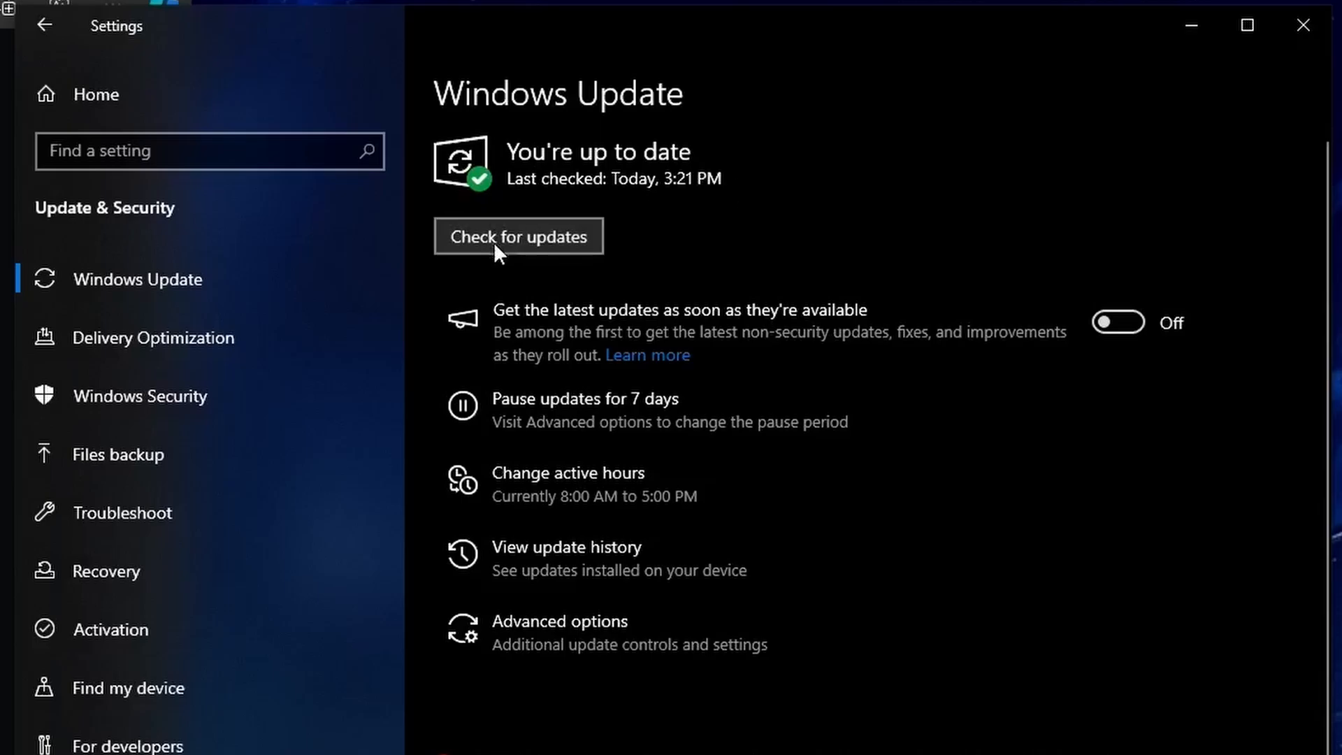
Recheck for updates, confirm KB5034441 installed on 4/16/2024, and return to Windows Update.
{"action": "left_click", "coordinate": [518, 236]}
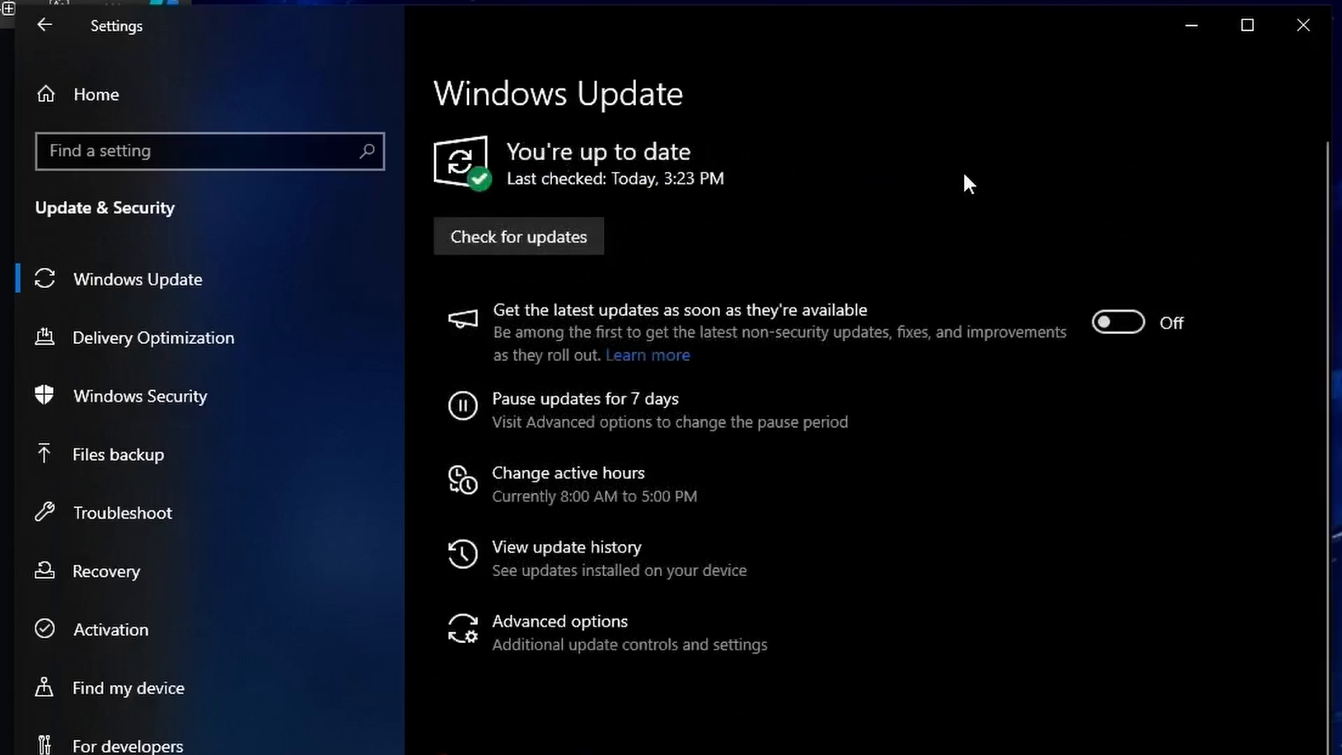
{"action": "left_click", "coordinate": [566, 546]}
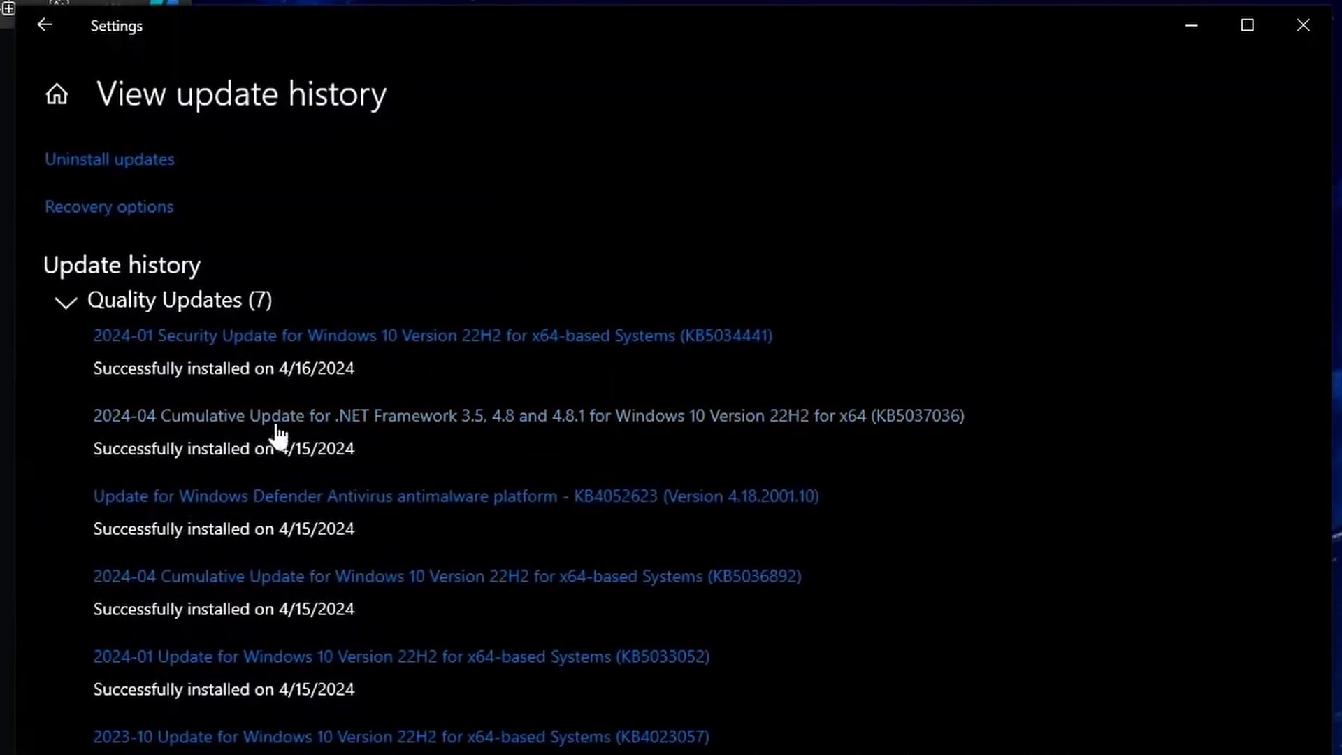
{"action": "mouse_move", "coordinate": [693, 394]}
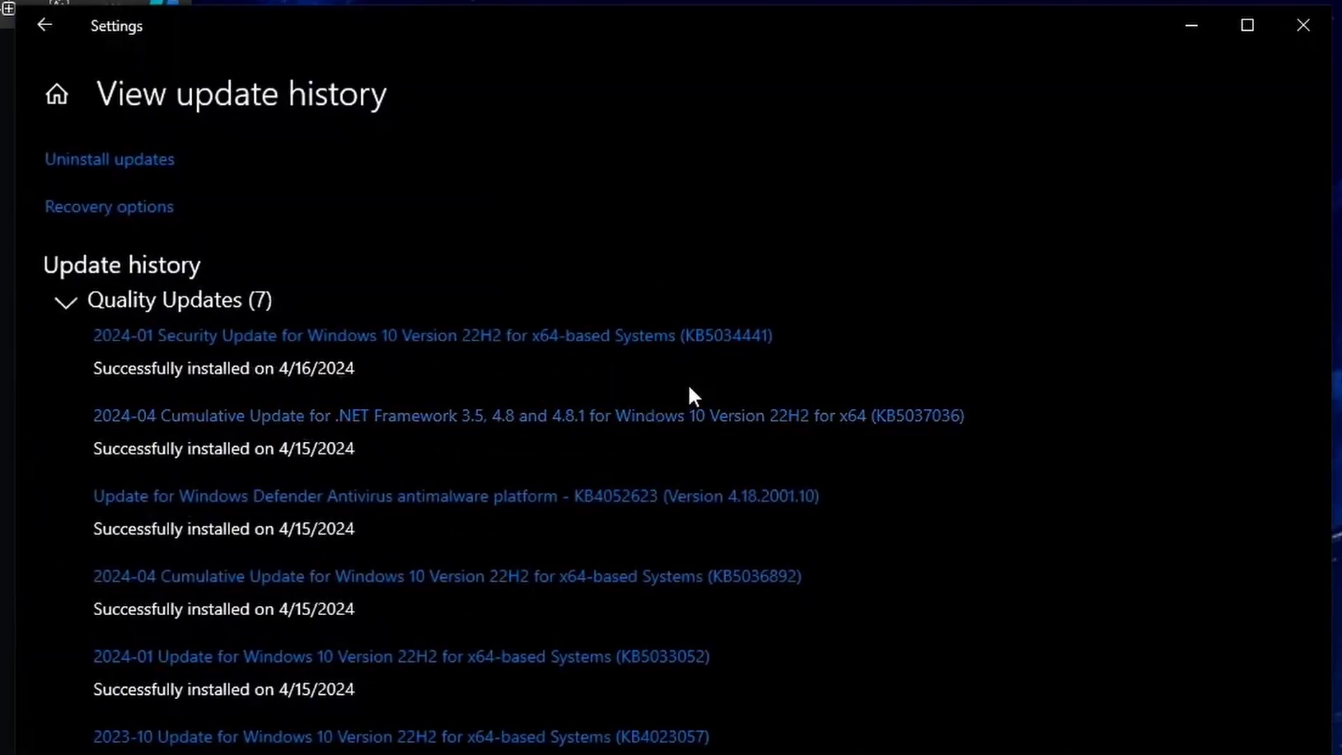
{"action": "mouse_move", "coordinate": [693, 368]}
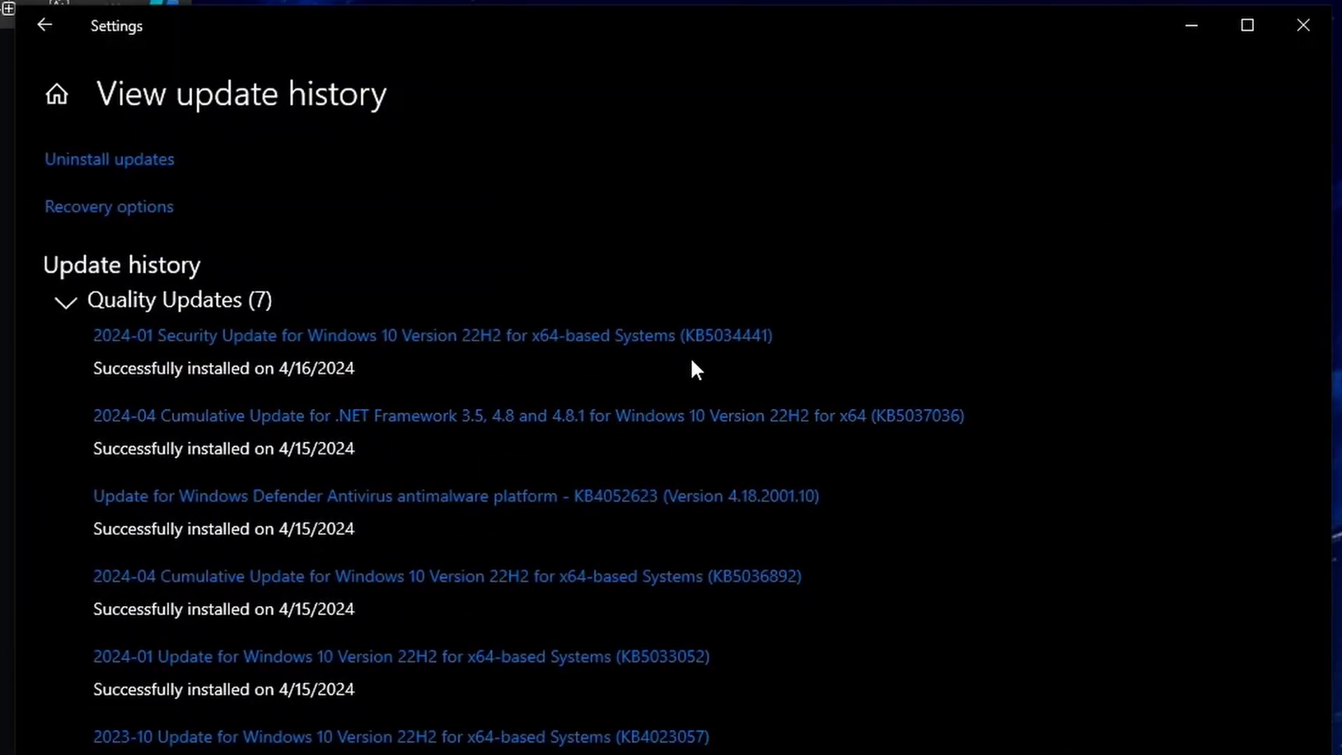
{"action": "mouse_move", "coordinate": [539, 343]}
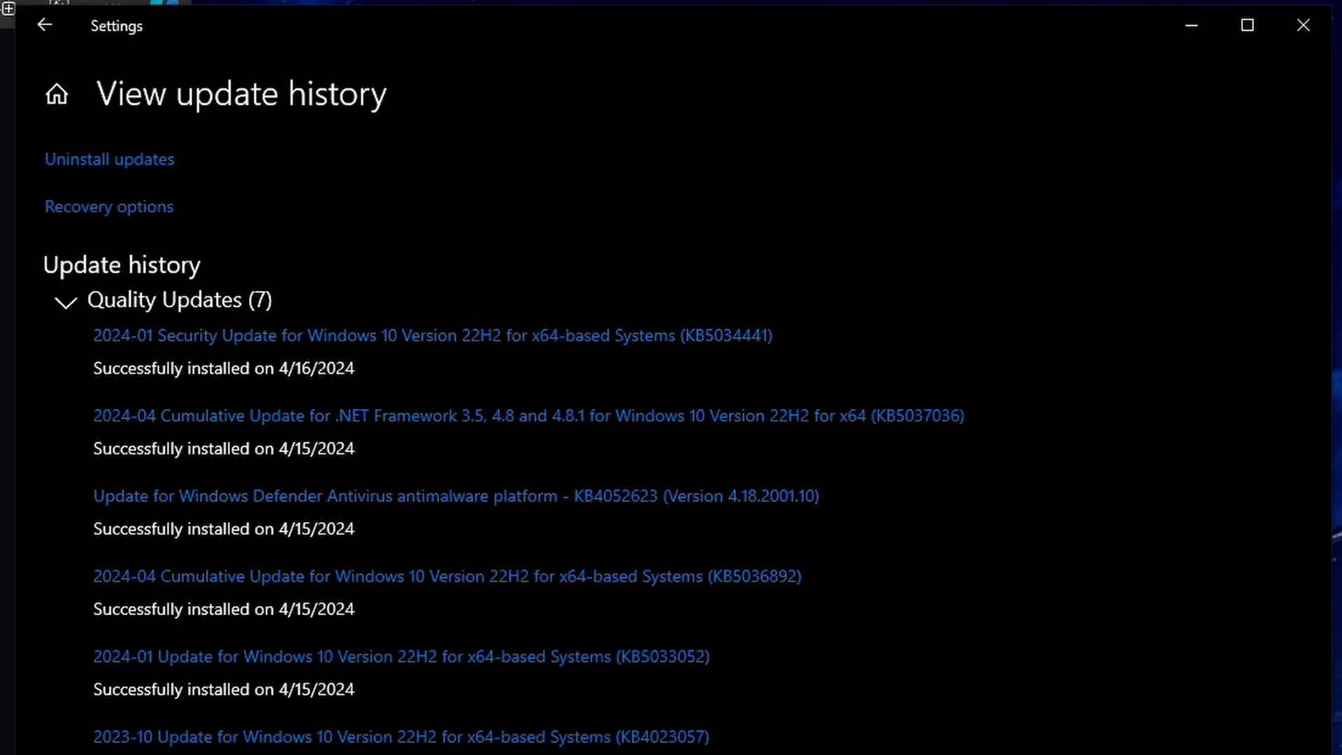
{"action": "mouse_move", "coordinate": [903, 408]}
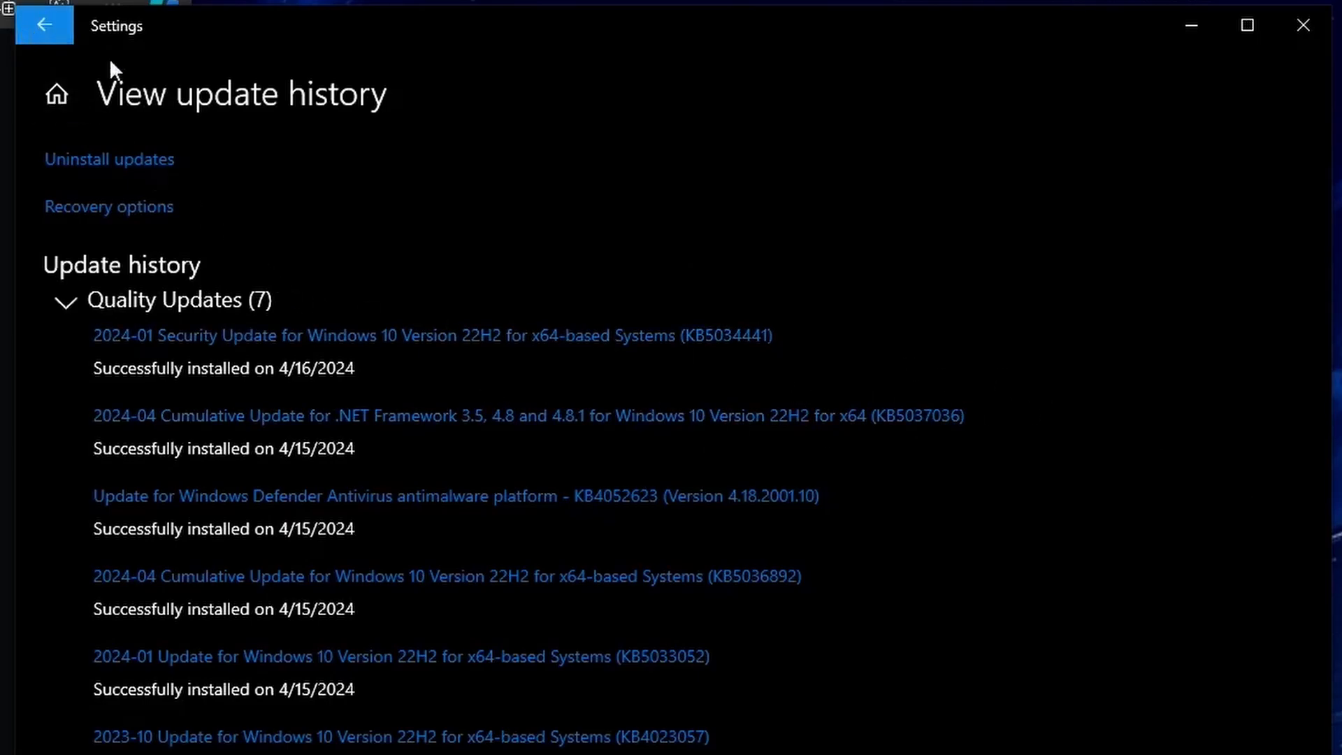
{"action": "left_click", "coordinate": [45, 26]}
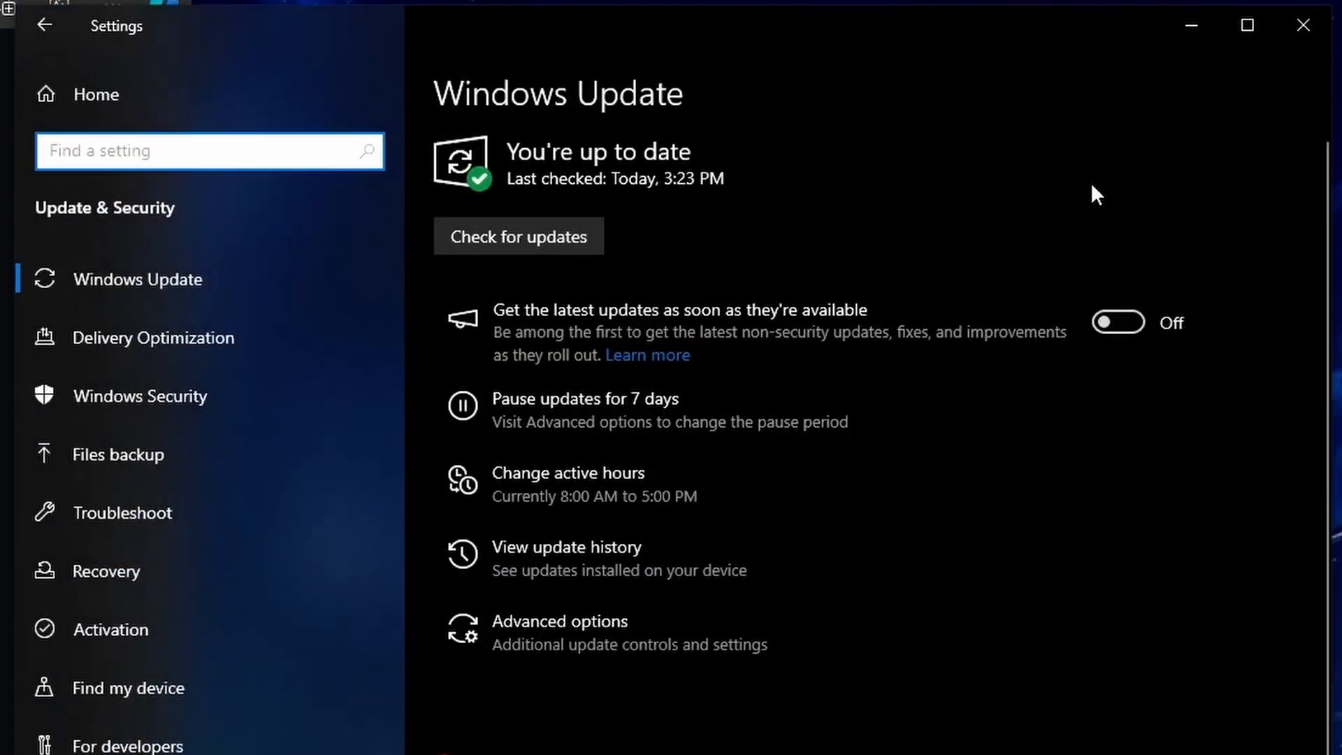
Install the pending KB5034441 from Update & Security and view its update history.
{"action": "left_click", "coordinate": [1189, 25]}
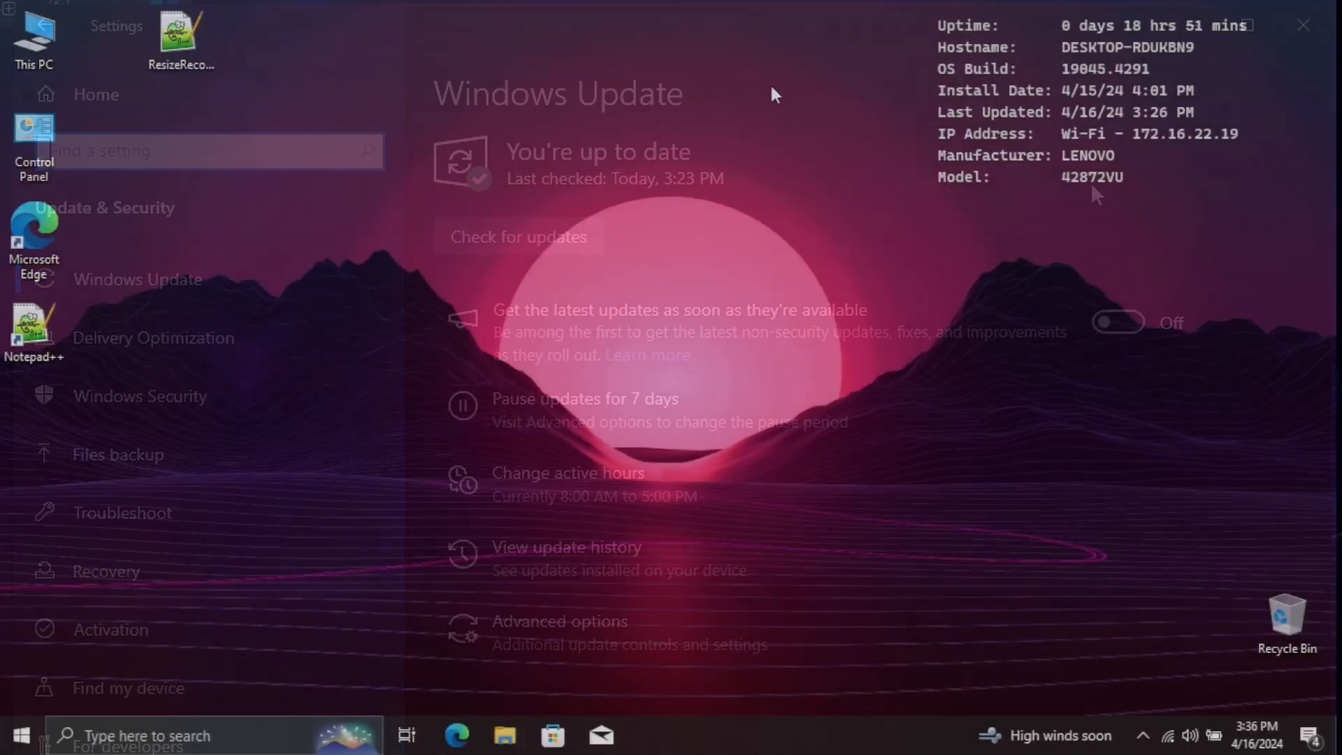
{"action": "left_click", "coordinate": [1302, 25]}
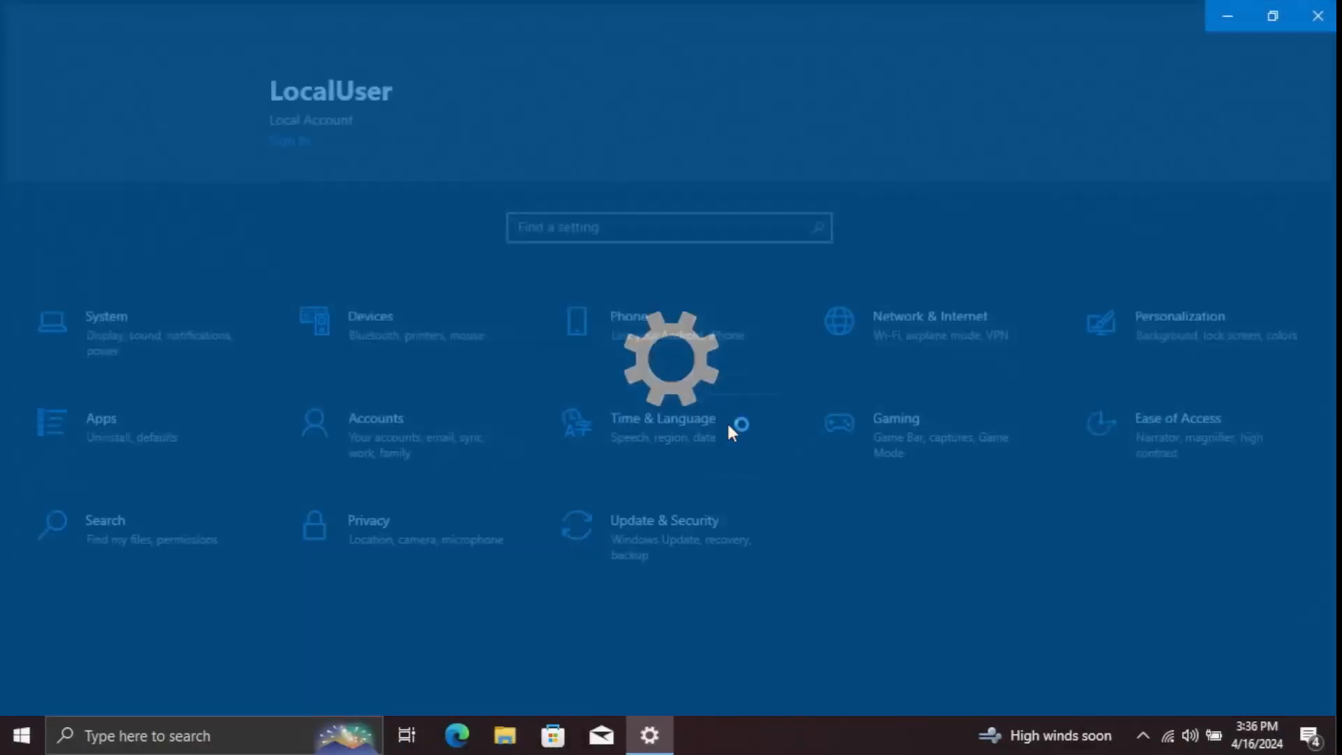
{"action": "left_click", "coordinate": [664, 519]}
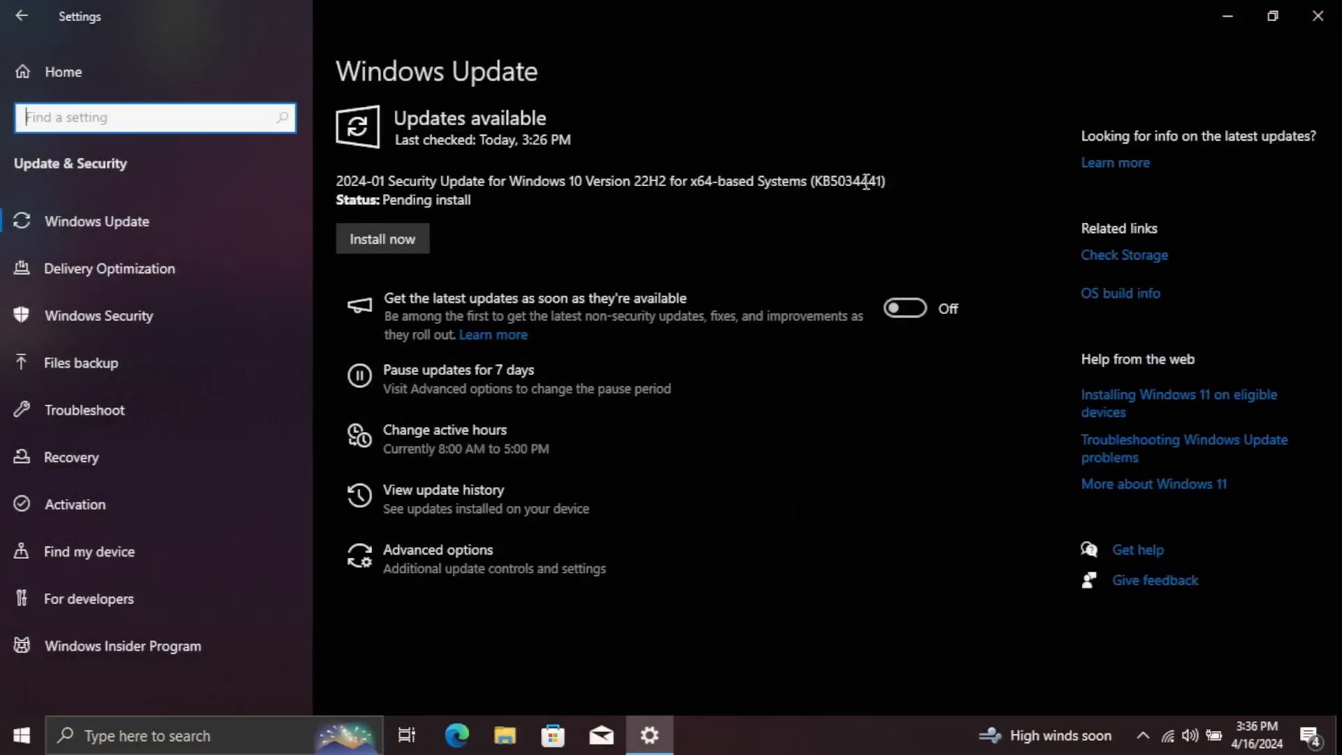
{"action": "left_click", "coordinate": [382, 237]}
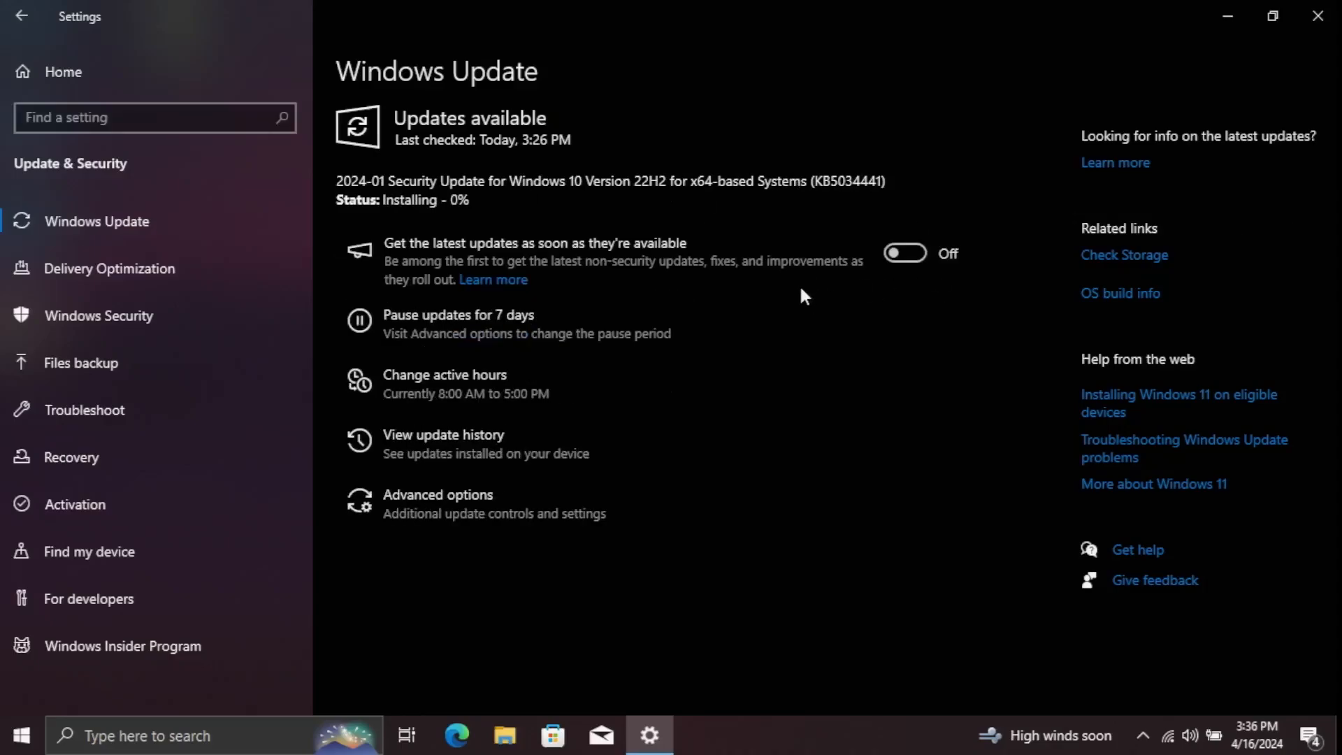
{"action": "left_click", "coordinate": [443, 434]}
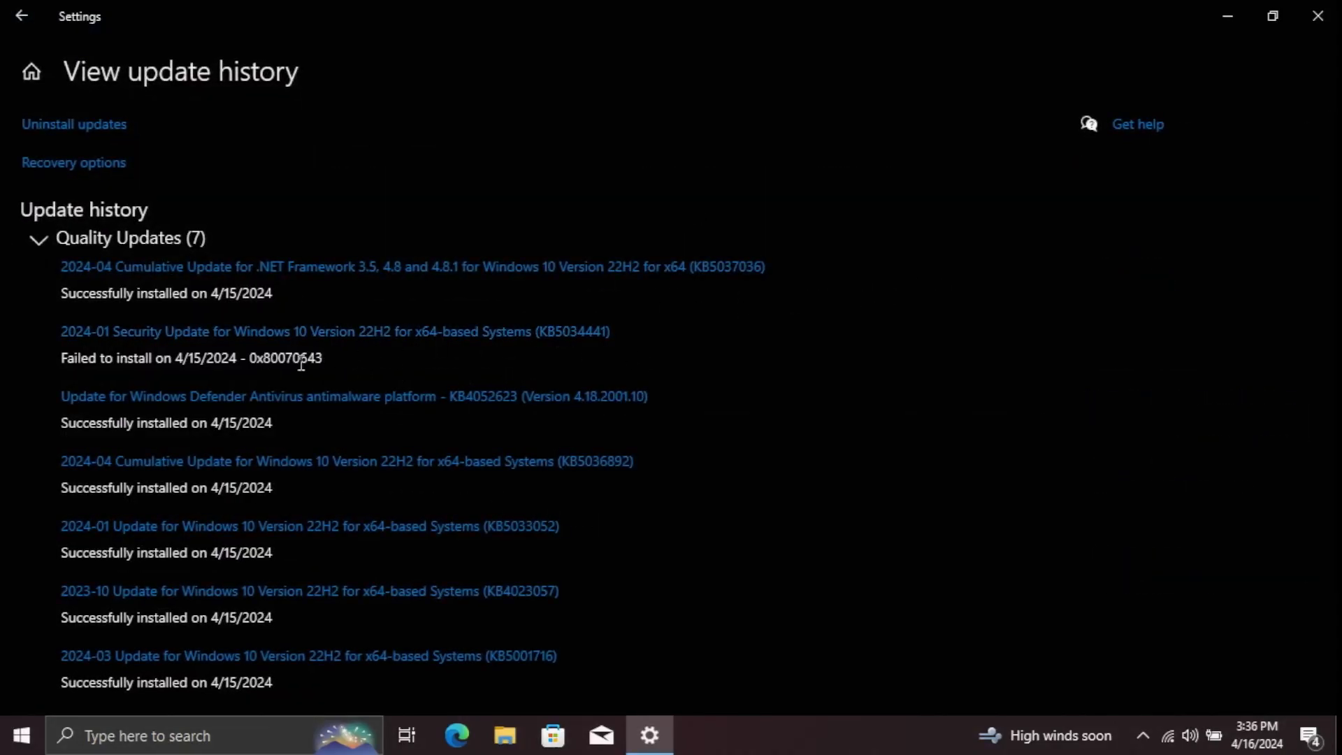
{"action": "mouse_move", "coordinate": [373, 373]}
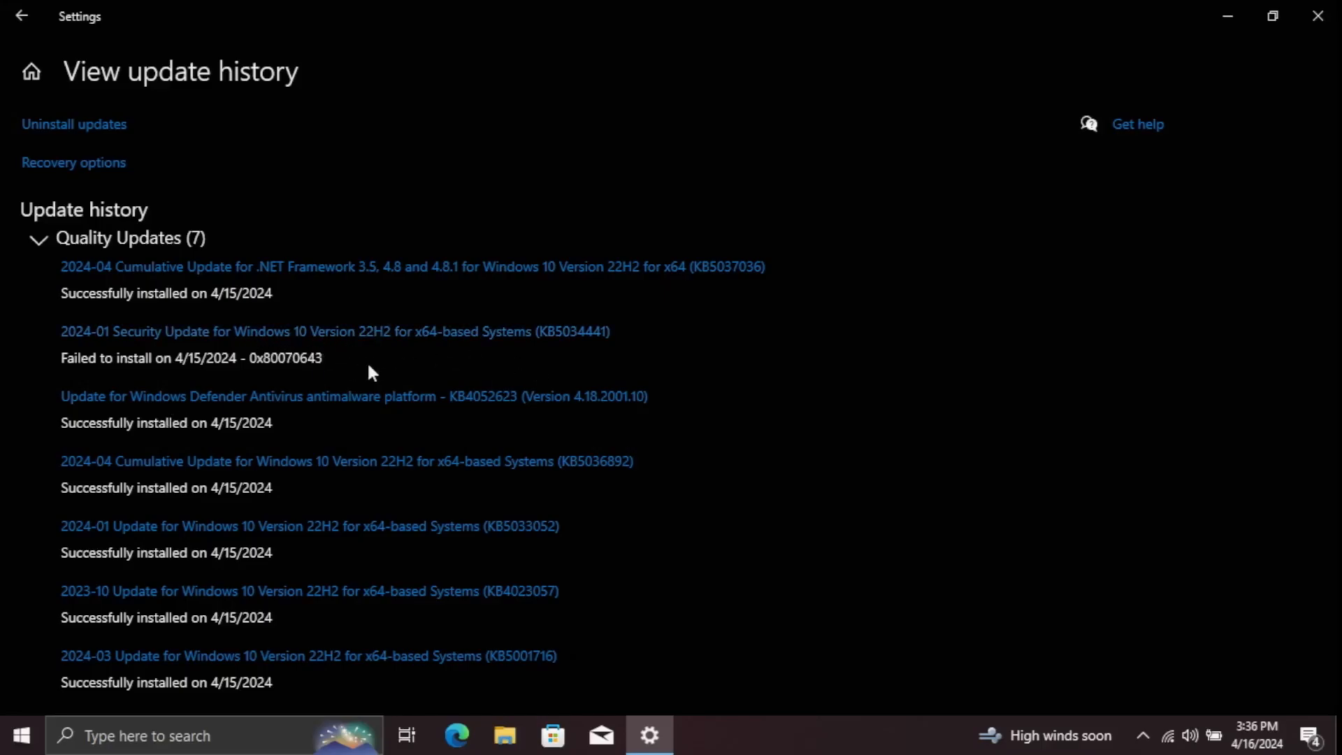
{"action": "left_click", "coordinate": [22, 15]}
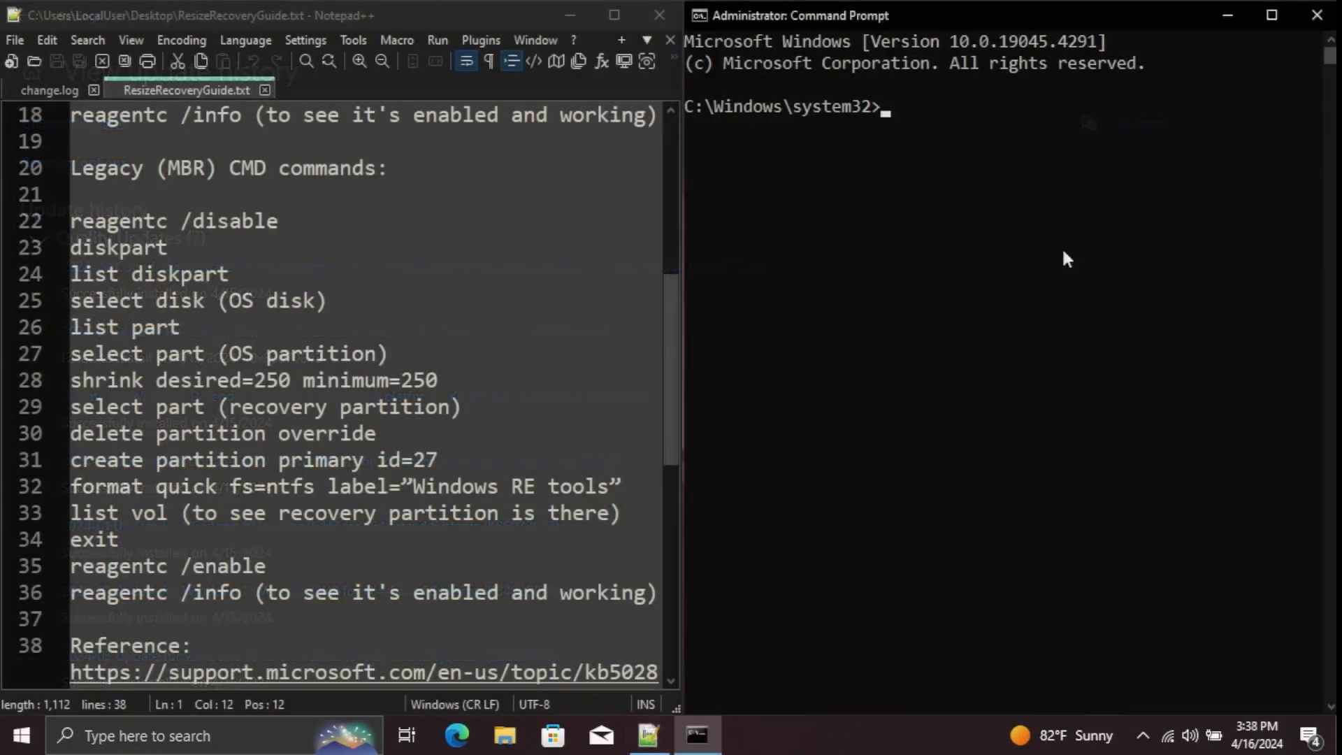
Disable WinRE, correct 'list diskpart' to 'list disk' in the guide, and select disk 0.
{"action": "type", "text": "reagentc /disable"}
{"action": "type", "text": "diskpart"}
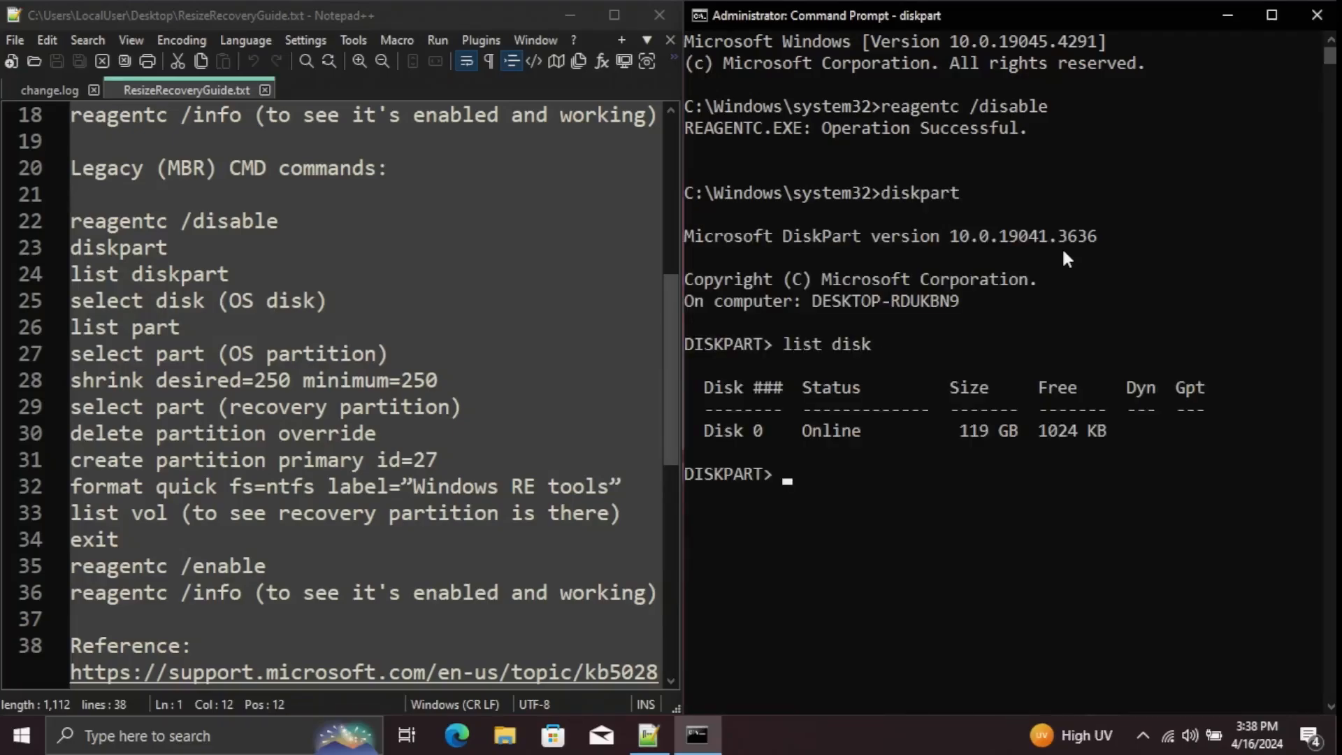
{"action": "left_click", "coordinate": [230, 274]}
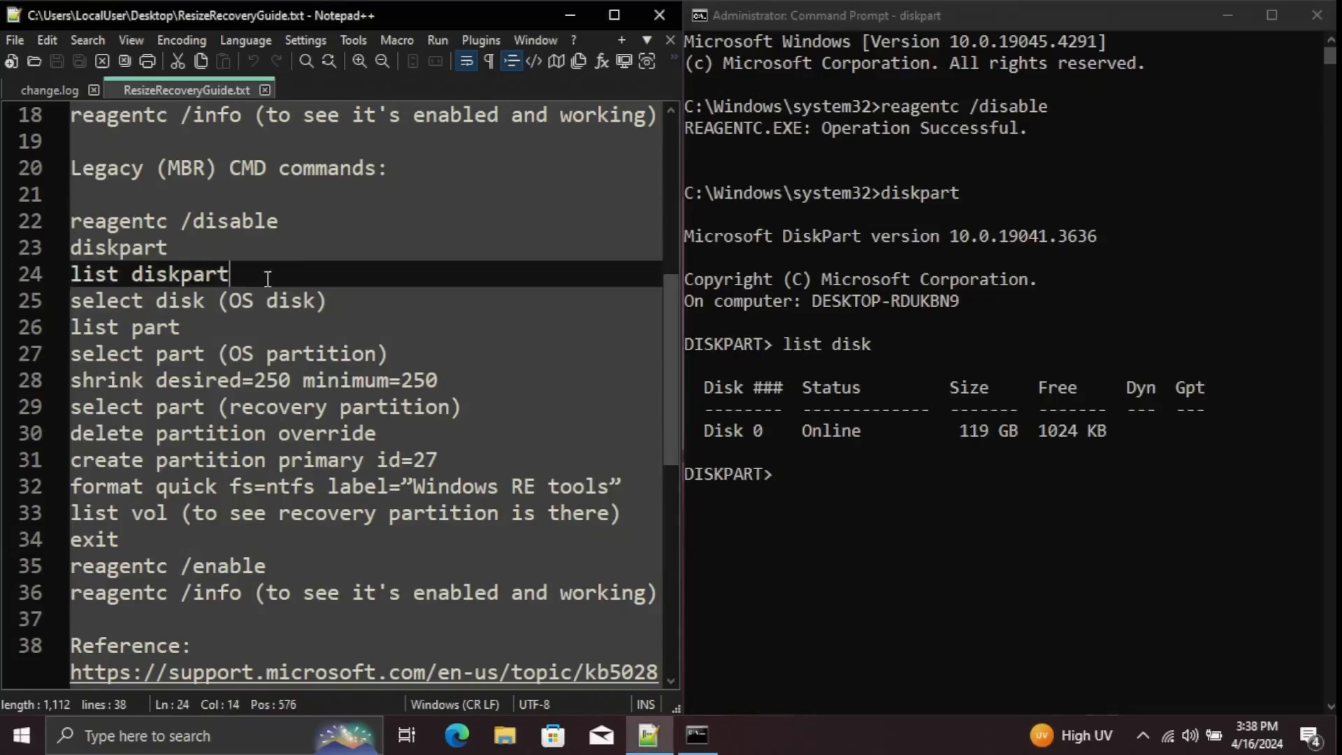
{"action": "key", "text": "BackSpace"}
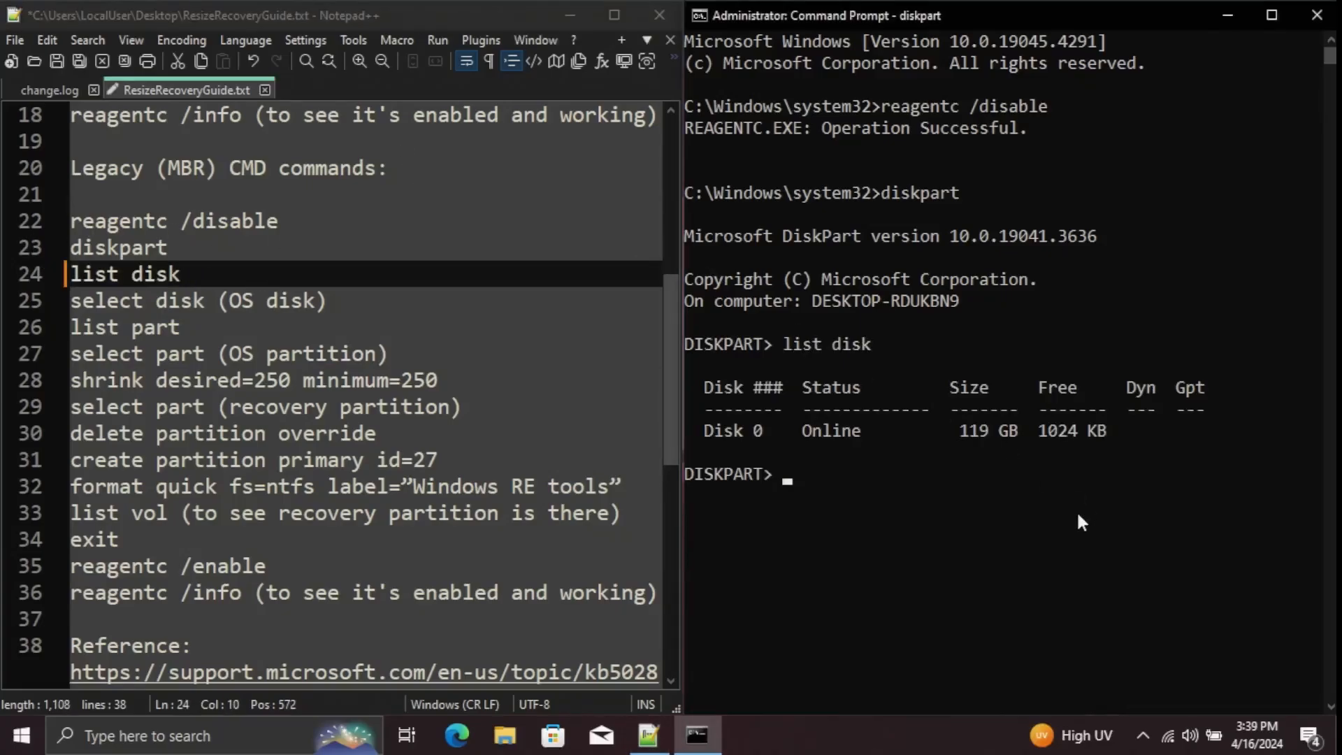
{"action": "type", "text": "sele"}
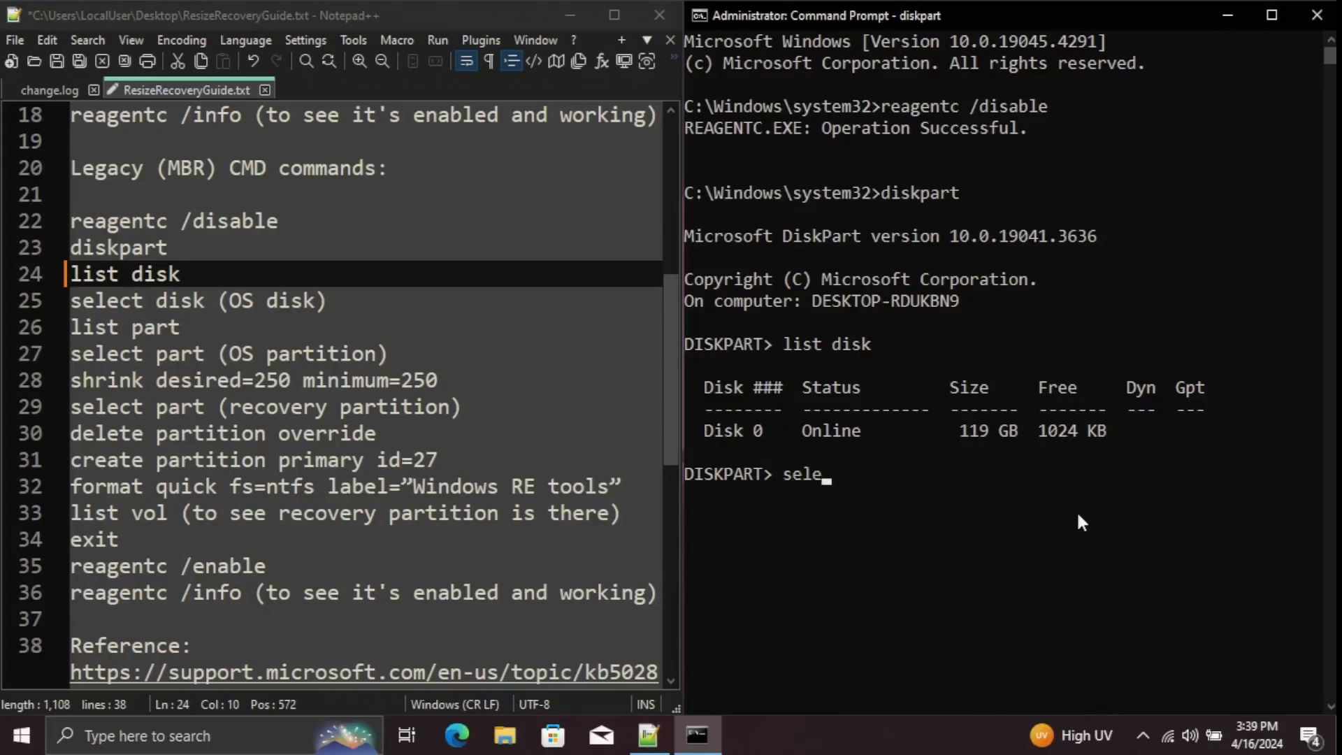
{"action": "type", "text": "ct disk 0"}
{"action": "type", "text": "list part"}
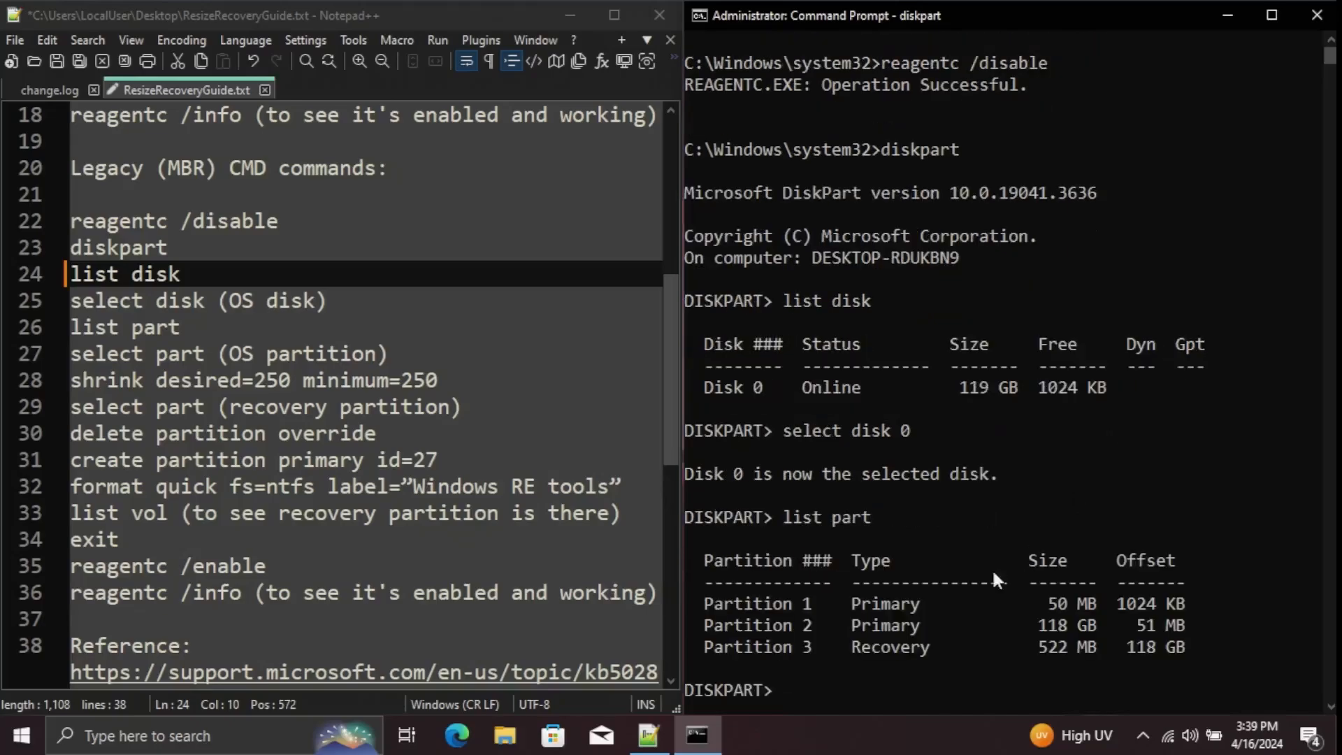
{"action": "mouse_move", "coordinate": [899, 597]}
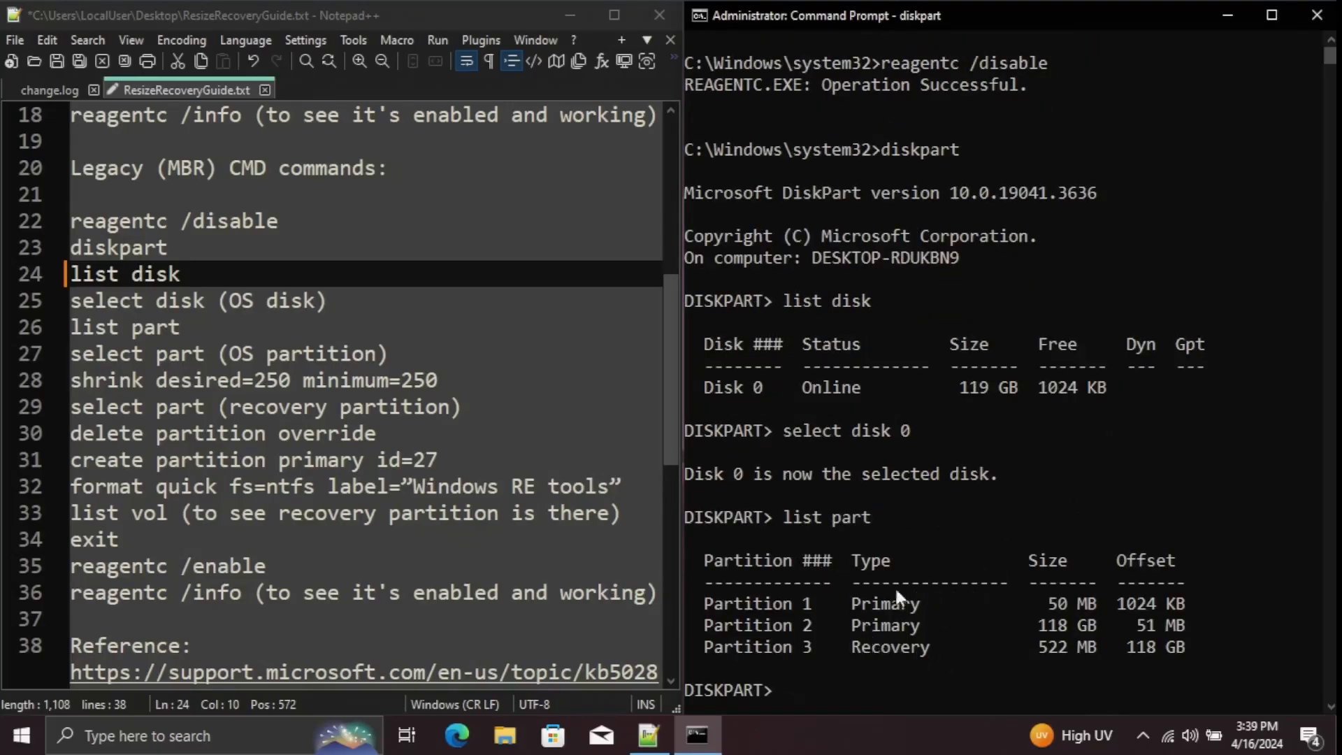
{"action": "mouse_move", "coordinate": [1083, 646]}
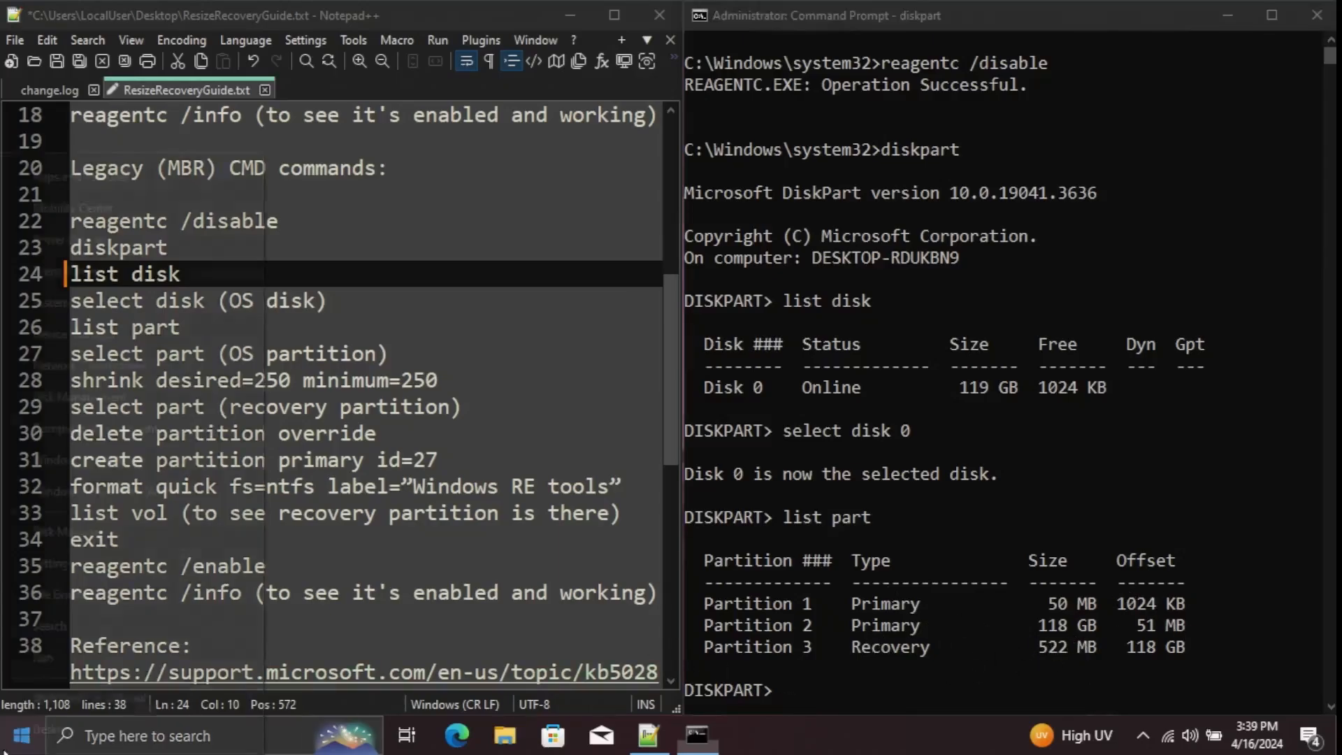
Check disk 0 in Disk Management: System Reserved, C:, then the 522 MB recovery partition.
{"action": "right_click", "coordinate": [19, 736]}
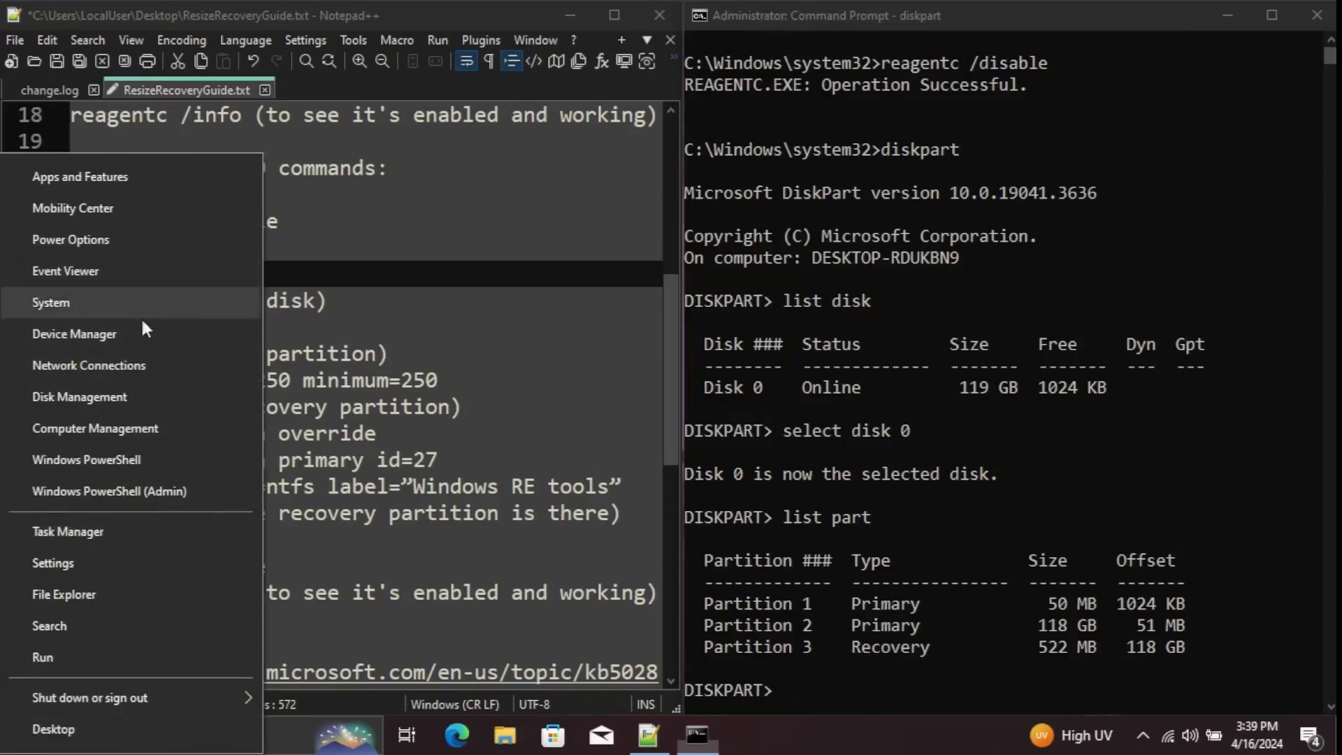
{"action": "left_click", "coordinate": [80, 396]}
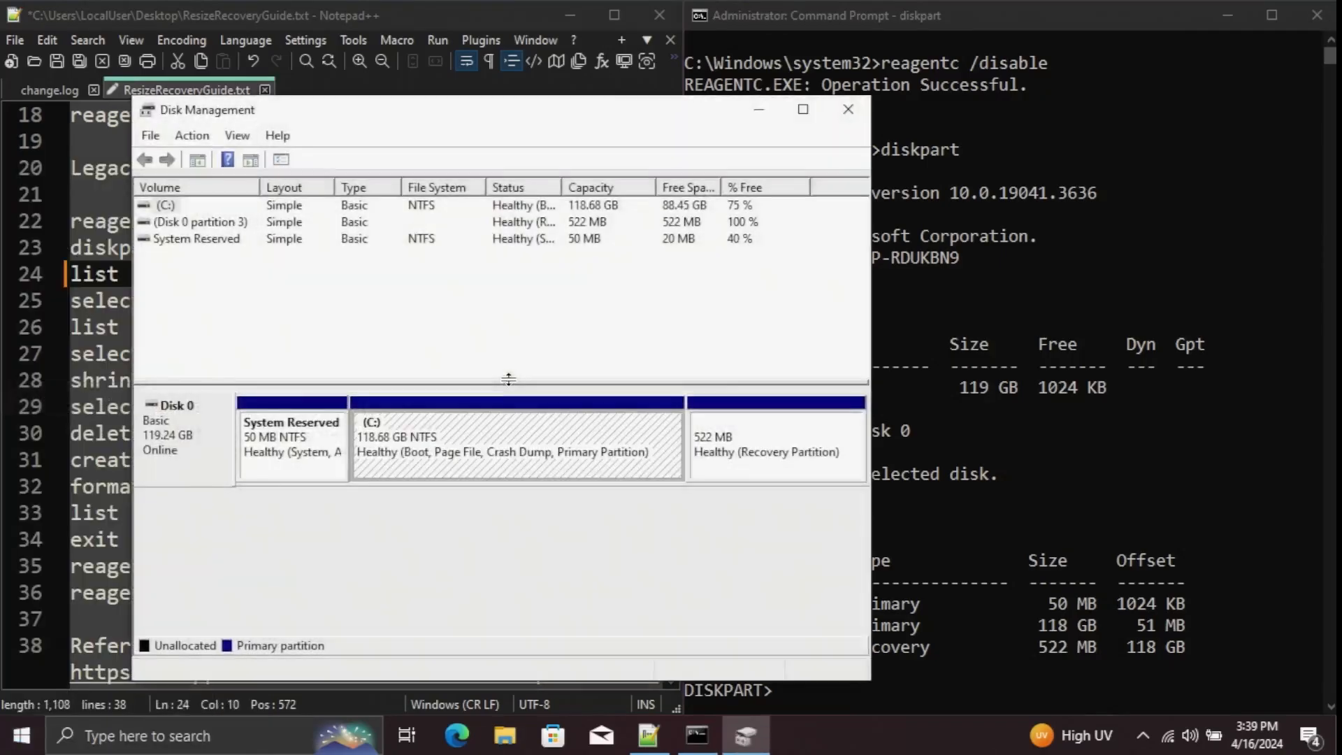
{"action": "mouse_move", "coordinate": [507, 428]}
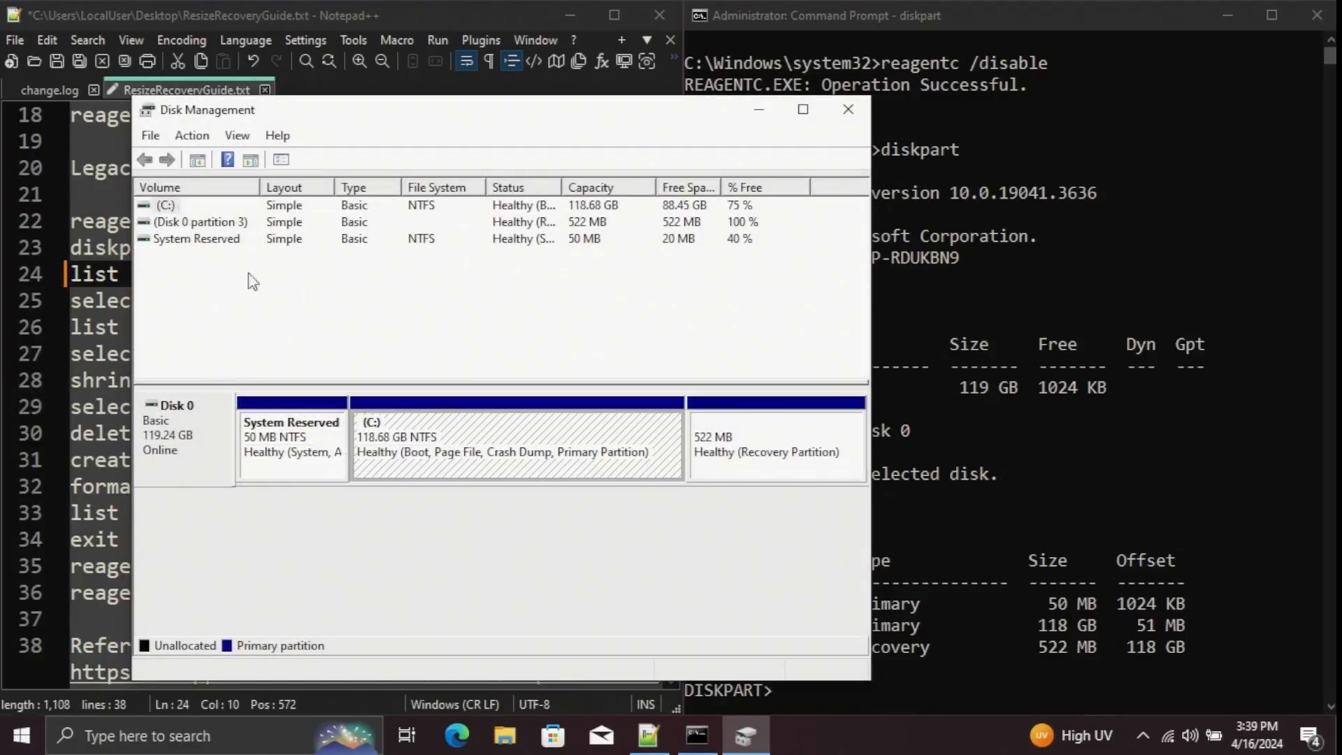
{"action": "mouse_move", "coordinate": [847, 41]}
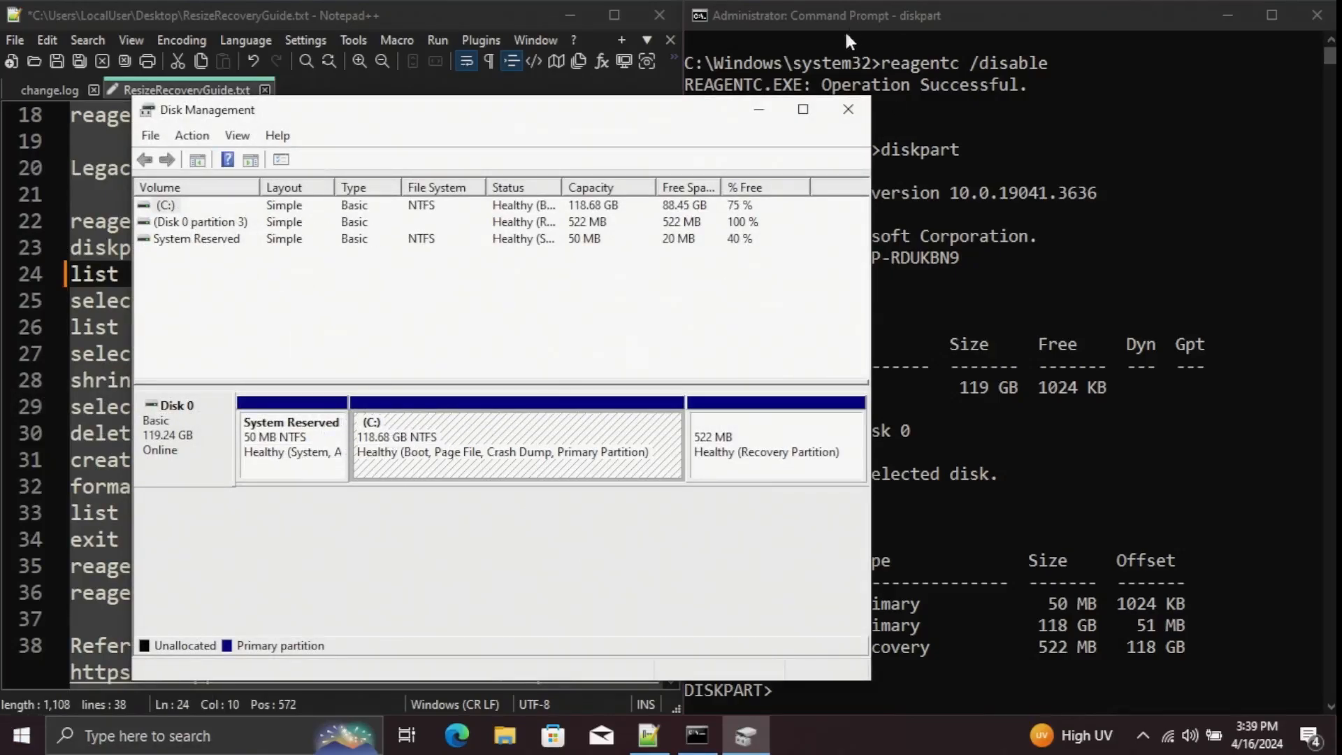
{"action": "left_click", "coordinate": [845, 109]}
{"action": "type", "text": "select part"}
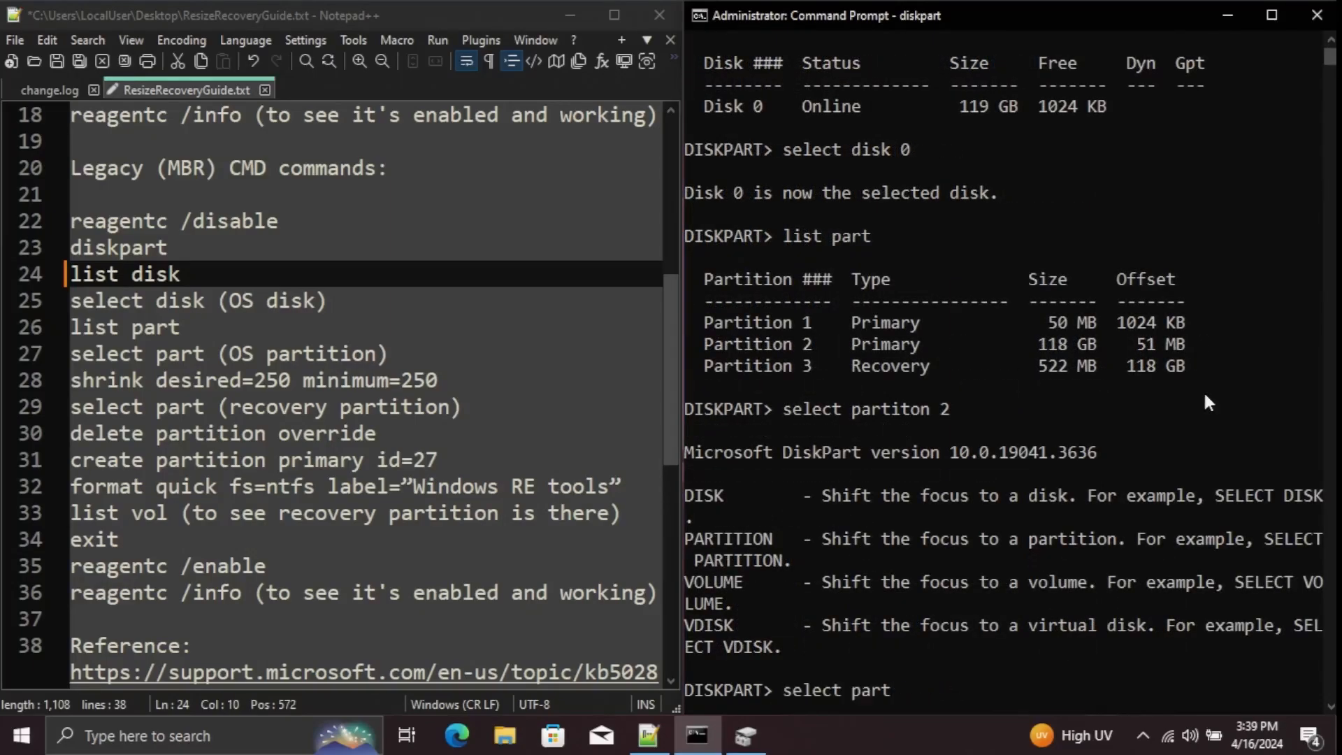
Shrink partition 2 by 250 MB, then delete recovery partition 3 with override.
{"action": "key", "text": "Return"}
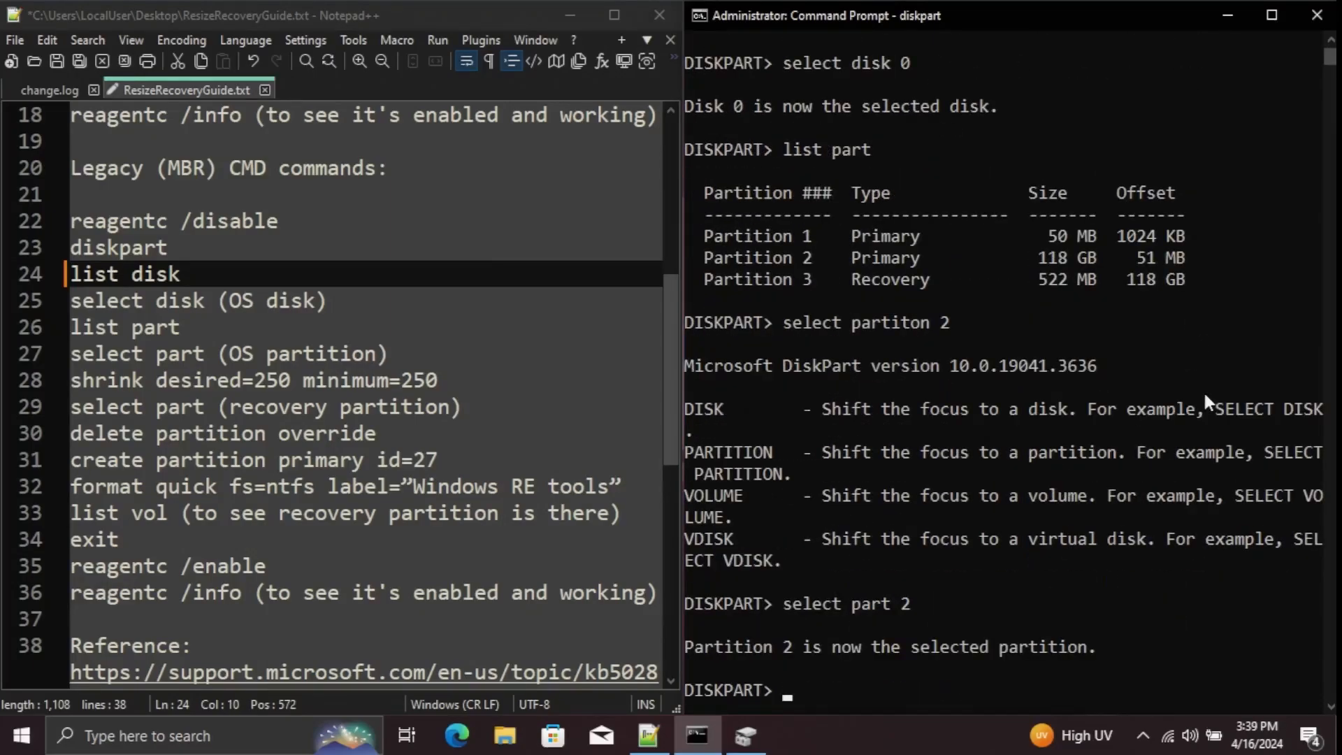
{"action": "type", "text": "shrink desired="}
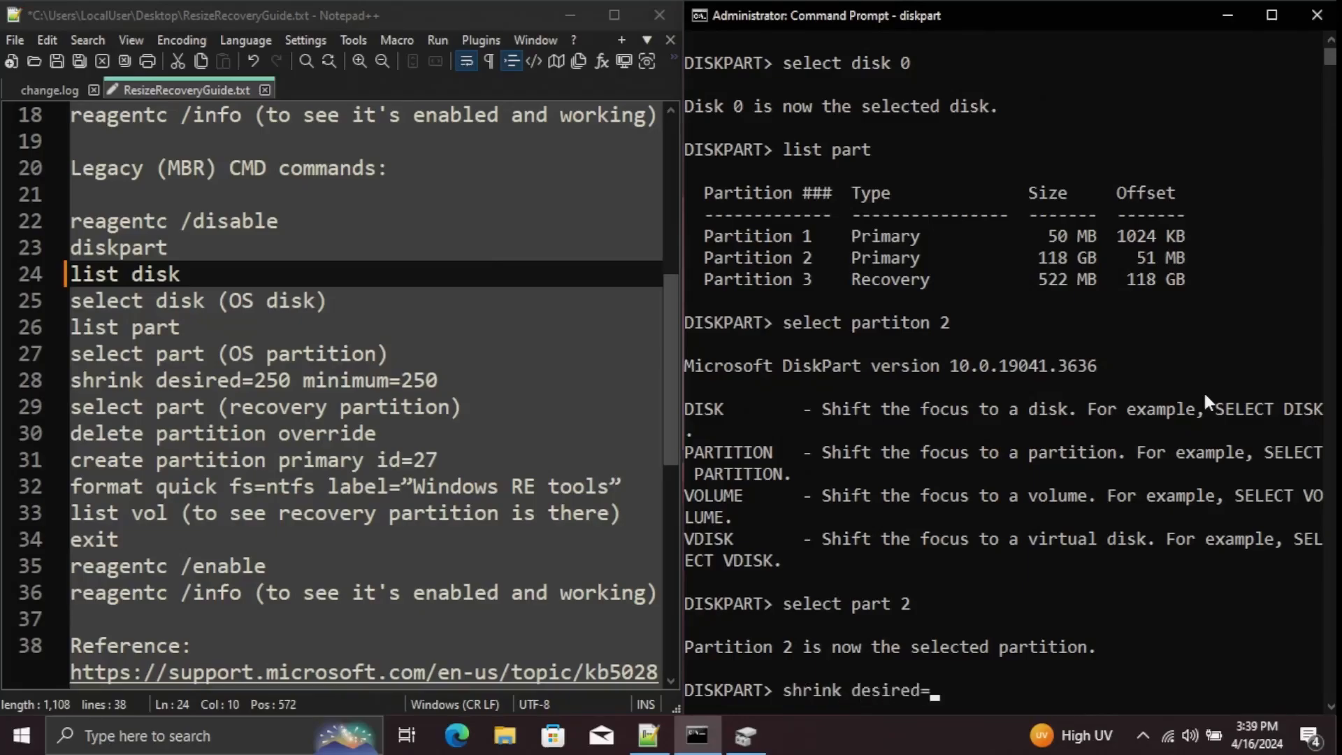
{"action": "type", "text": "250 minimum-250"}
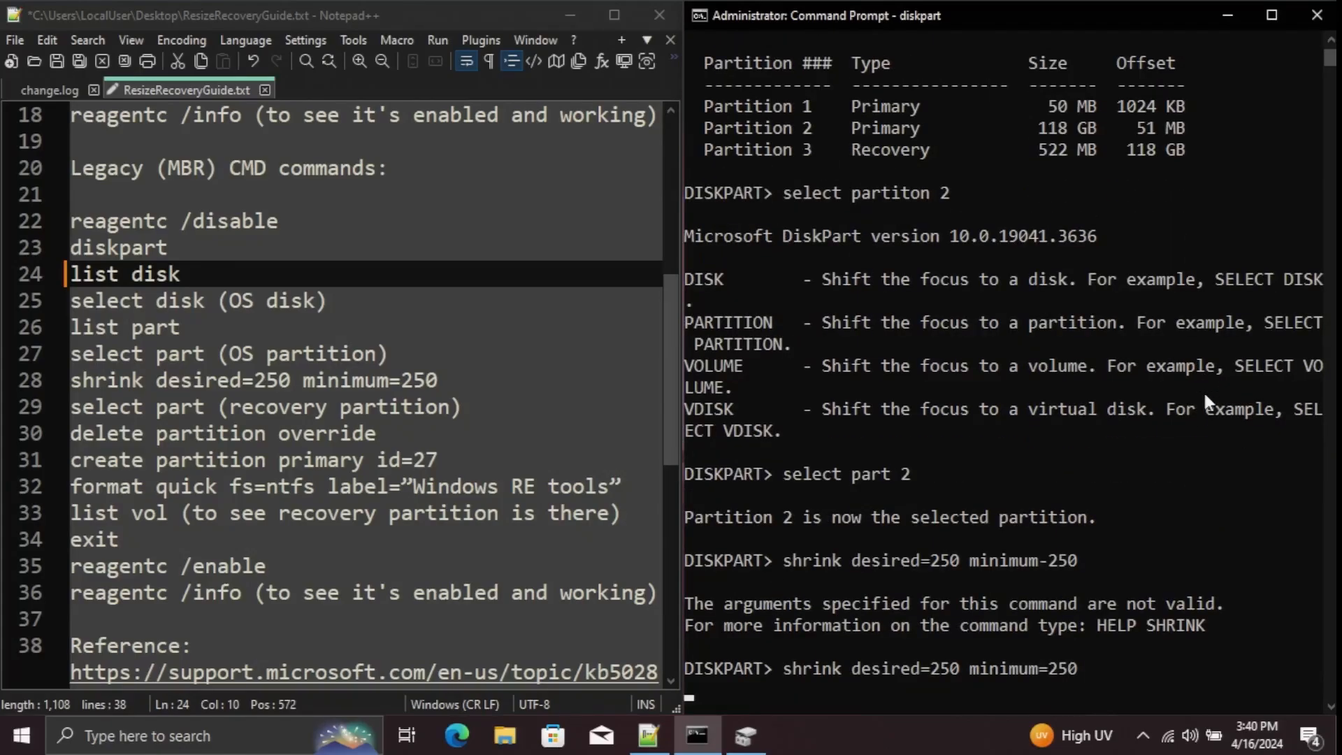
{"action": "mouse_move", "coordinate": [855, 129]}
{"action": "type", "text": "select part 3"}
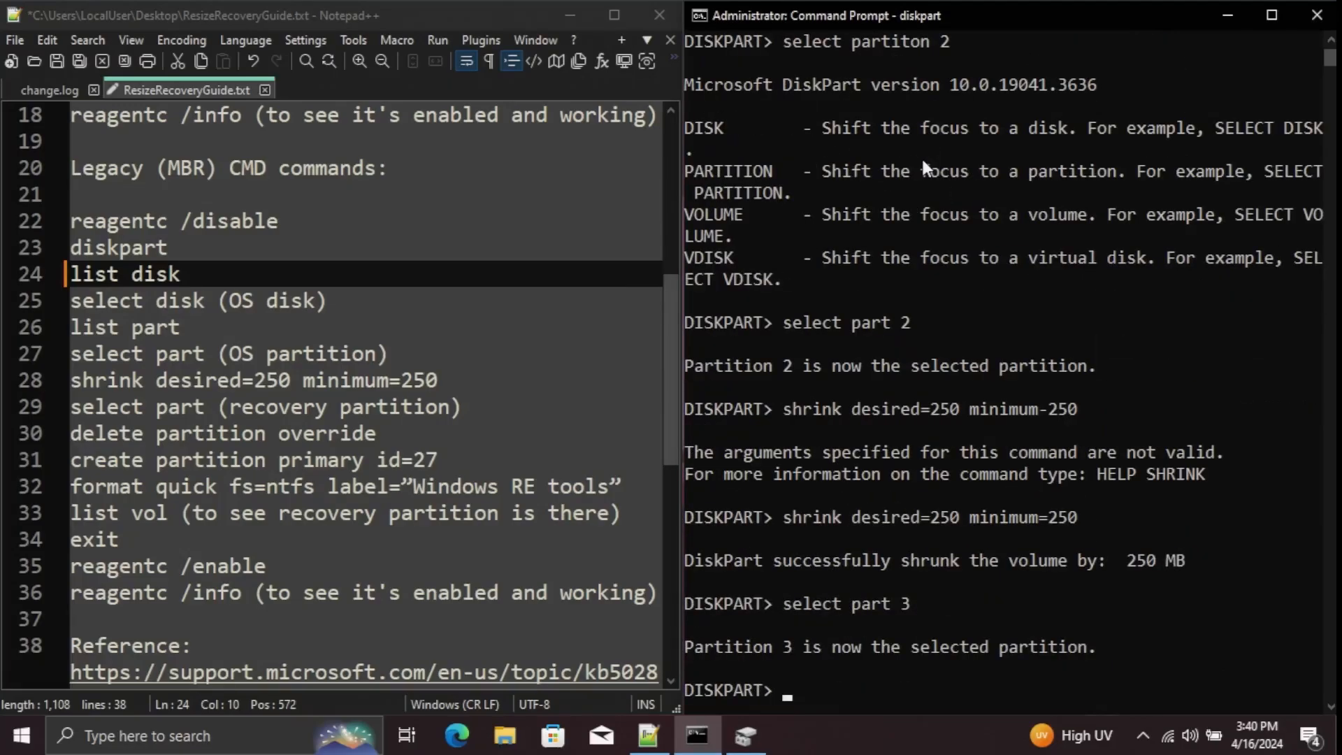
{"action": "type", "text": "delete art overr"}
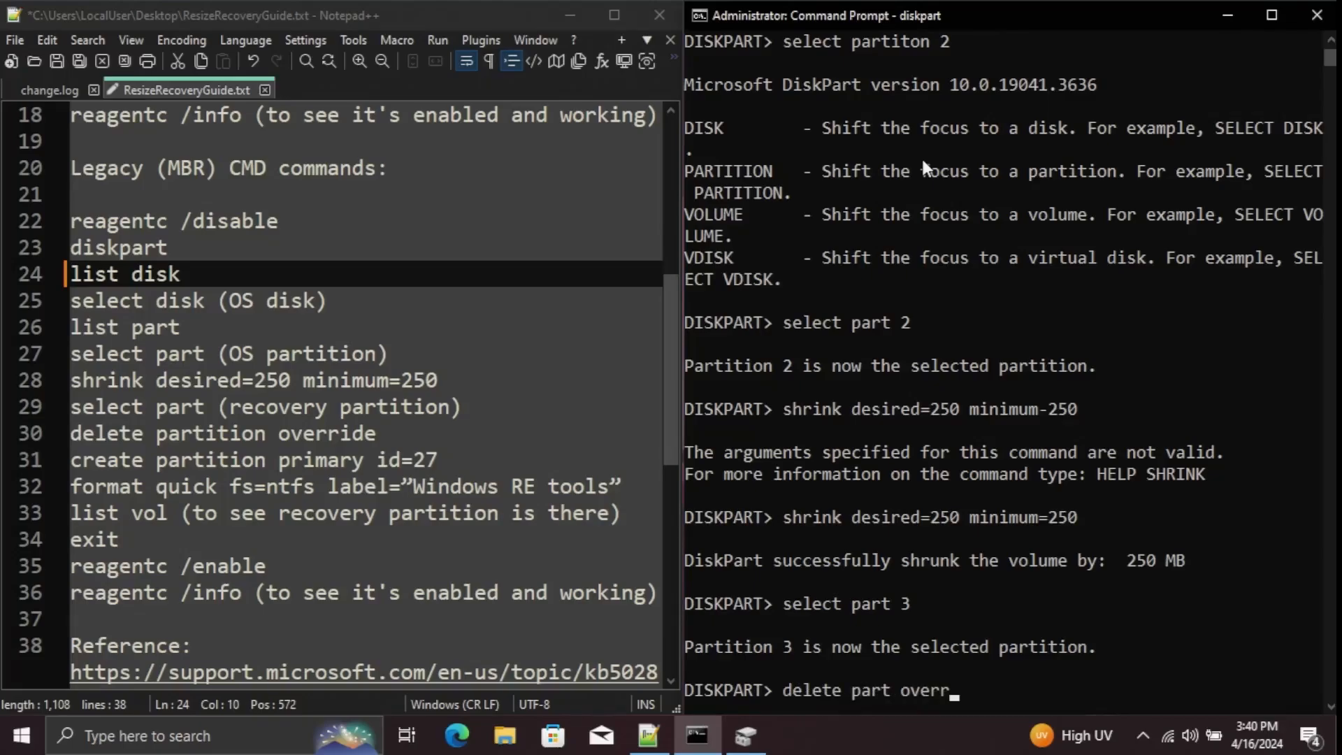
{"action": "key", "text": "Return"}
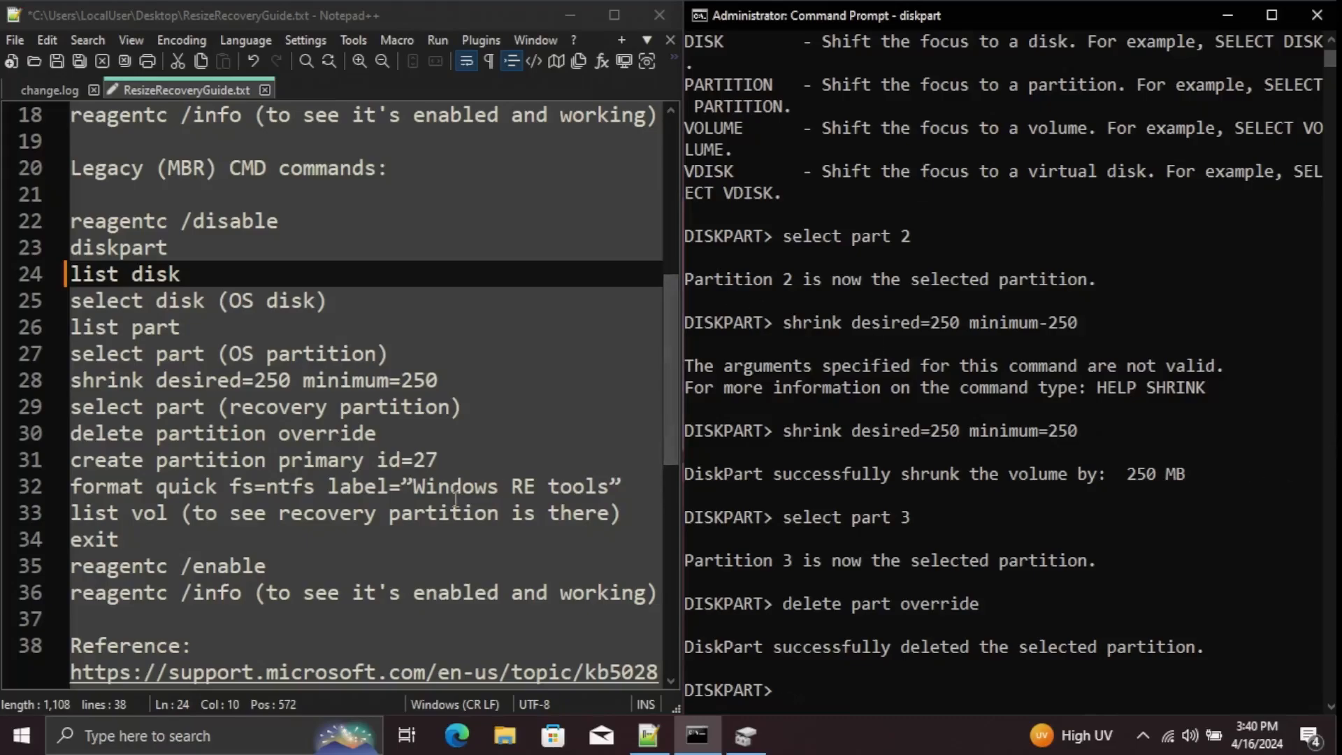
{"action": "mouse_move", "coordinate": [847, 504]}
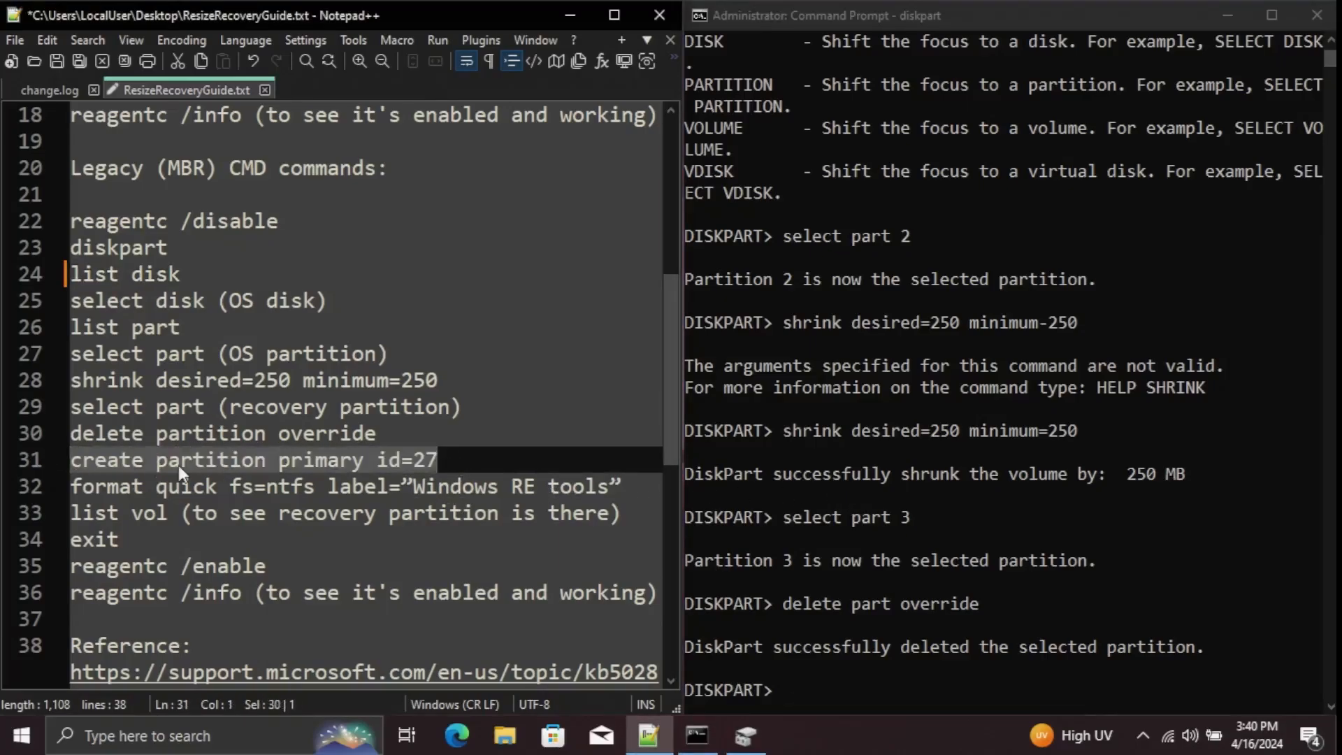
{"action": "mouse_move", "coordinate": [751, 656]}
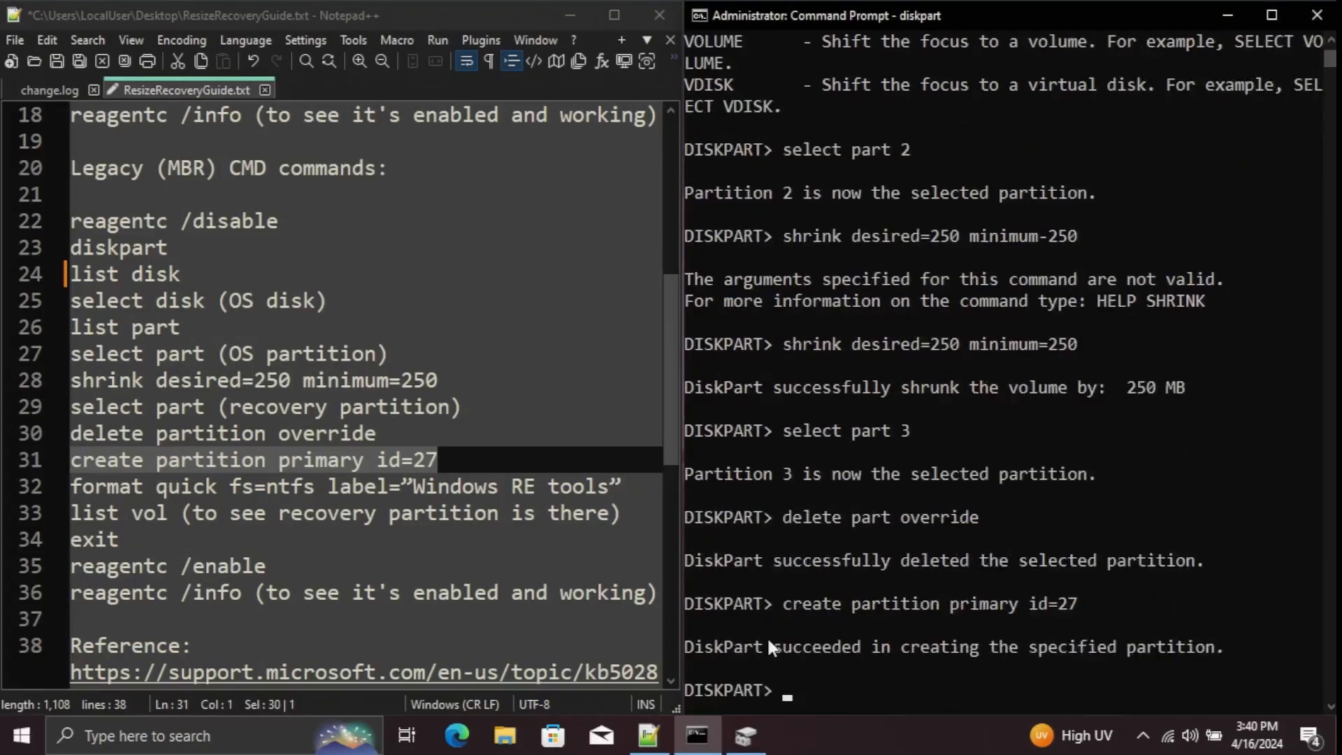
{"action": "mouse_move", "coordinate": [885, 477]}
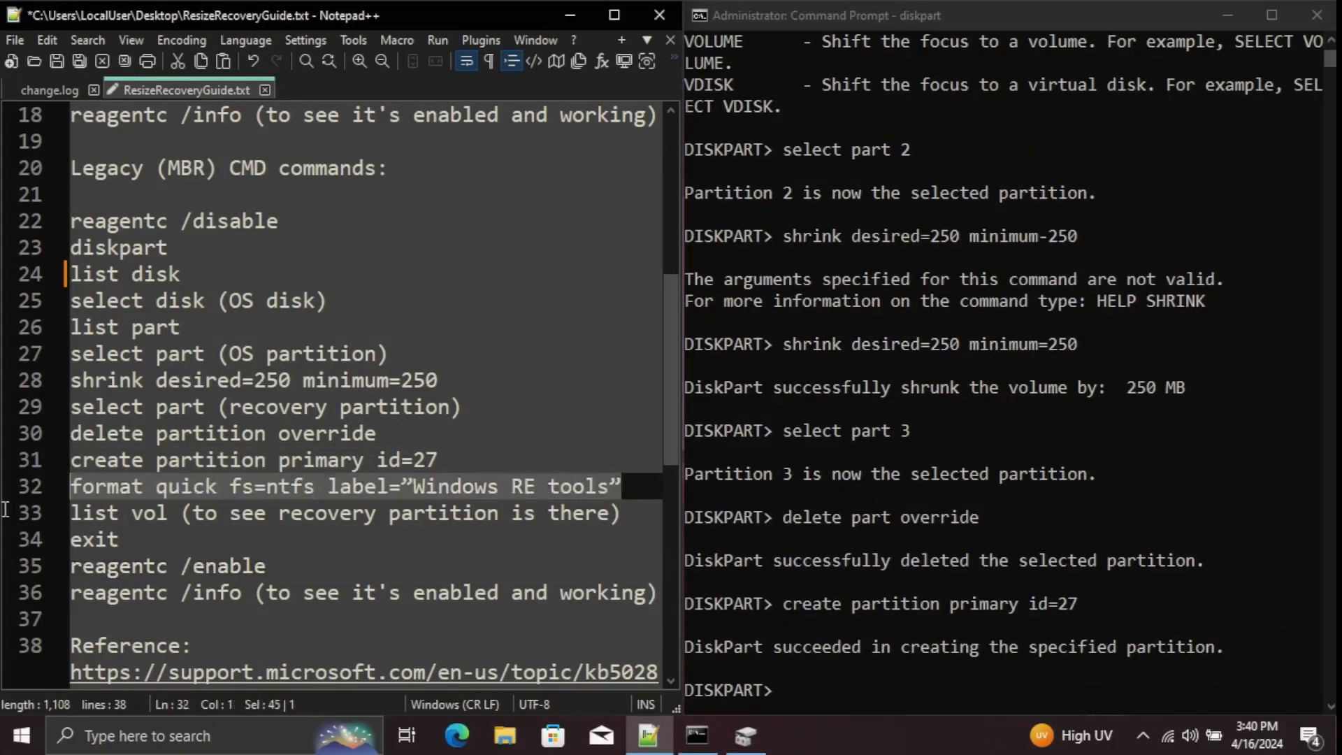
Quick-format the new partition NTFS labelled 'Windows RE tools' and list volumes showing 773 MB.
{"action": "right_click", "coordinate": [343, 487]}
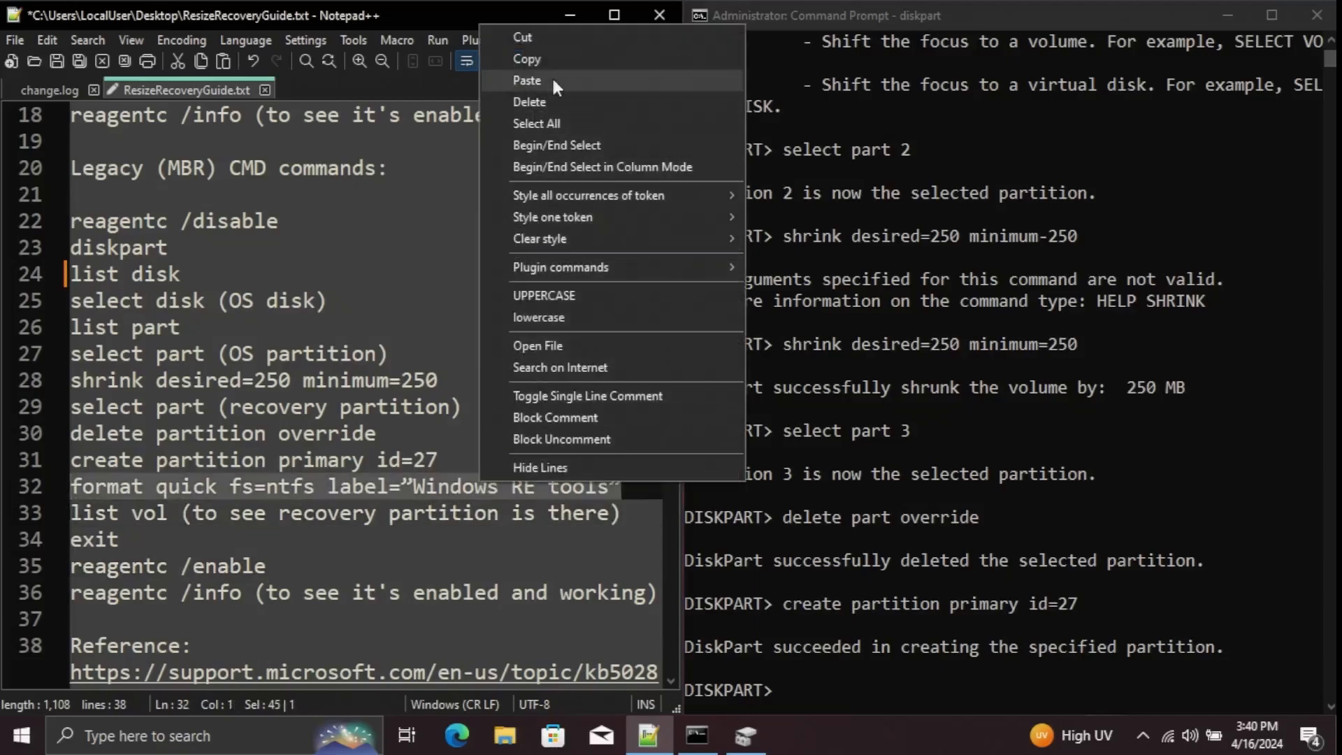
{"action": "left_click", "coordinate": [885, 694]}
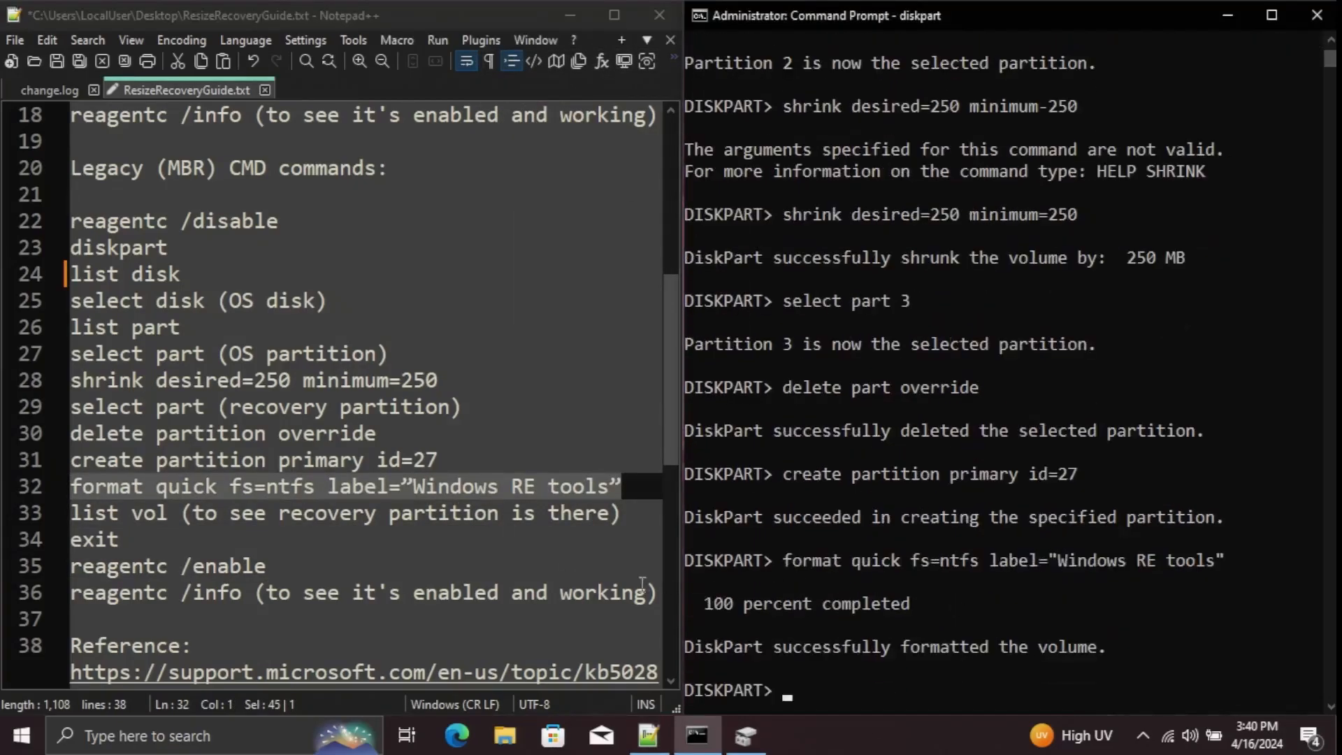
{"action": "type", "text": "list vol"}
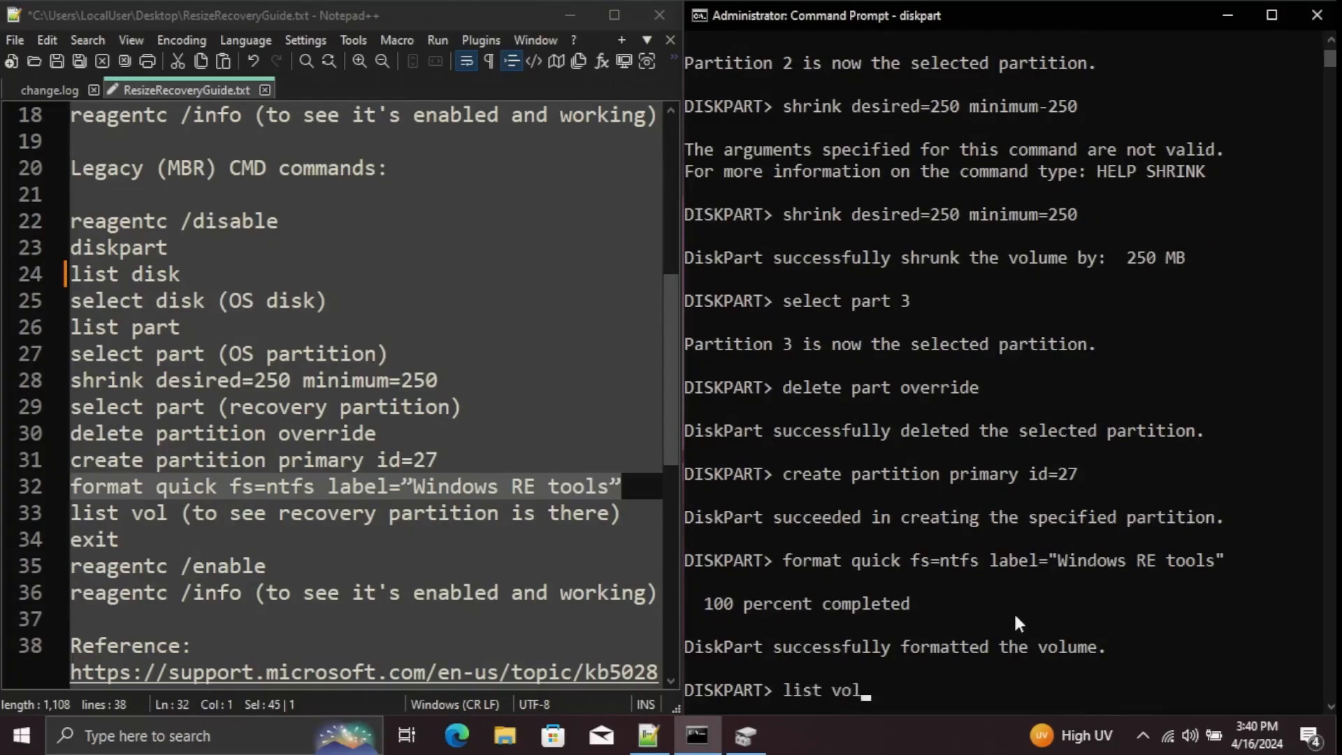
{"action": "key", "text": "Return"}
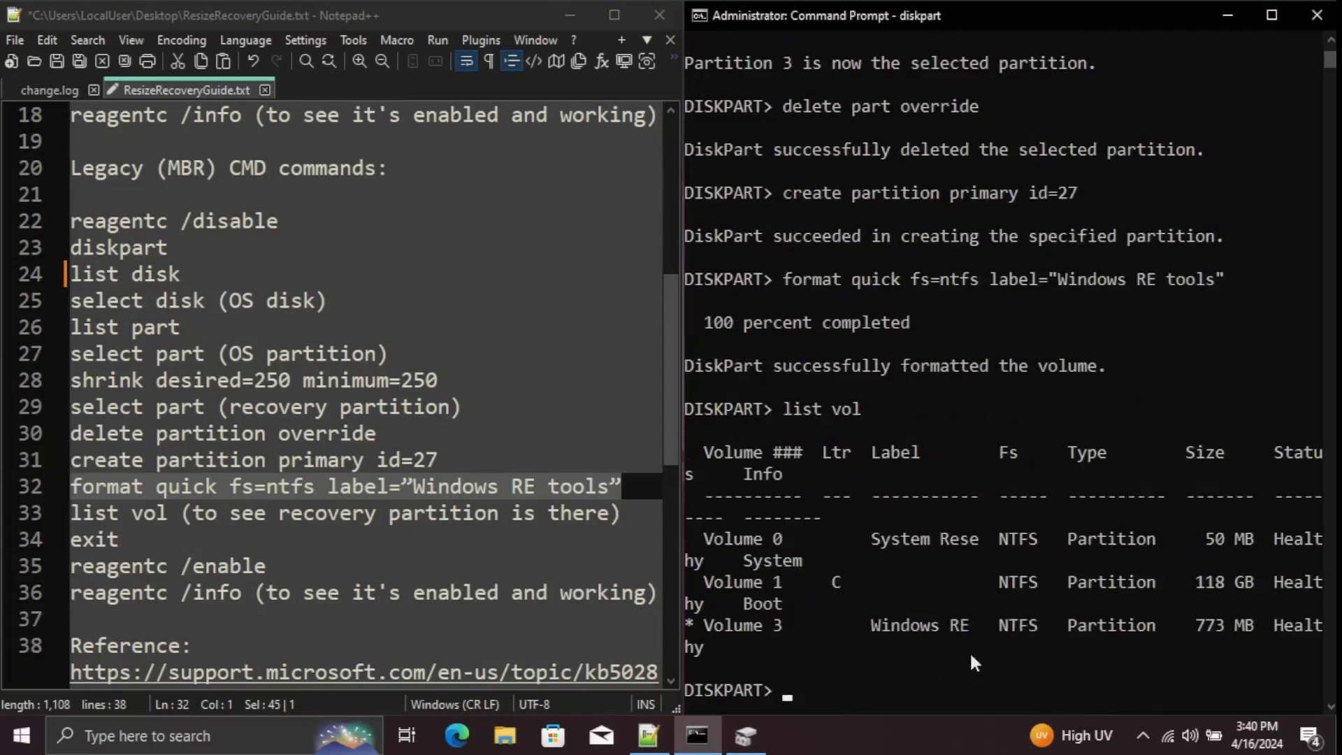
{"action": "mouse_move", "coordinate": [1242, 654]}
{"action": "type", "text": "r"}
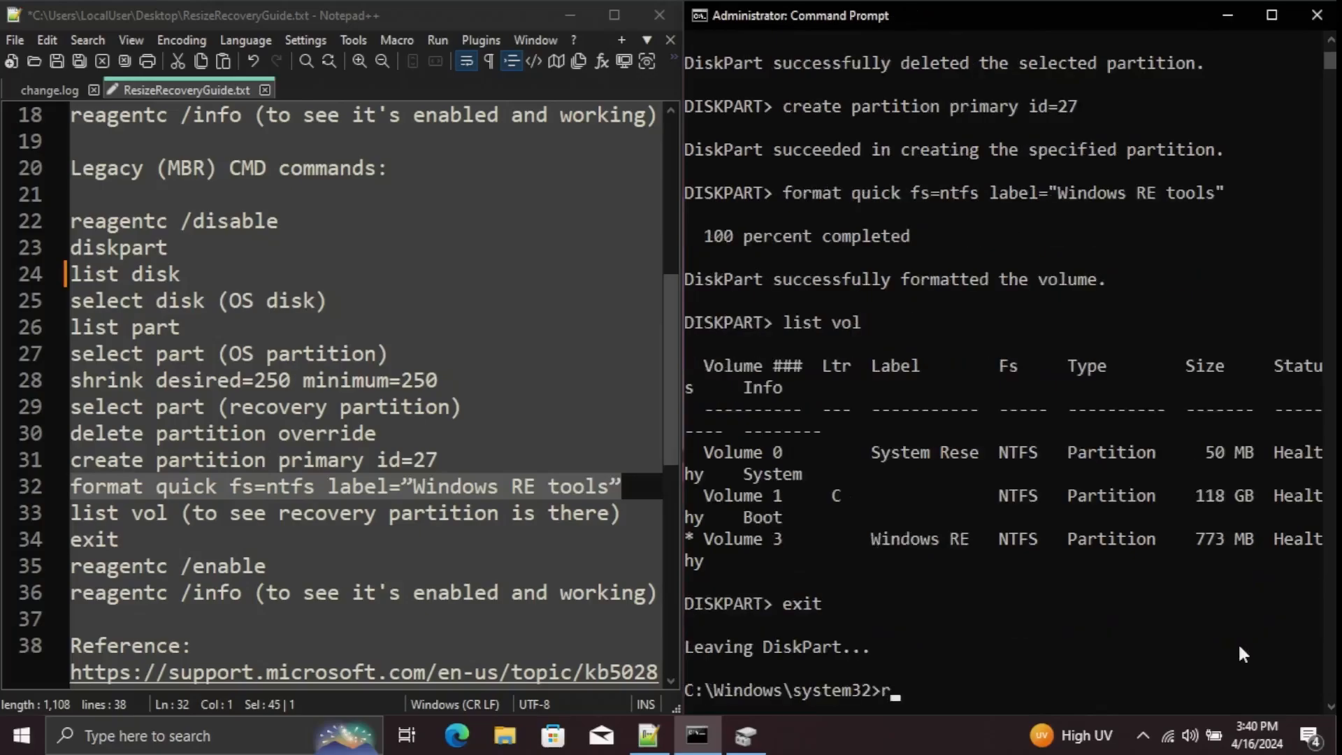
Re-enable WinRE, confirm reagentc /info reads Enabled, and view the 773 MB partition.
{"action": "type", "text": "eagentc /enable"}
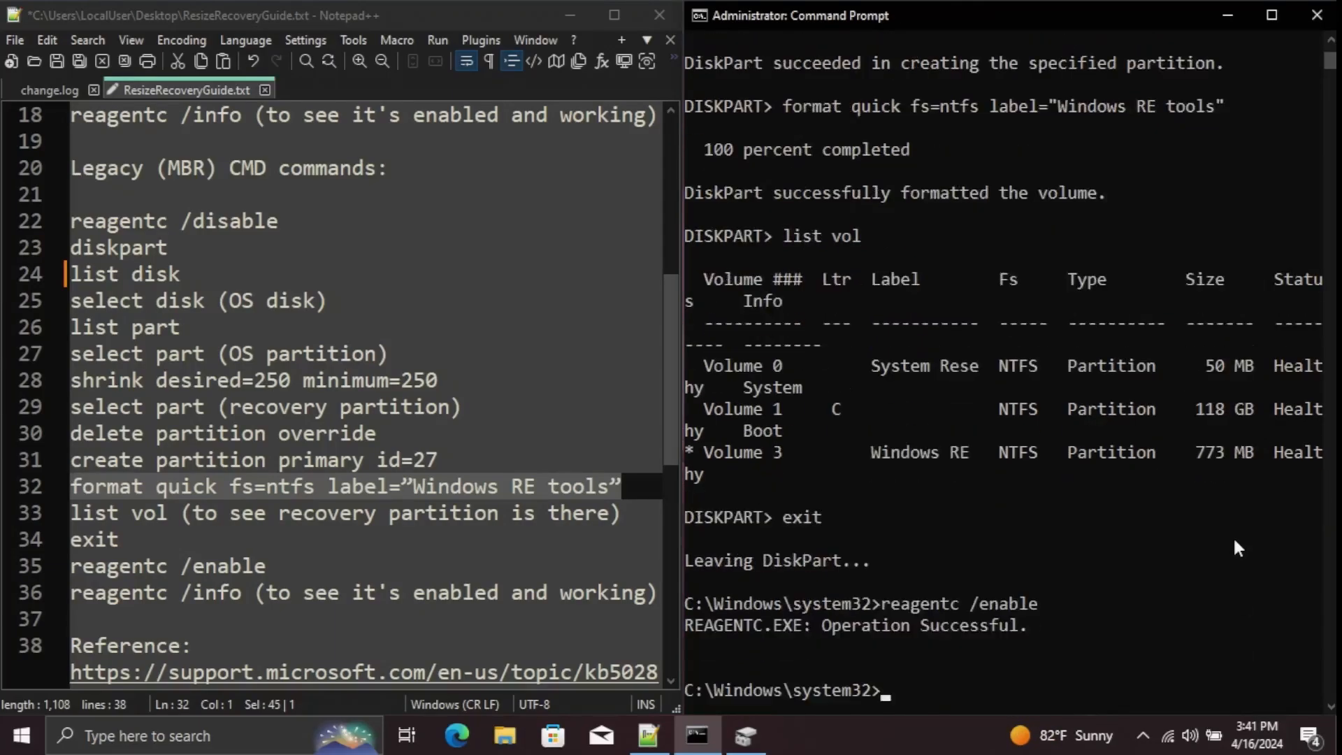
{"action": "type", "text": "reagentc /info"}
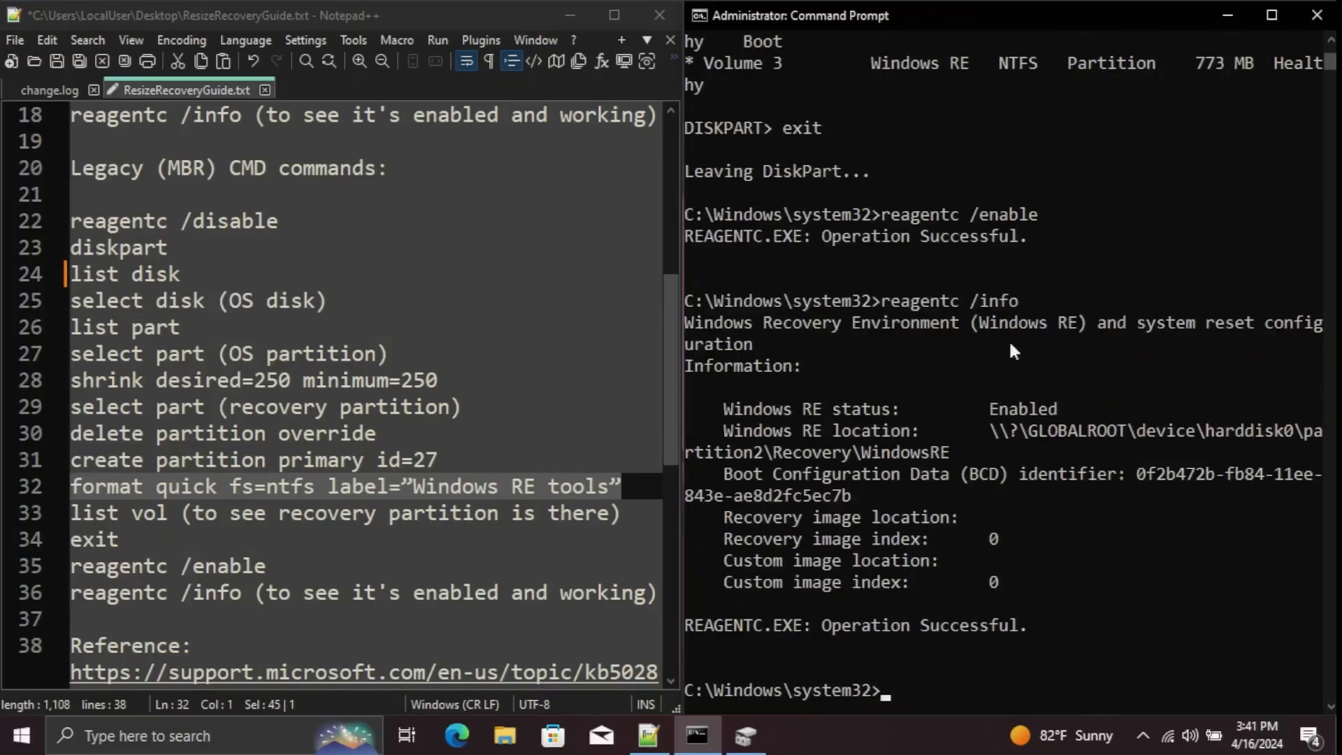
{"action": "mouse_move", "coordinate": [1018, 436]}
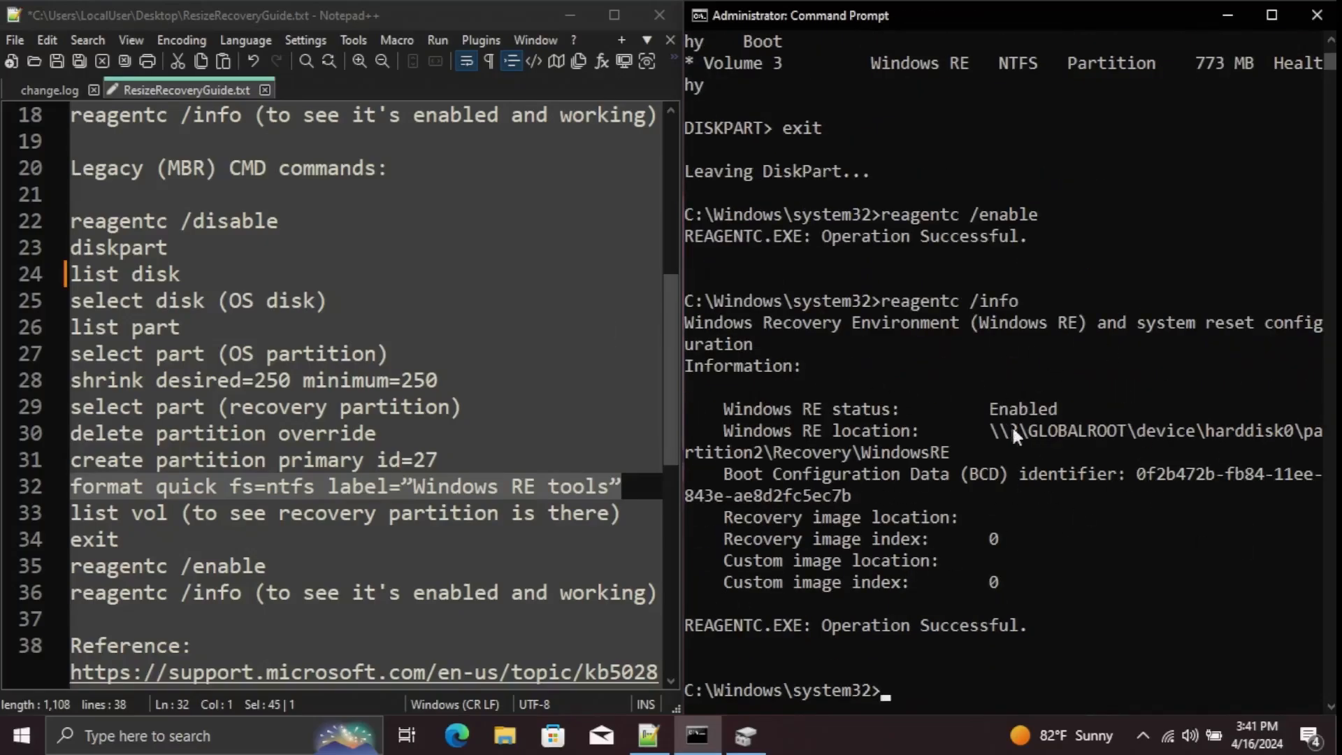
{"action": "left_click", "coordinate": [744, 735]}
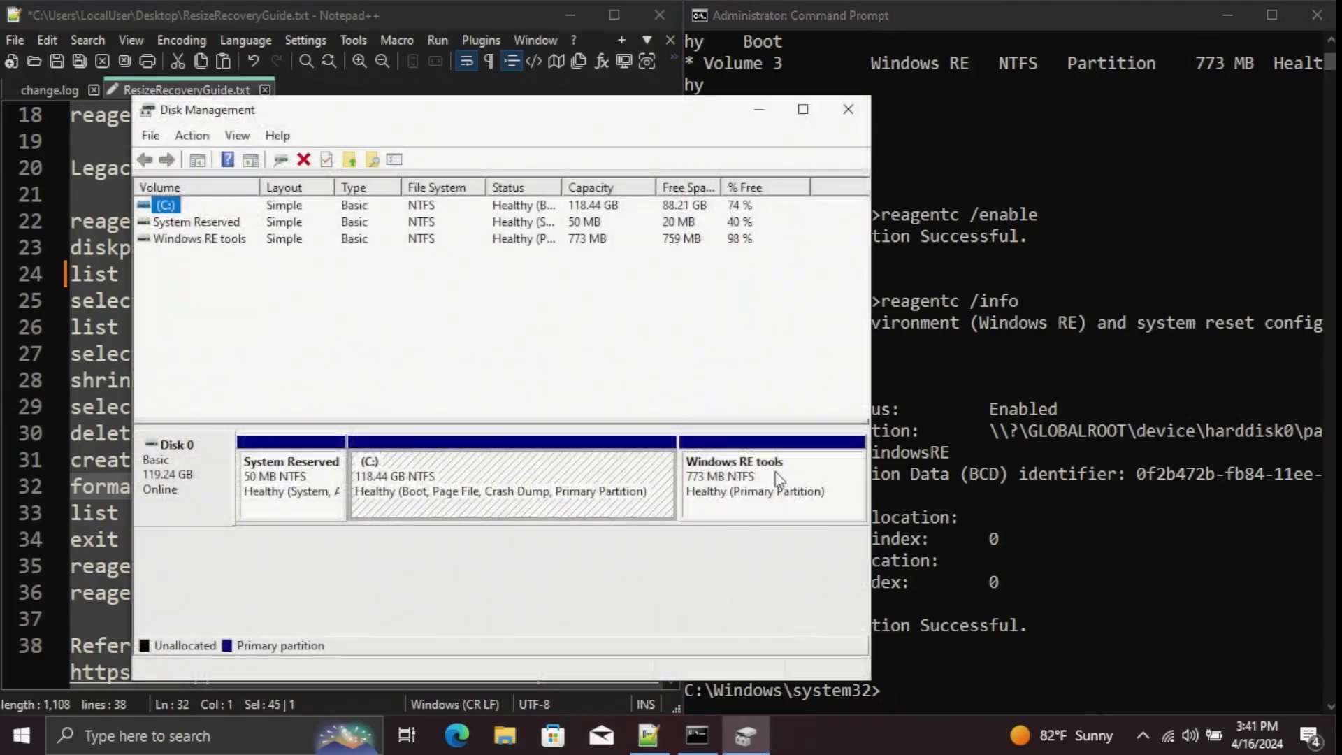
{"action": "left_click", "coordinate": [743, 735]}
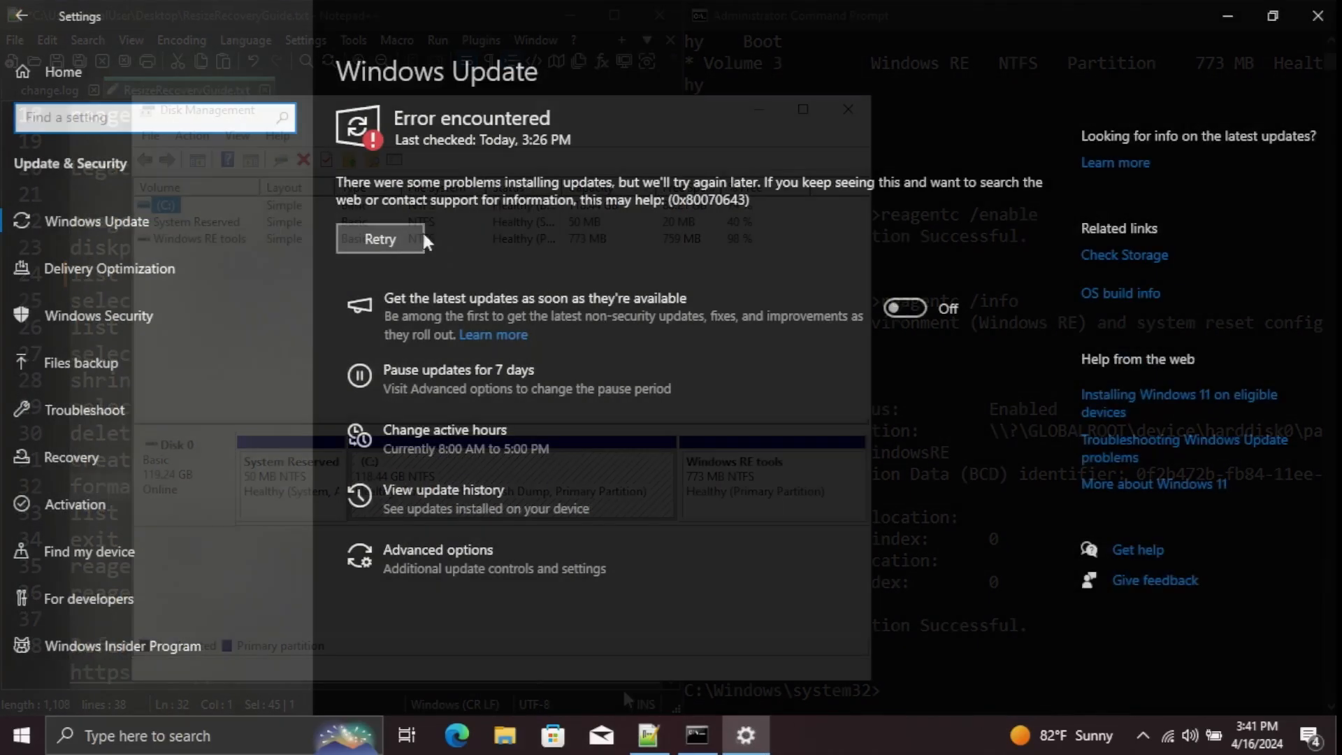
Retry the failed updates and check again until Windows Update reports You're up to date.
{"action": "left_click", "coordinate": [378, 239]}
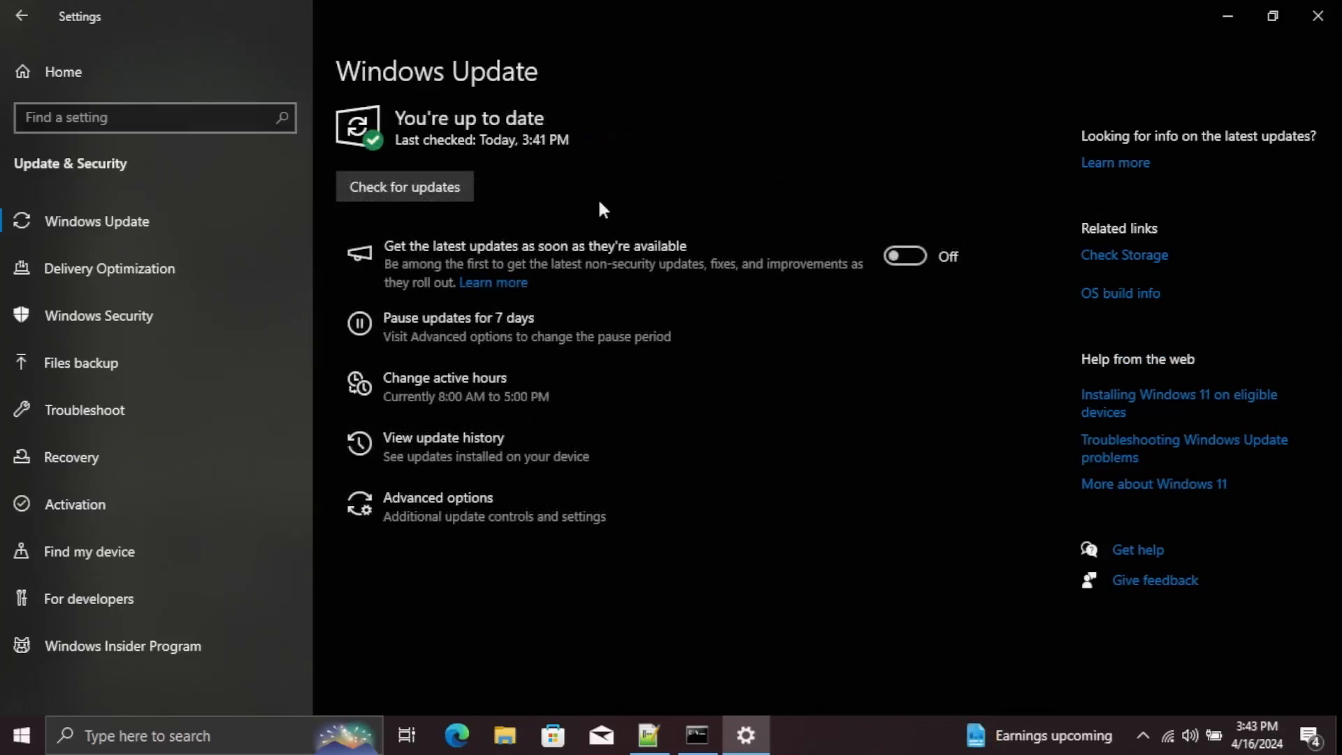
{"action": "mouse_move", "coordinate": [571, 125]}
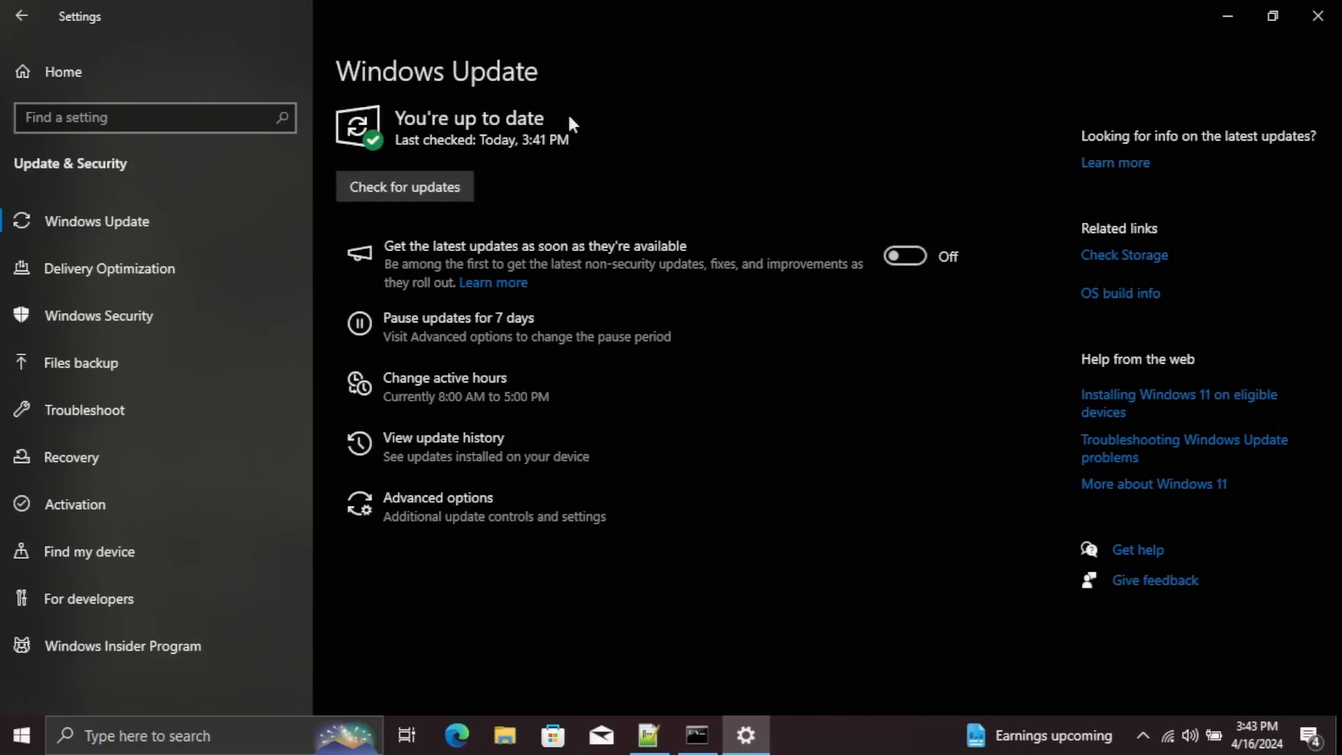
{"action": "left_click", "coordinate": [404, 187]}
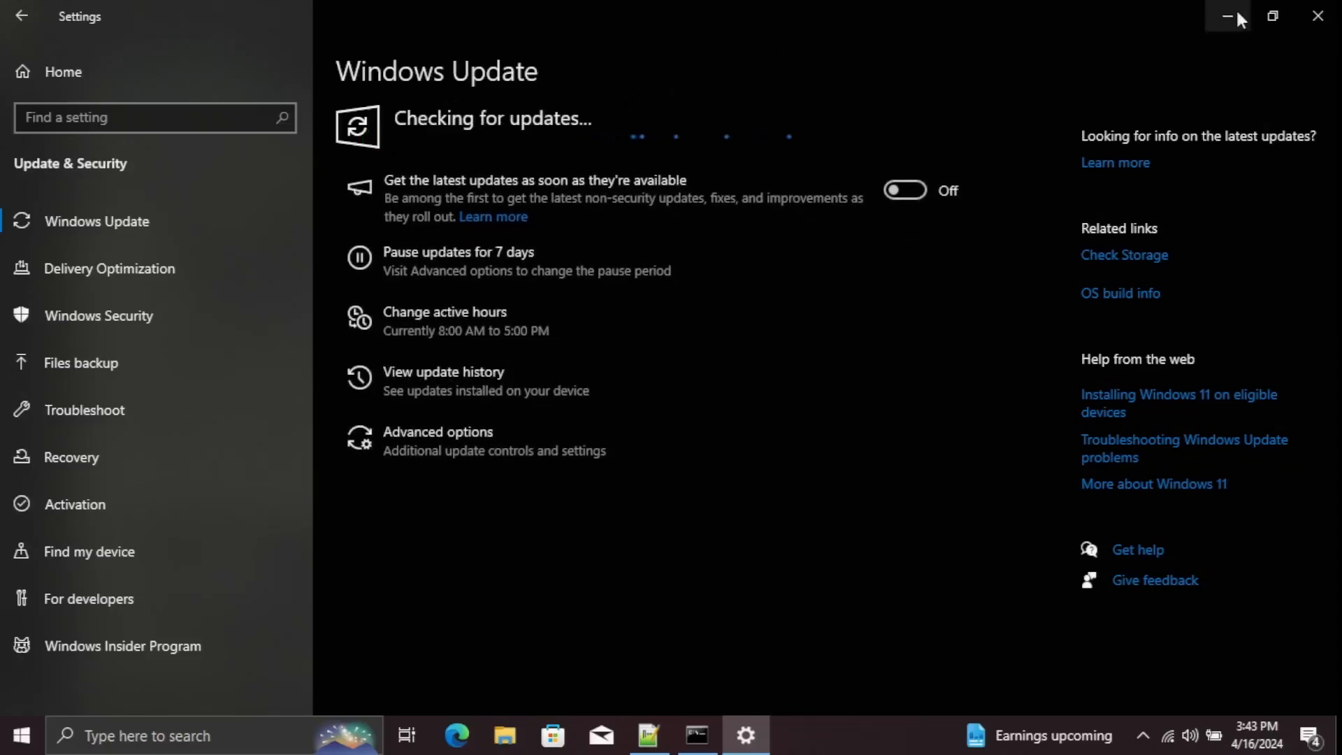
{"action": "mouse_move", "coordinate": [1229, 15]}
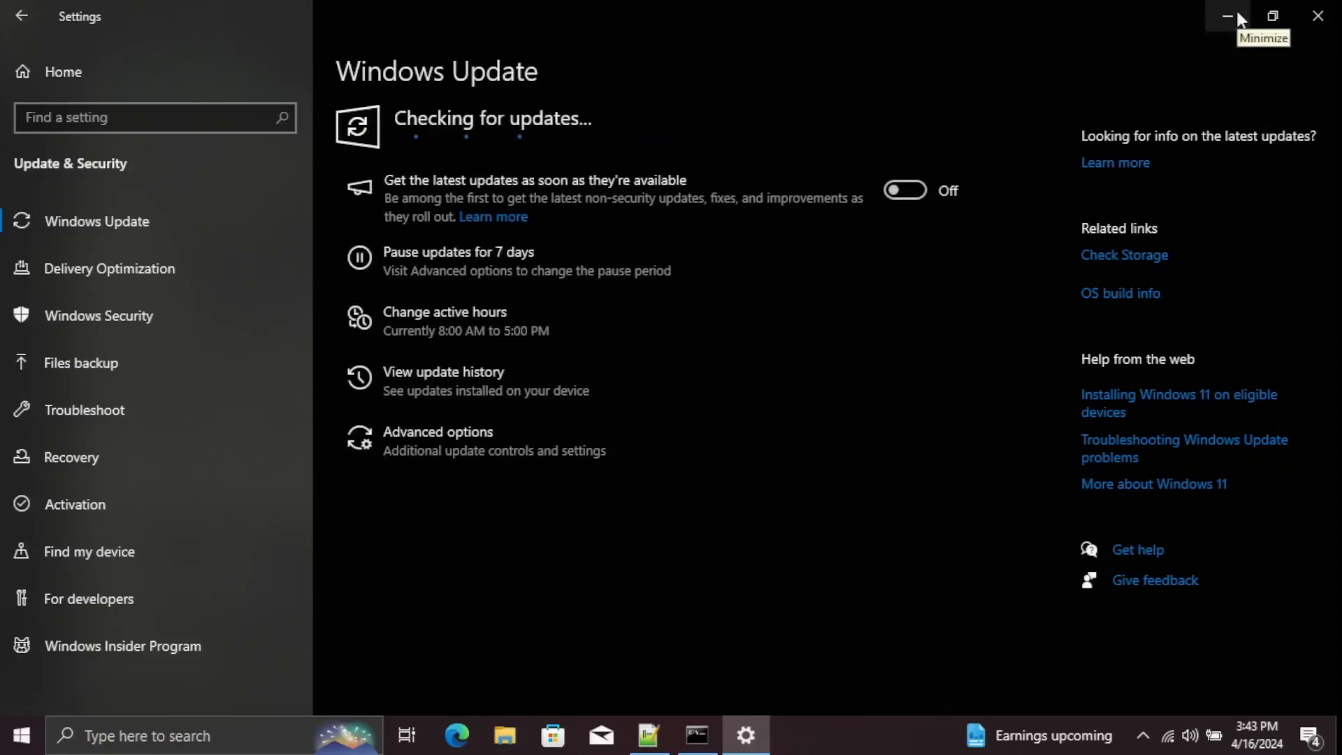
{"action": "mouse_move", "coordinate": [781, 55]}
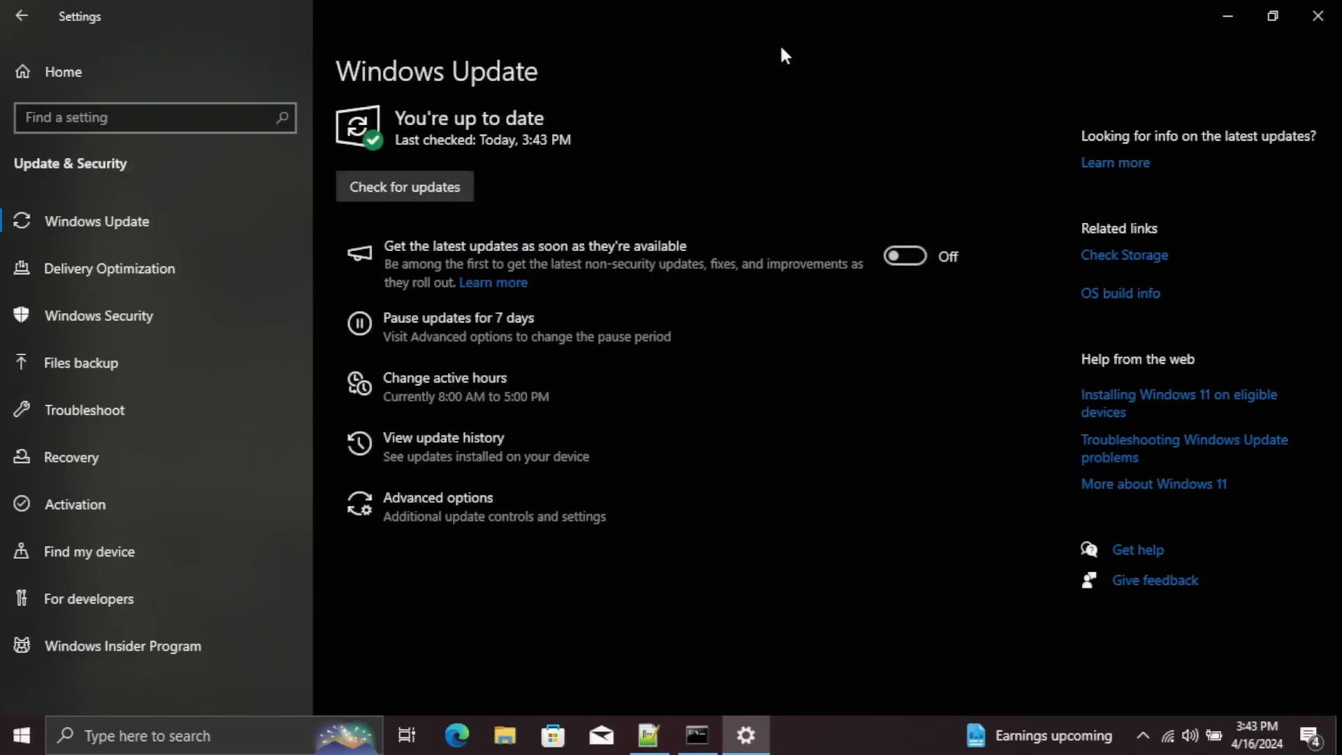
{"action": "left_click", "coordinate": [444, 438]}
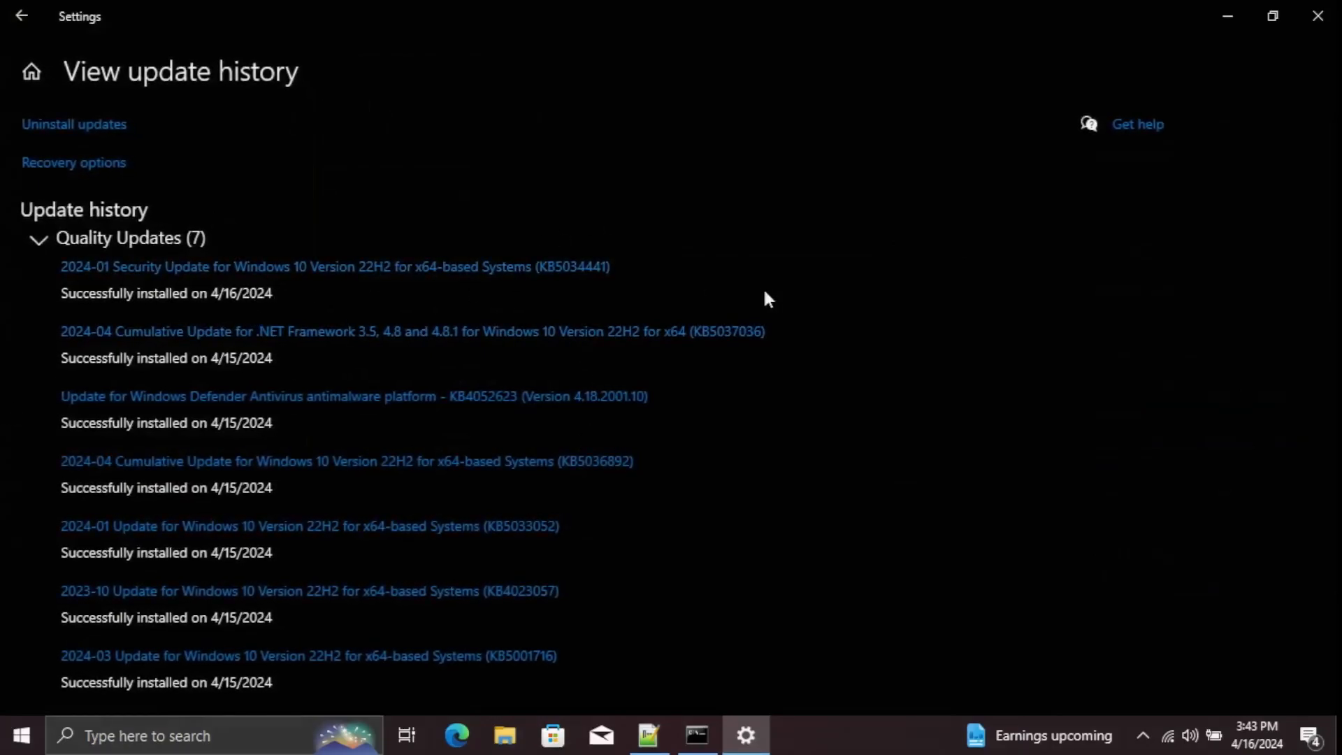
{"action": "mouse_move", "coordinate": [612, 292]}
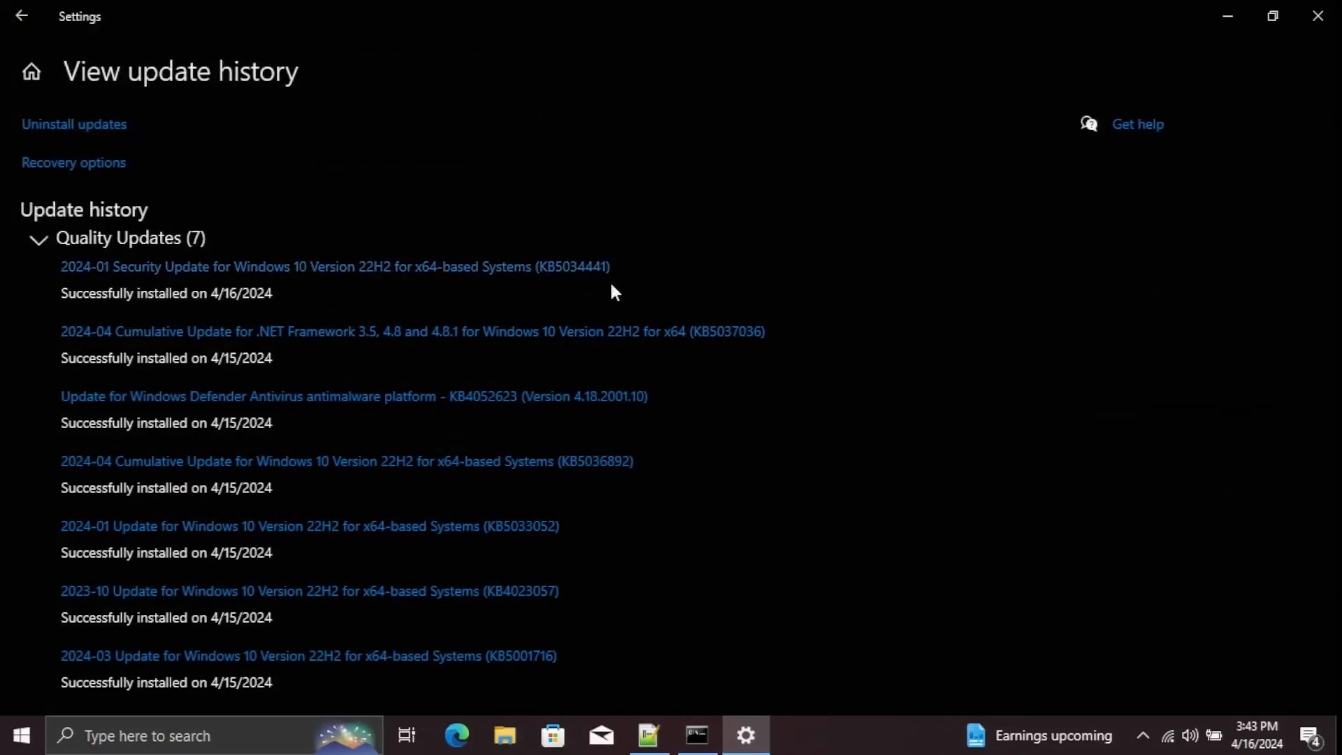
{"action": "mouse_move", "coordinate": [334, 277]}
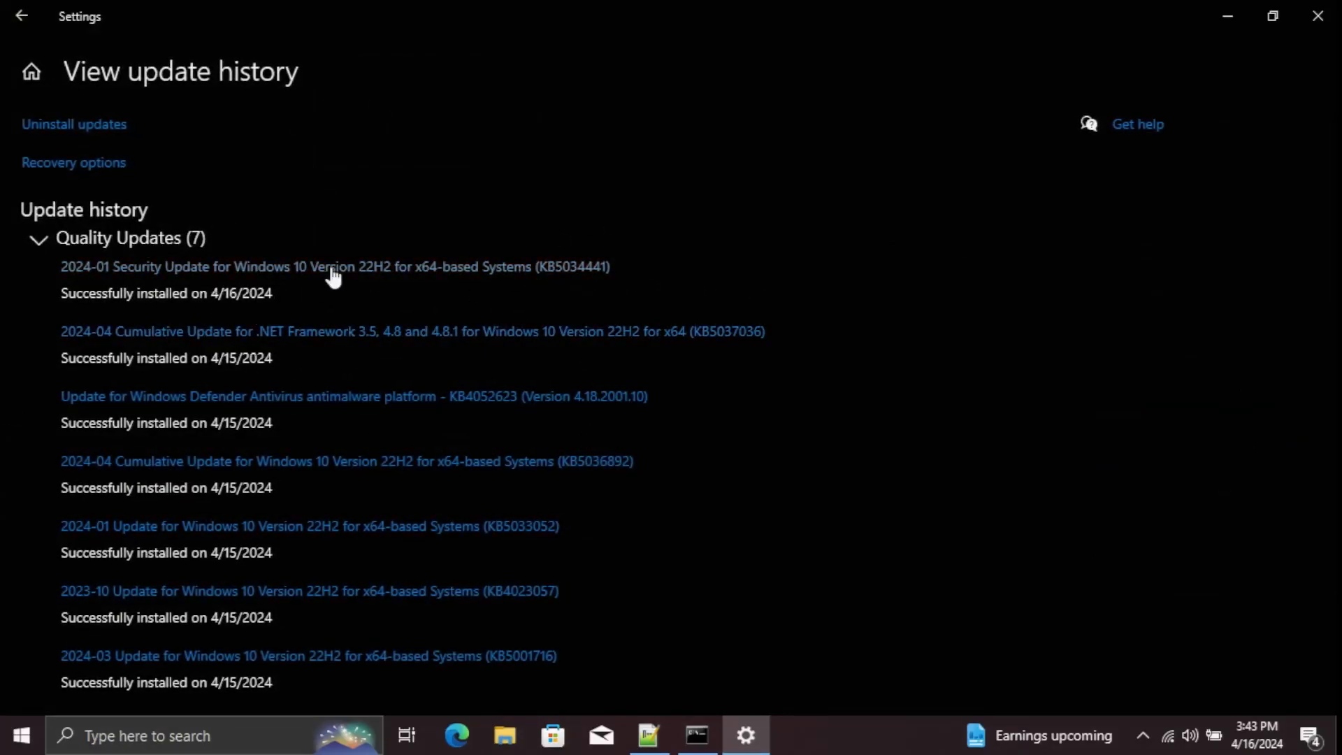
Open the KB5034441 support article linked from the update history.
{"action": "left_click", "coordinate": [20, 15]}
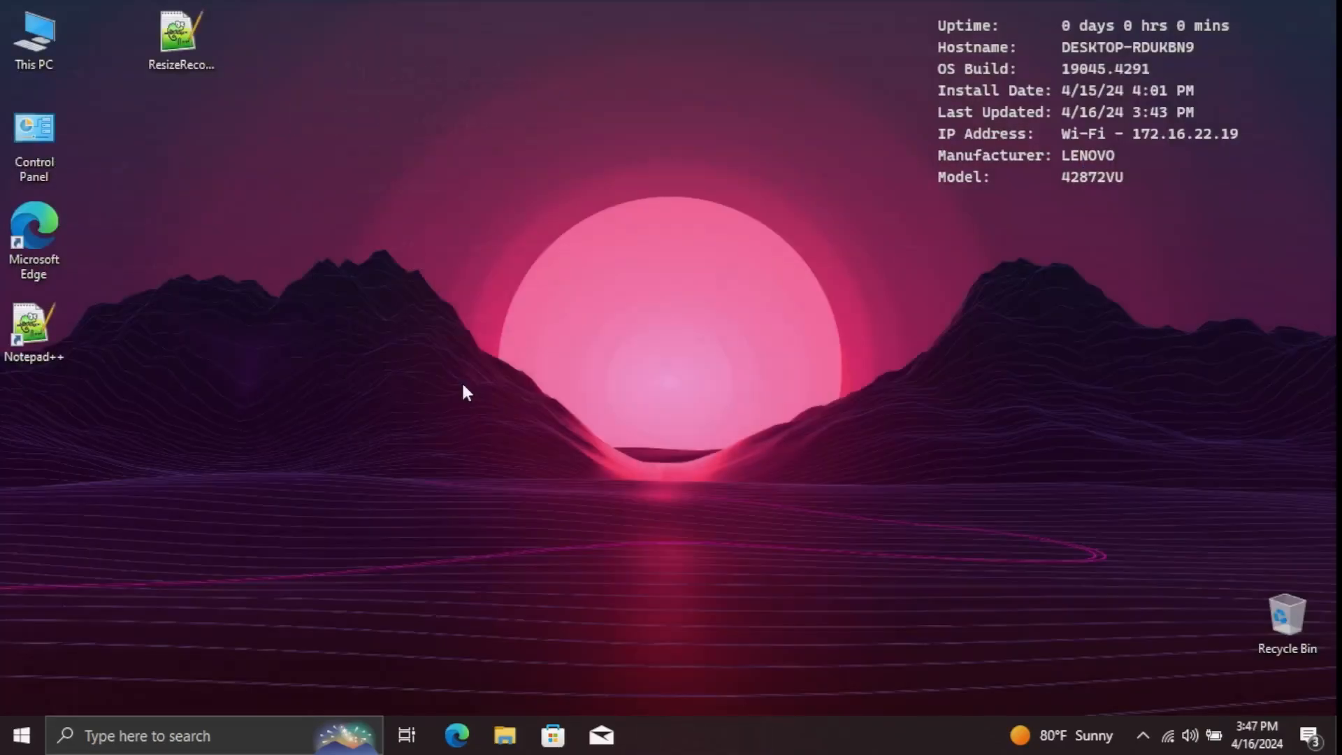
View the drives in This PC, then unmount drive D with 'mountvol D: /d' in an elevated prompt.
{"action": "left_click", "coordinate": [34, 38]}
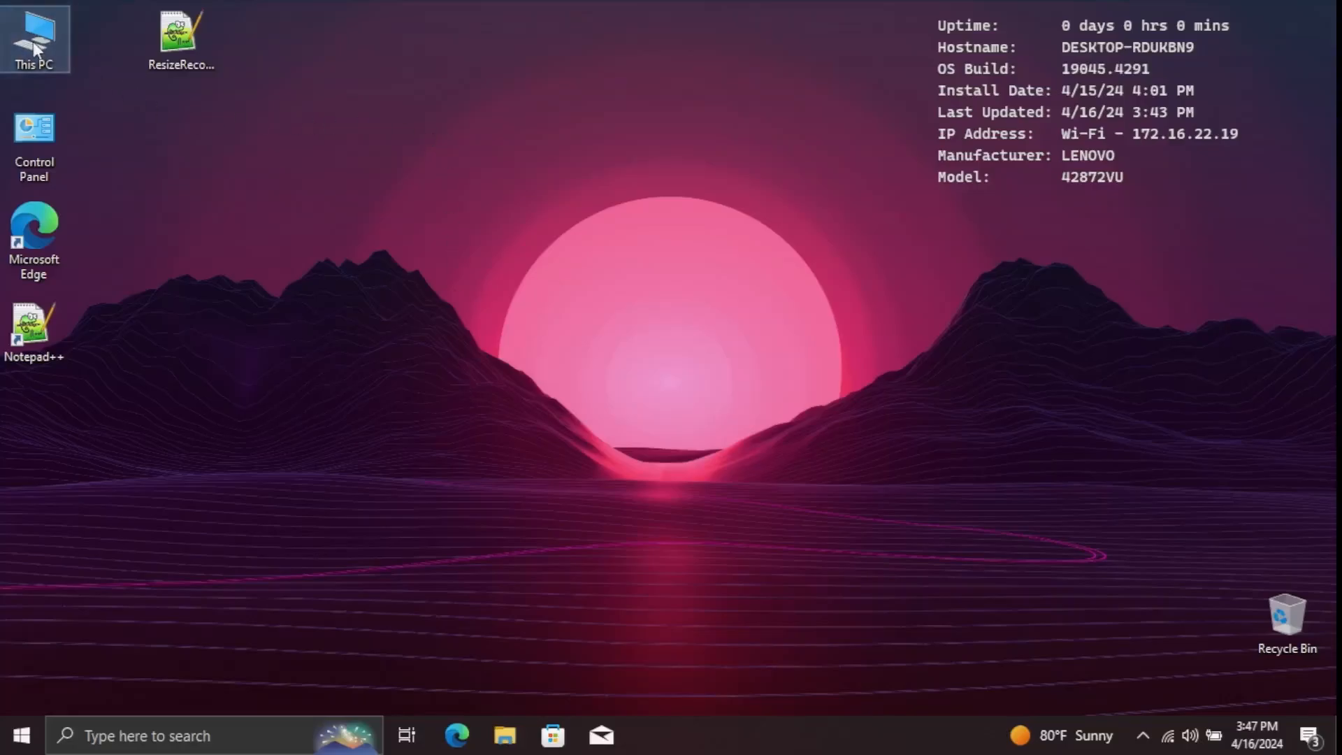
{"action": "double_click", "coordinate": [34, 38]}
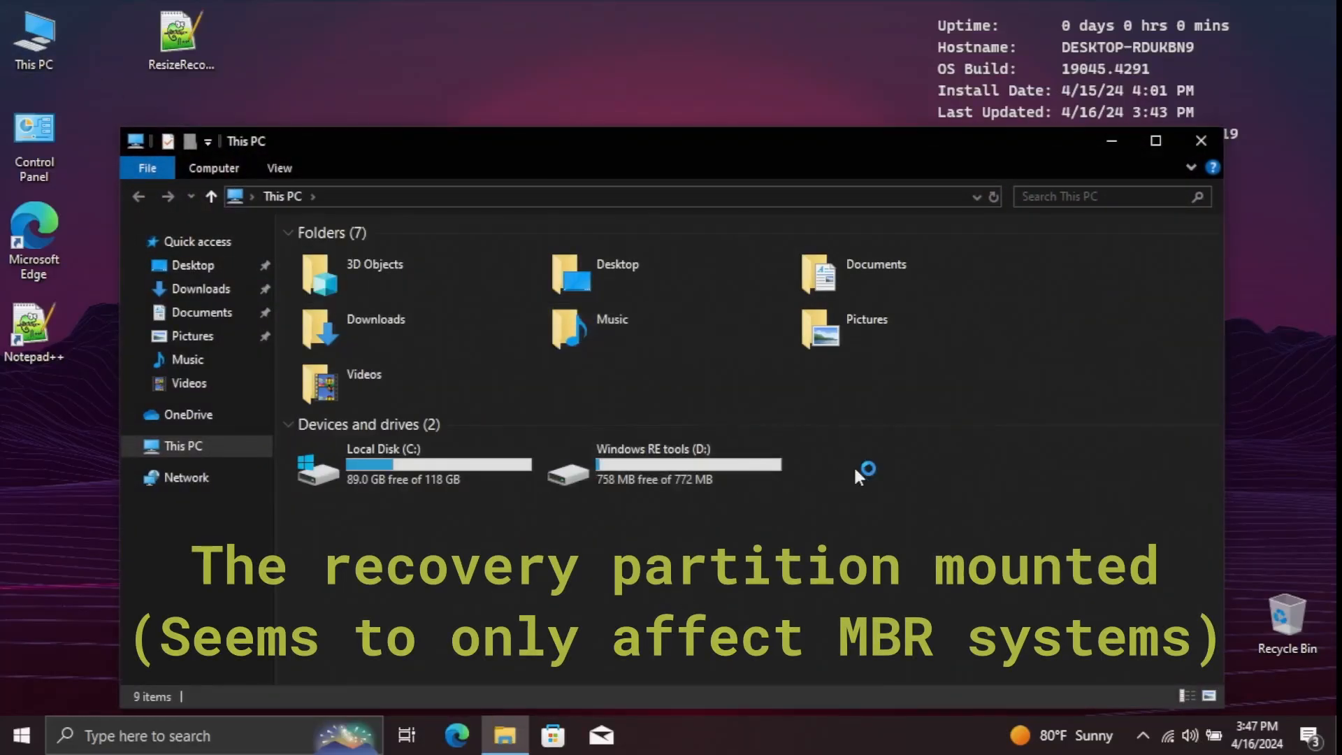
{"action": "mouse_move", "coordinate": [817, 481]}
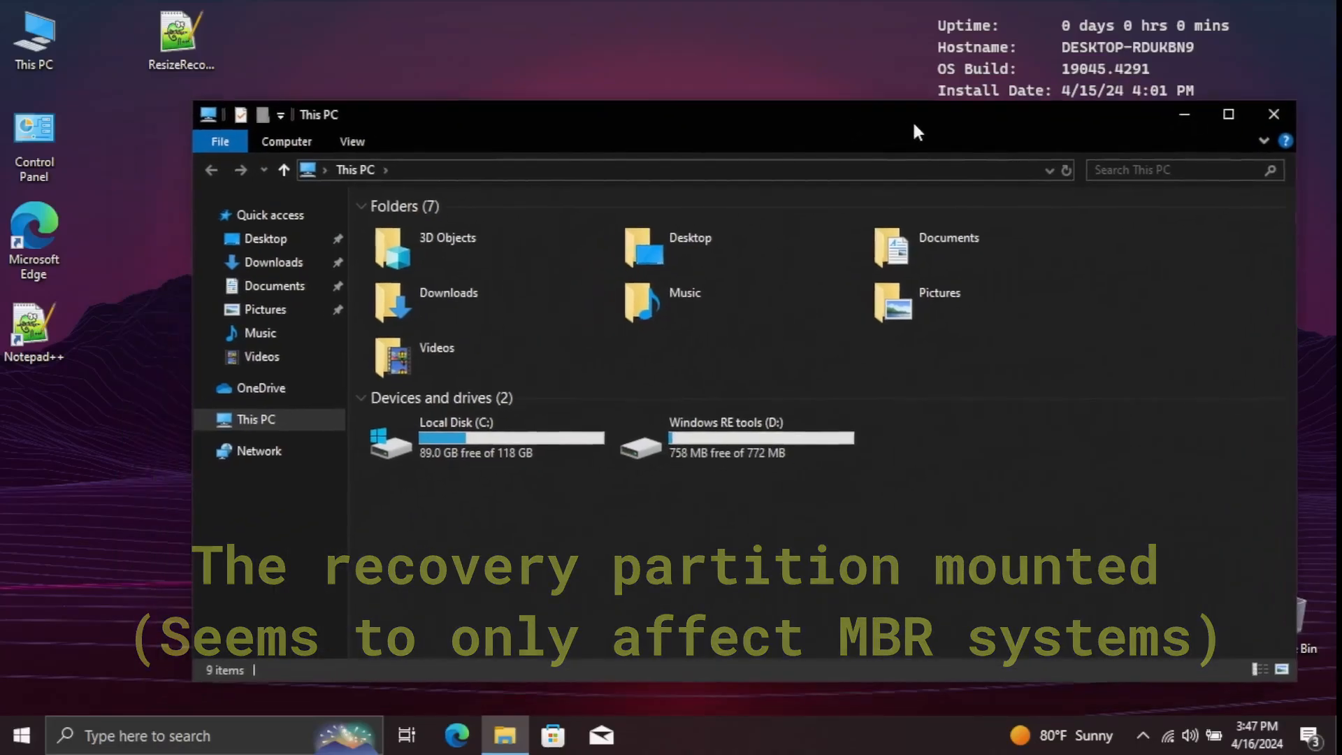
{"action": "left_click", "coordinate": [19, 735]}
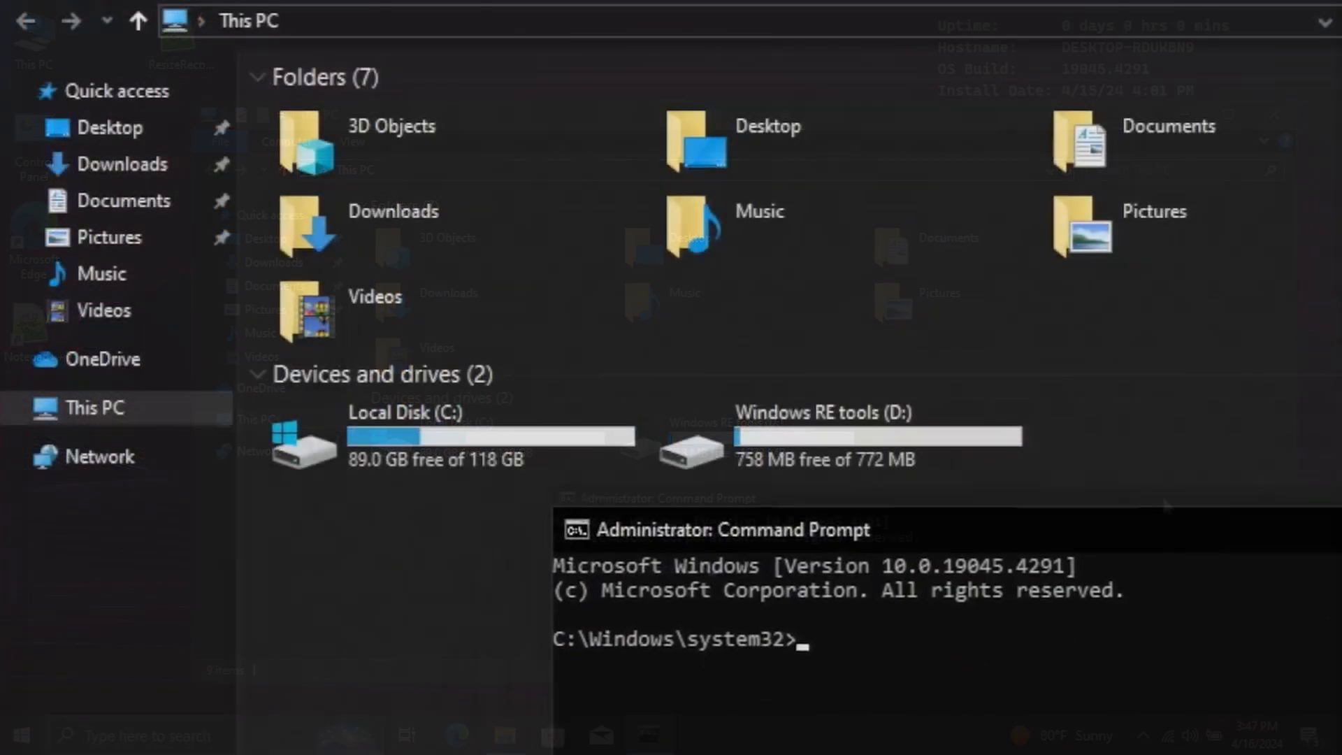
{"action": "type", "text": "mount"}
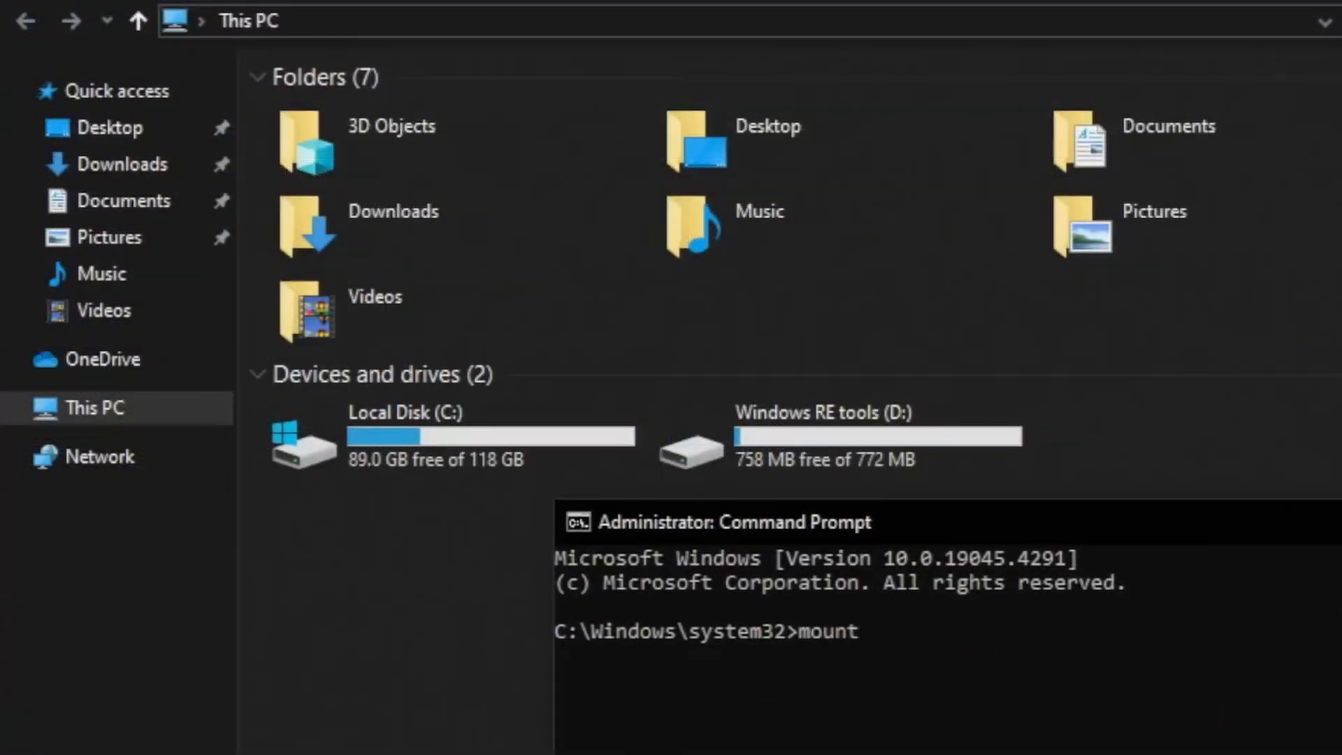
{"action": "type", "text": "vol D"}
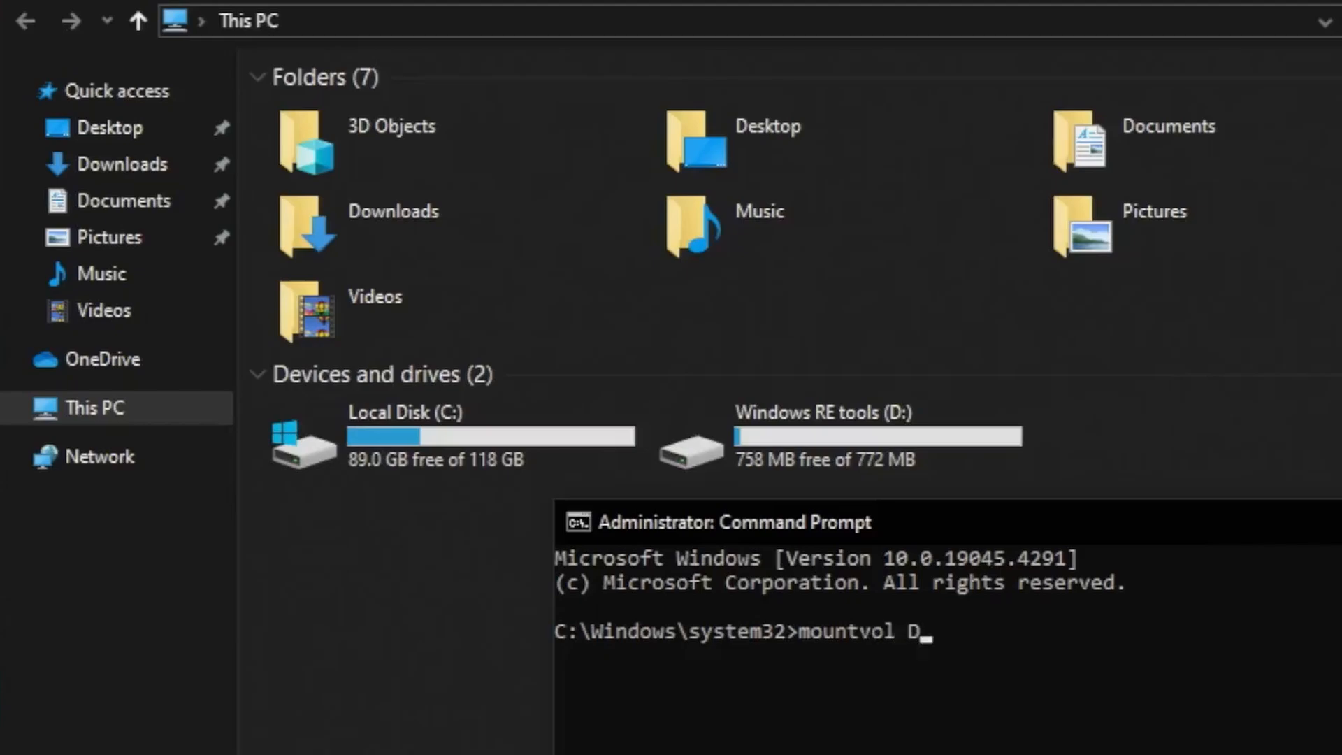
{"action": "key", "text": "Return"}
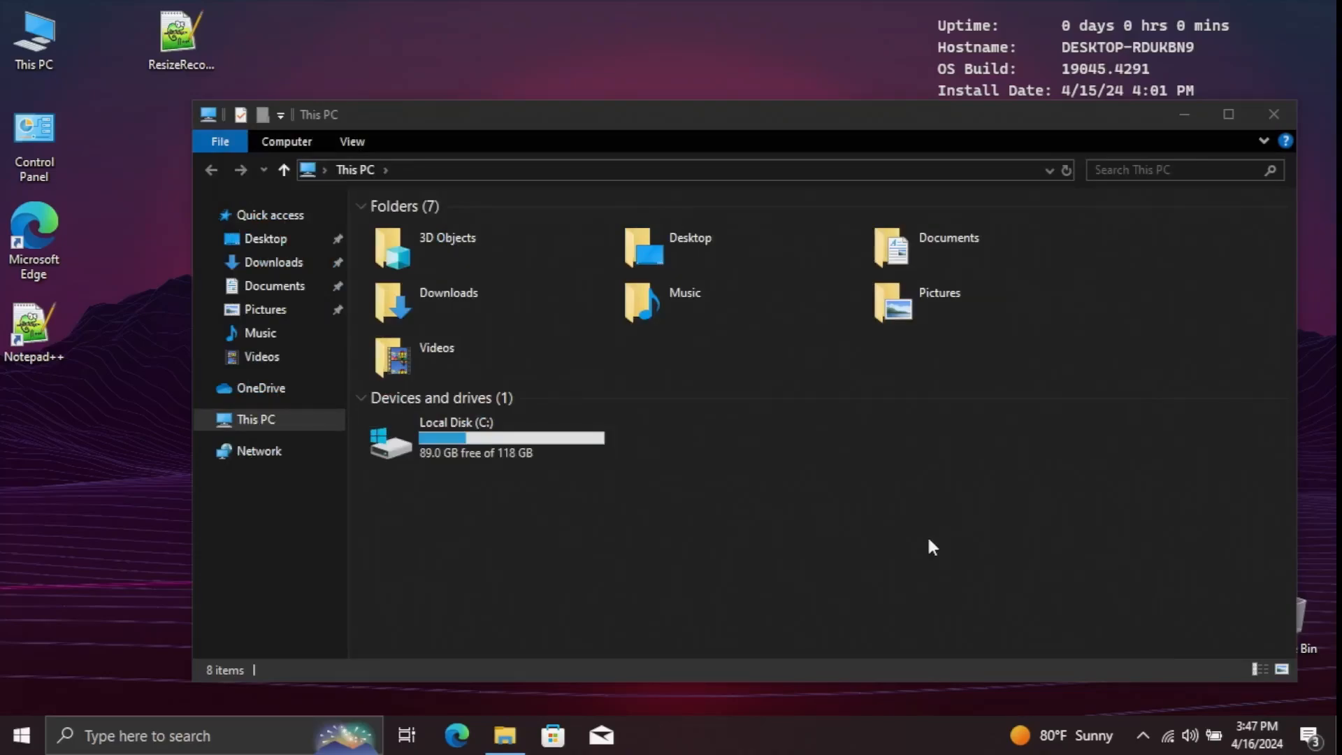
{"action": "mouse_move", "coordinate": [525, 632]}
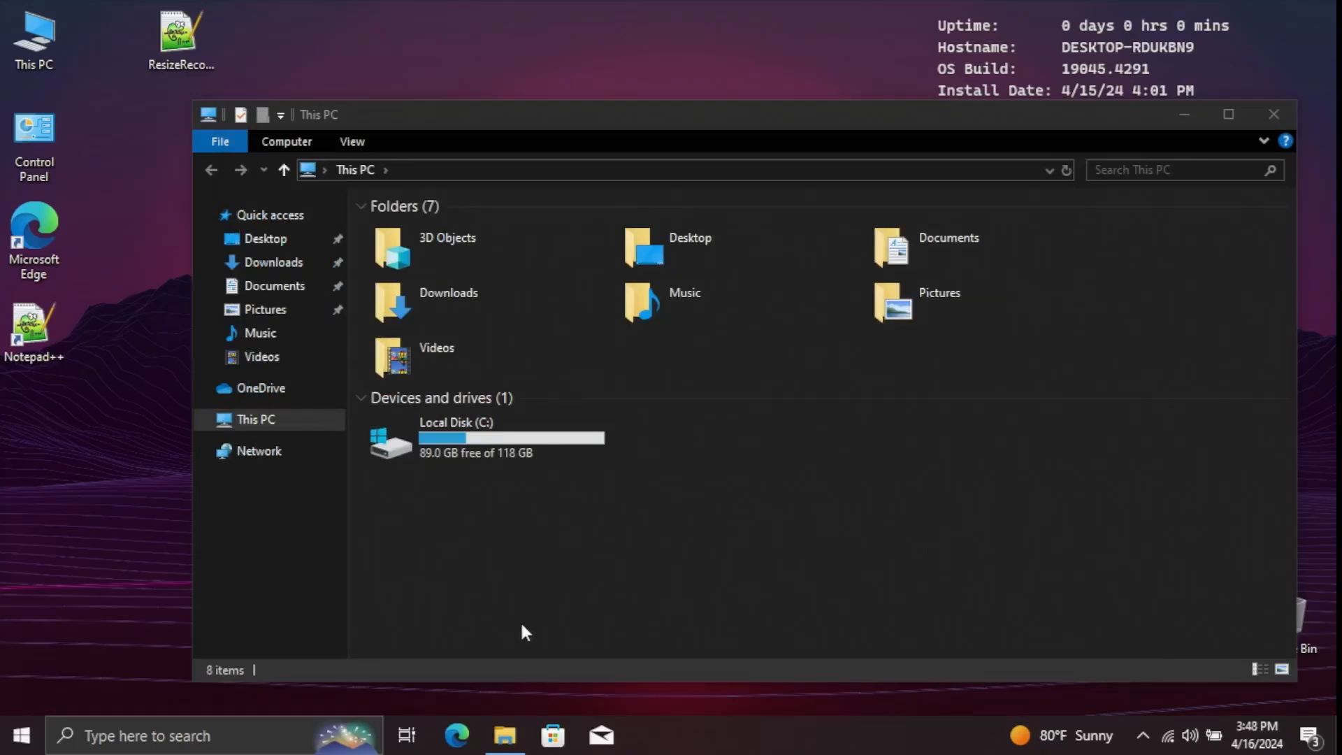